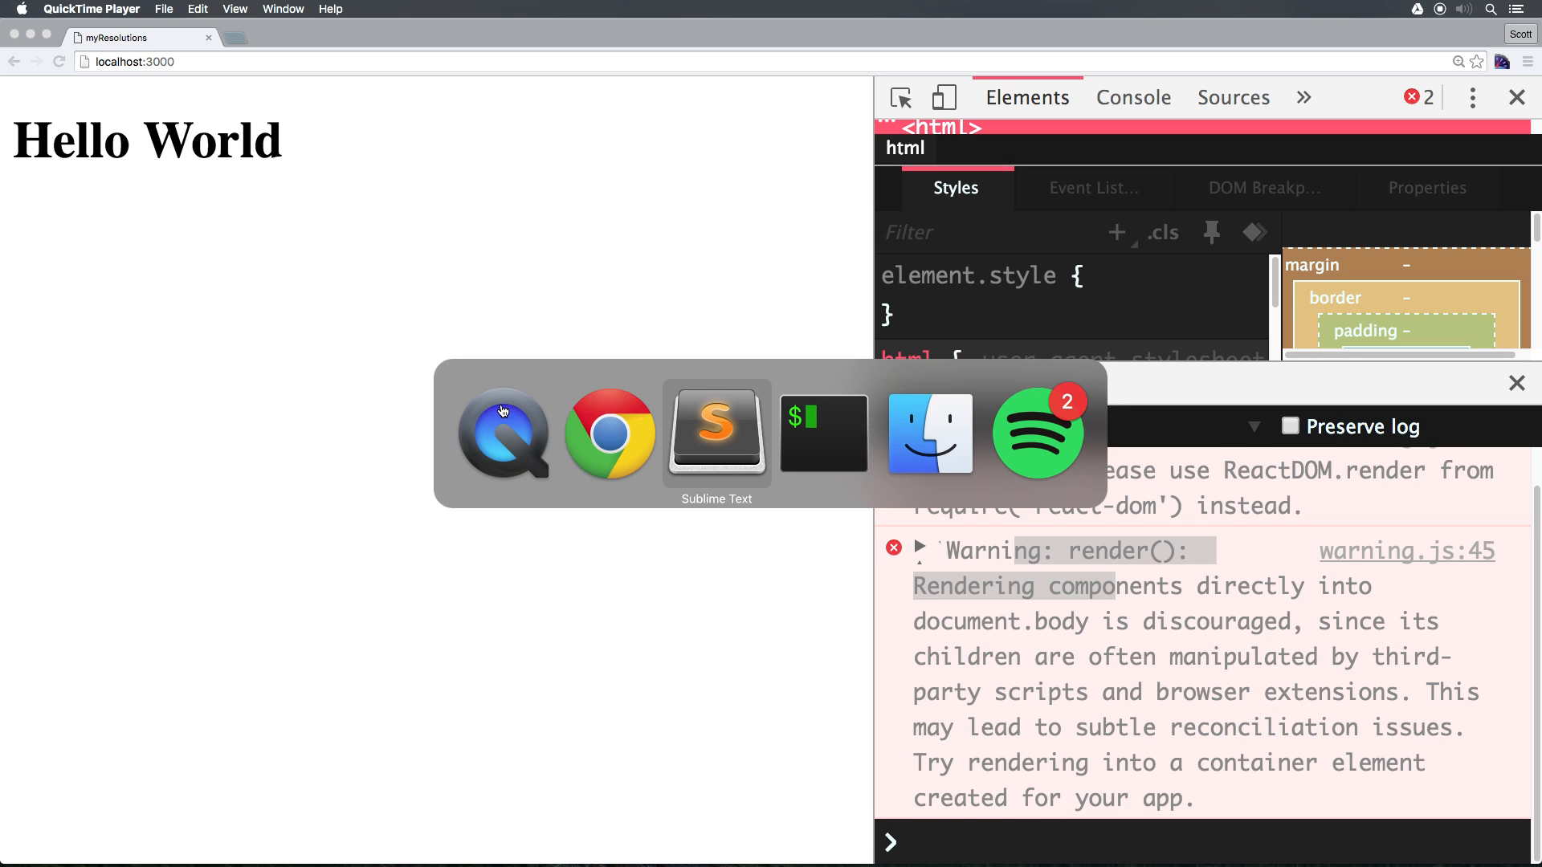
- Add a folder named client to the myResolutions project alongside App.jsx
left_click(716, 432)
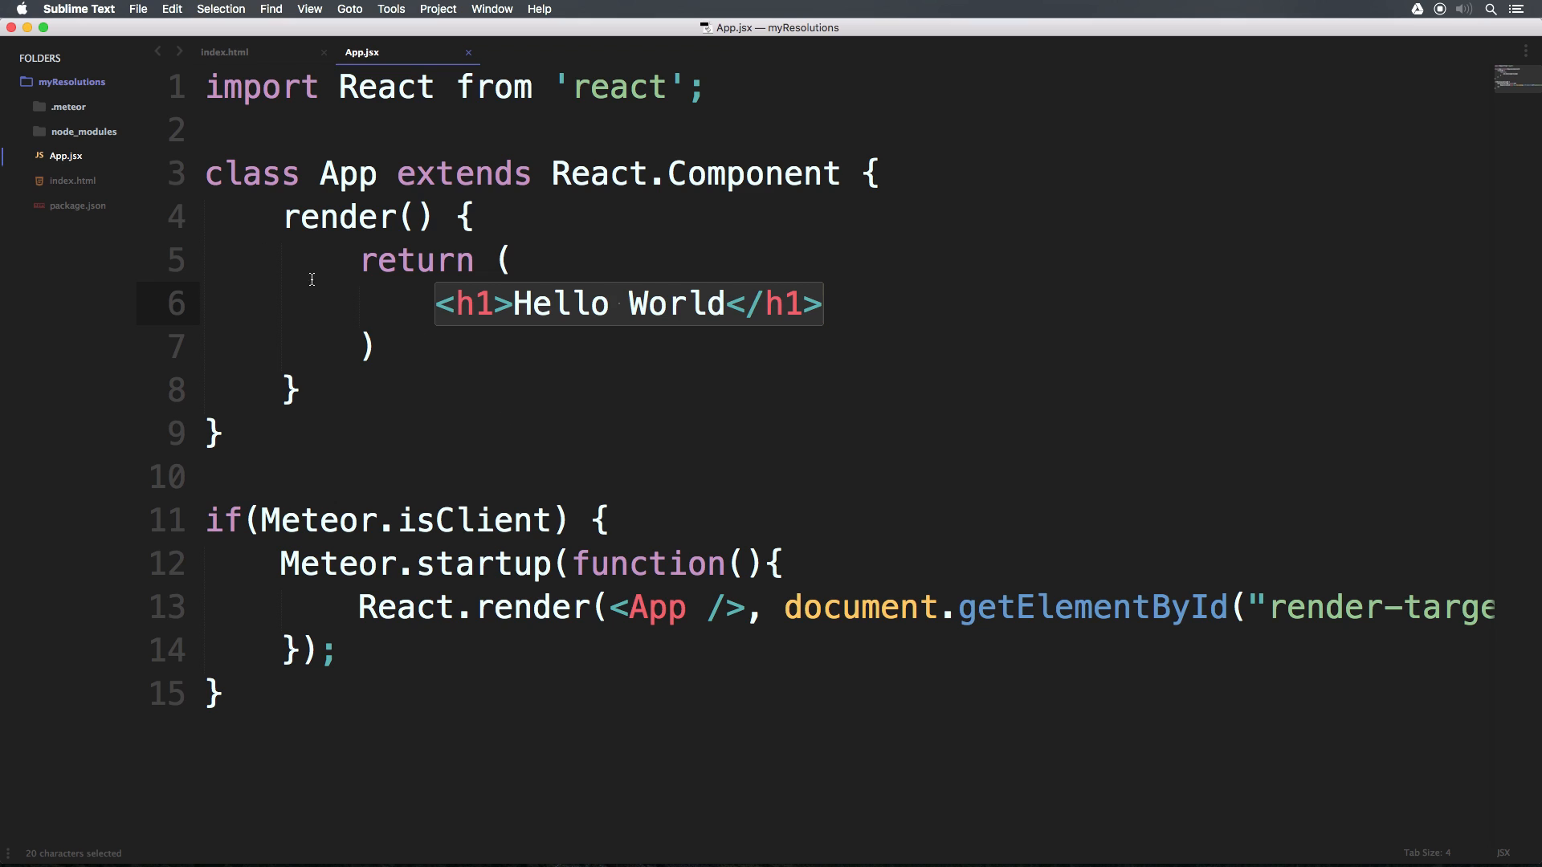
right_click(72, 81)
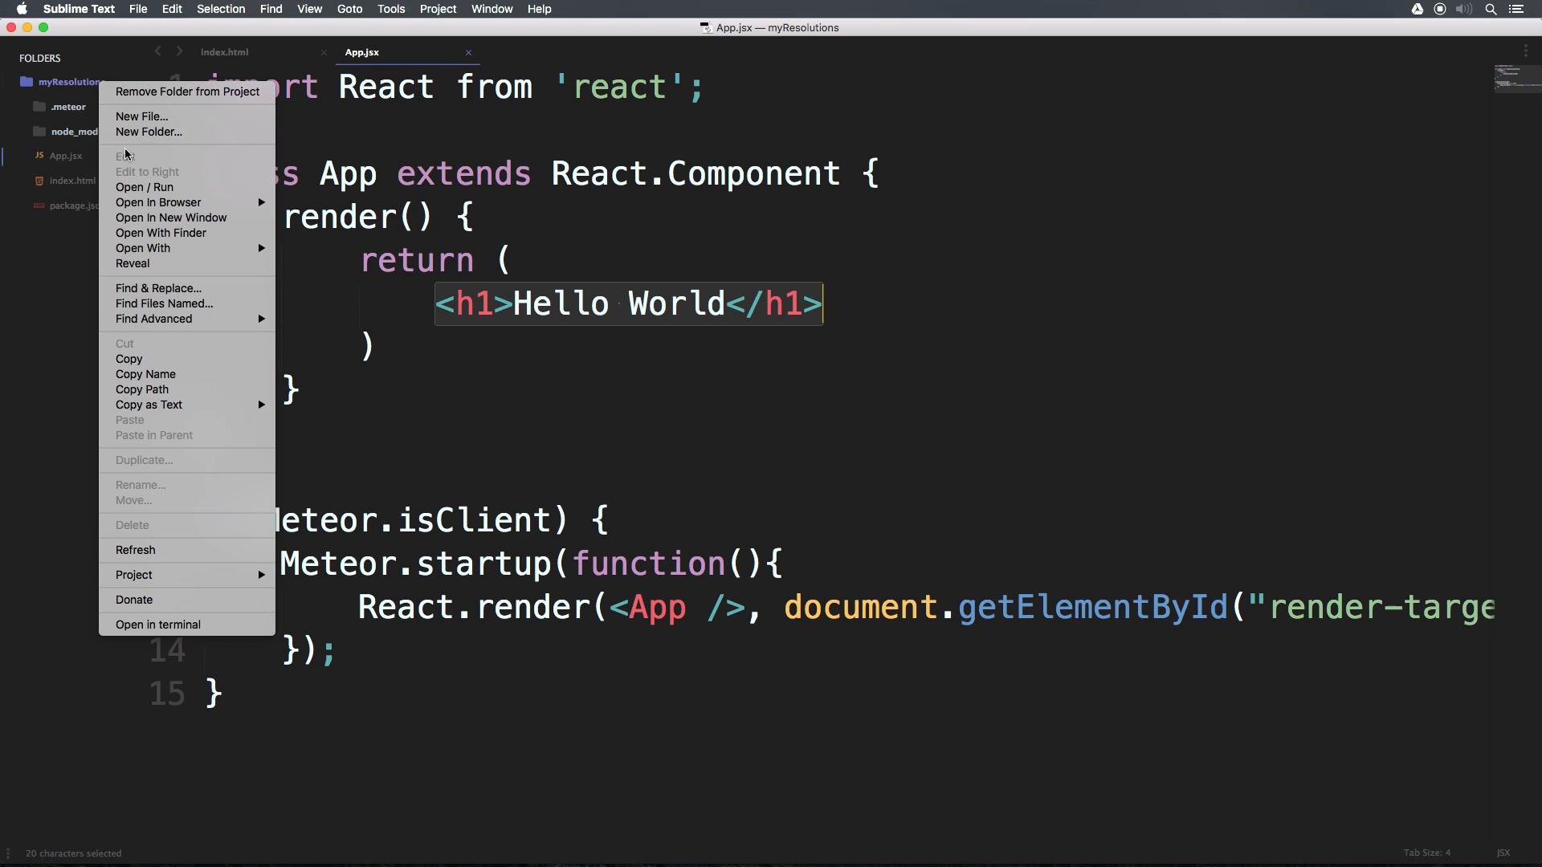
left_click(149, 132)
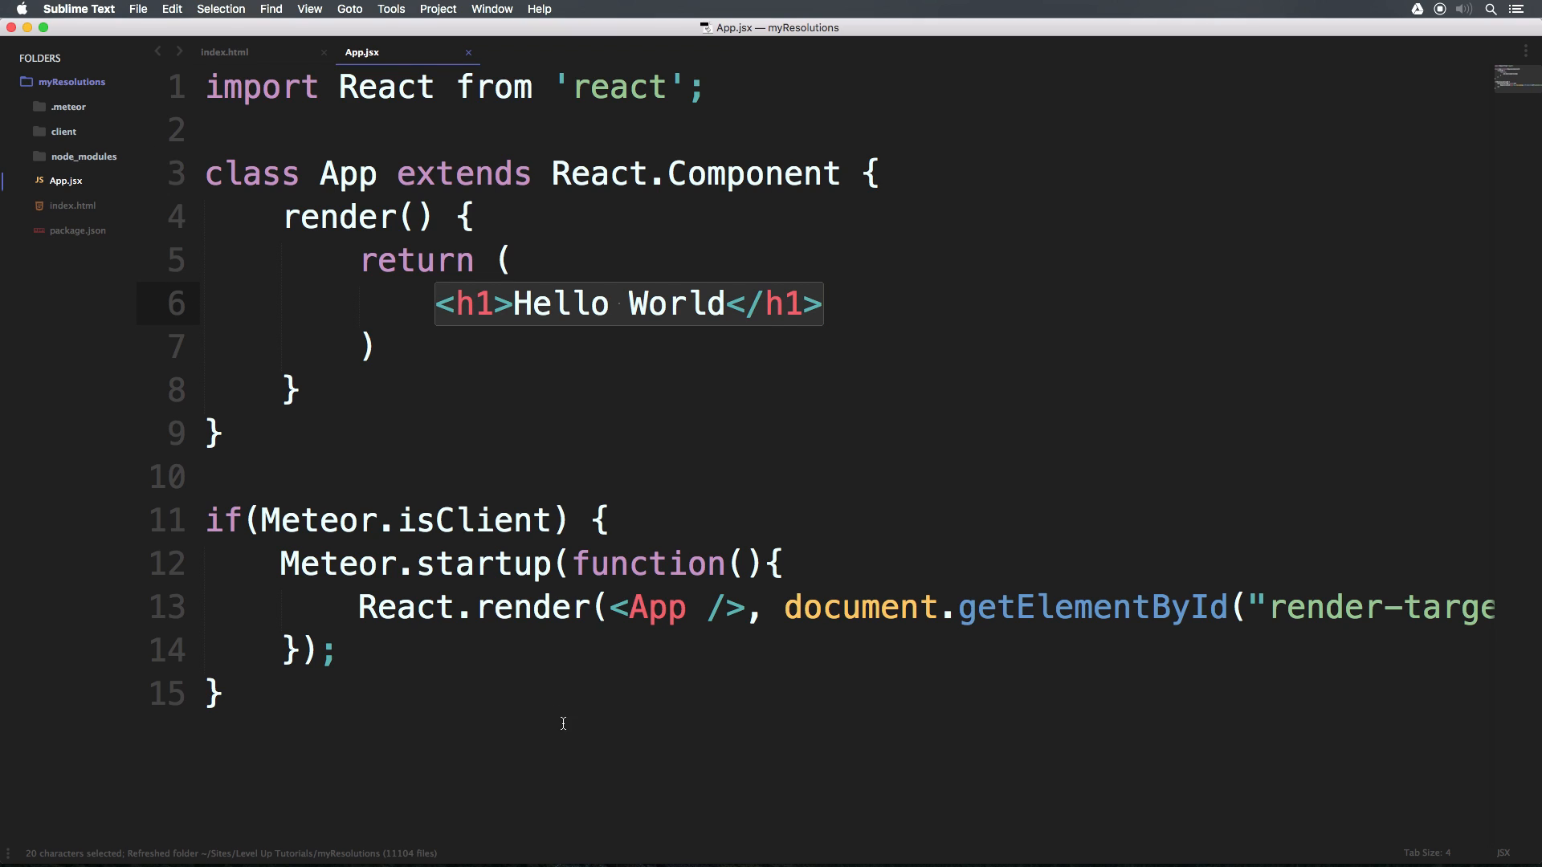
mouse_move(362, 25)
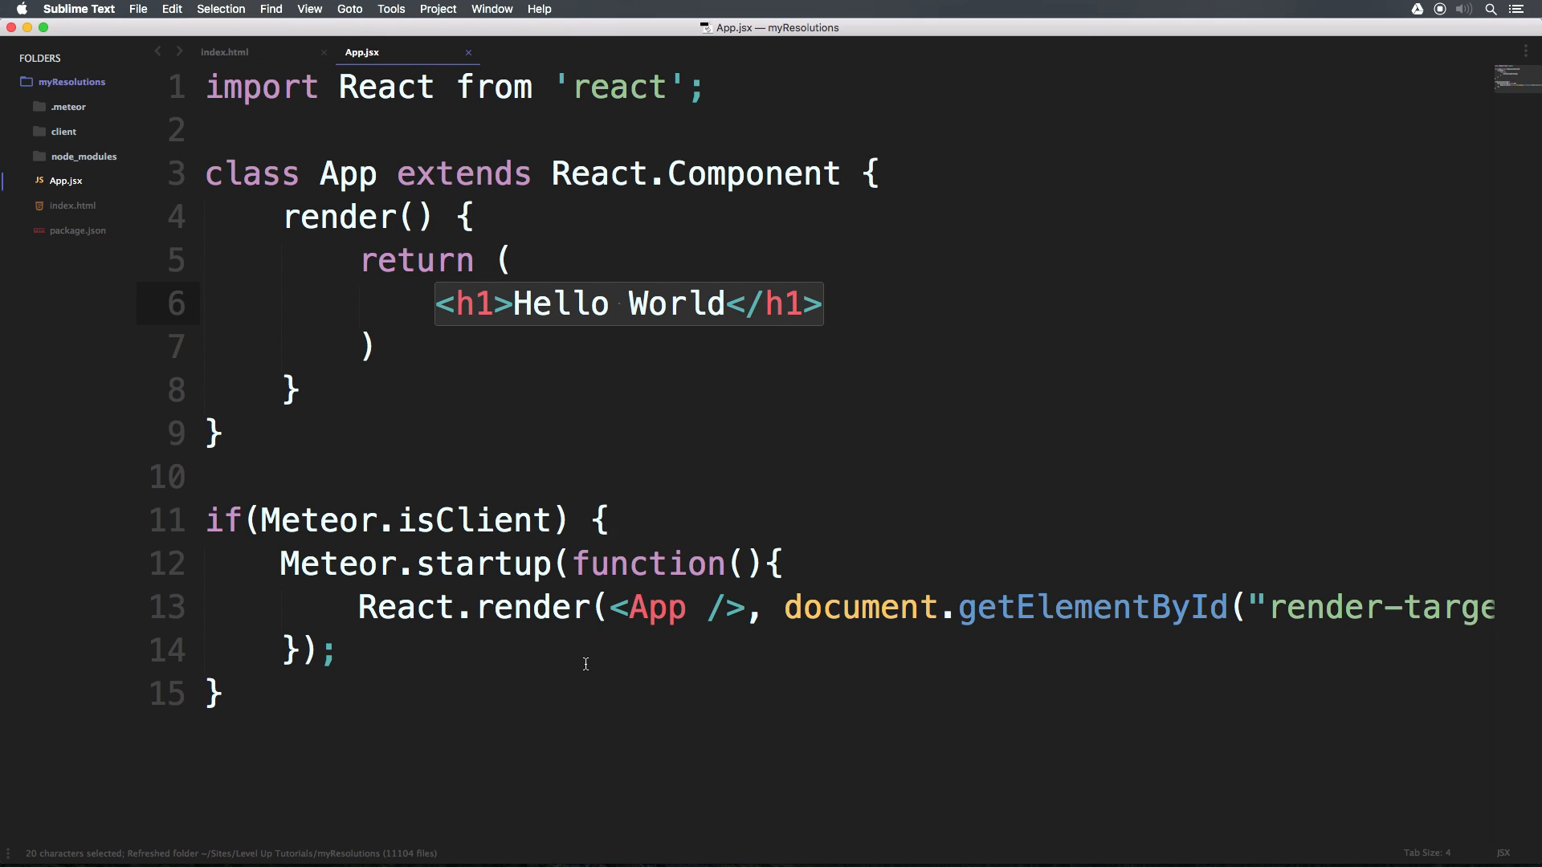
left_click_drag(278, 564, 334, 649)
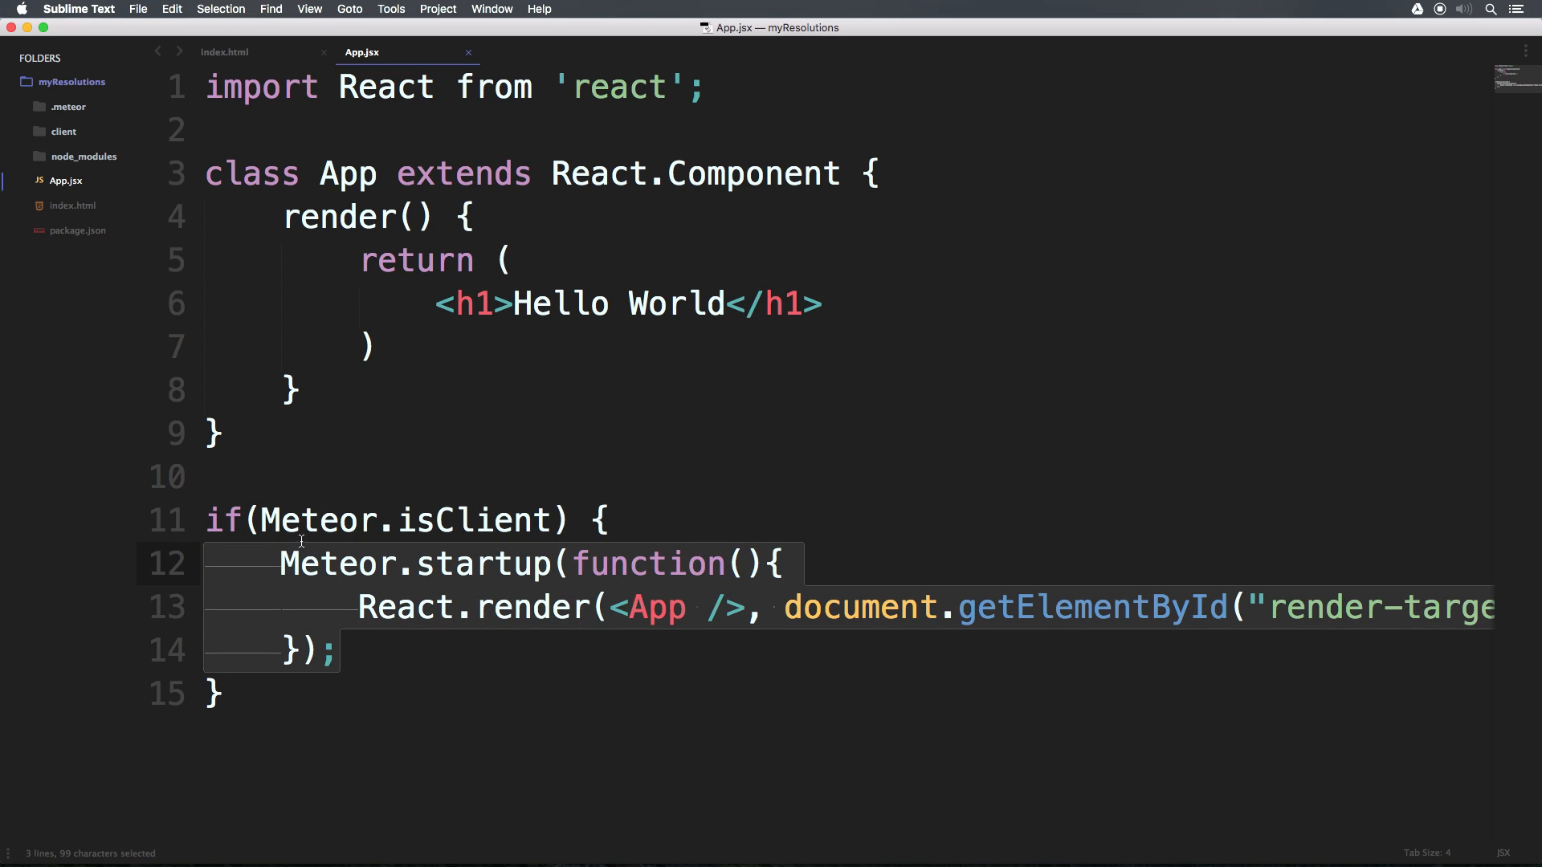
left_click(628, 520)
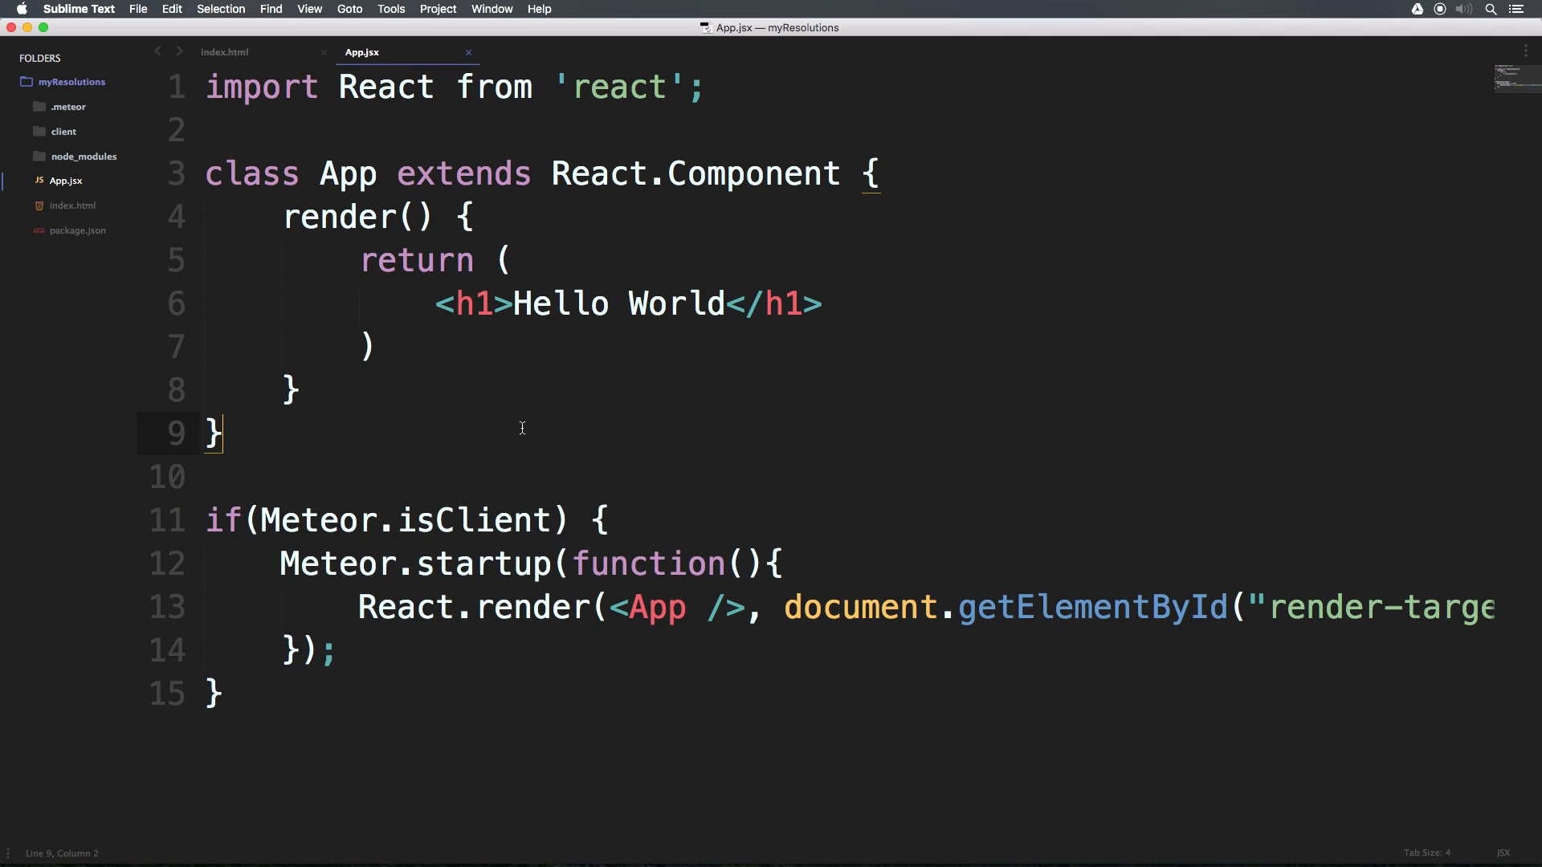
mouse_move(540, 638)
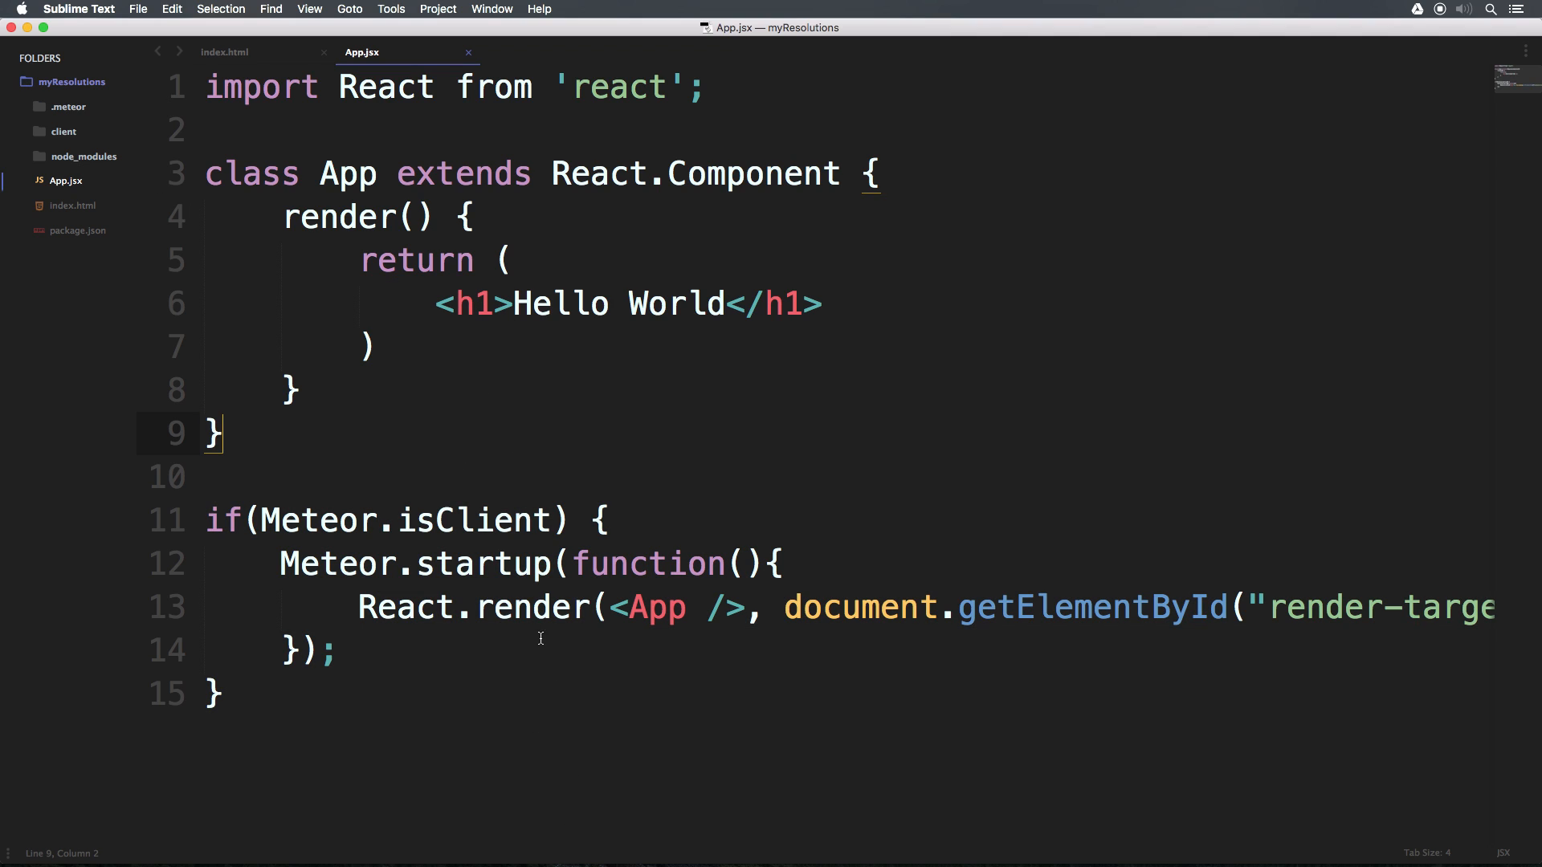
key("cmd+a")
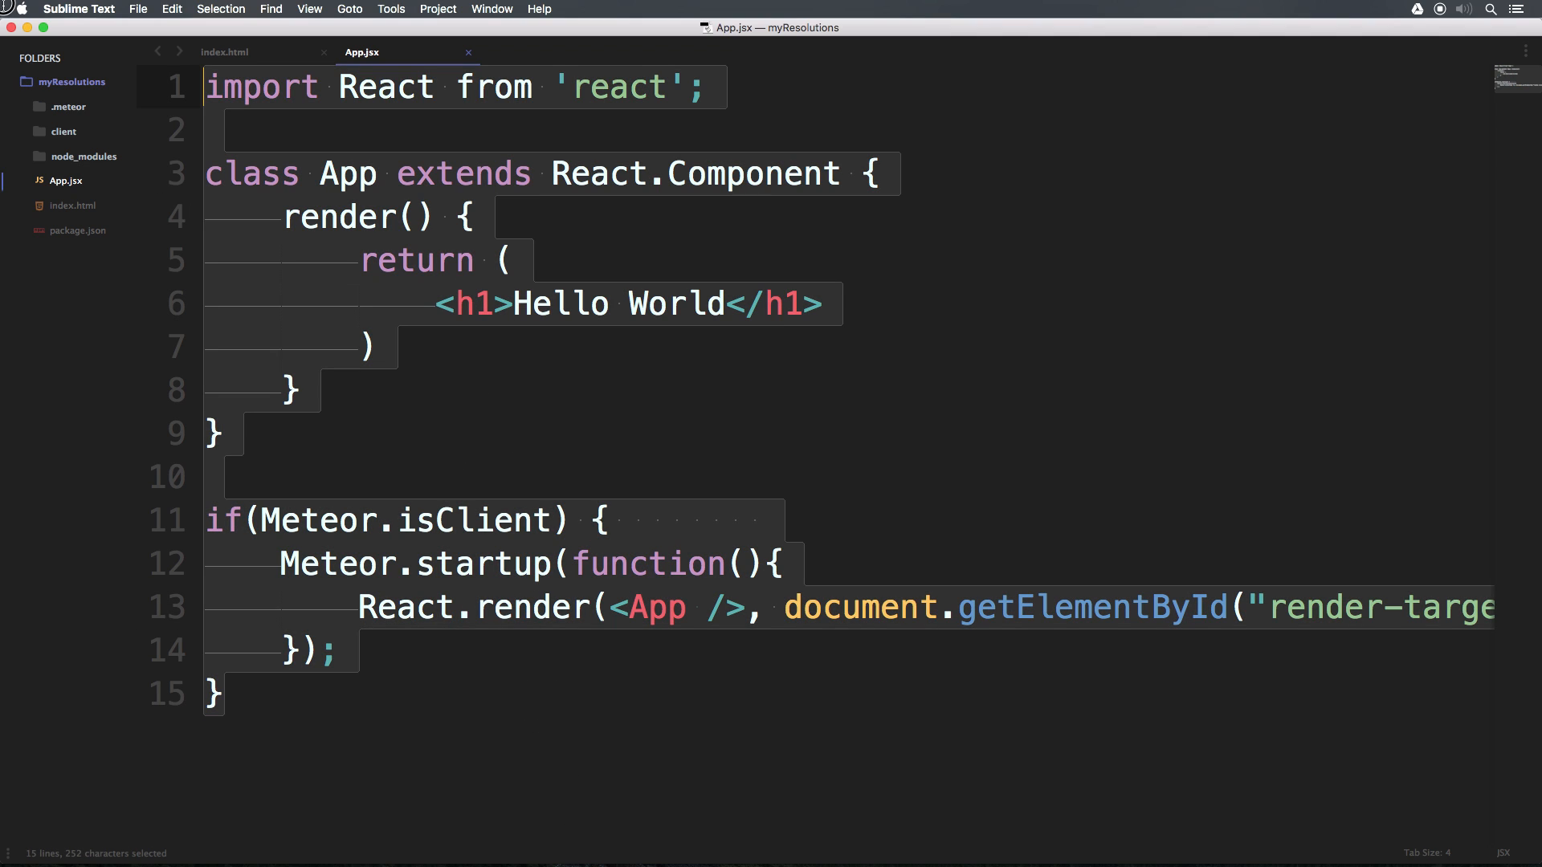
mouse_move(63, 137)
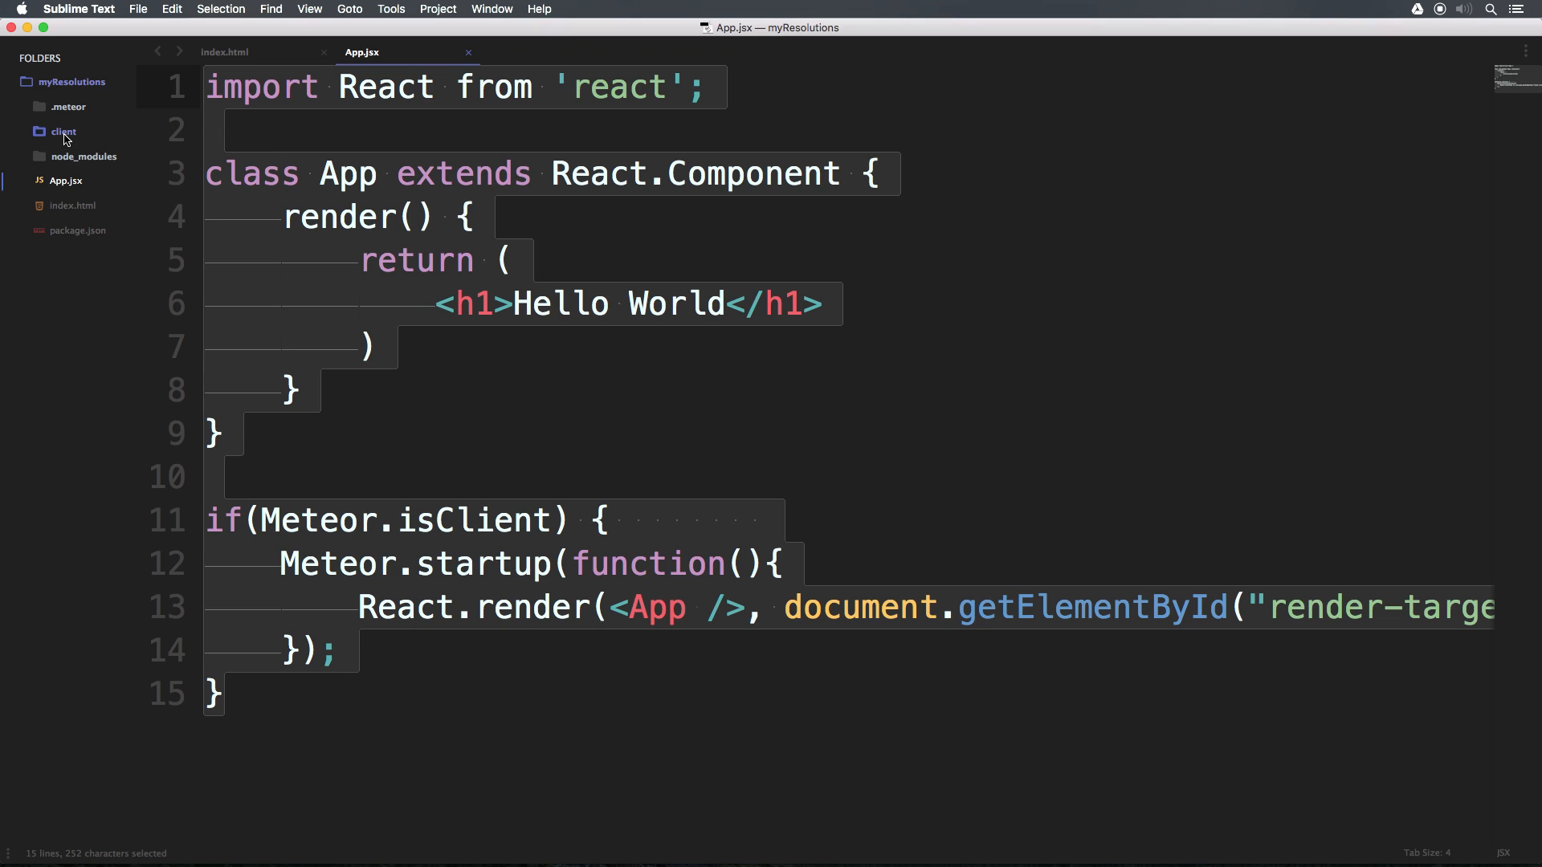
- Create a new file named routes.jsx inside the client folder
right_click(62, 131)
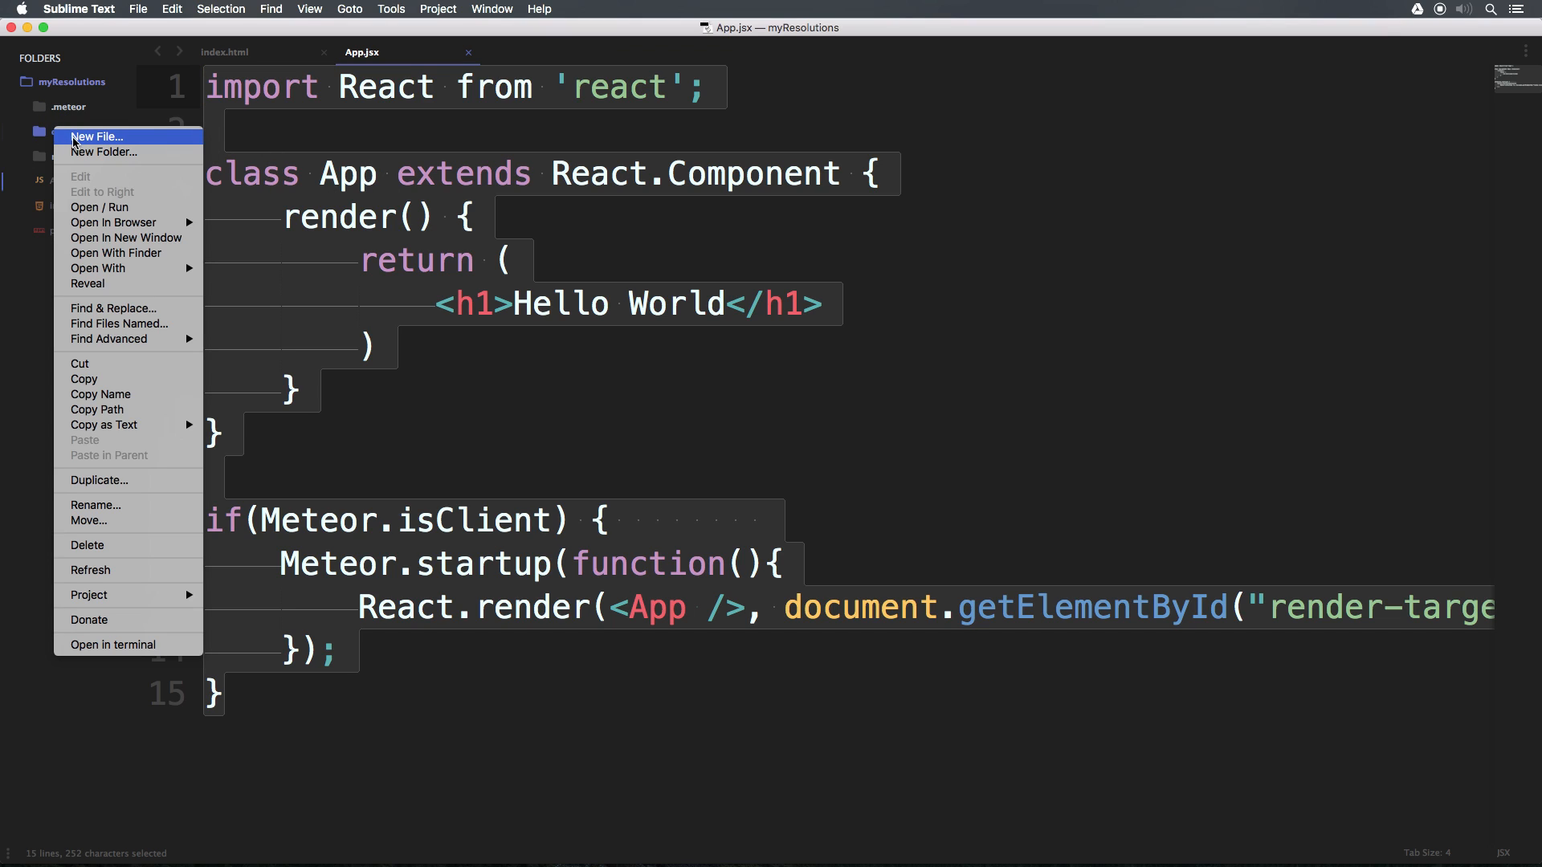
left_click(97, 136)
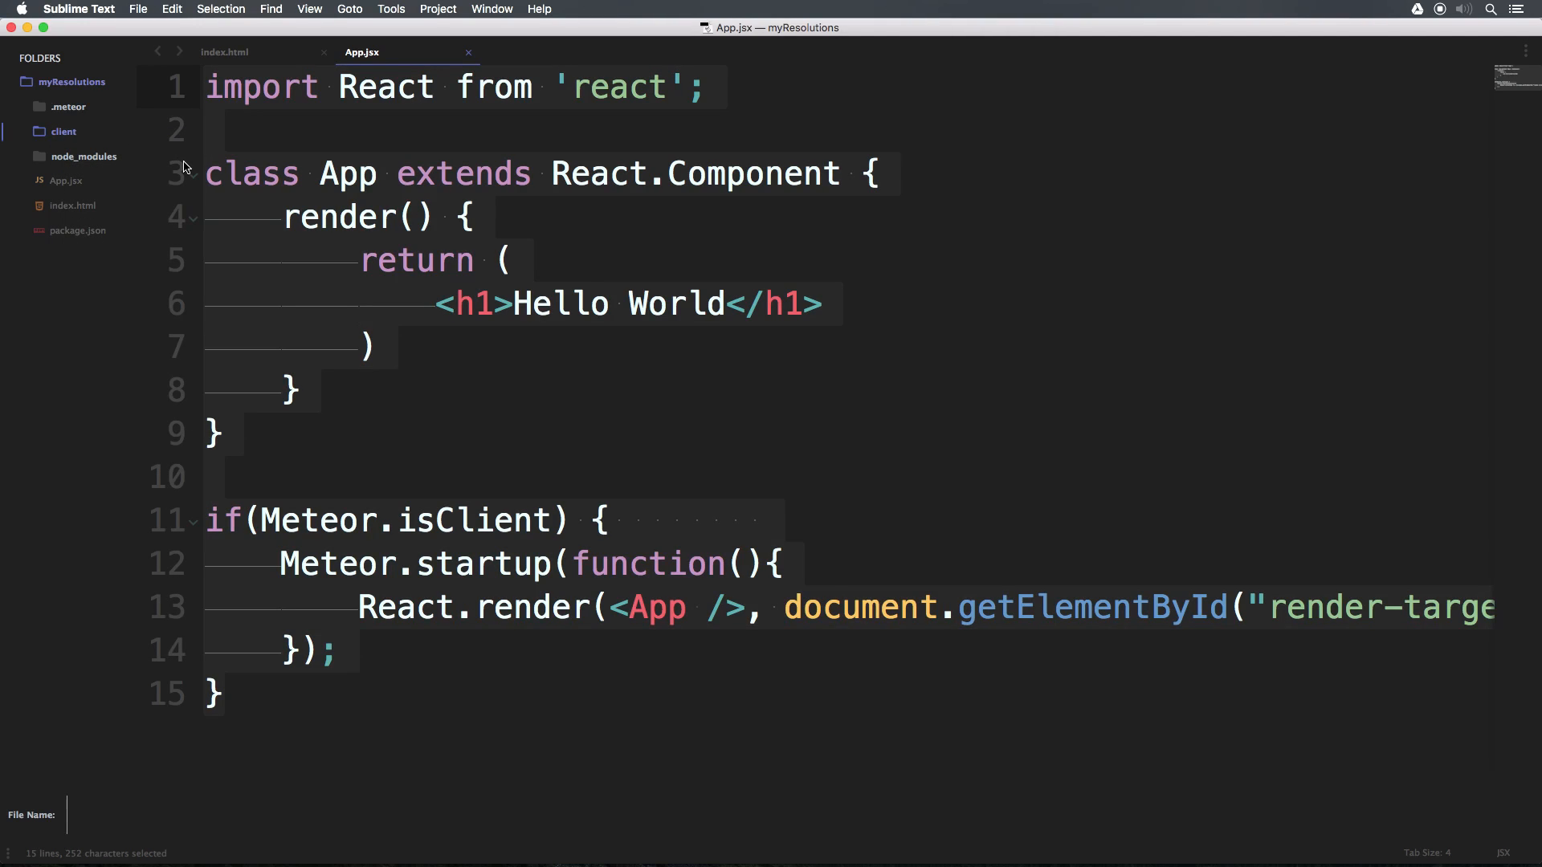
type("routes.")
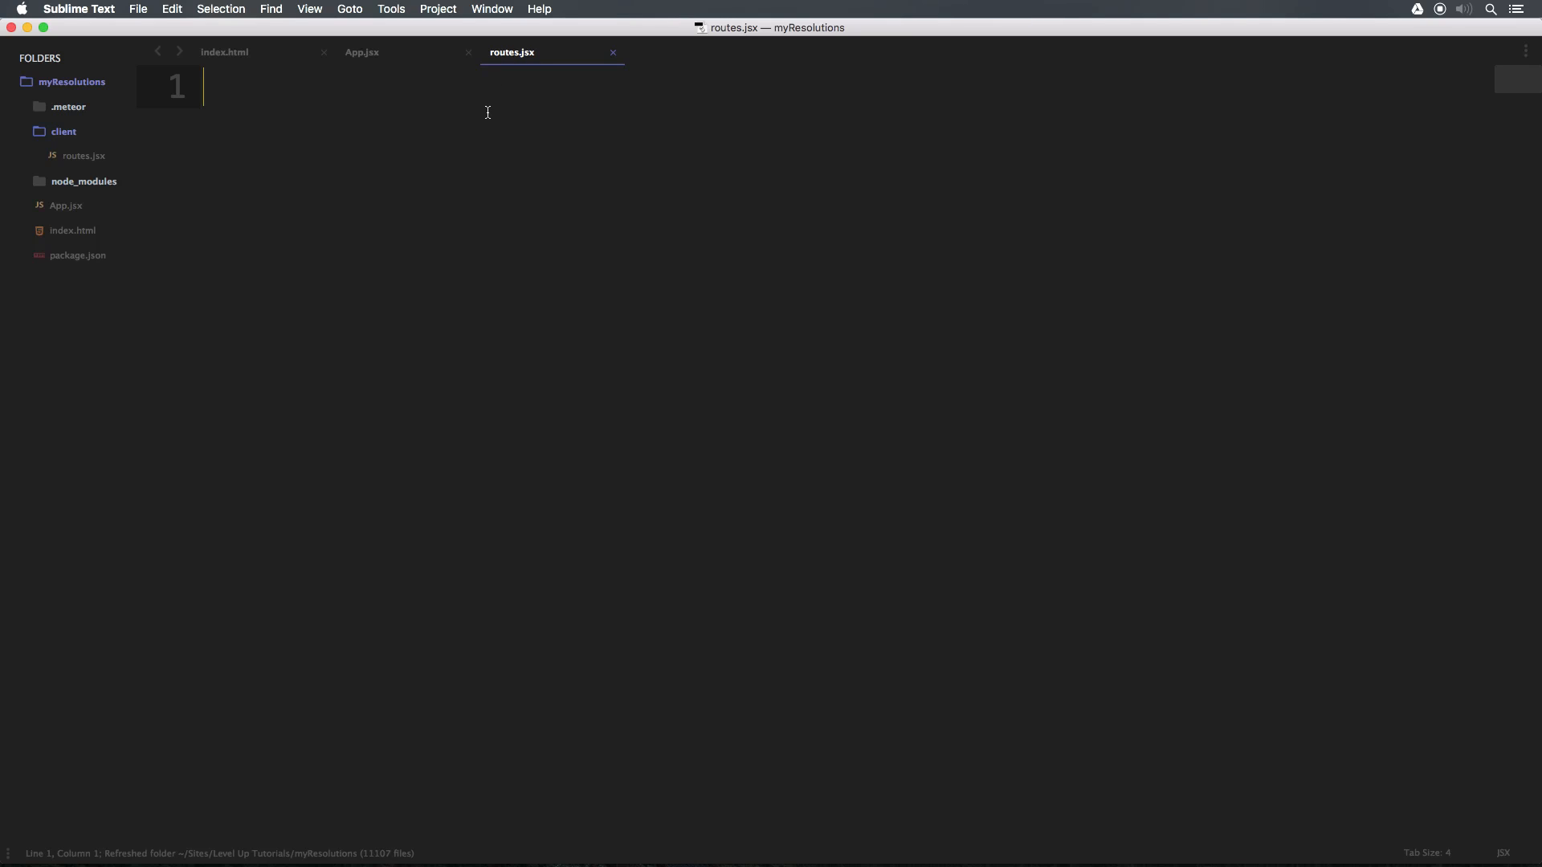
- Write import React from 'react'; as the first line of routes.jsx
type("import React")
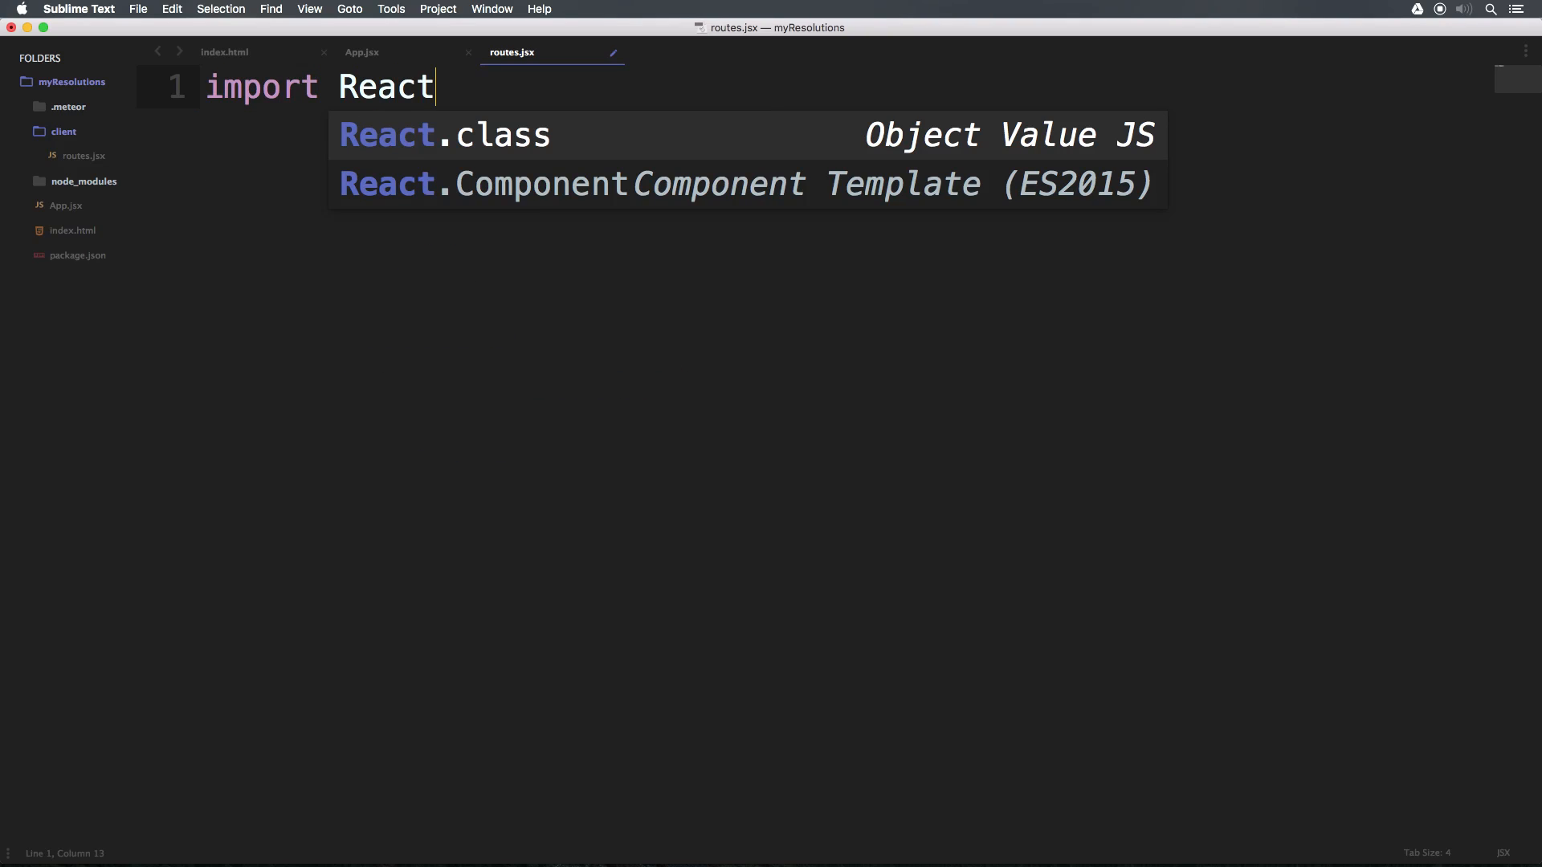
type("from ''")
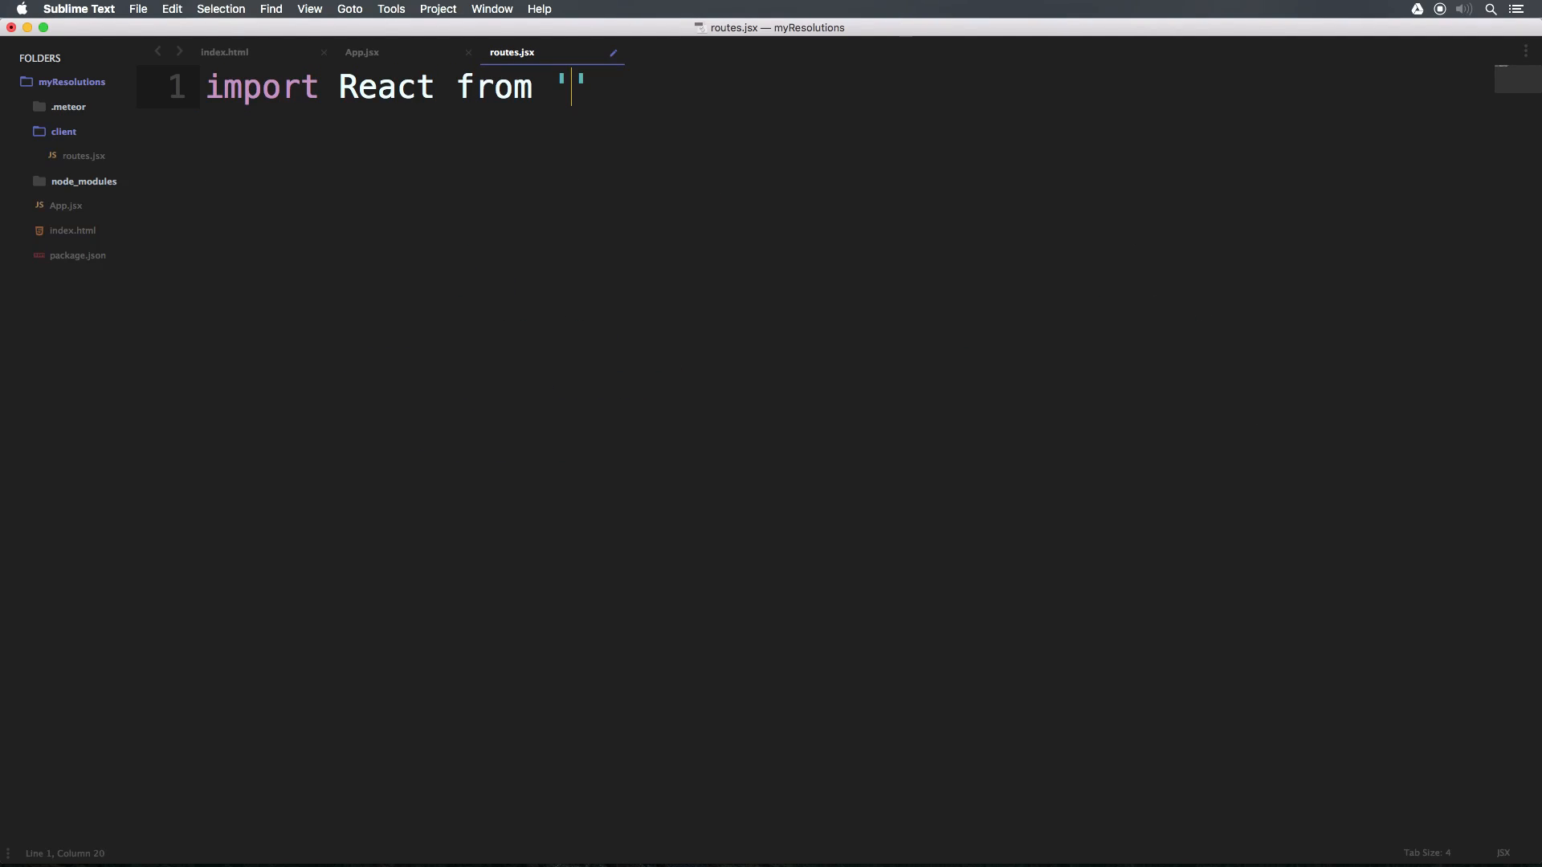
type("react';")
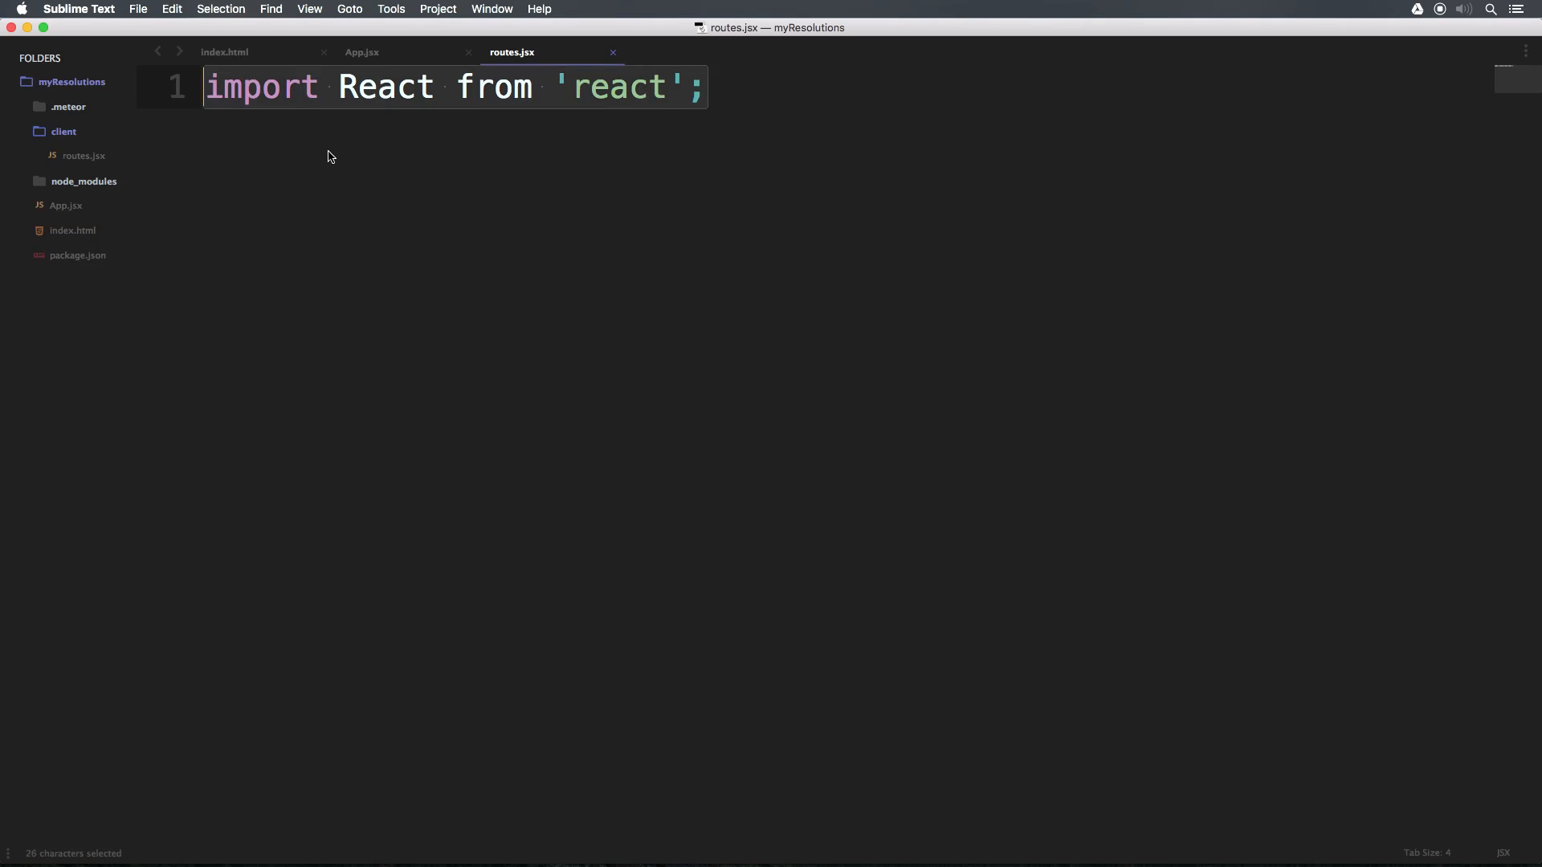
left_click(730, 101)
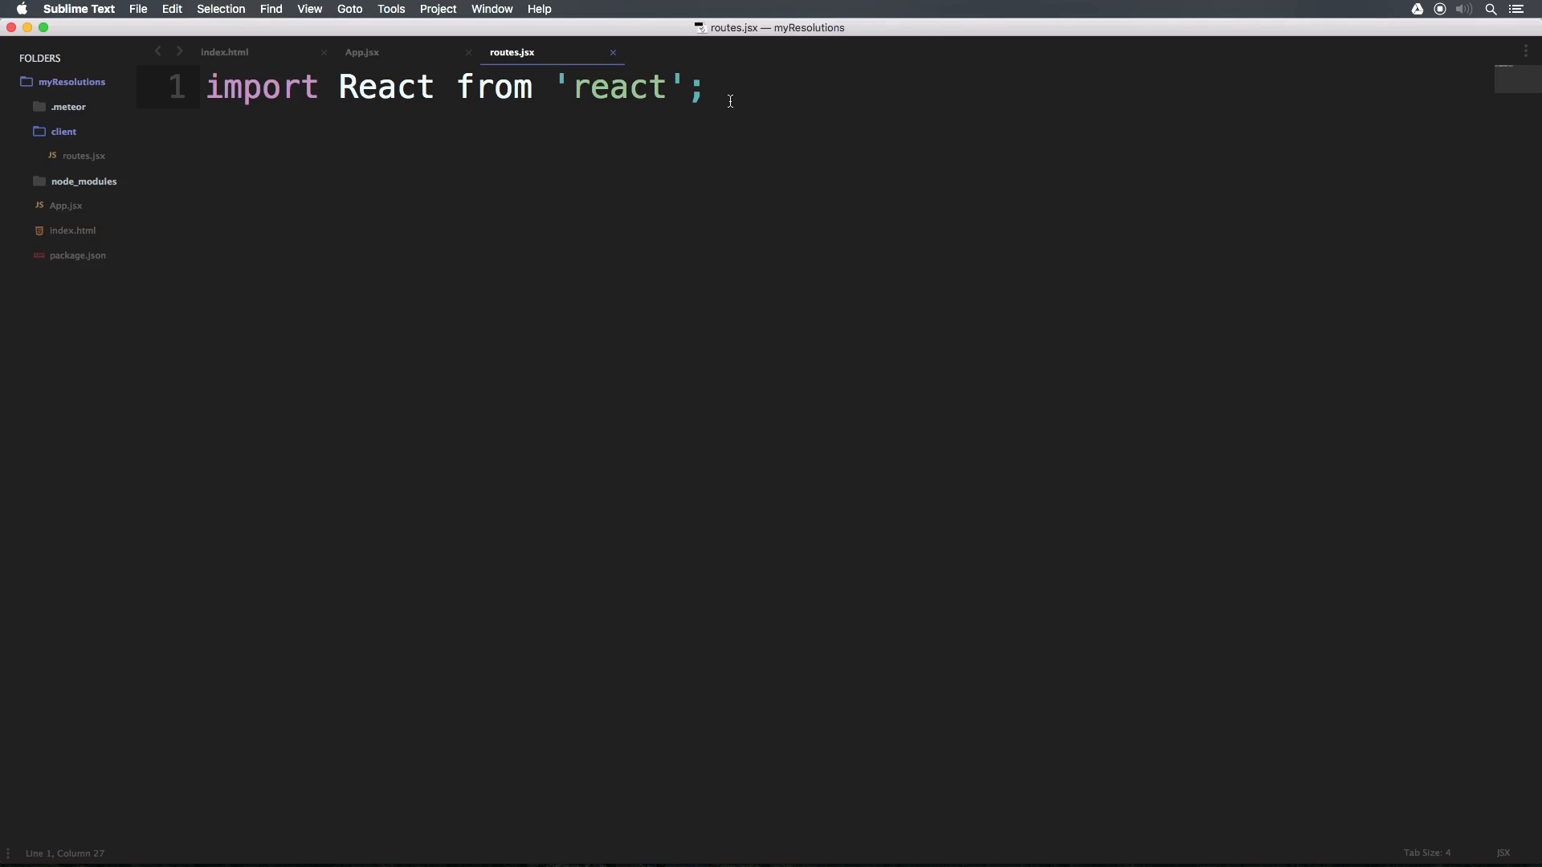
key("cmd+tab")
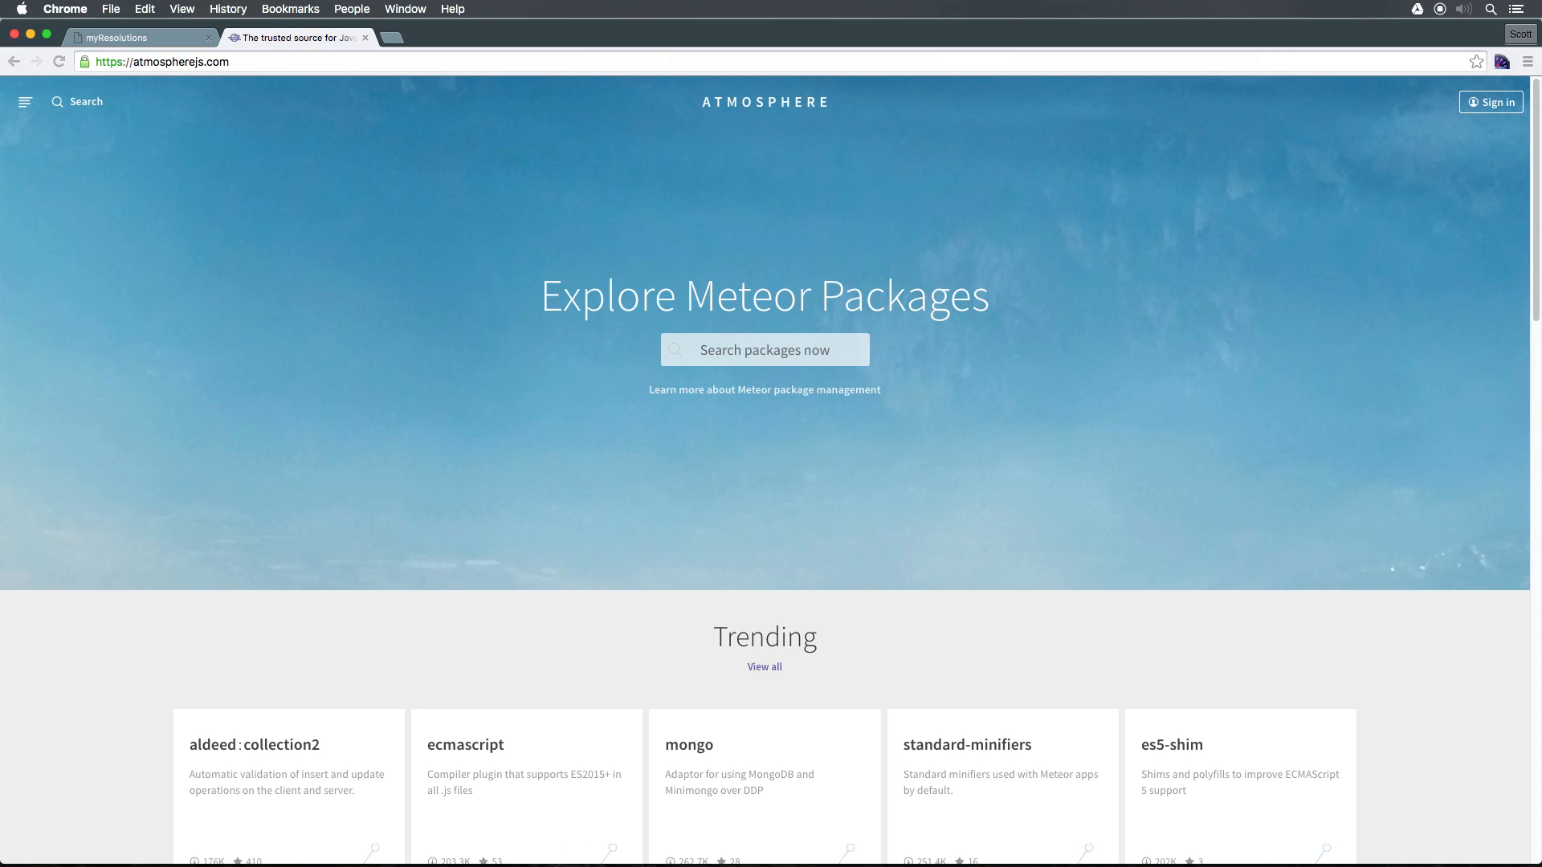
mouse_move(482, 434)
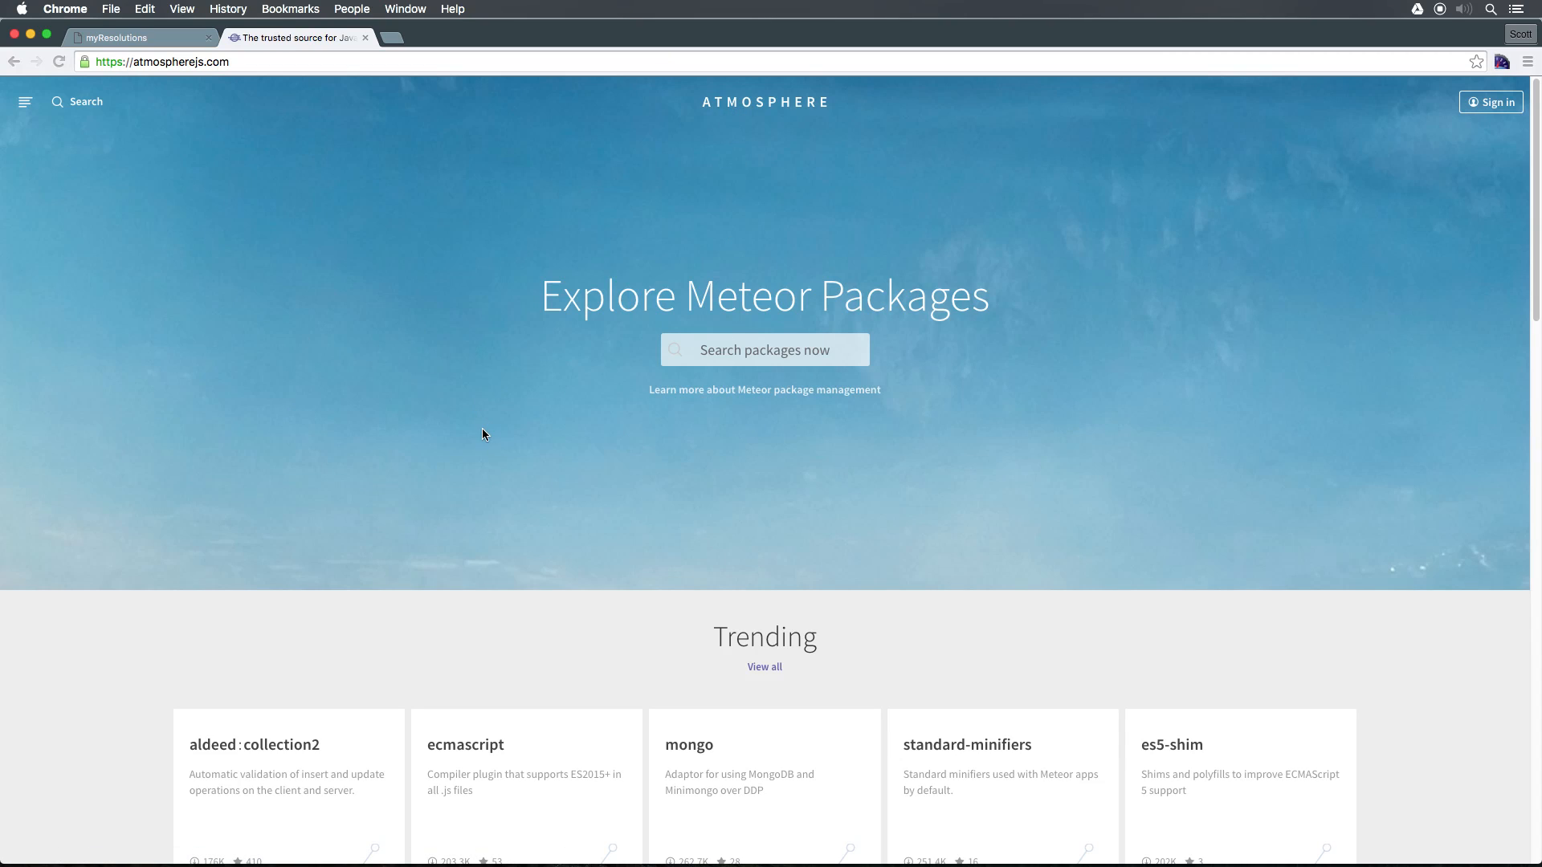
- Scroll down through Atmosphere's trending Meteor packages
scroll("down", 3)
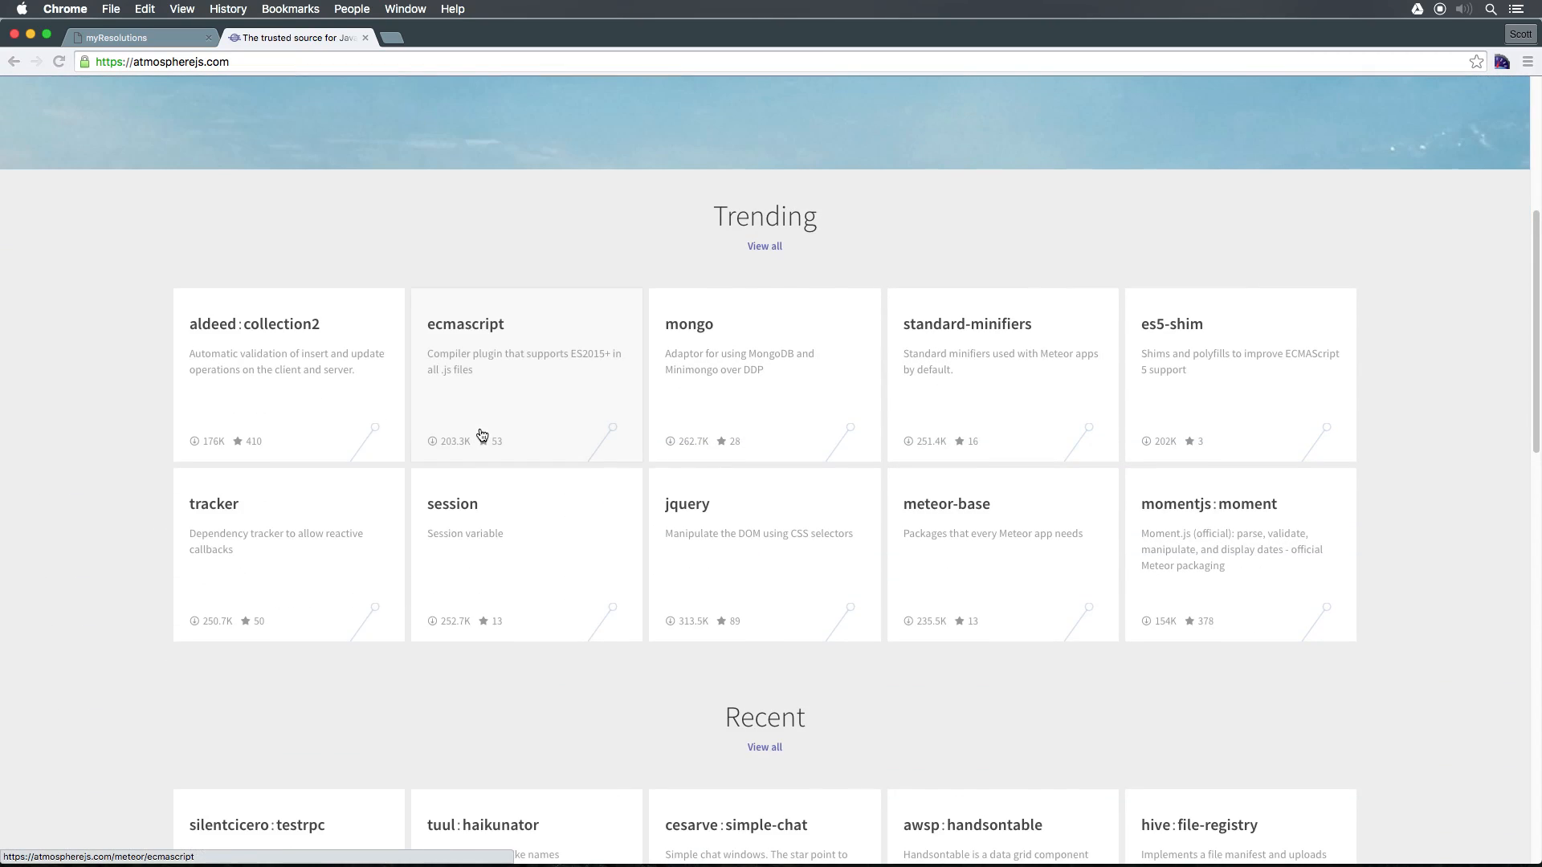
scroll("down", 3)
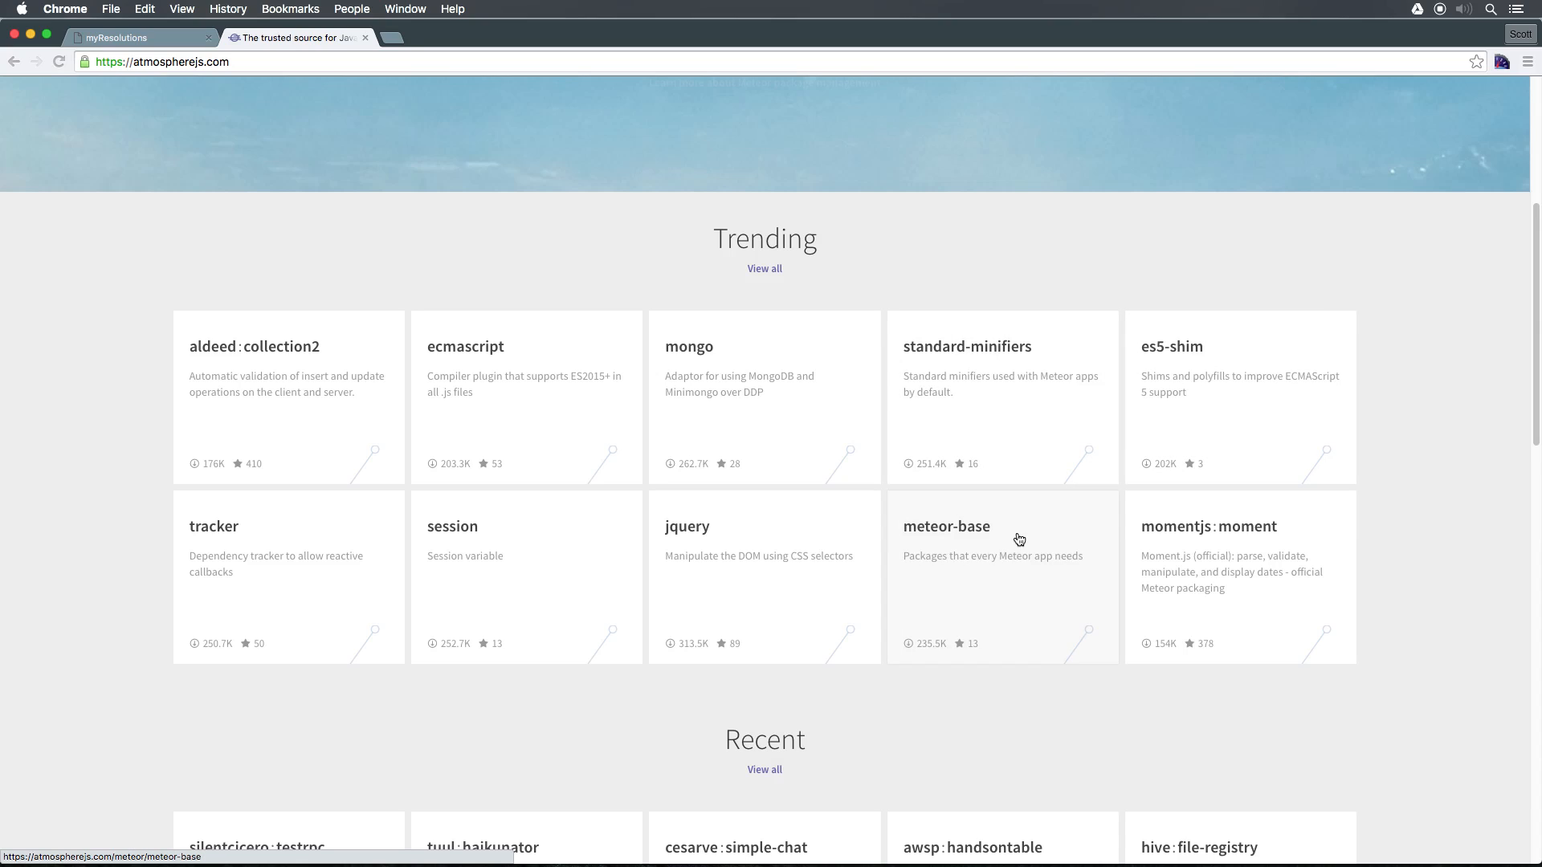
mouse_move(1171, 430)
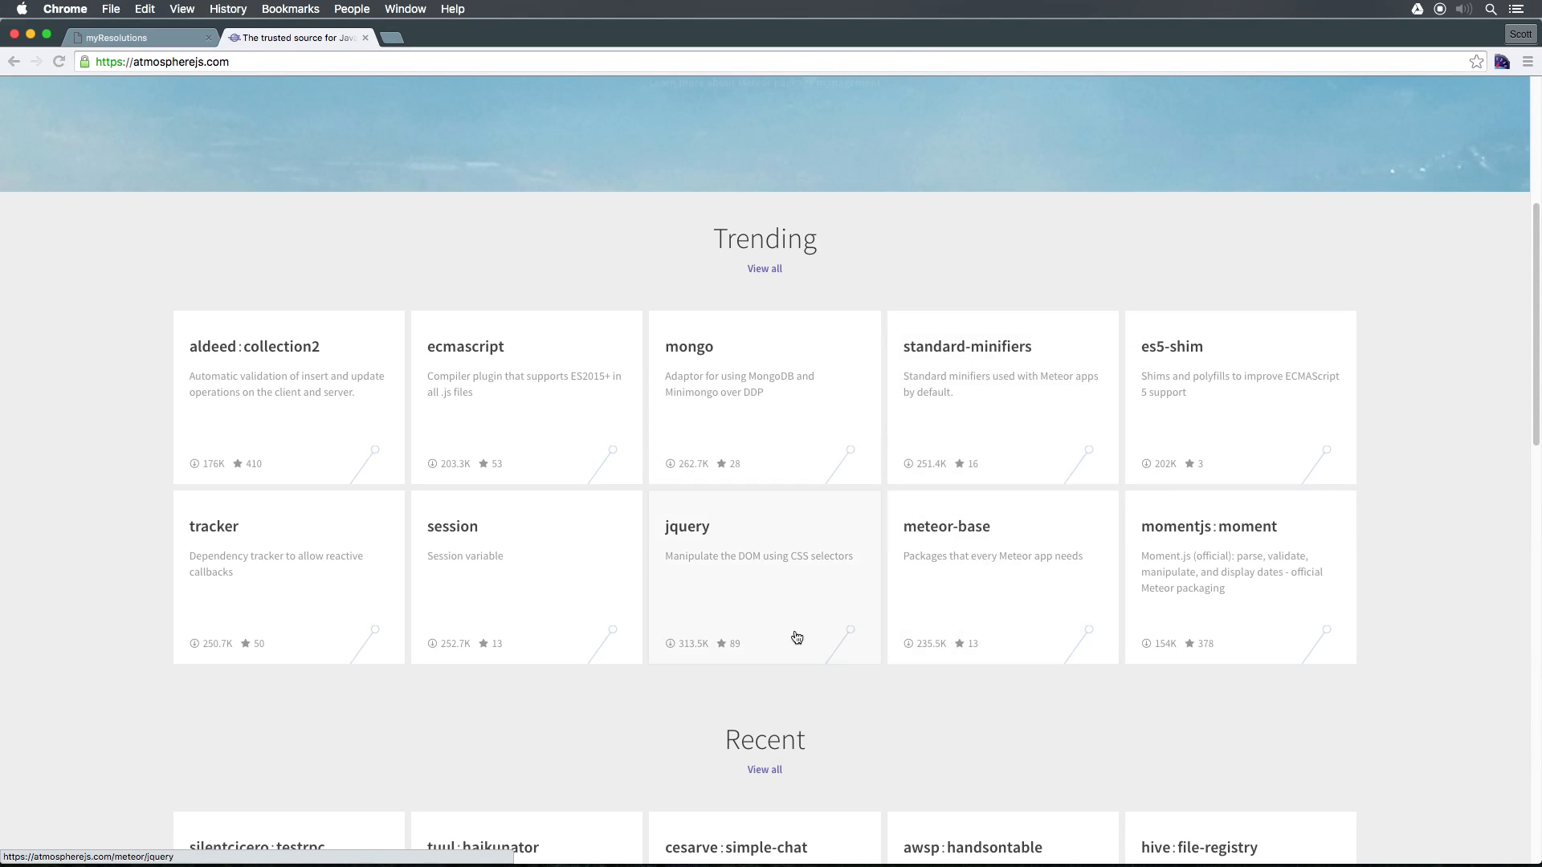
mouse_move(709, 405)
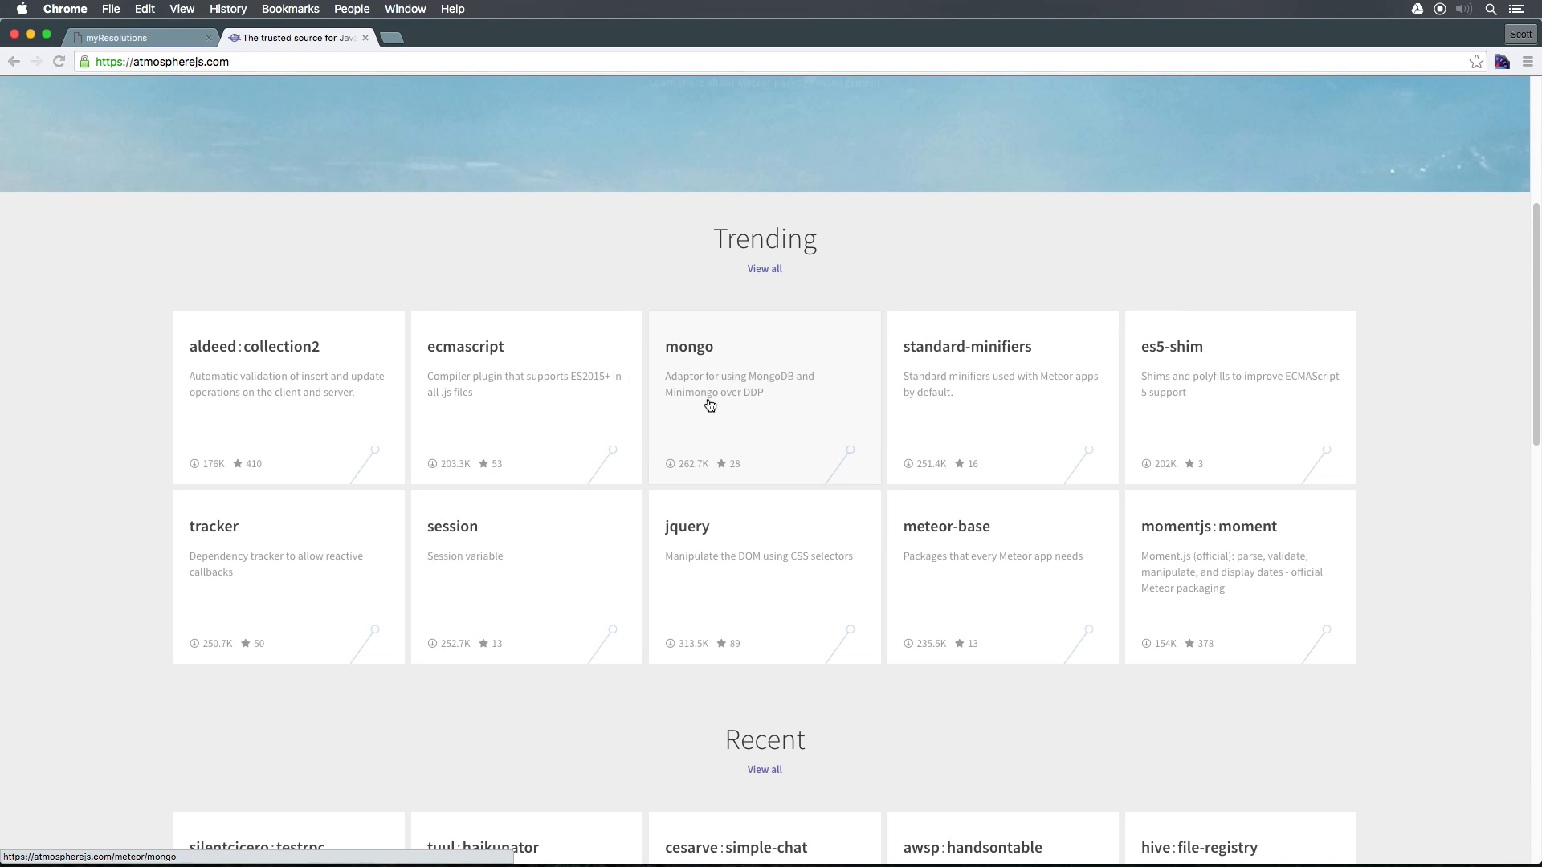
mouse_move(782, 605)
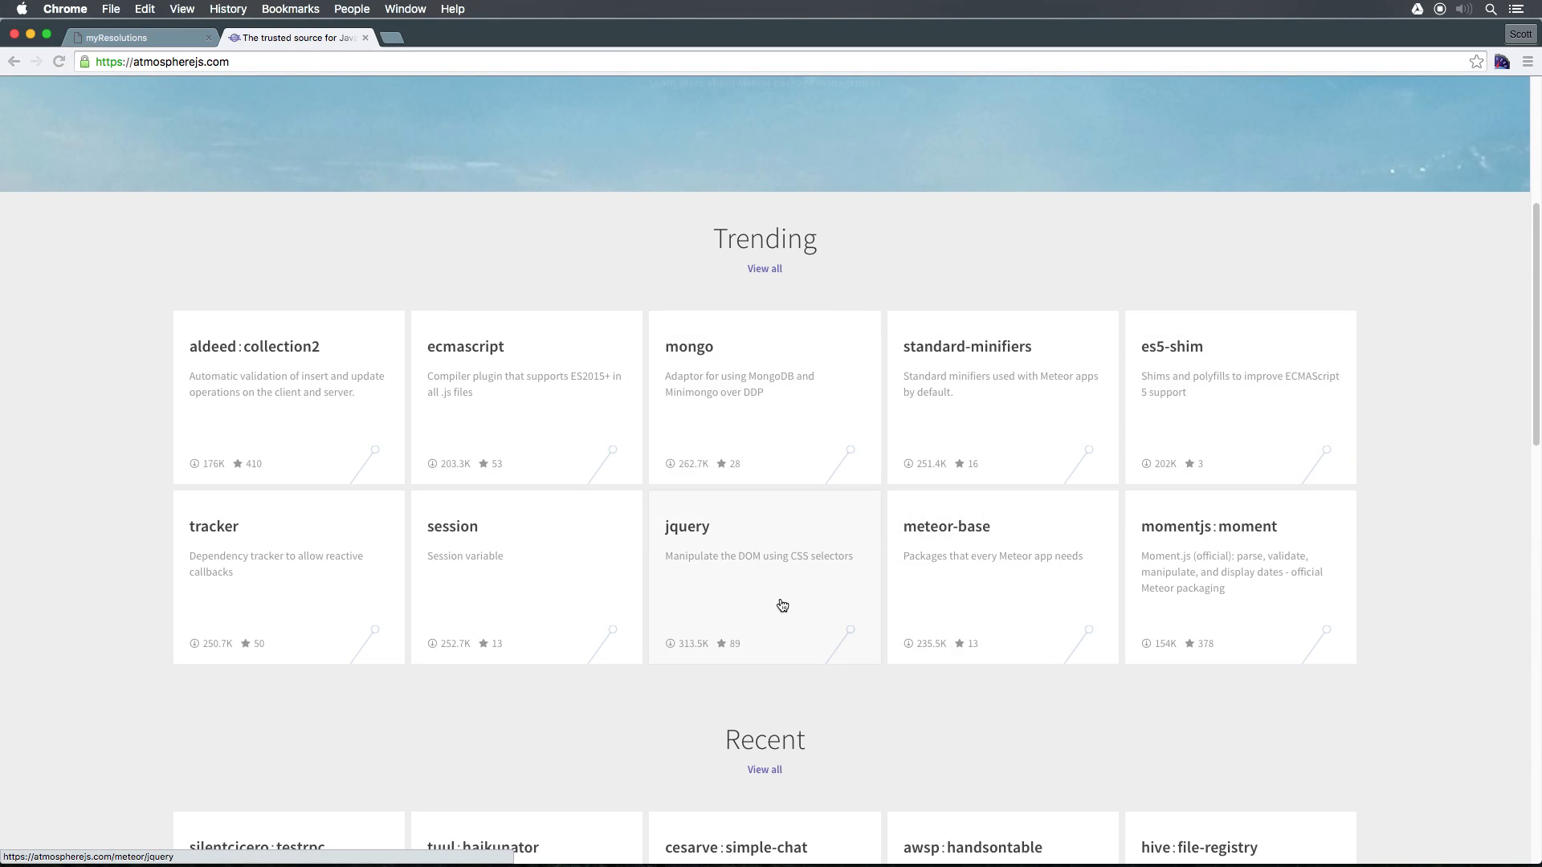
mouse_move(860, 330)
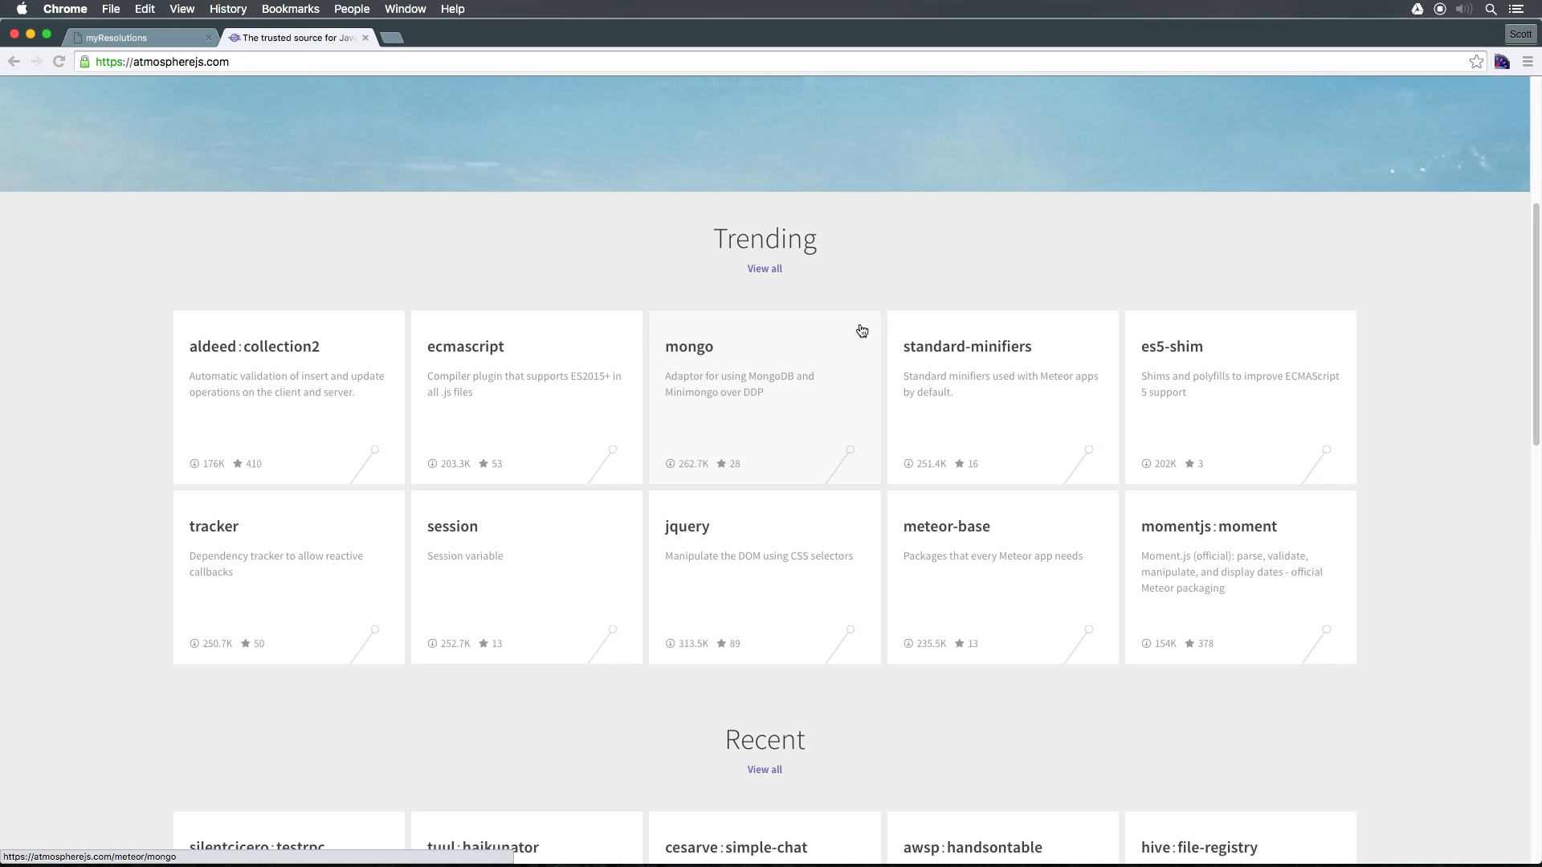
scroll("down", 3)
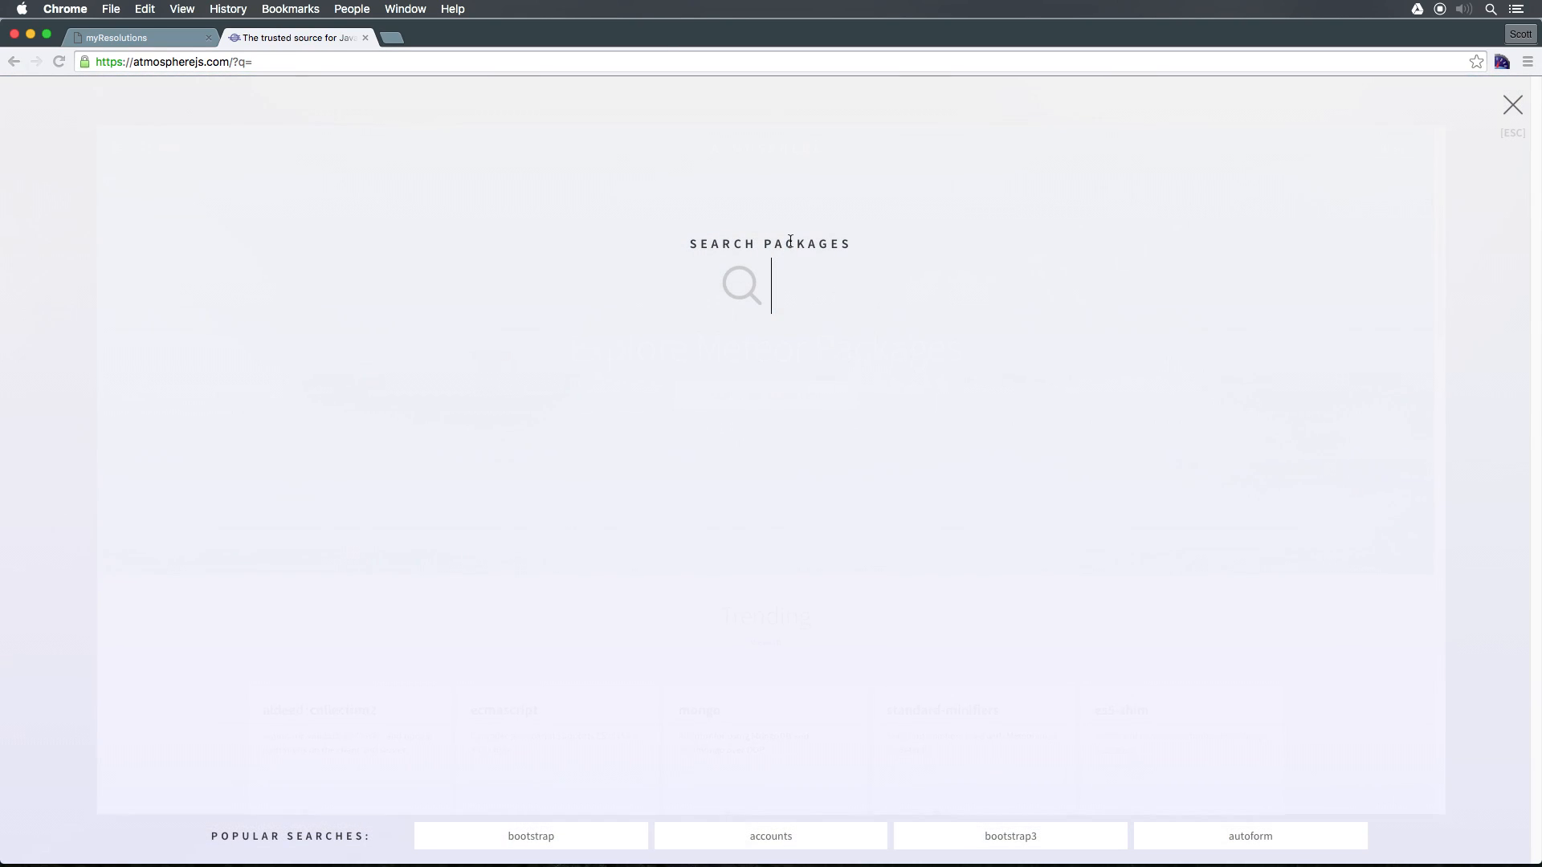
- Search Atmosphere for 'flow' and open the kadira:flow-router package page
type("flow")
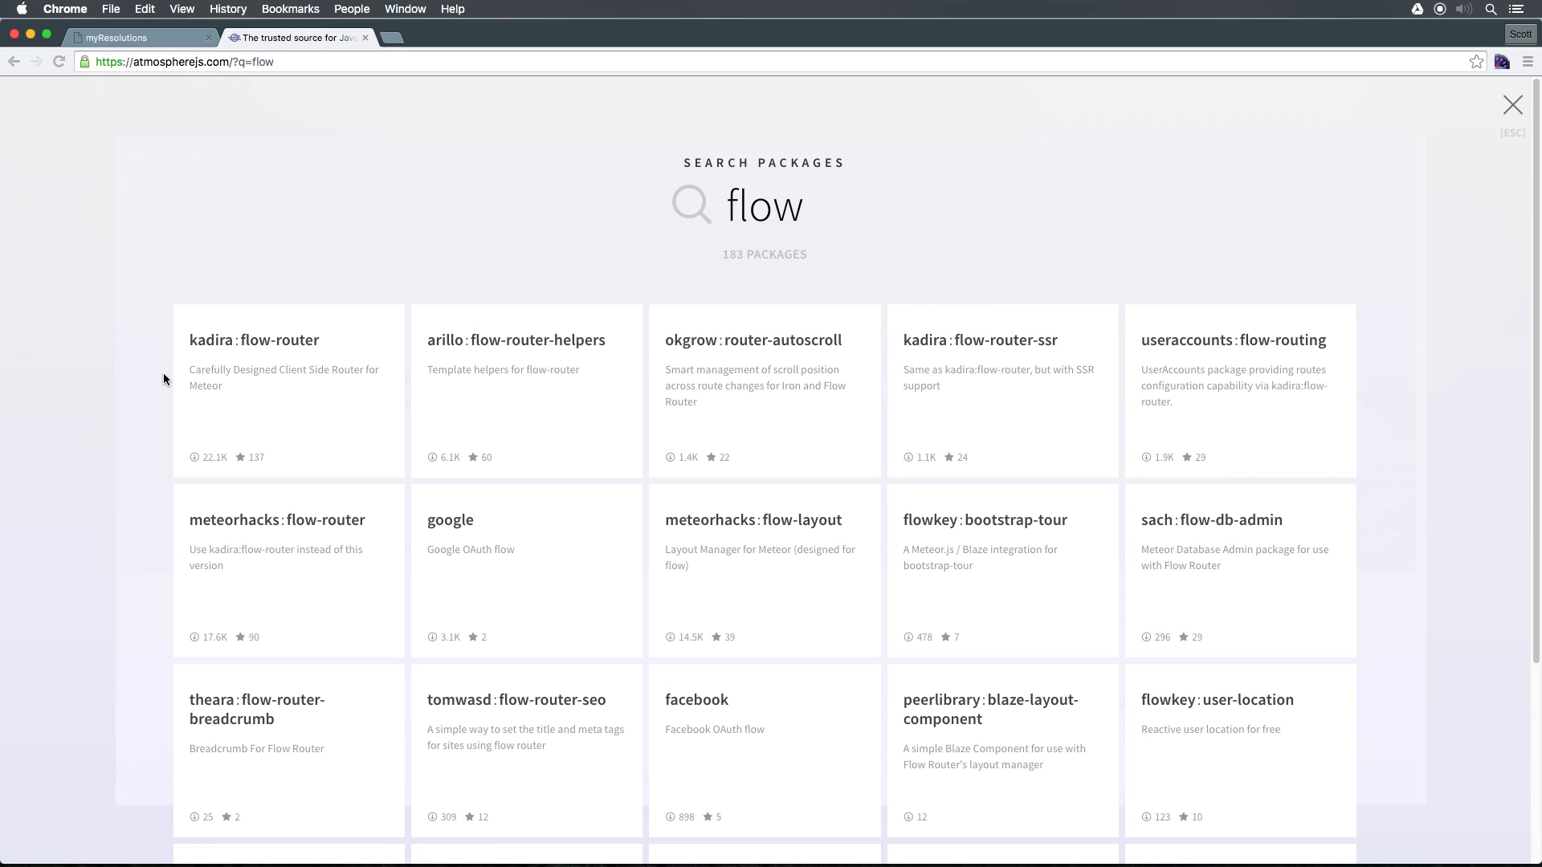
mouse_move(334, 358)
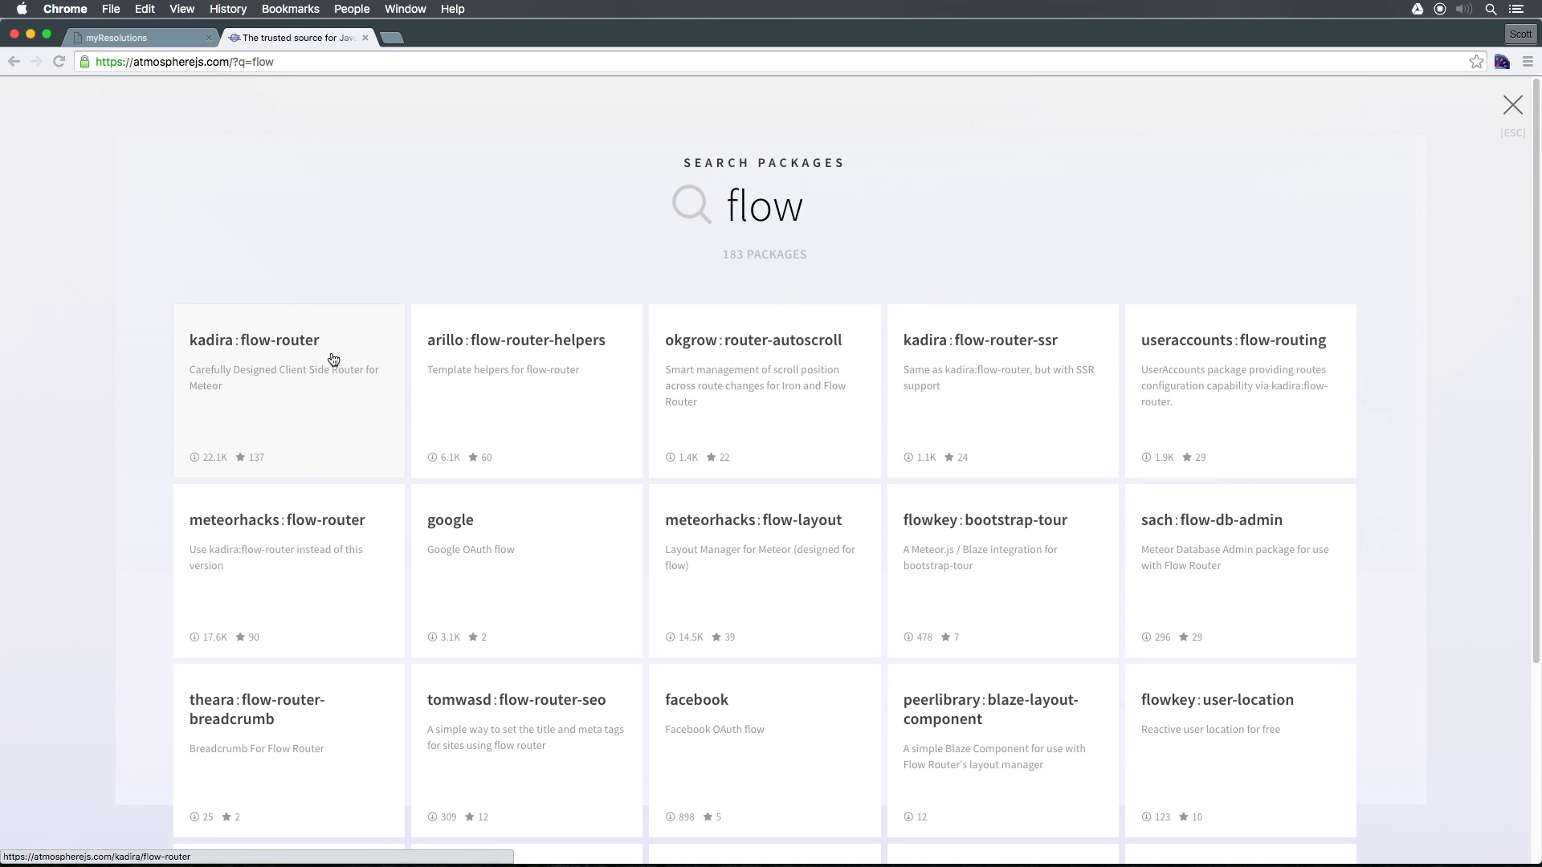
left_click(255, 339)
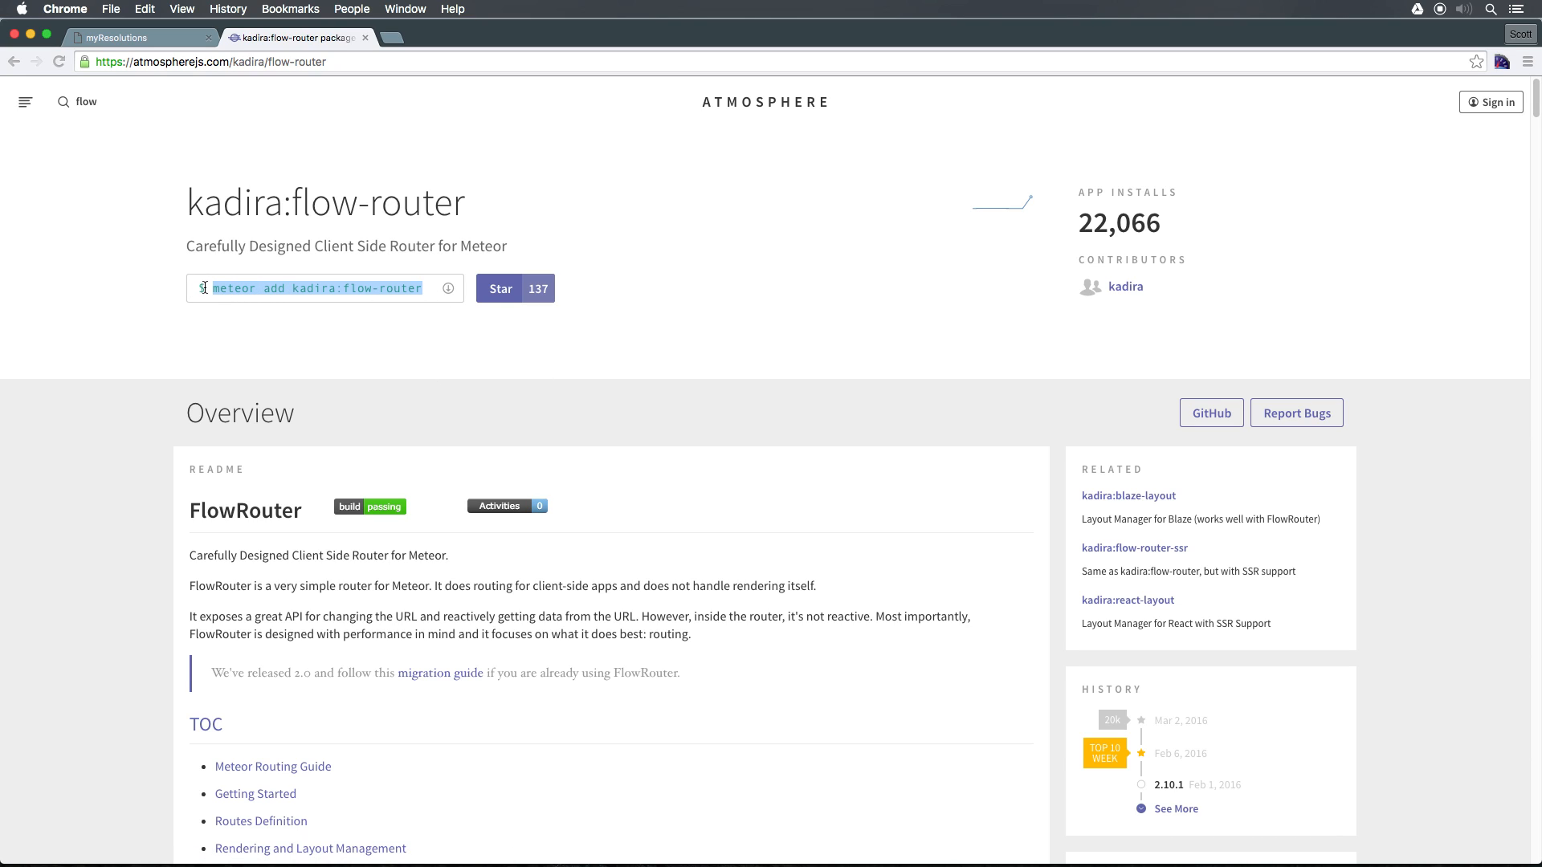
key("cmd+tab")
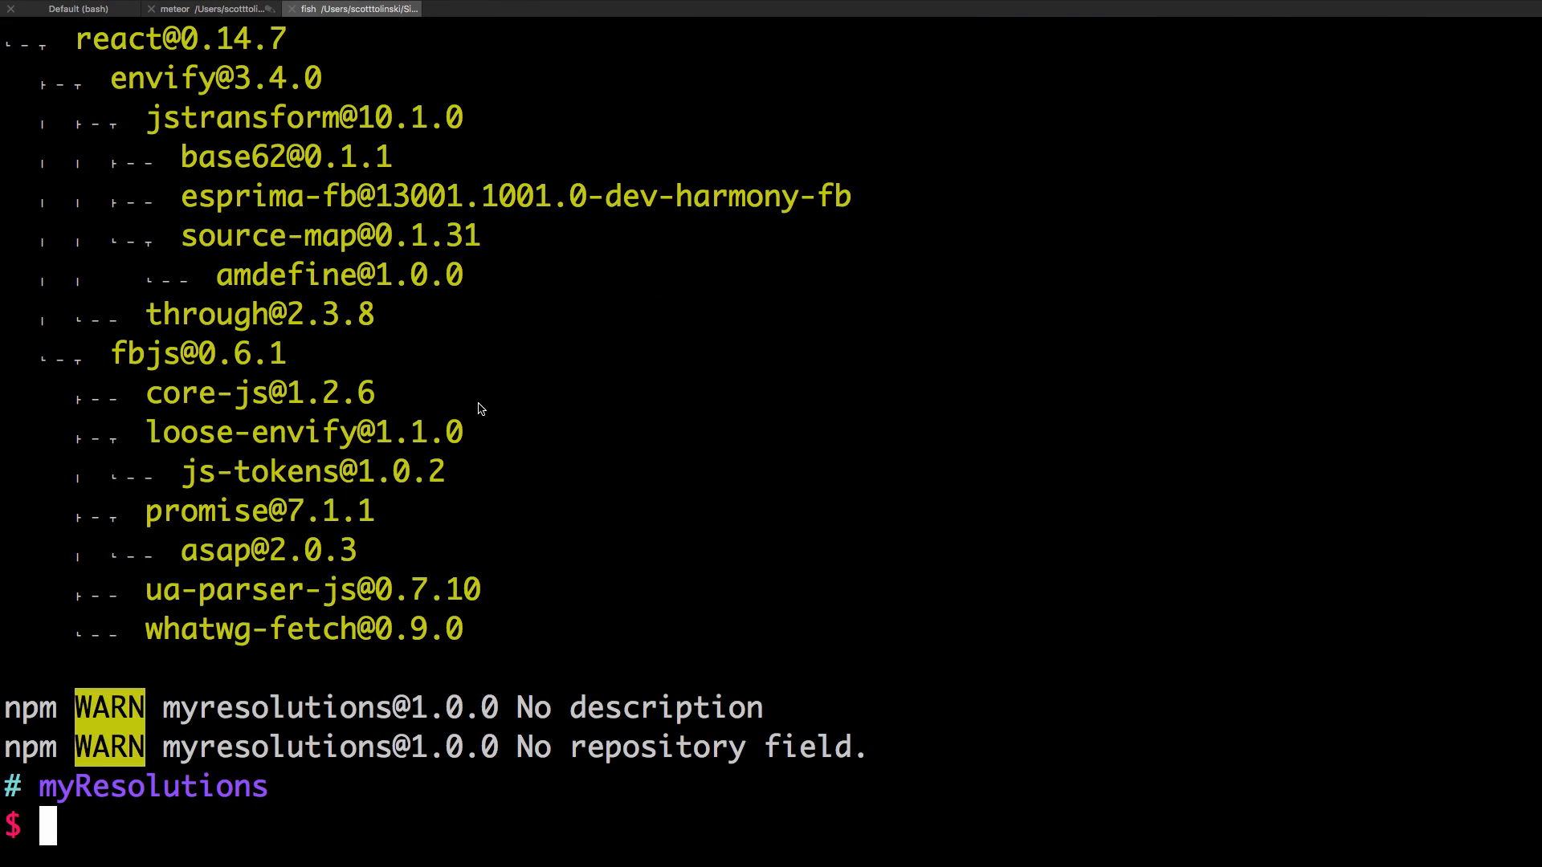
- Run 'meteor add kadira:flow-router' in the myResolutions terminal
type("meteor add kadira:flow-router")
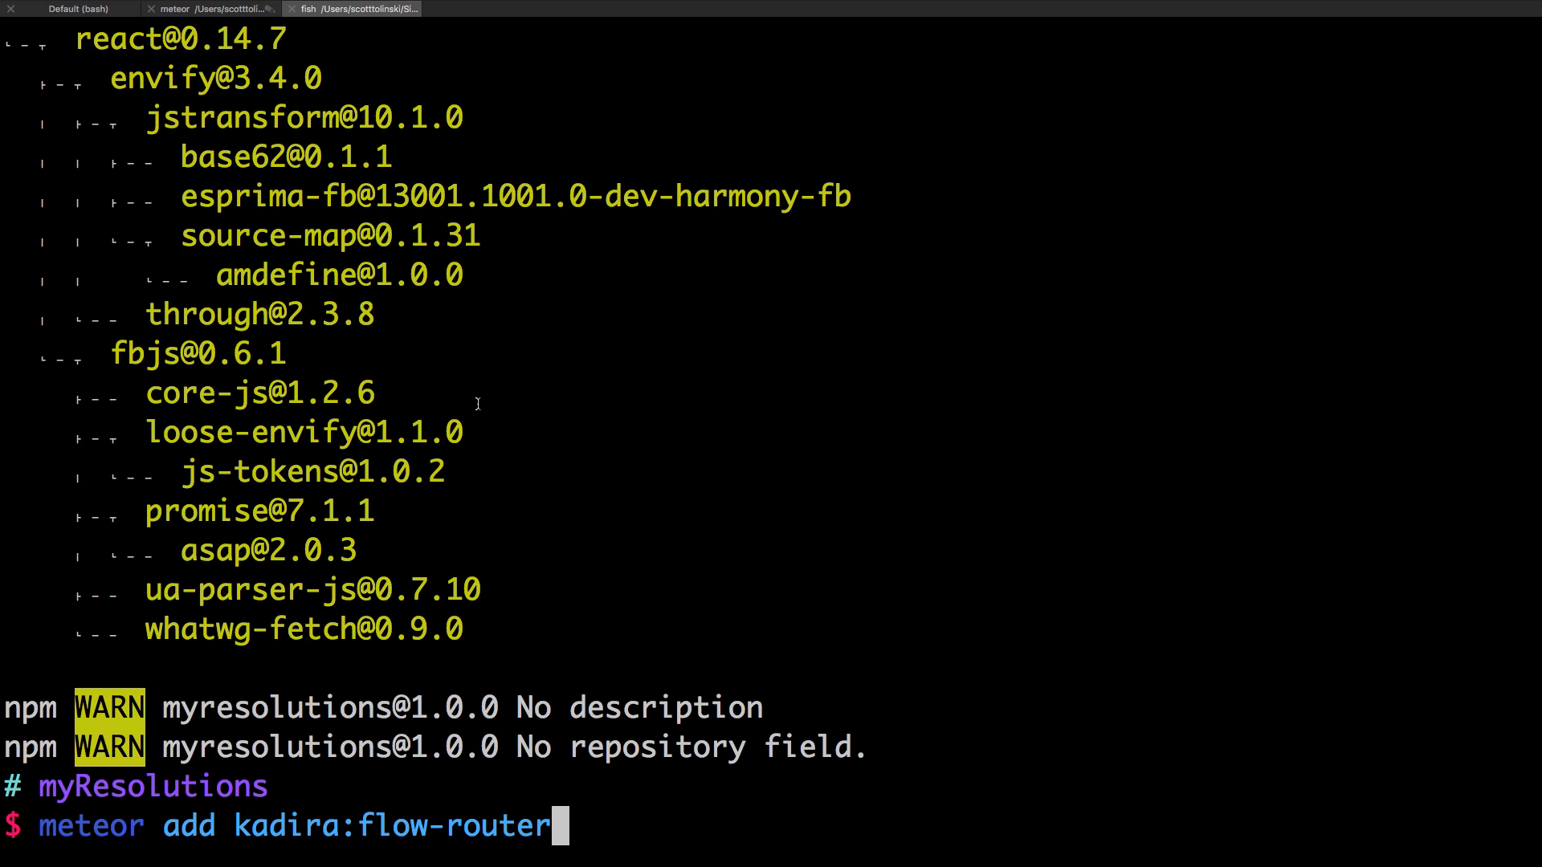
mouse_move(266, 859)
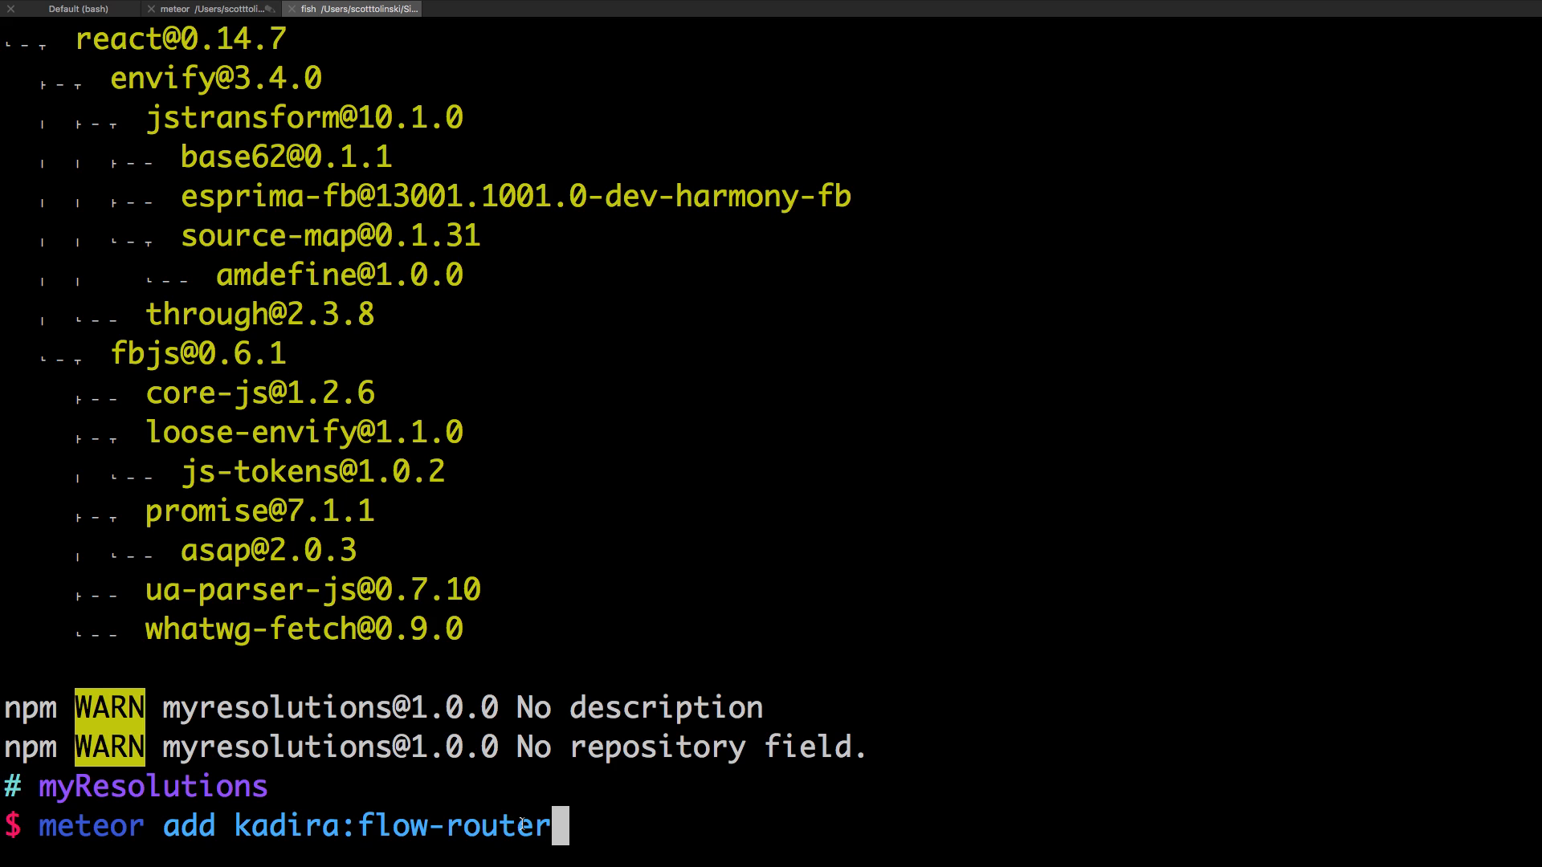
key("enter")
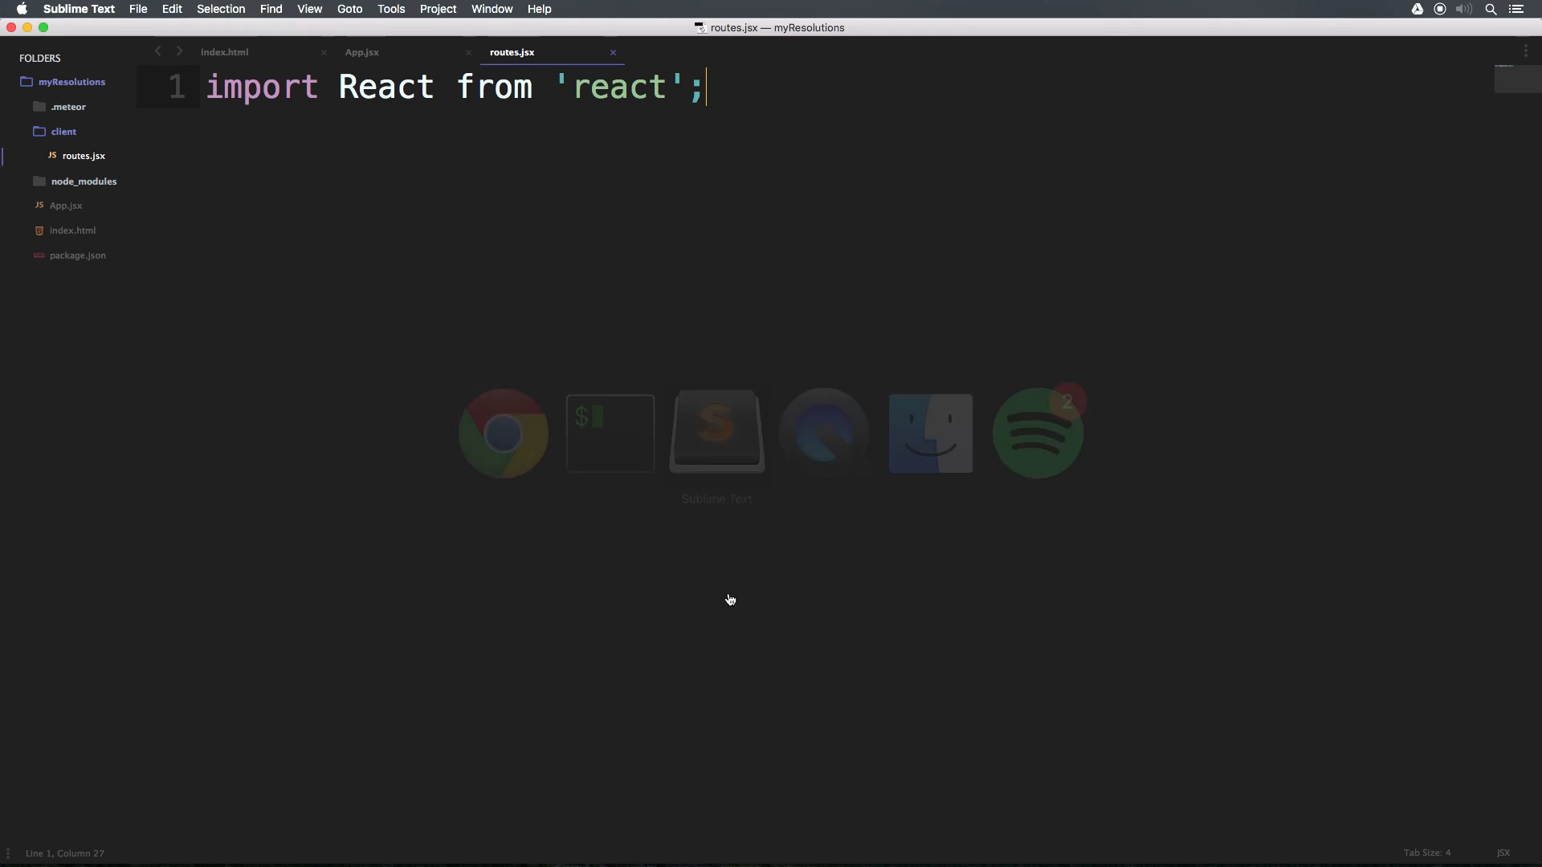
- Open the .meteor/packages file and scroll to its bottom
left_click(69, 106)
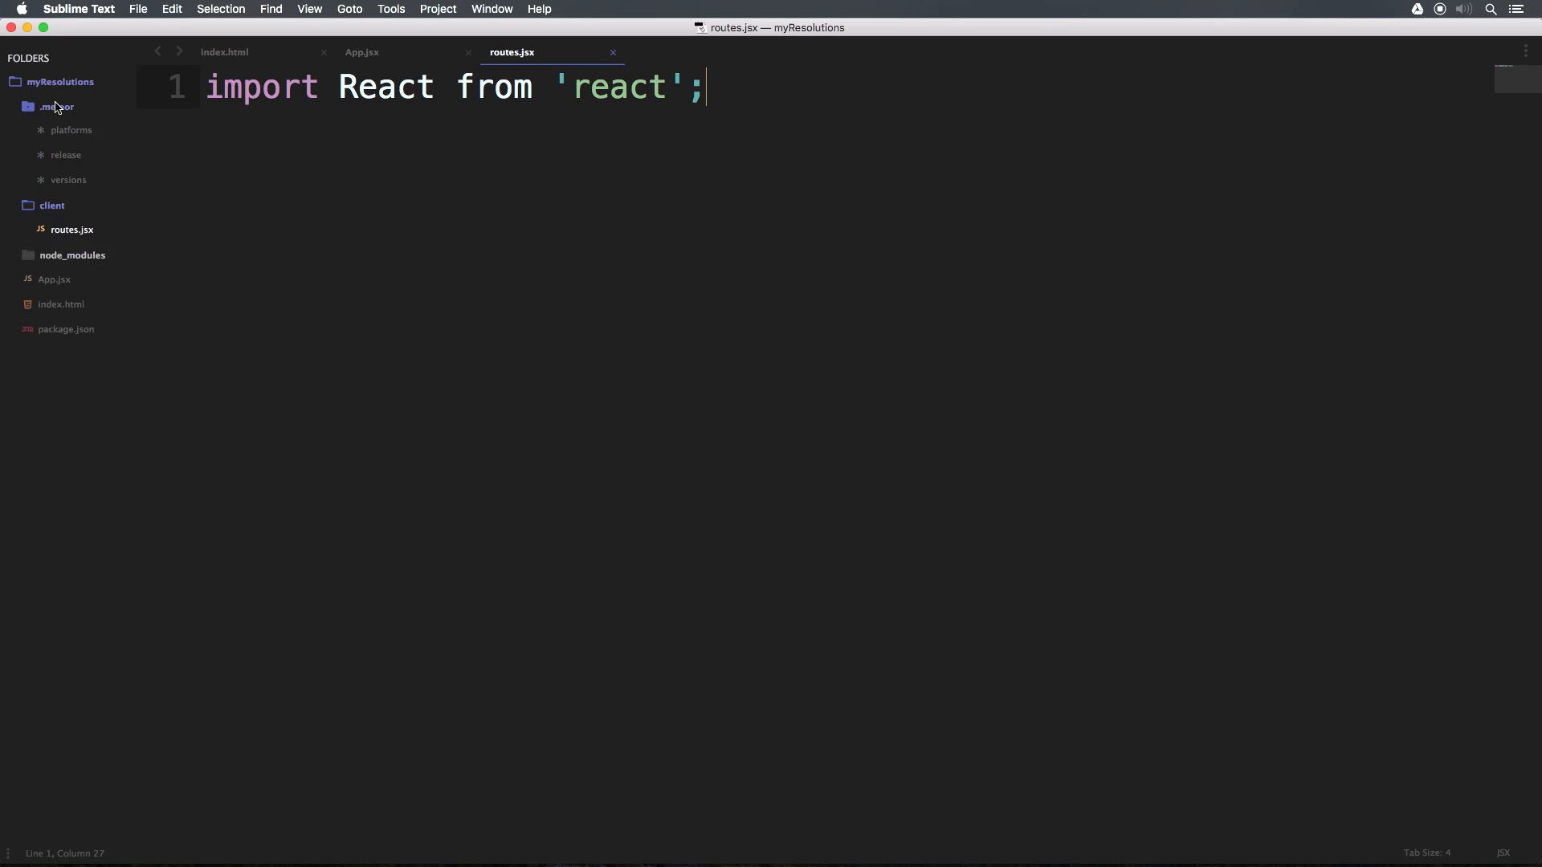
left_click(57, 106)
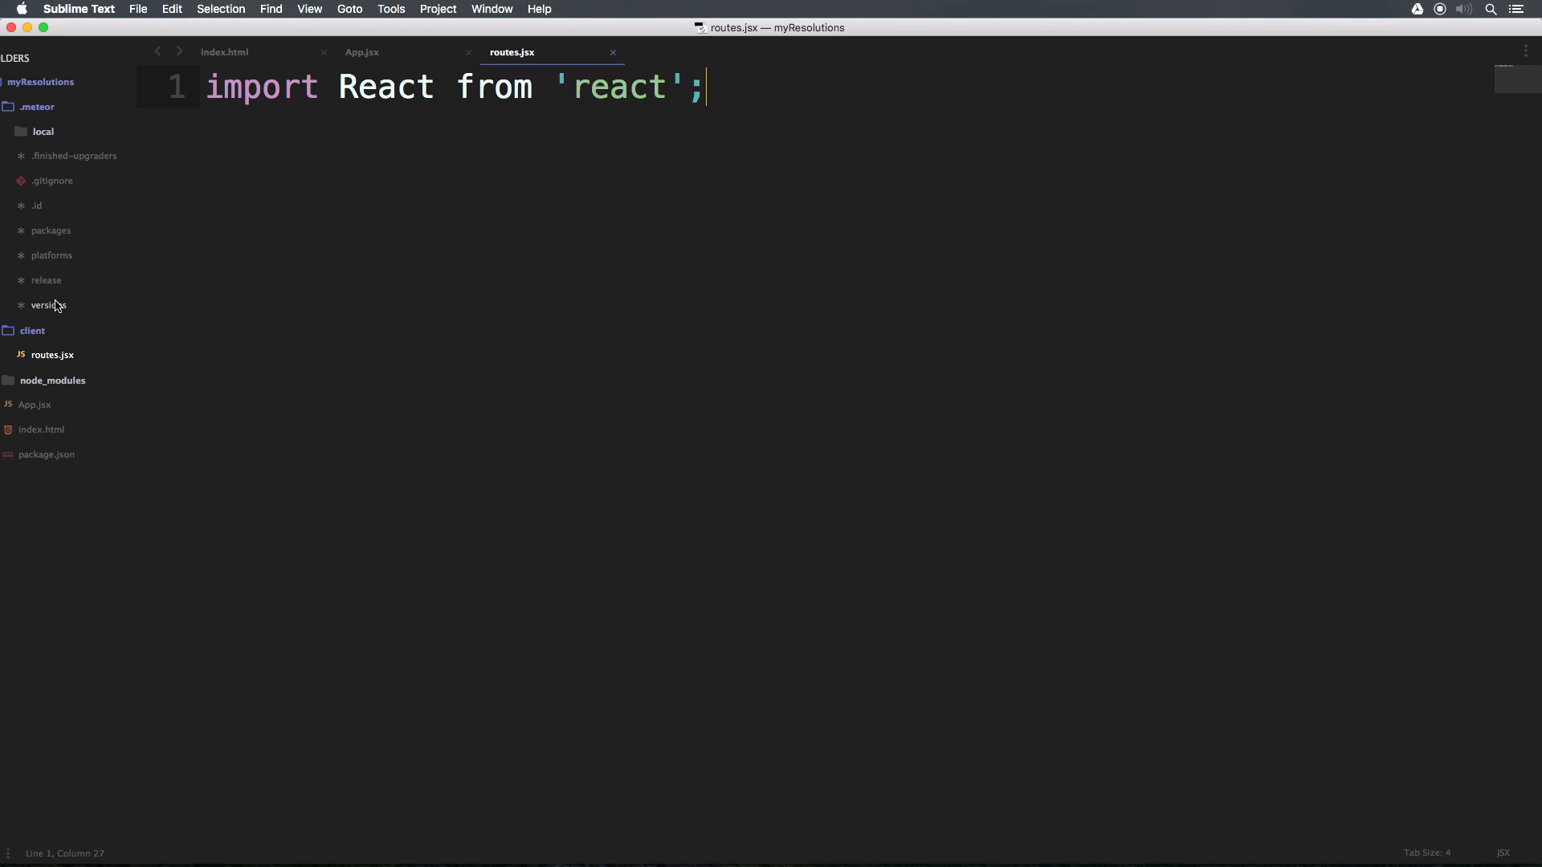
left_click(50, 231)
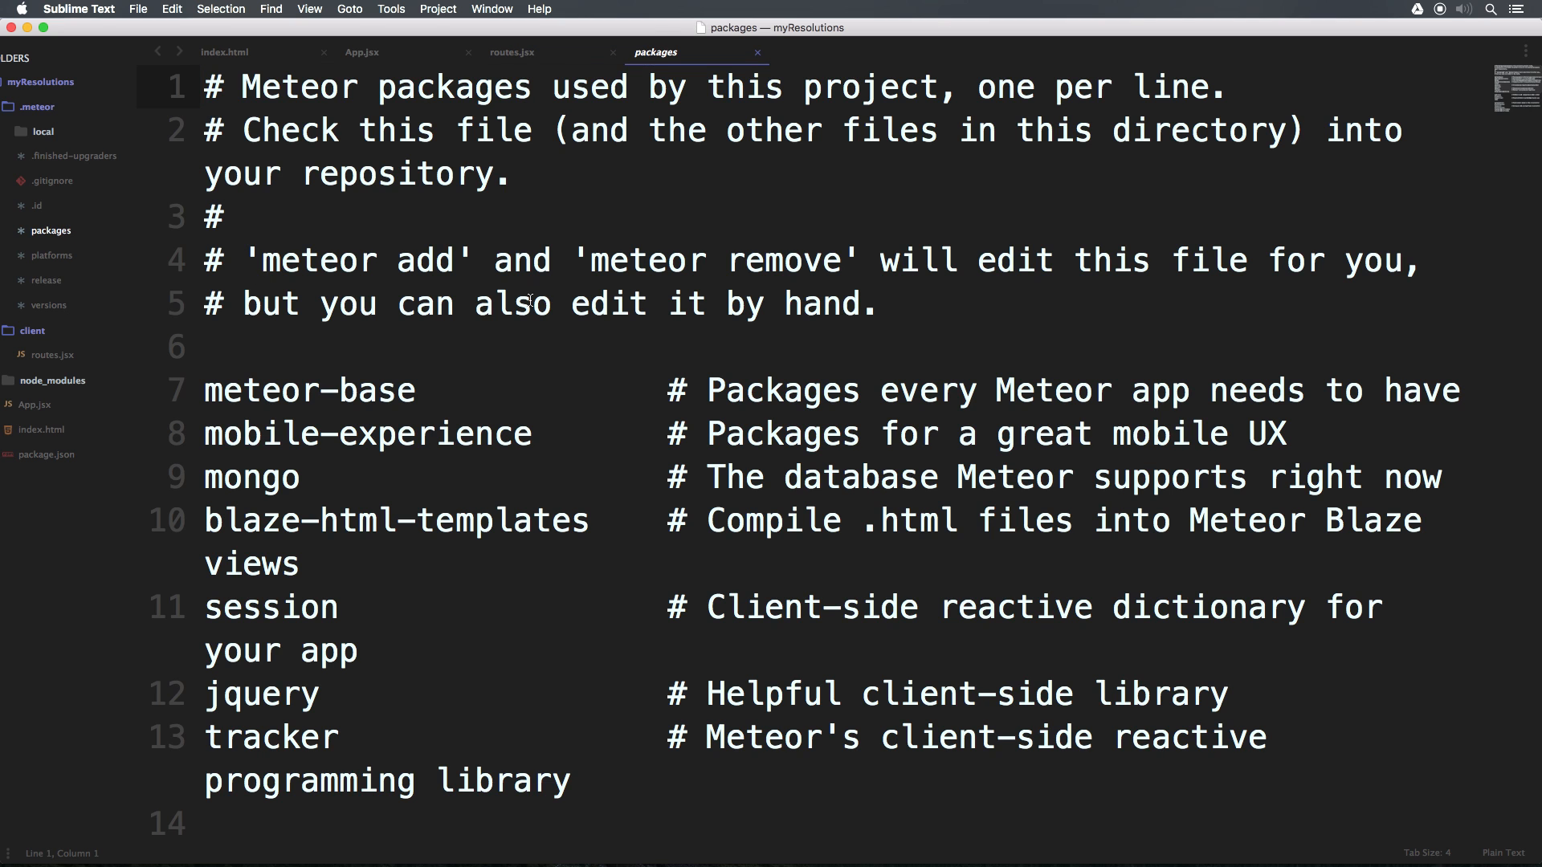
scroll("down", 3)
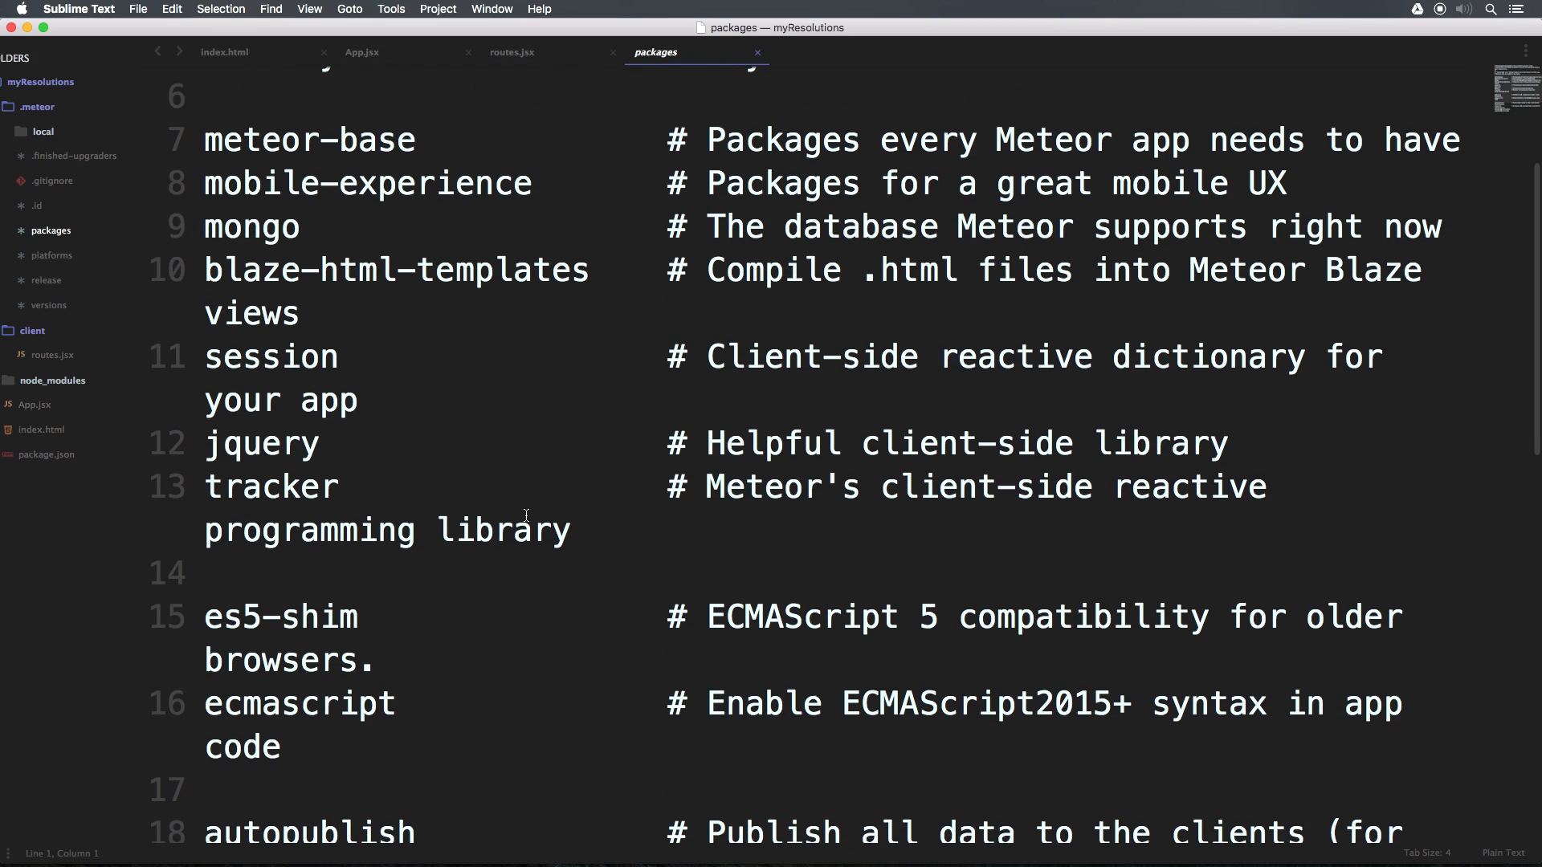
scroll("down", 3)
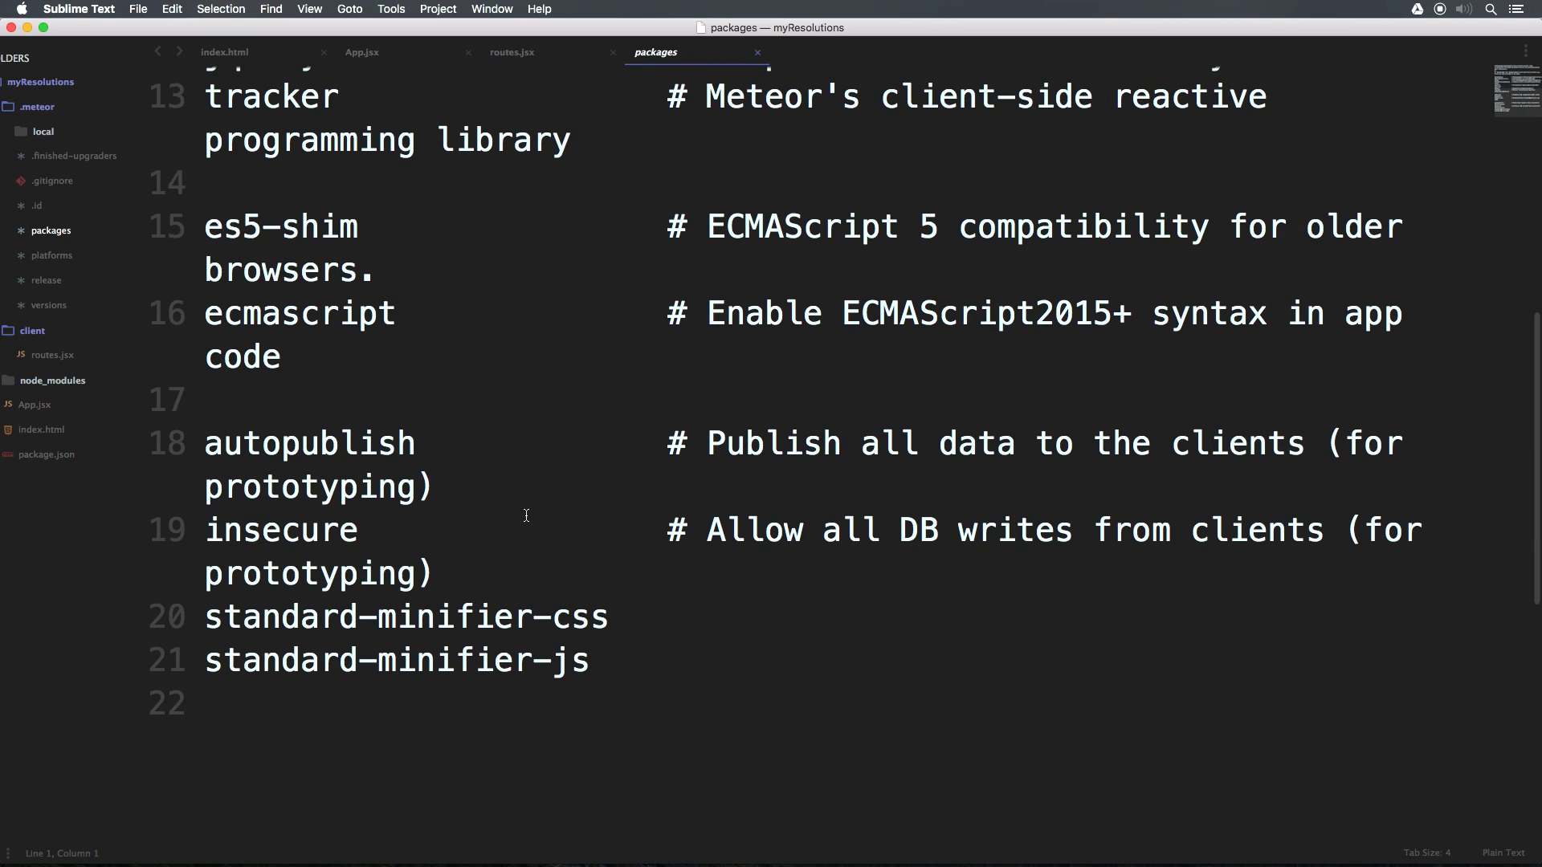
scroll("down", 3)
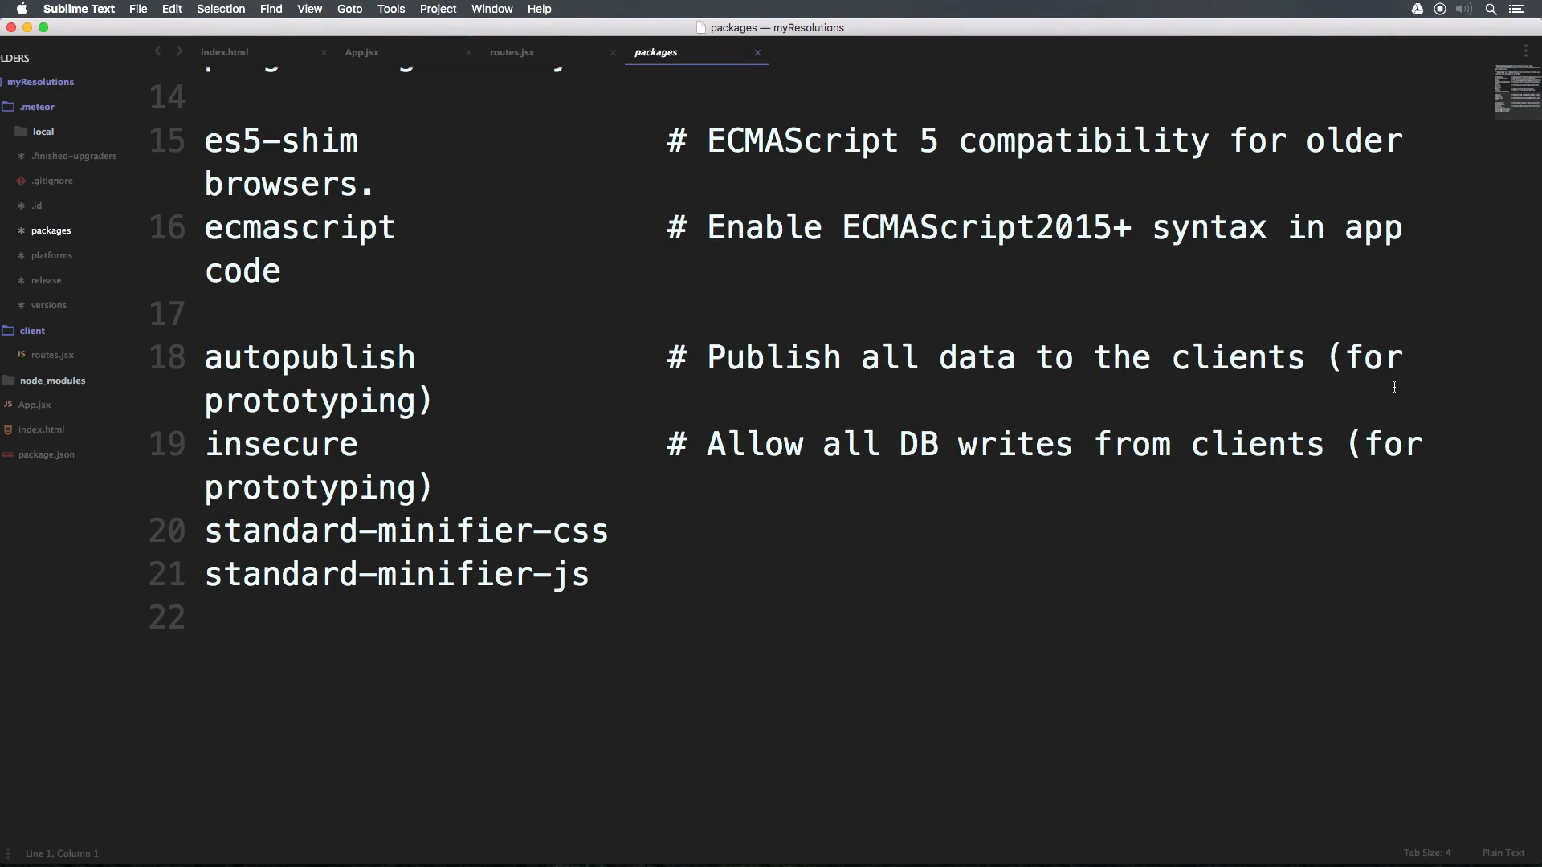
mouse_move(935, 535)
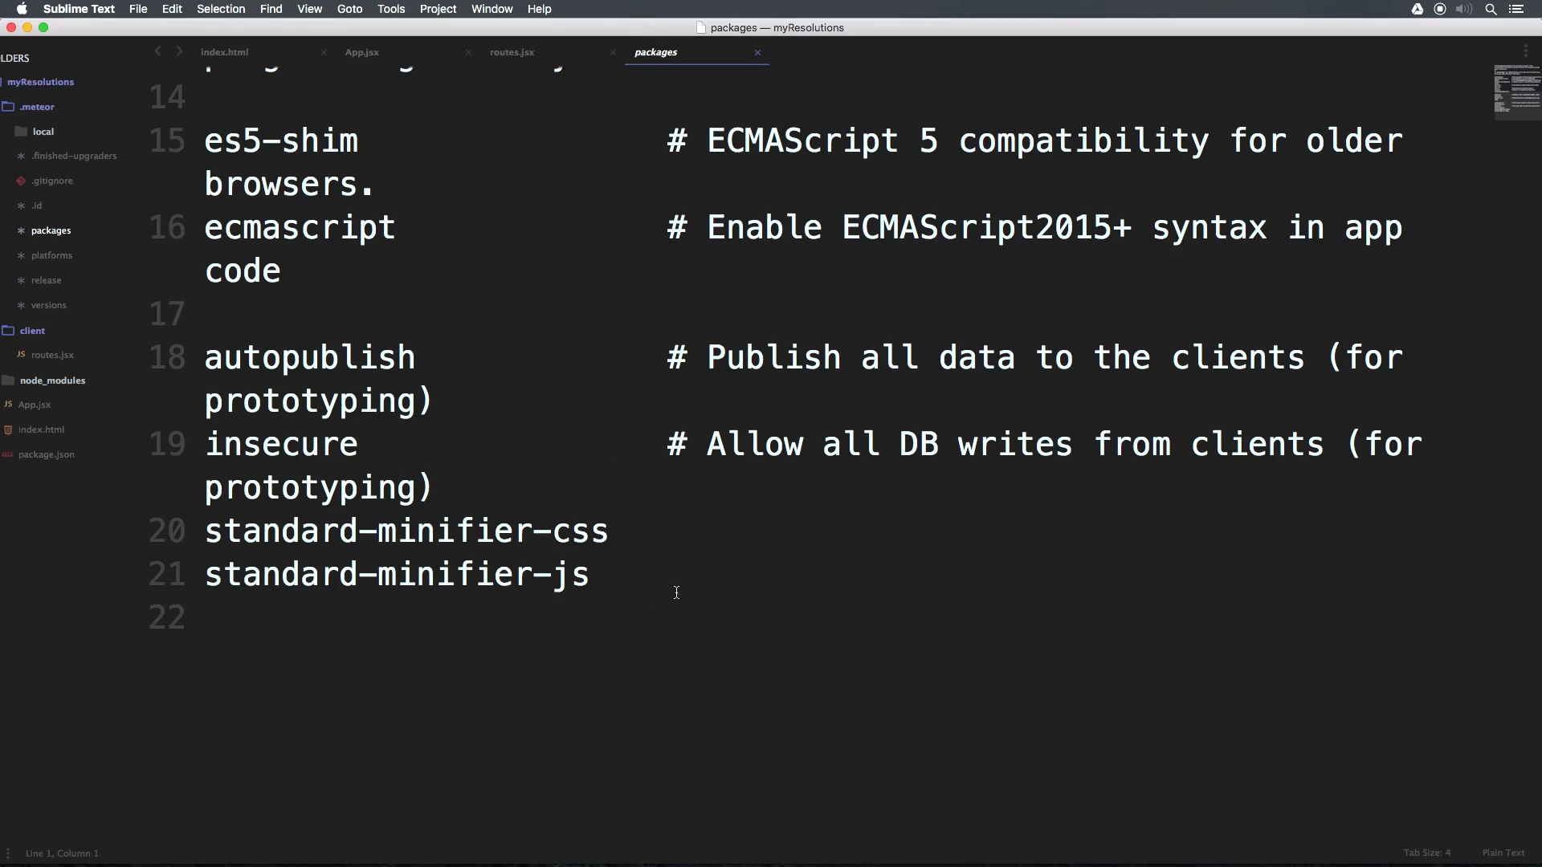
- Highlight the kadira:flow-router entry on line 22, then return to routes.jsx
type("kadira:flow-router")
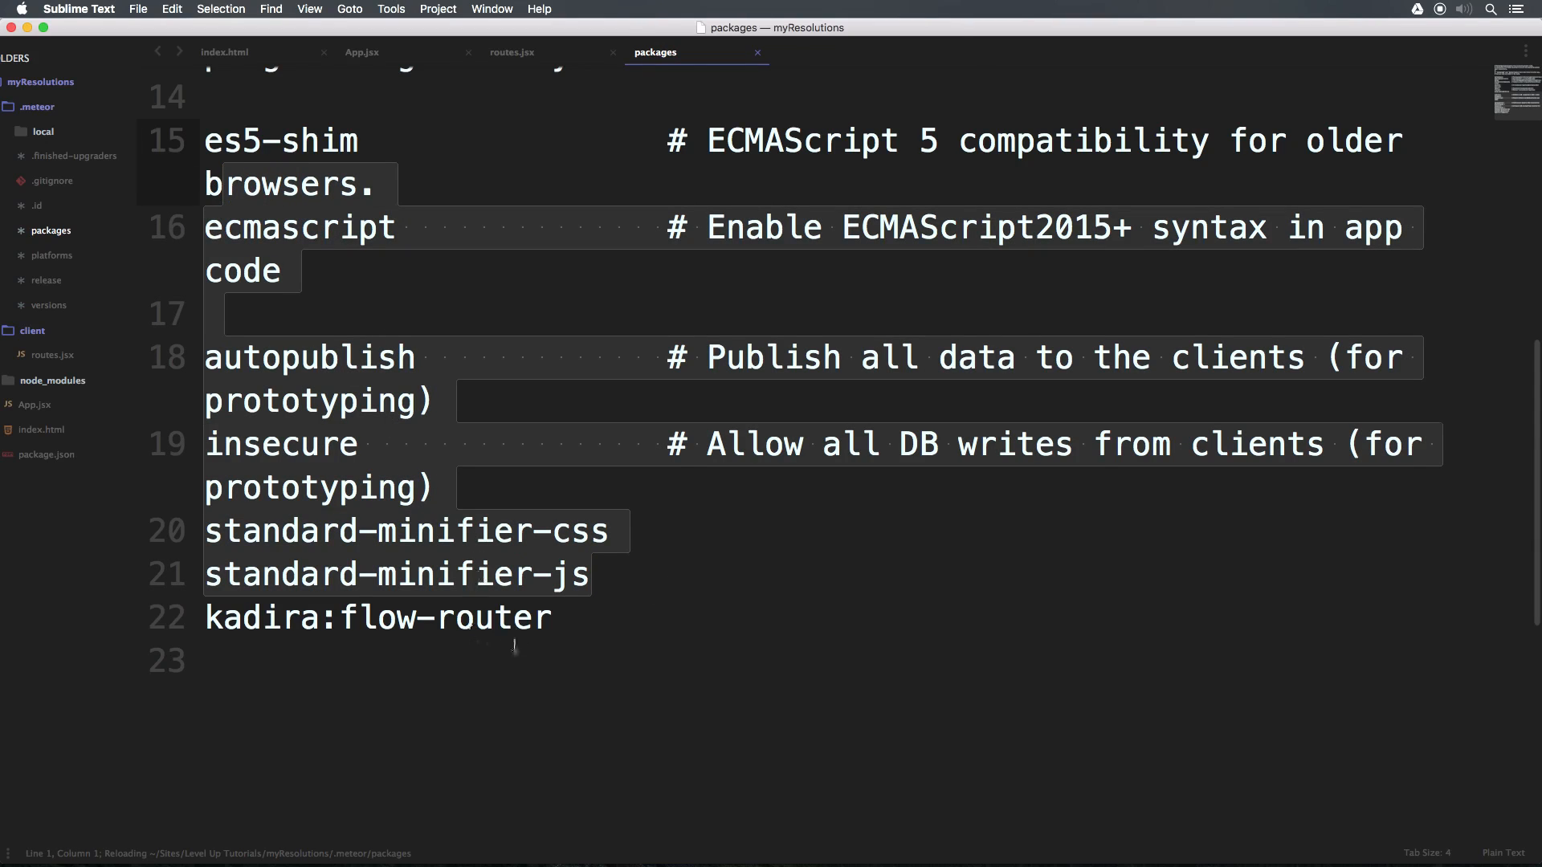
double_click(378, 617)
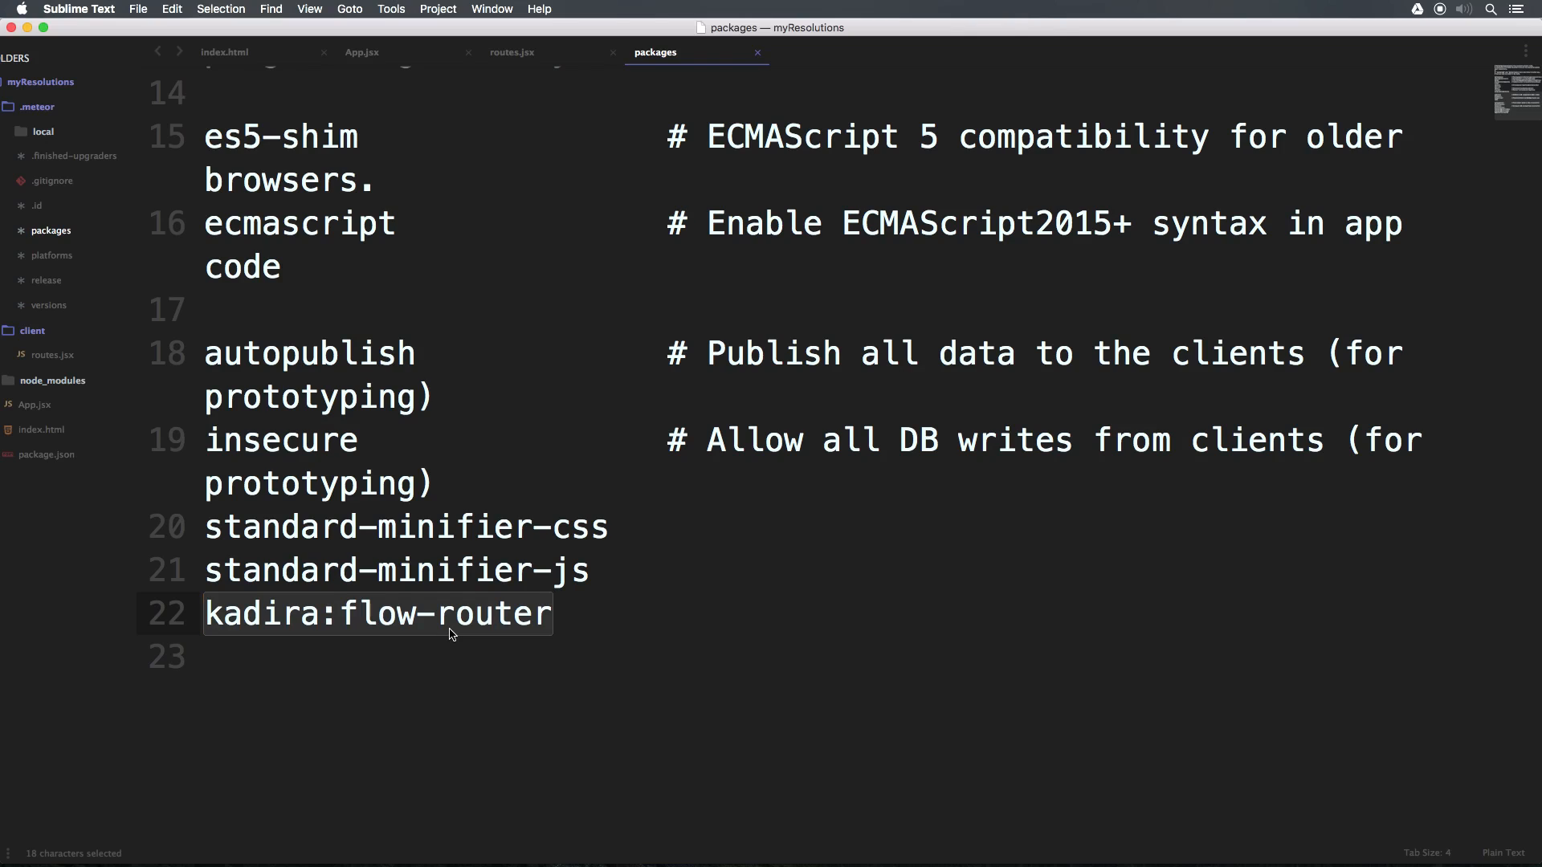
left_click(569, 614)
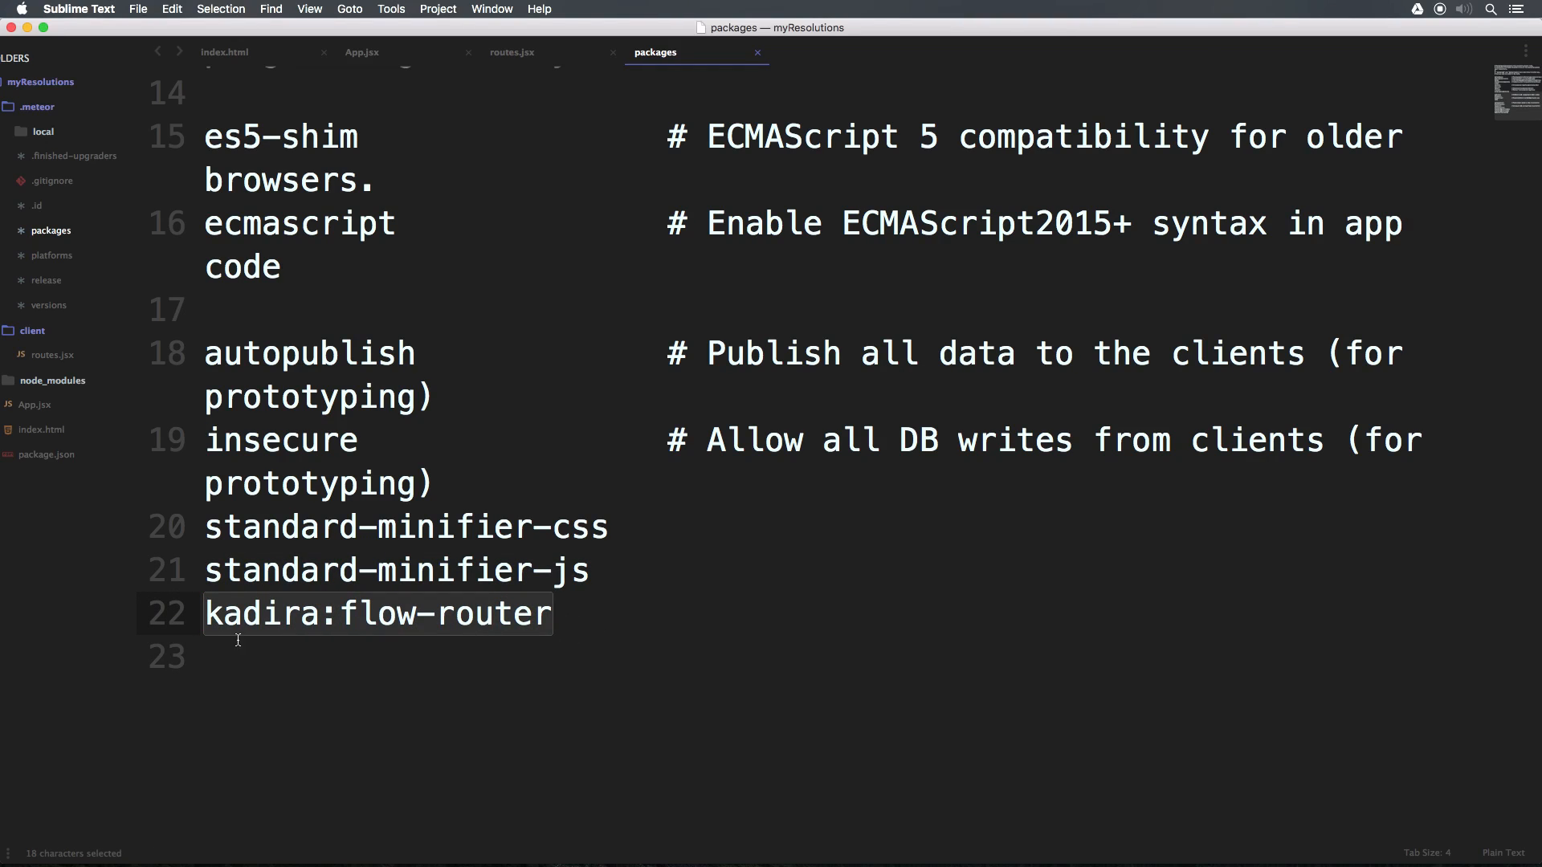
left_click(434, 396)
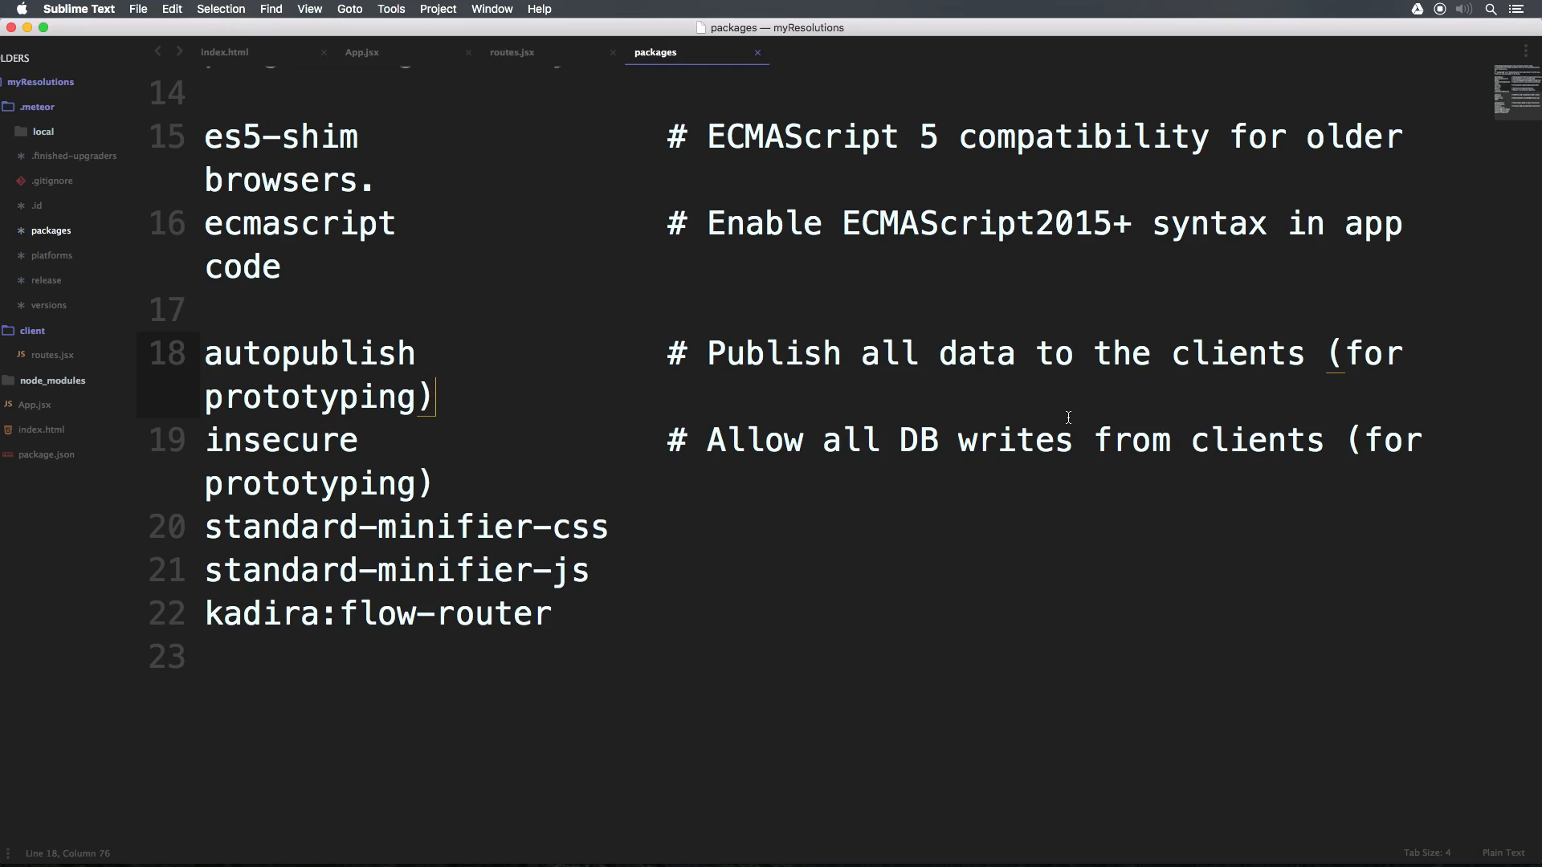
left_click(511, 53)
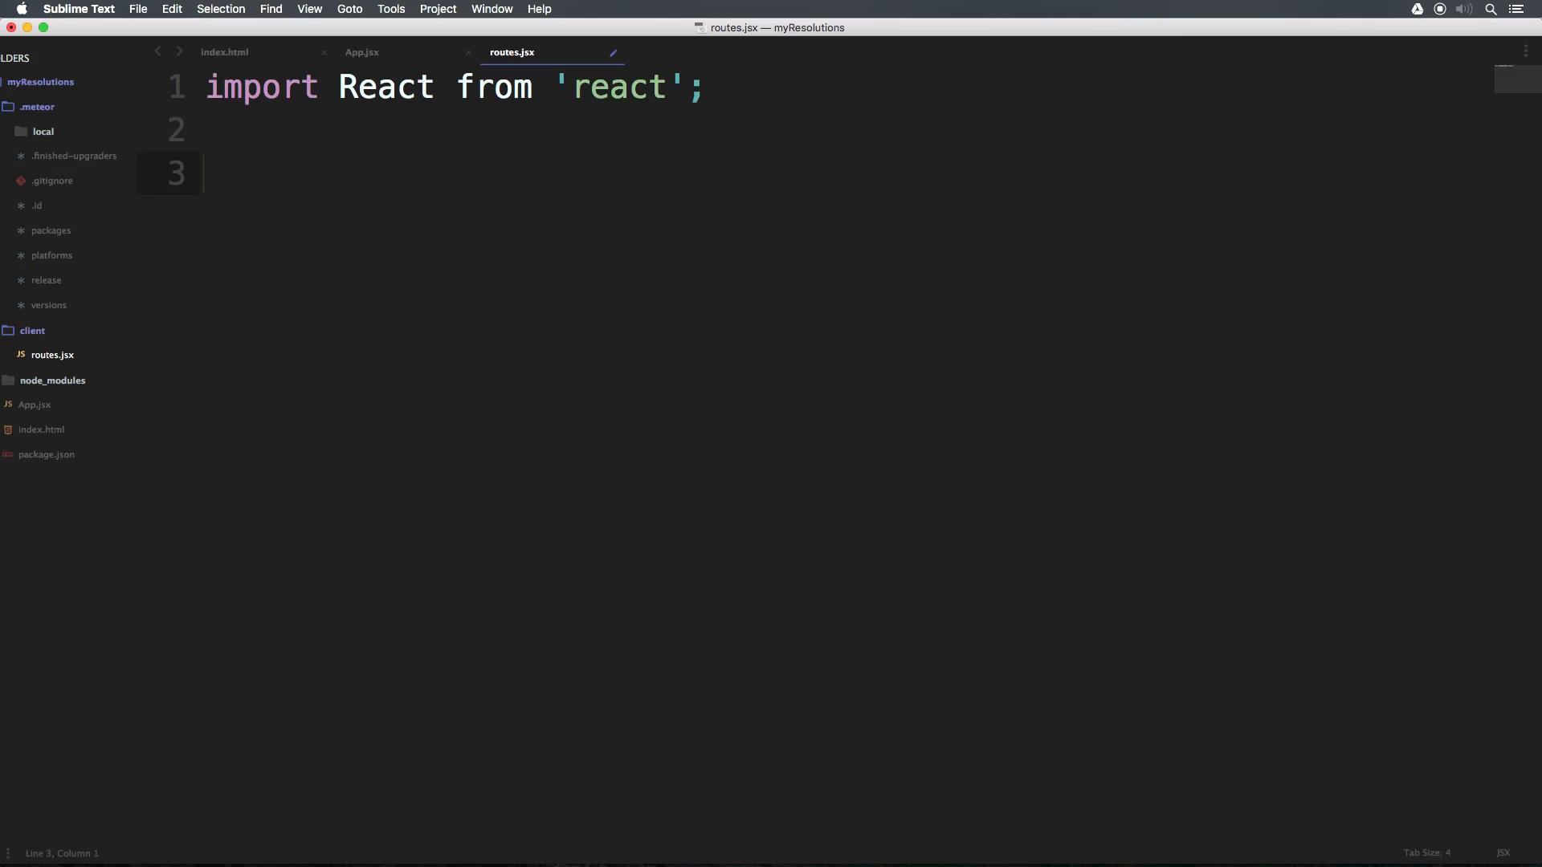
- Write FlowRouter.route('/', {}) with a new line inside its braces
type("F")
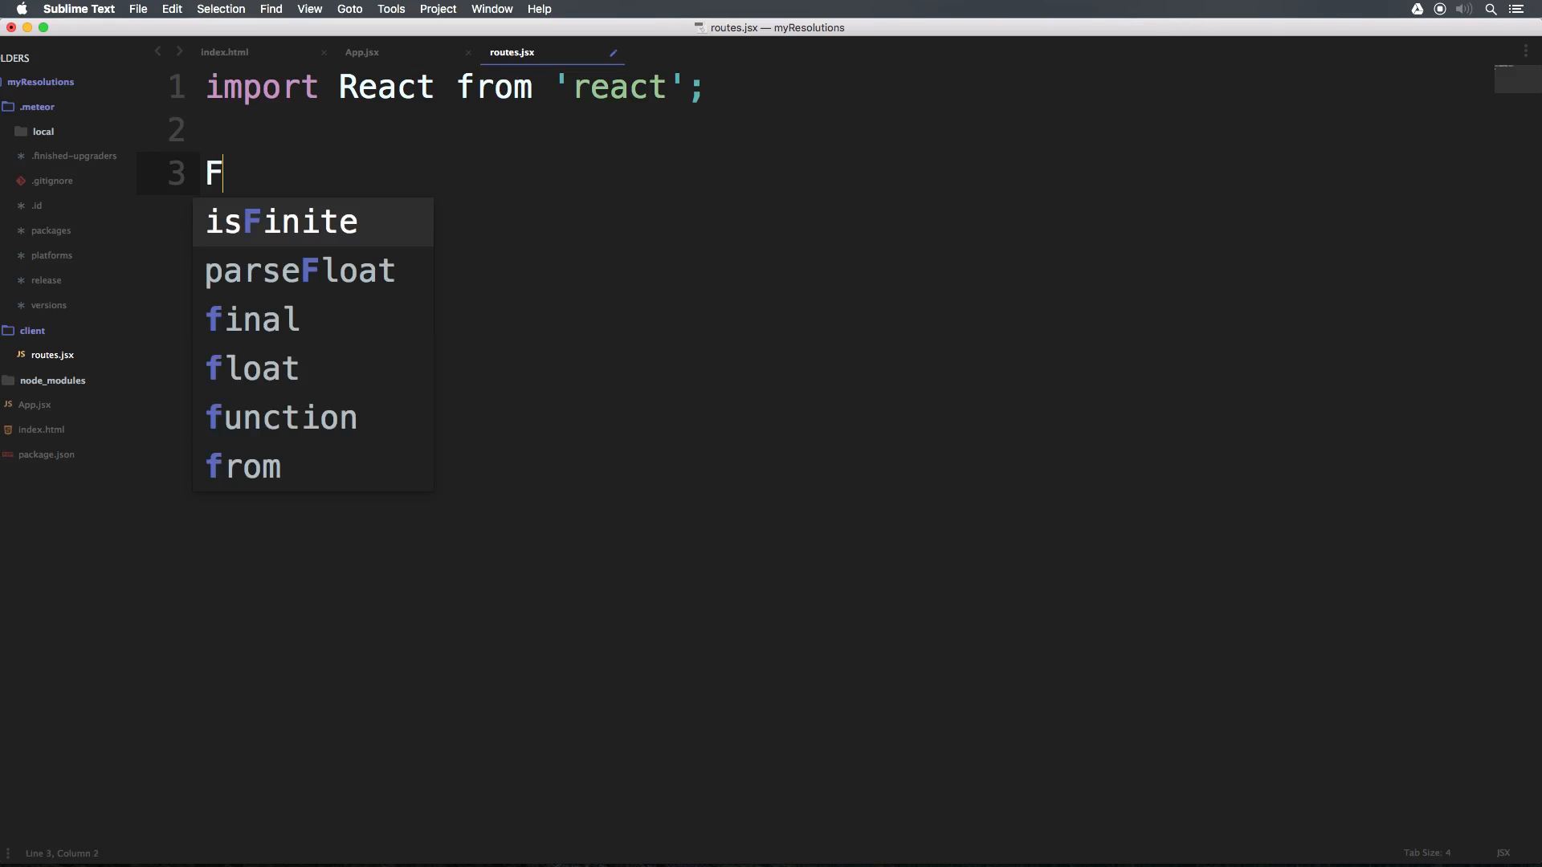
type("low")
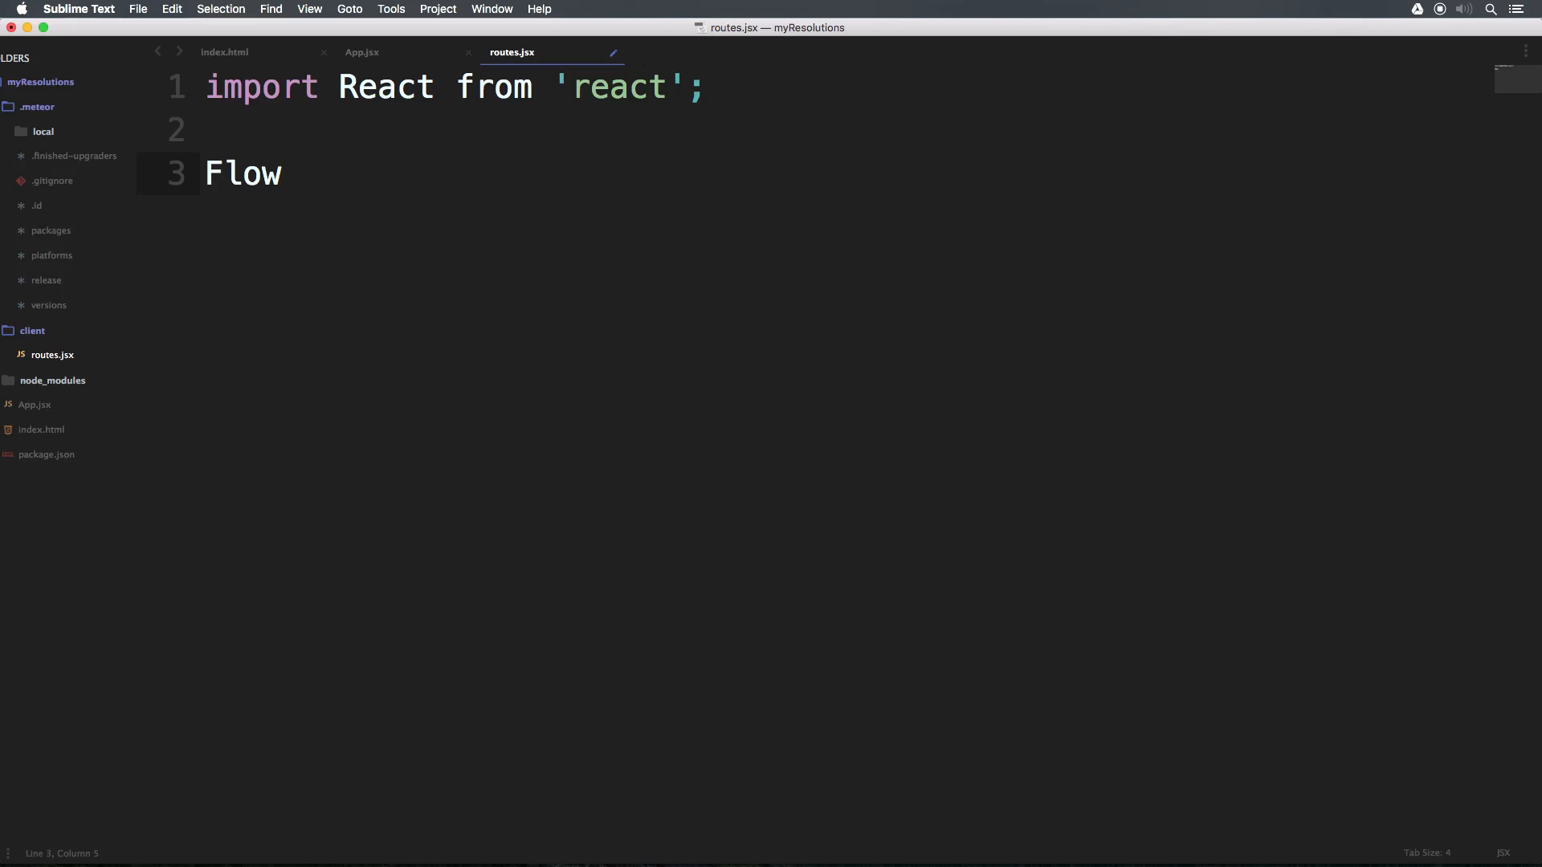
type("Router.")
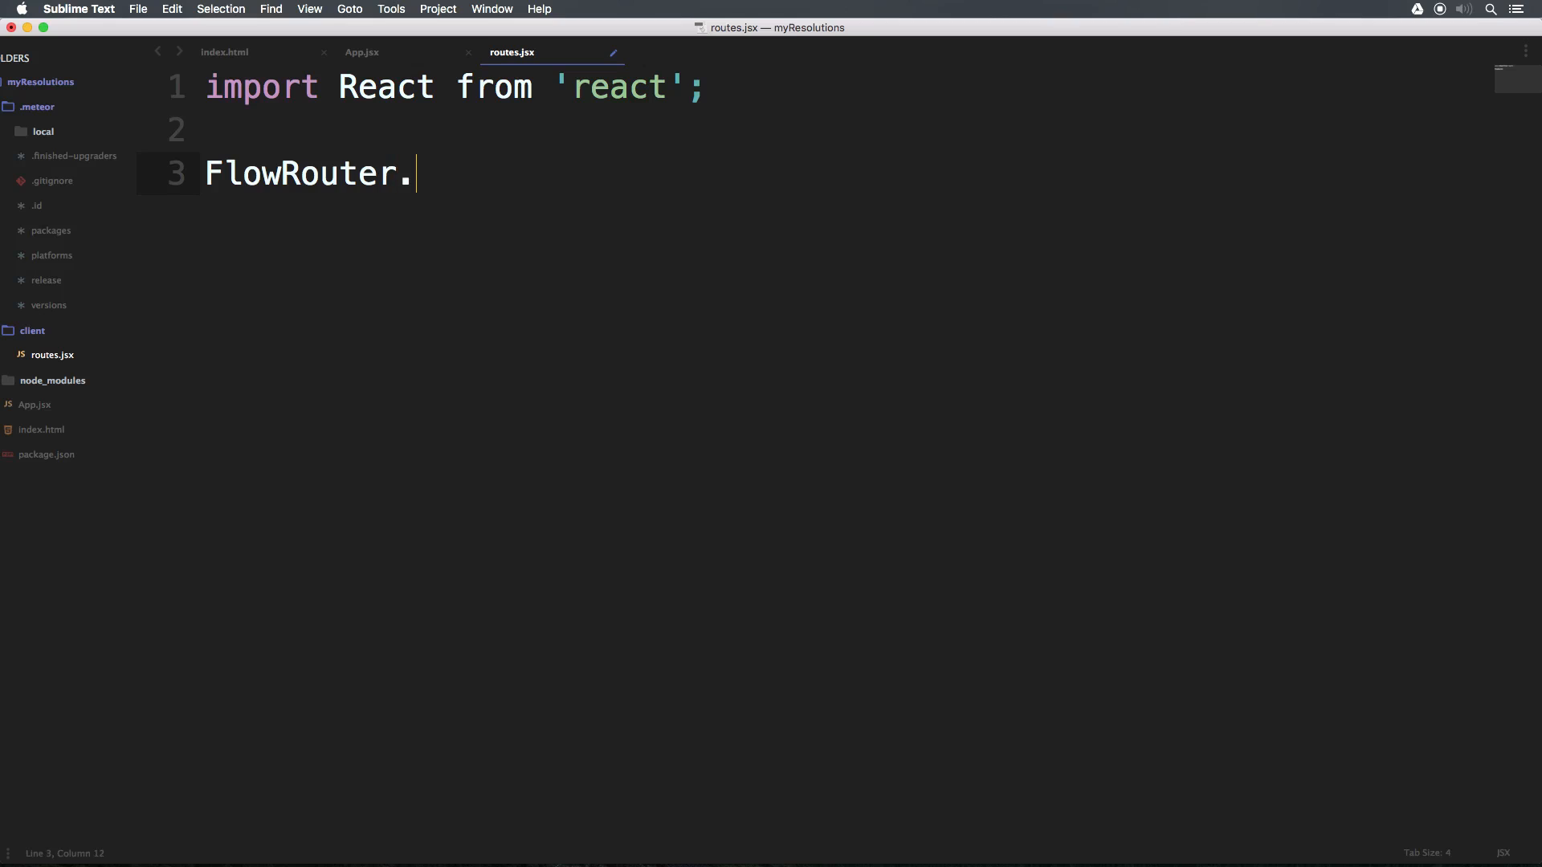
type("rout")
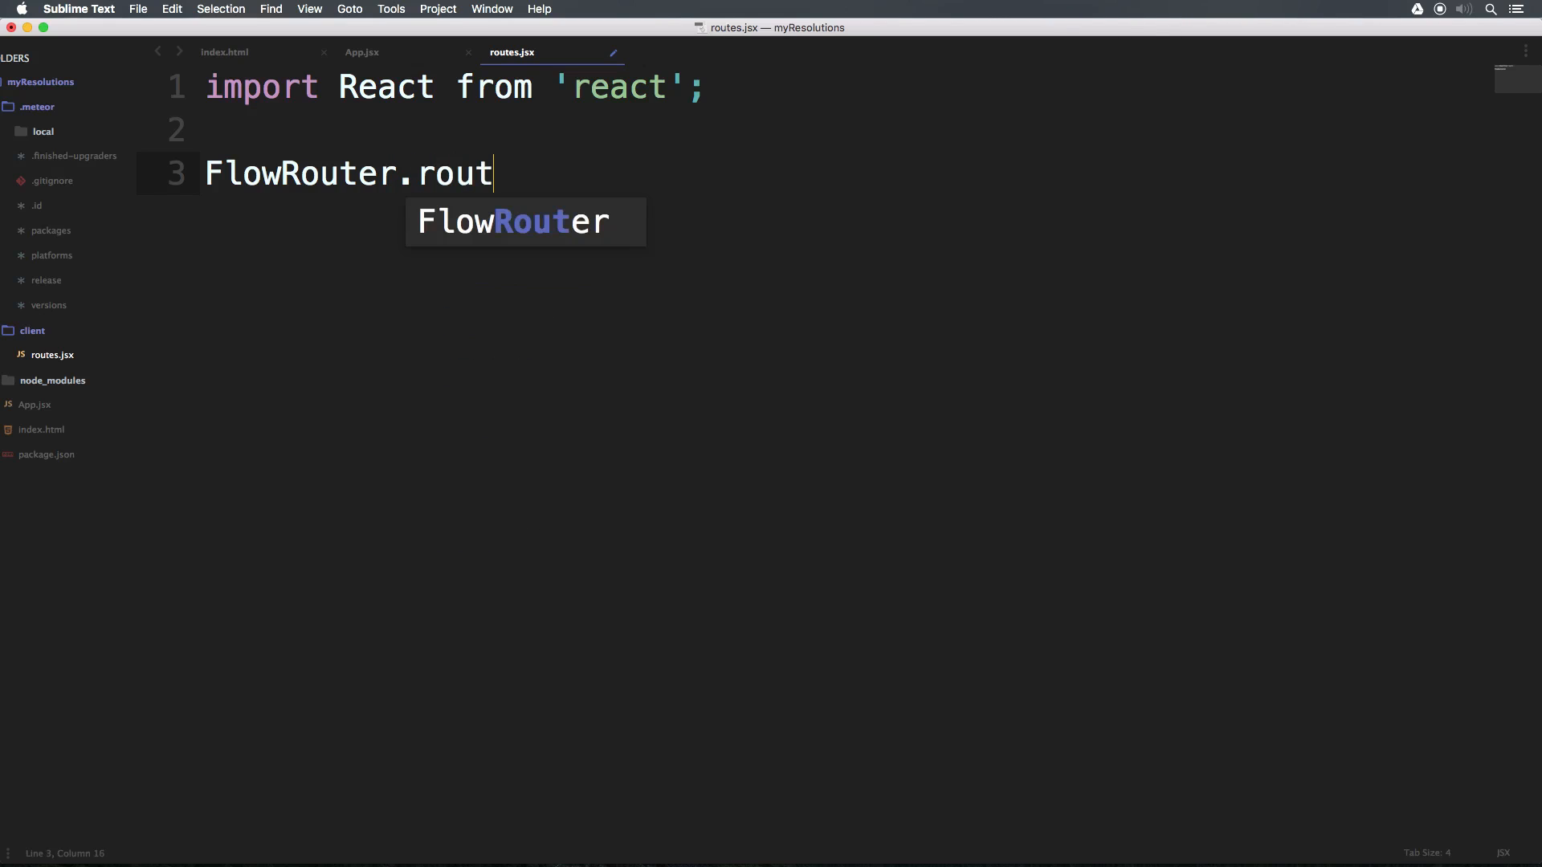
type("e(")
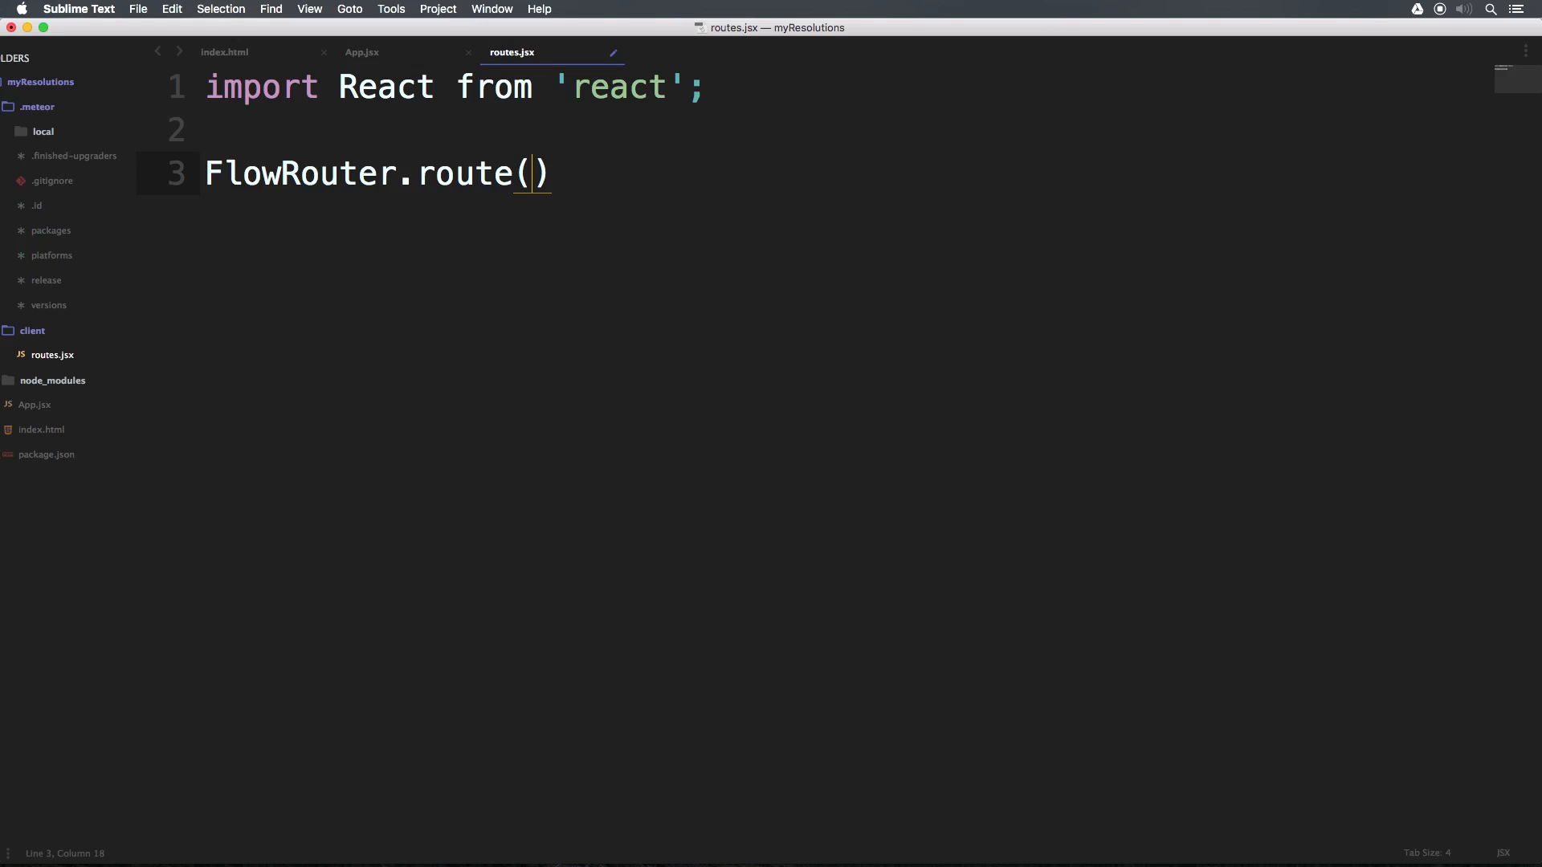
type("'")
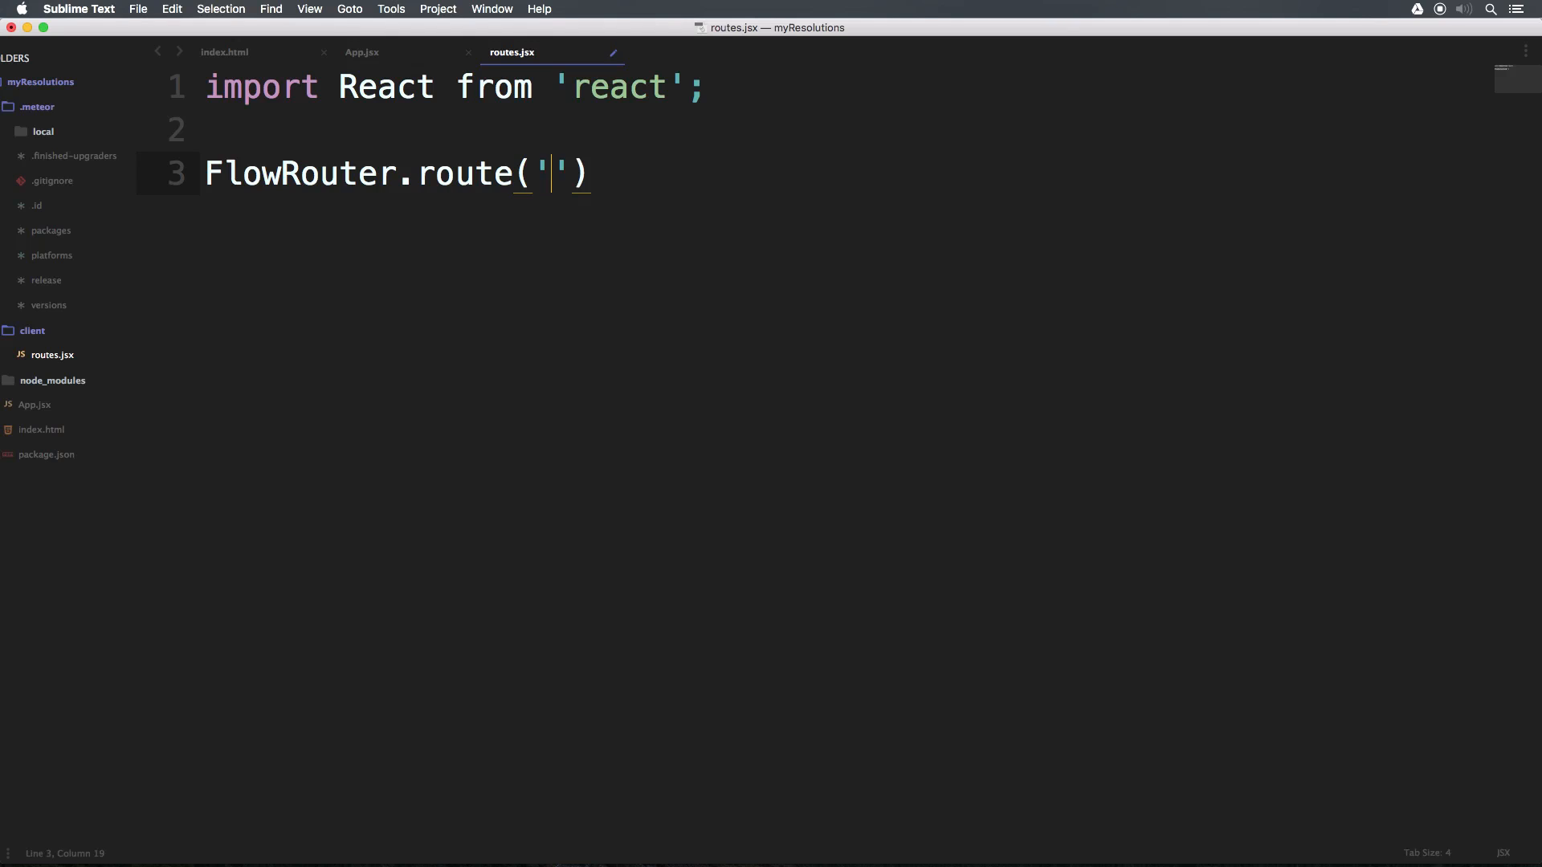
type("/")
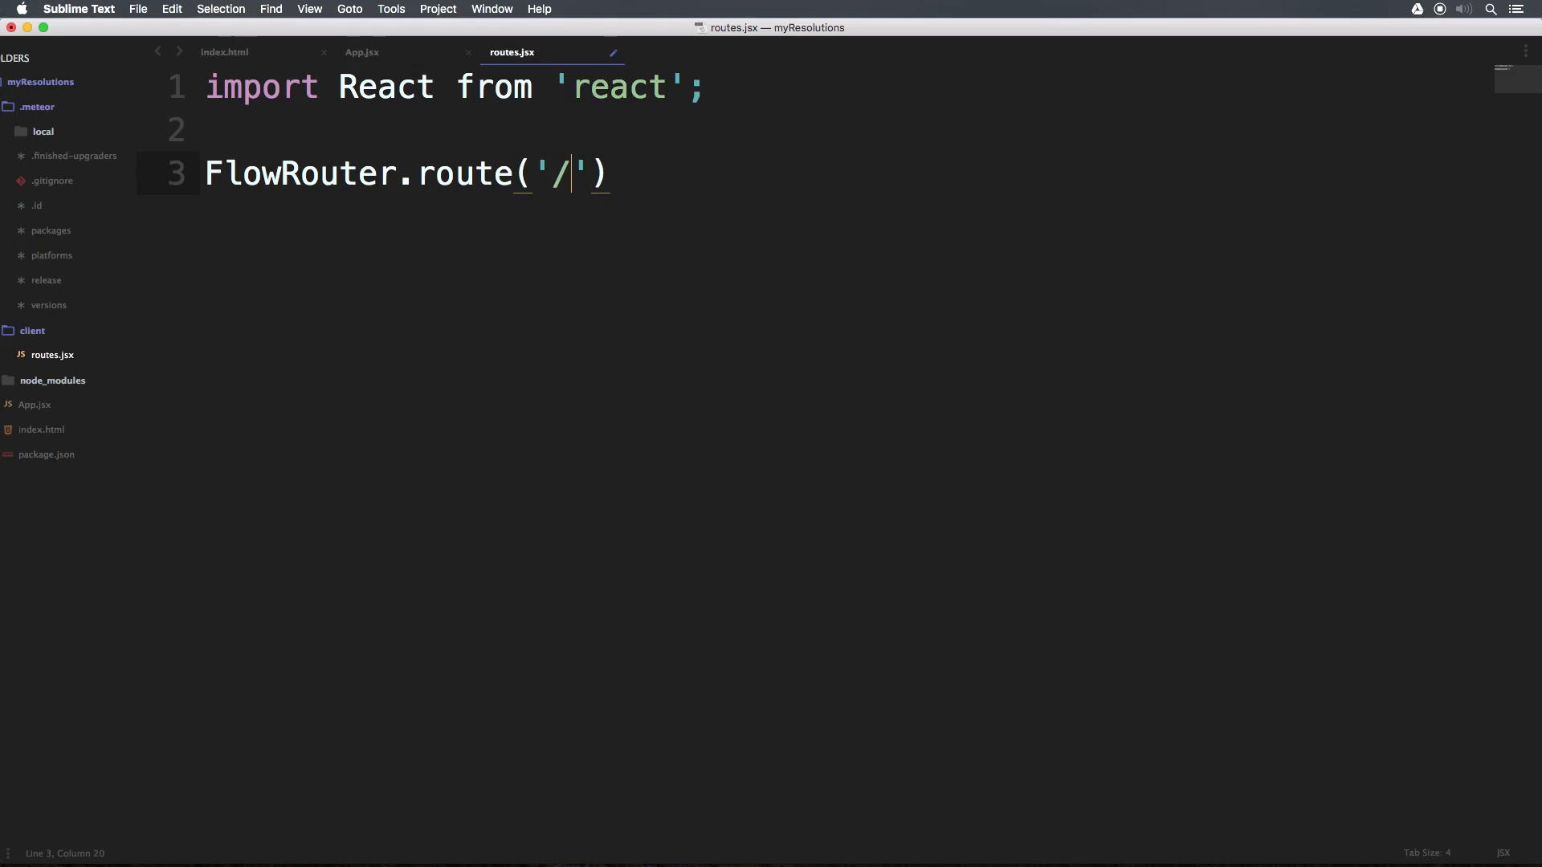
key("Right")
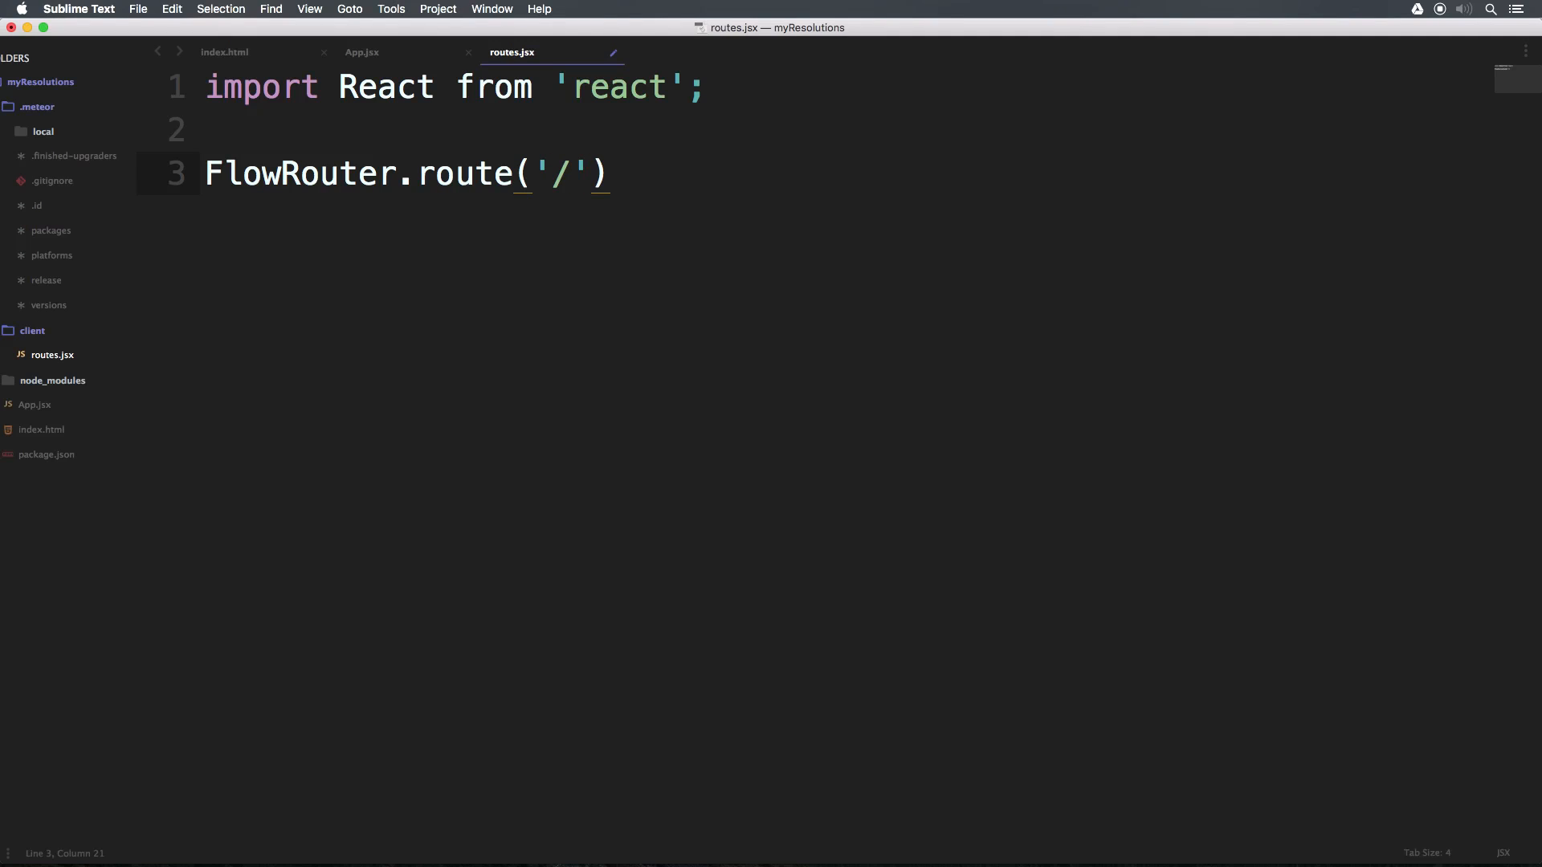
type(", {}")
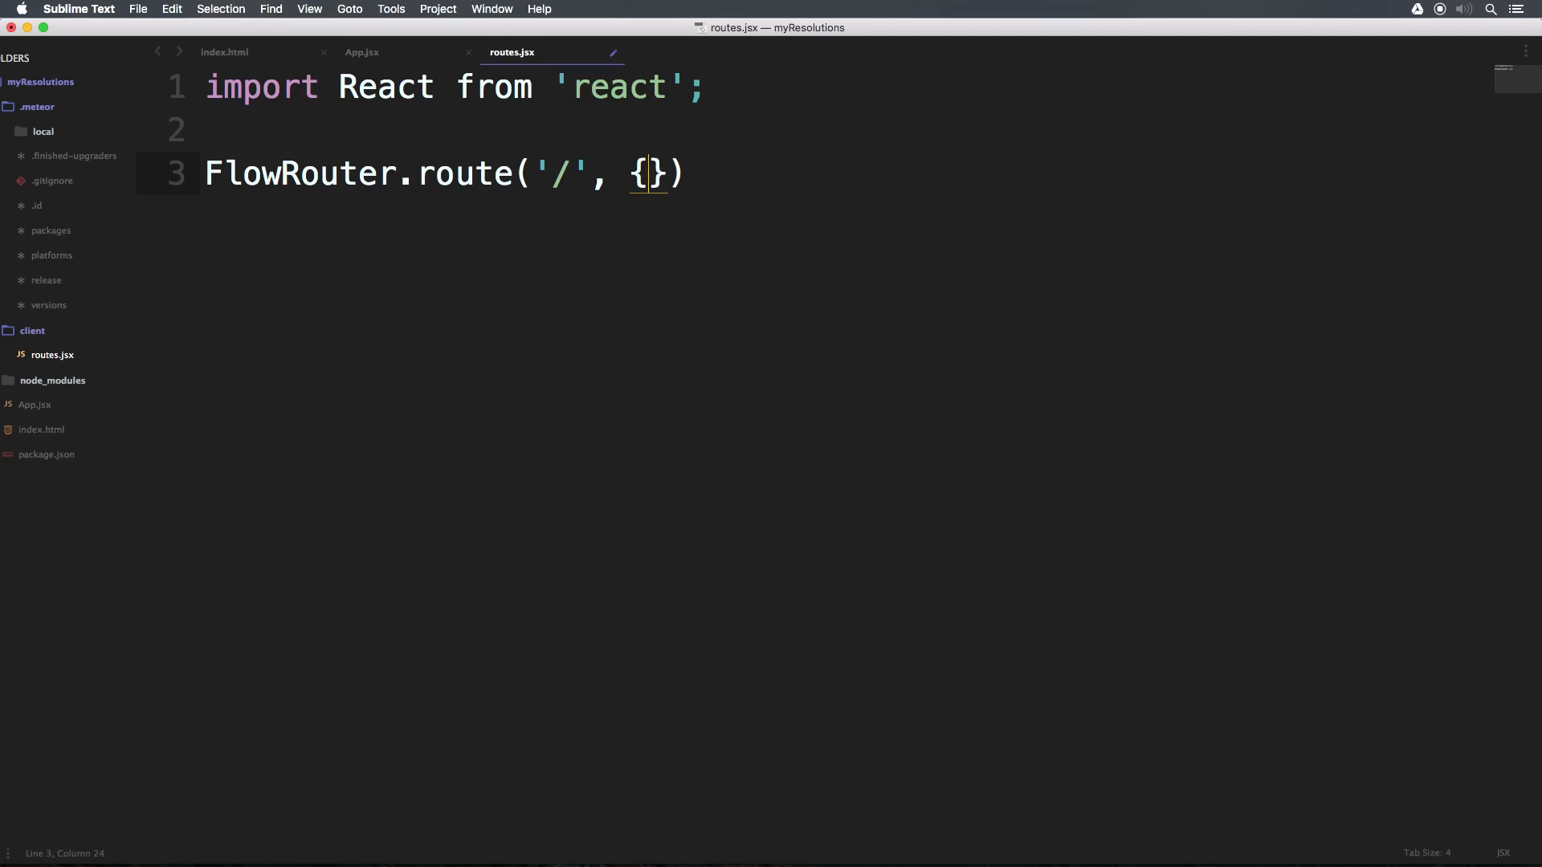
key("enter")
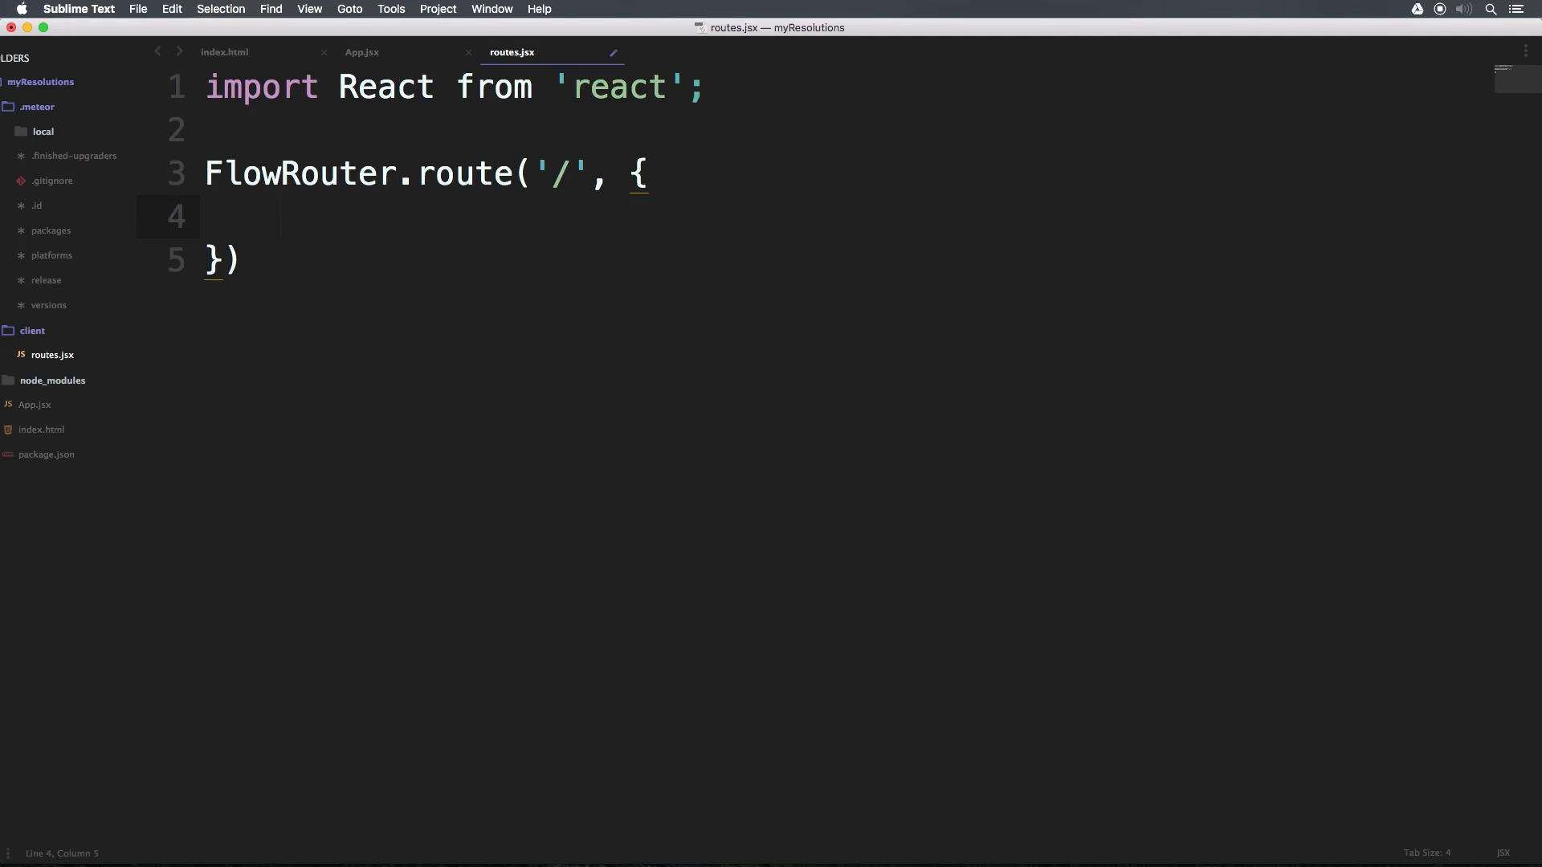
- Add an empty action() {} function inside the route options
type(";")
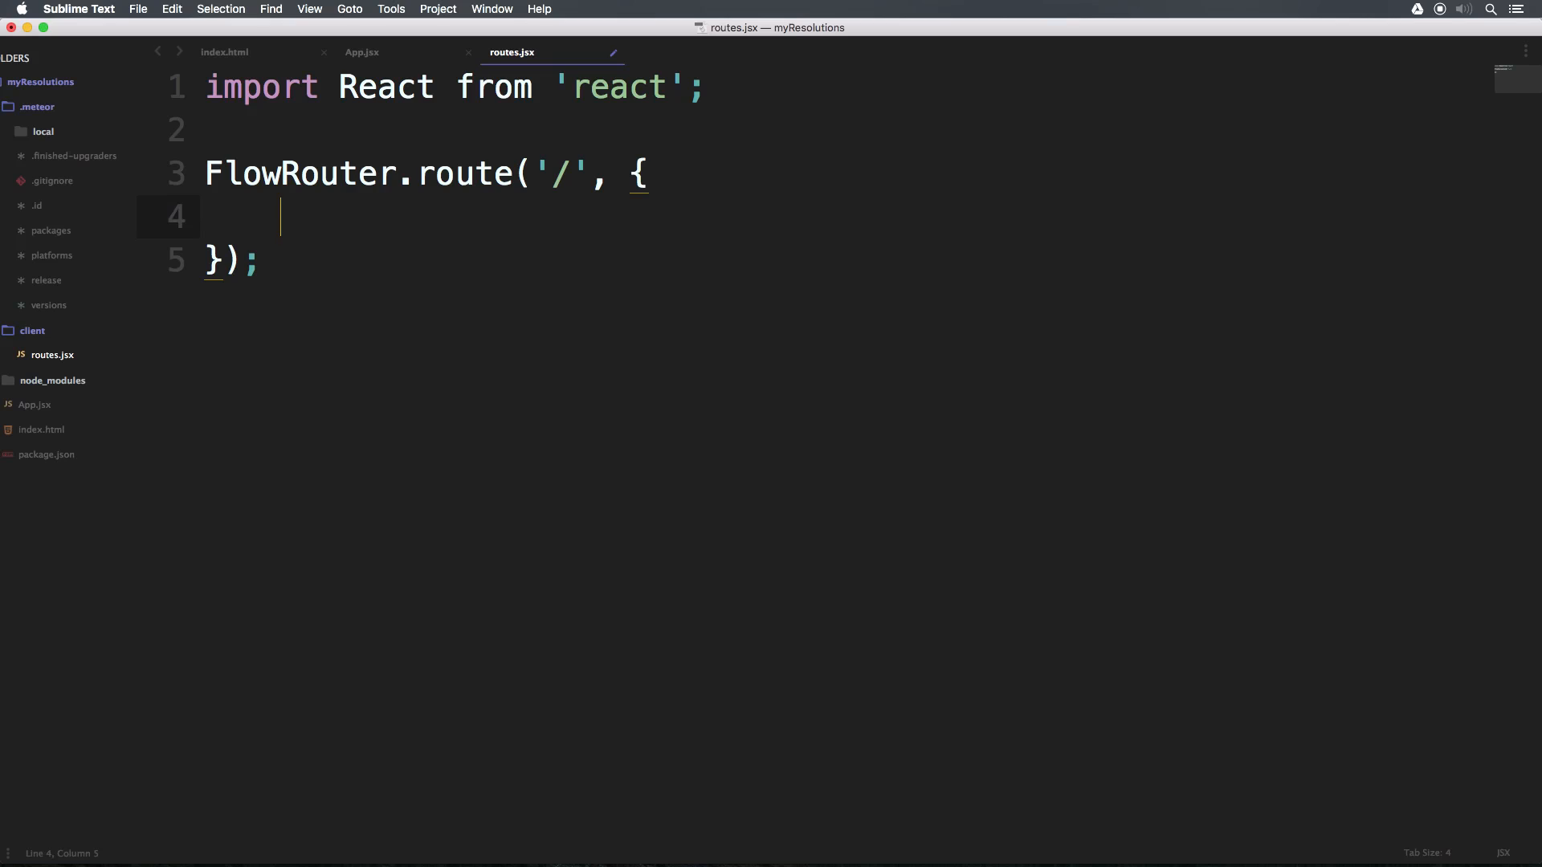
type("action(")
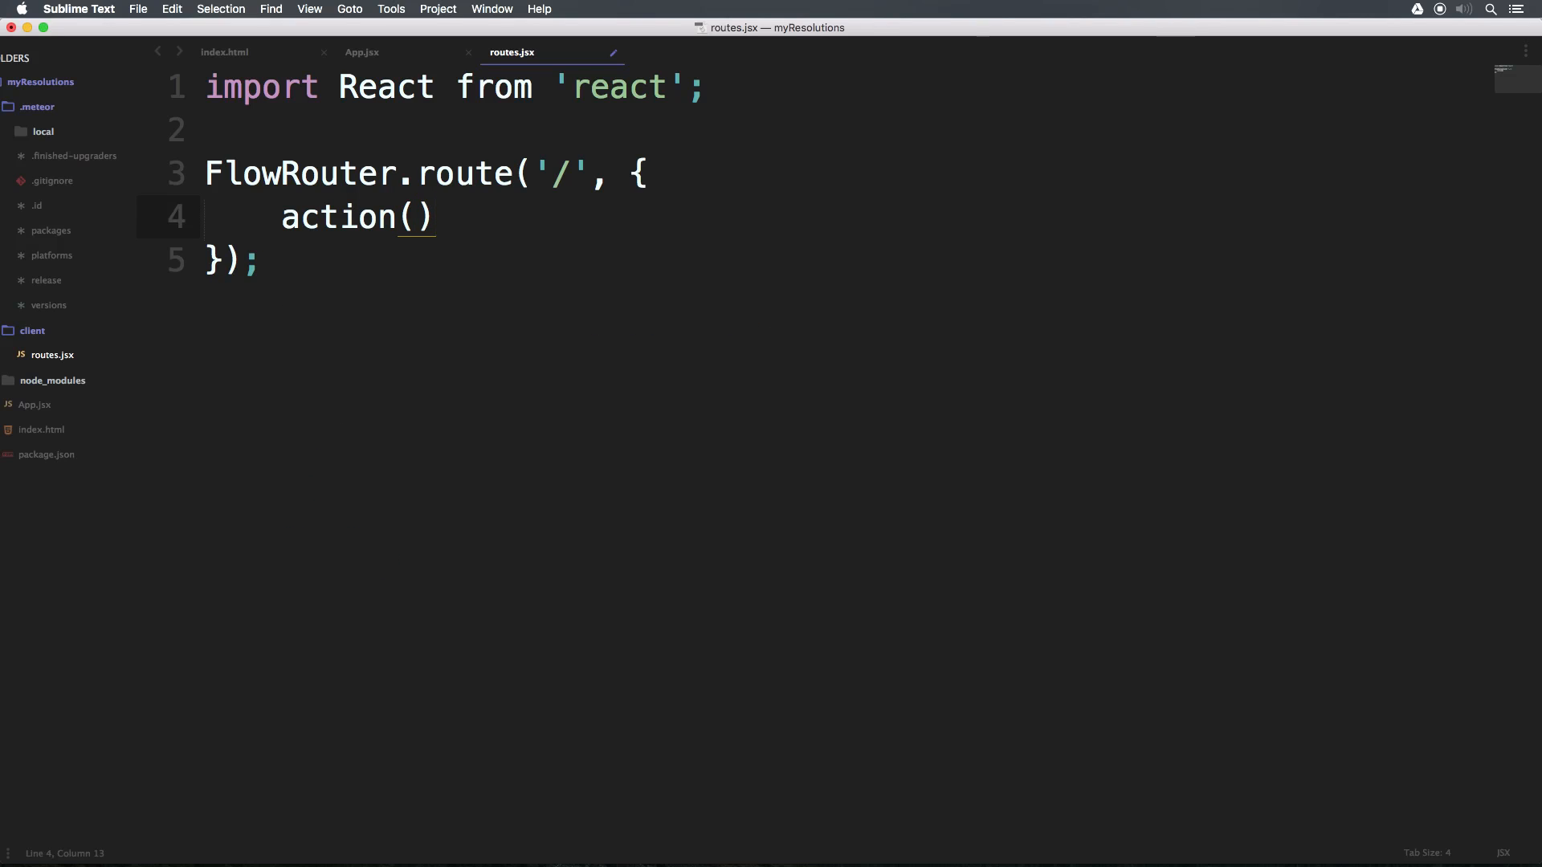
type("{}")
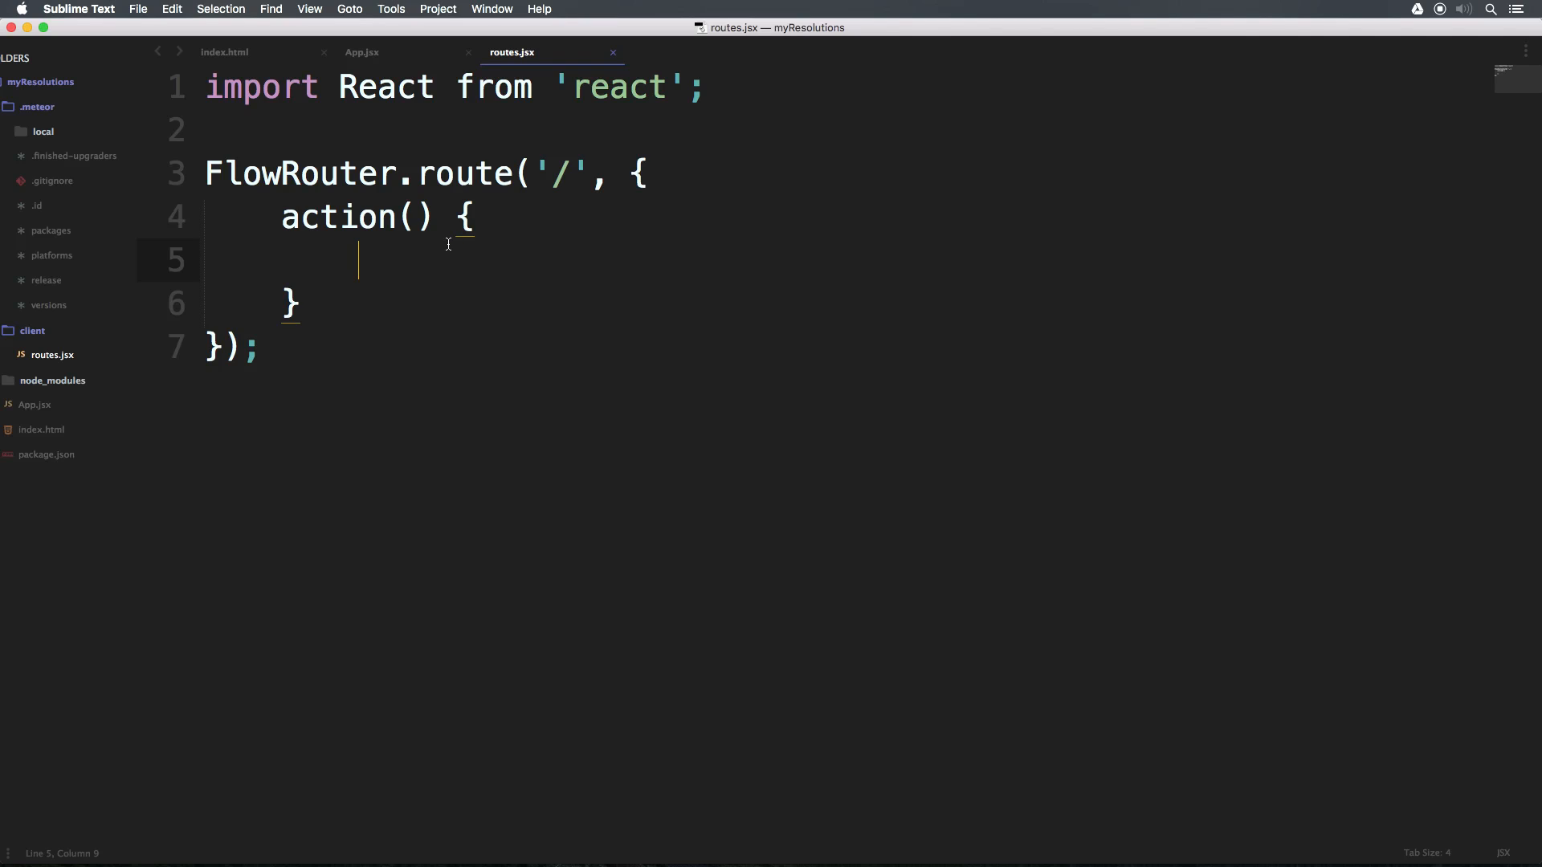
mouse_move(450, 248)
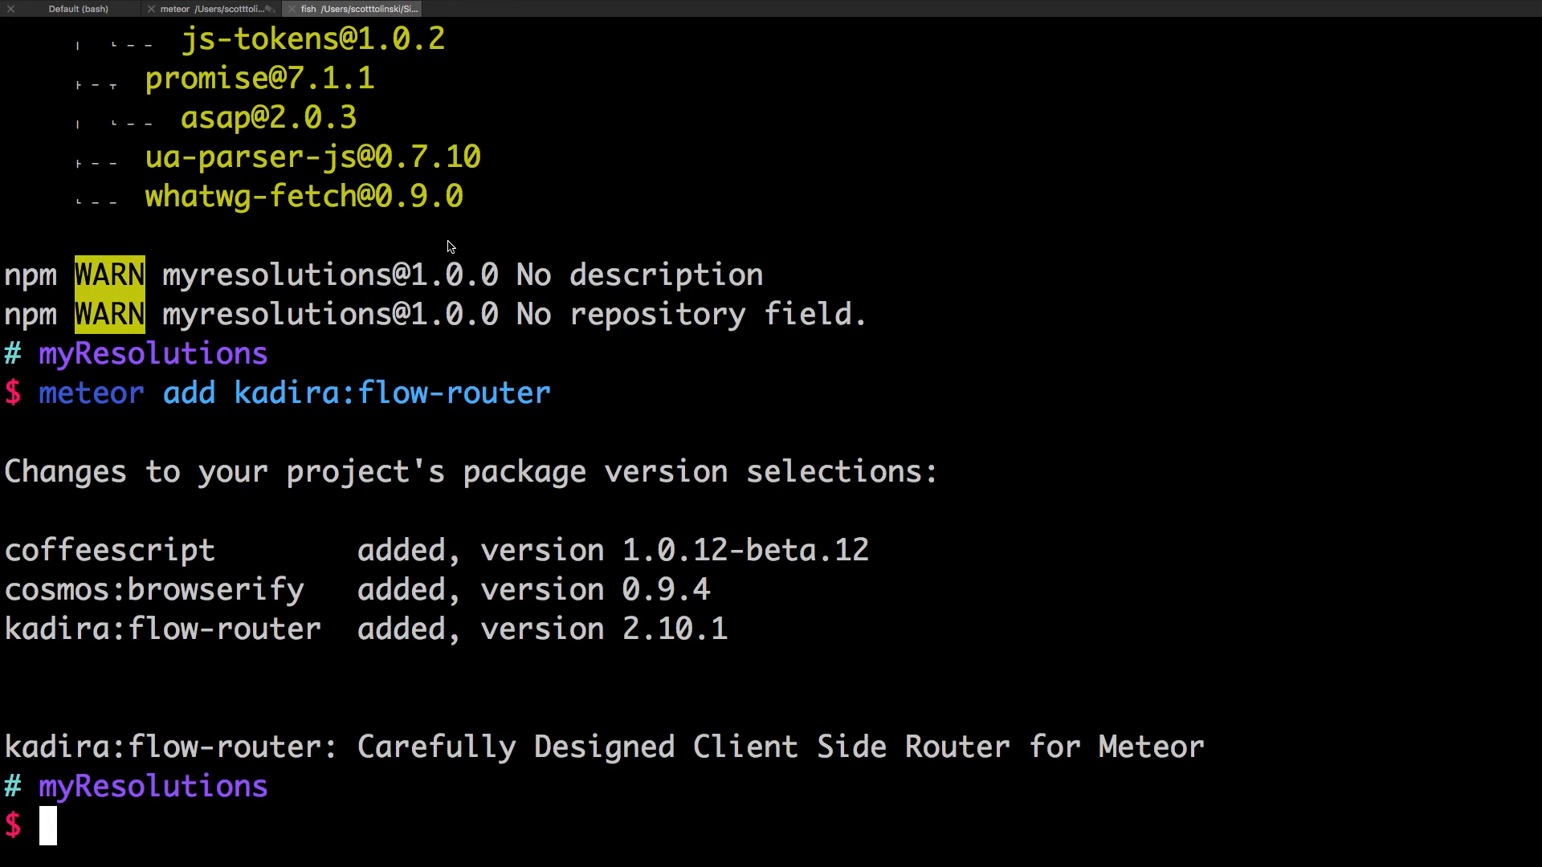
- Run 'npm install --save react-mounter' in iTerm
type("npm install --save react")
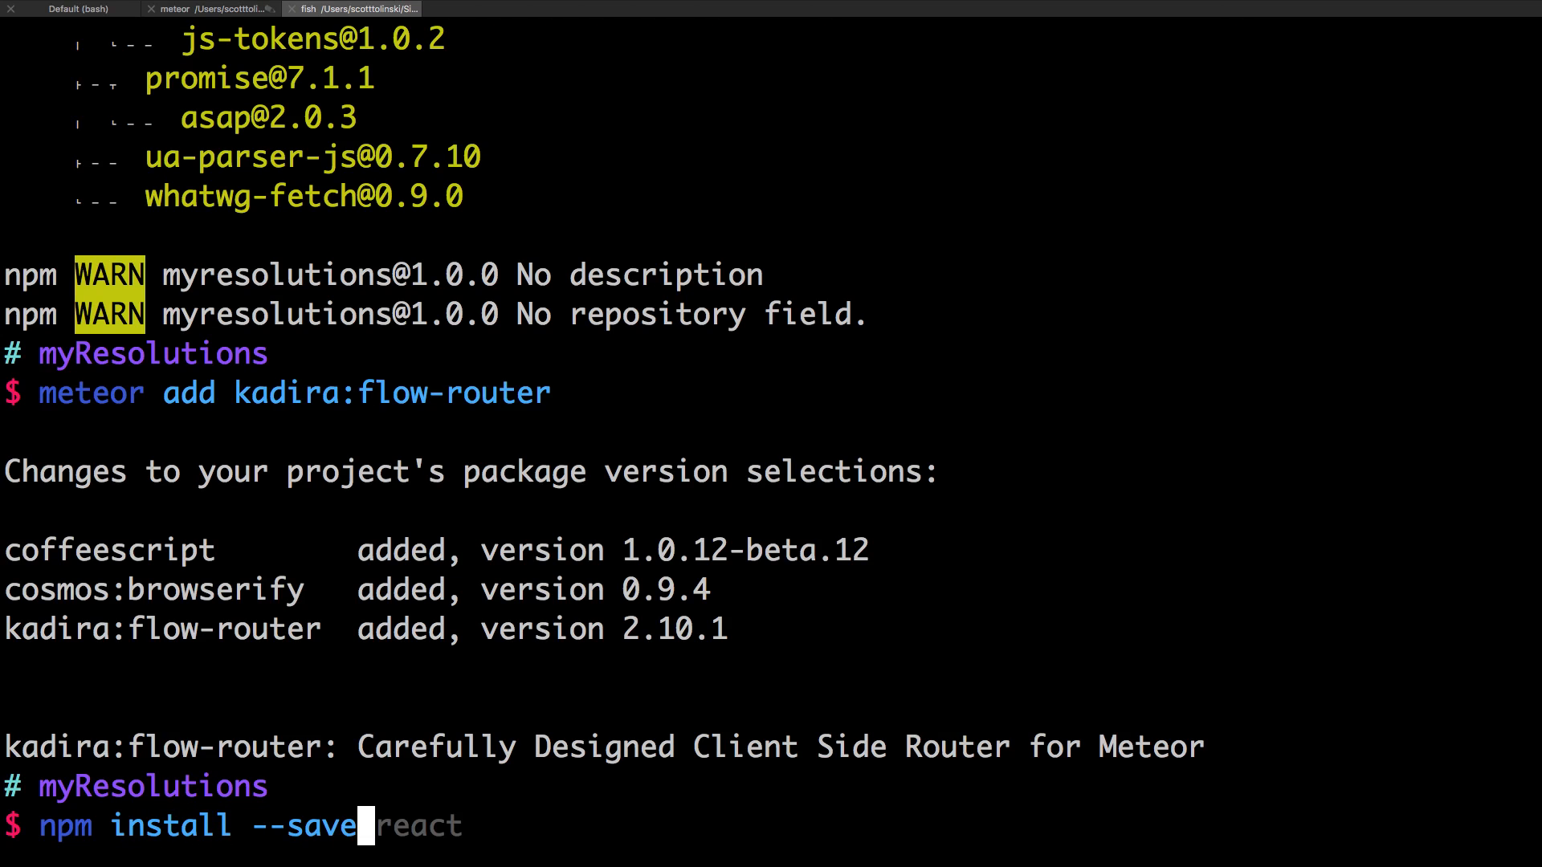
type("react-mount")
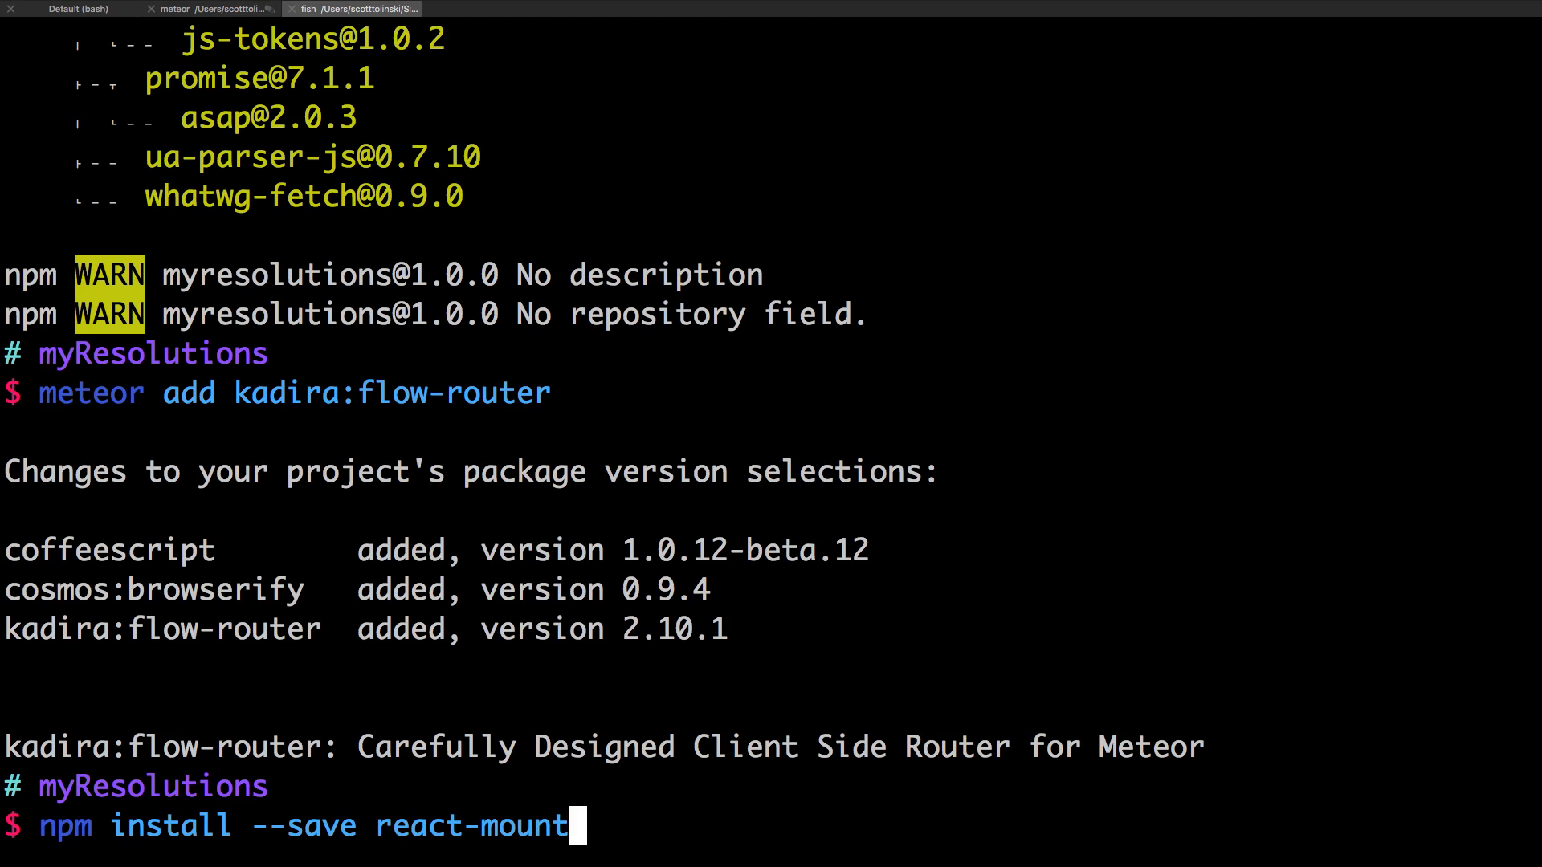
type("er")
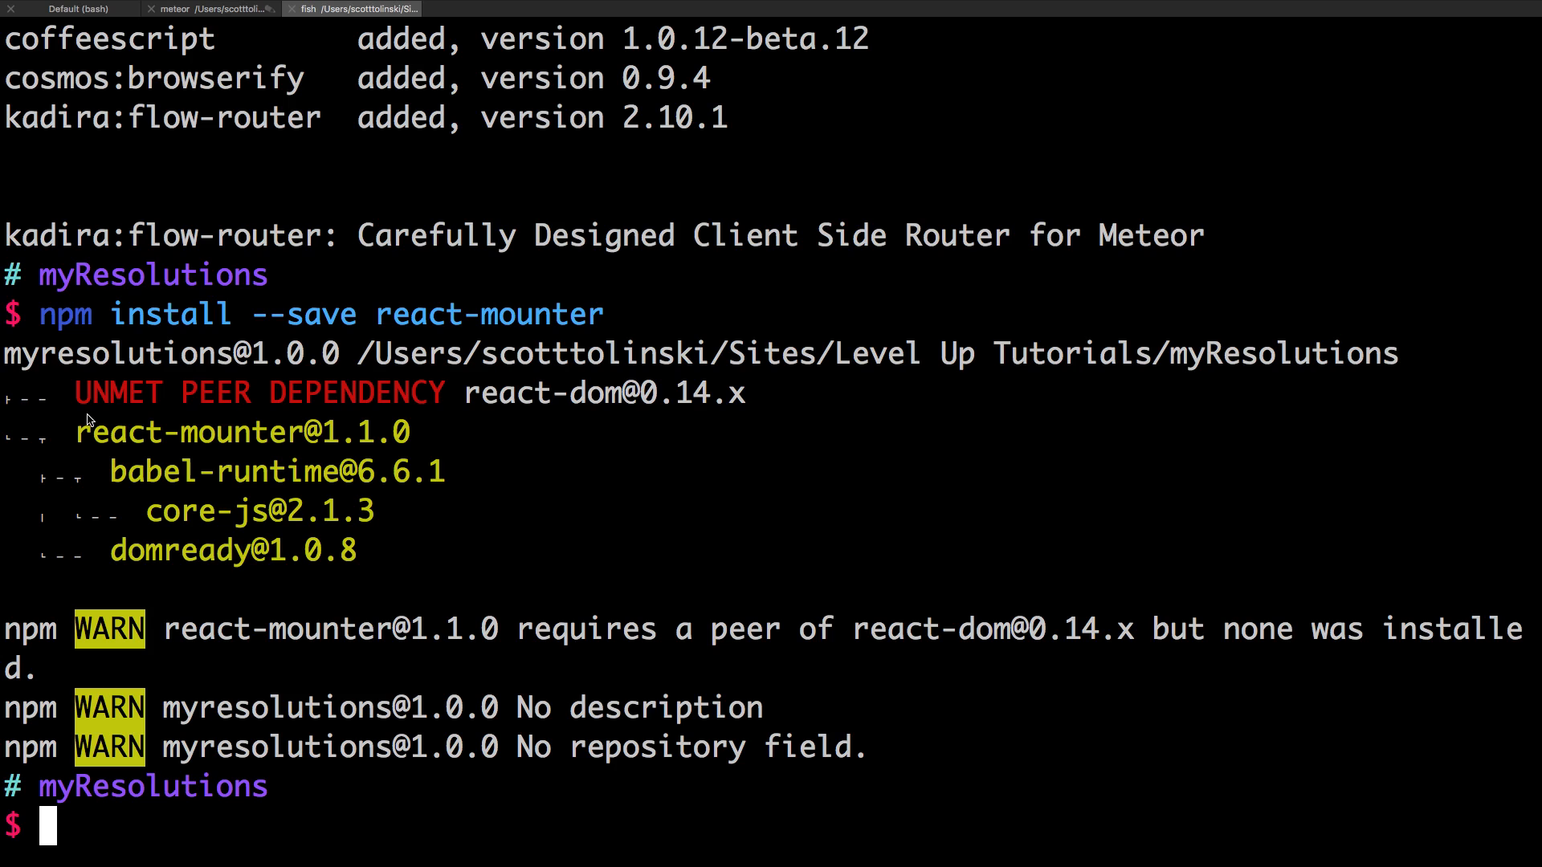
type("npm install --save react-mounter")
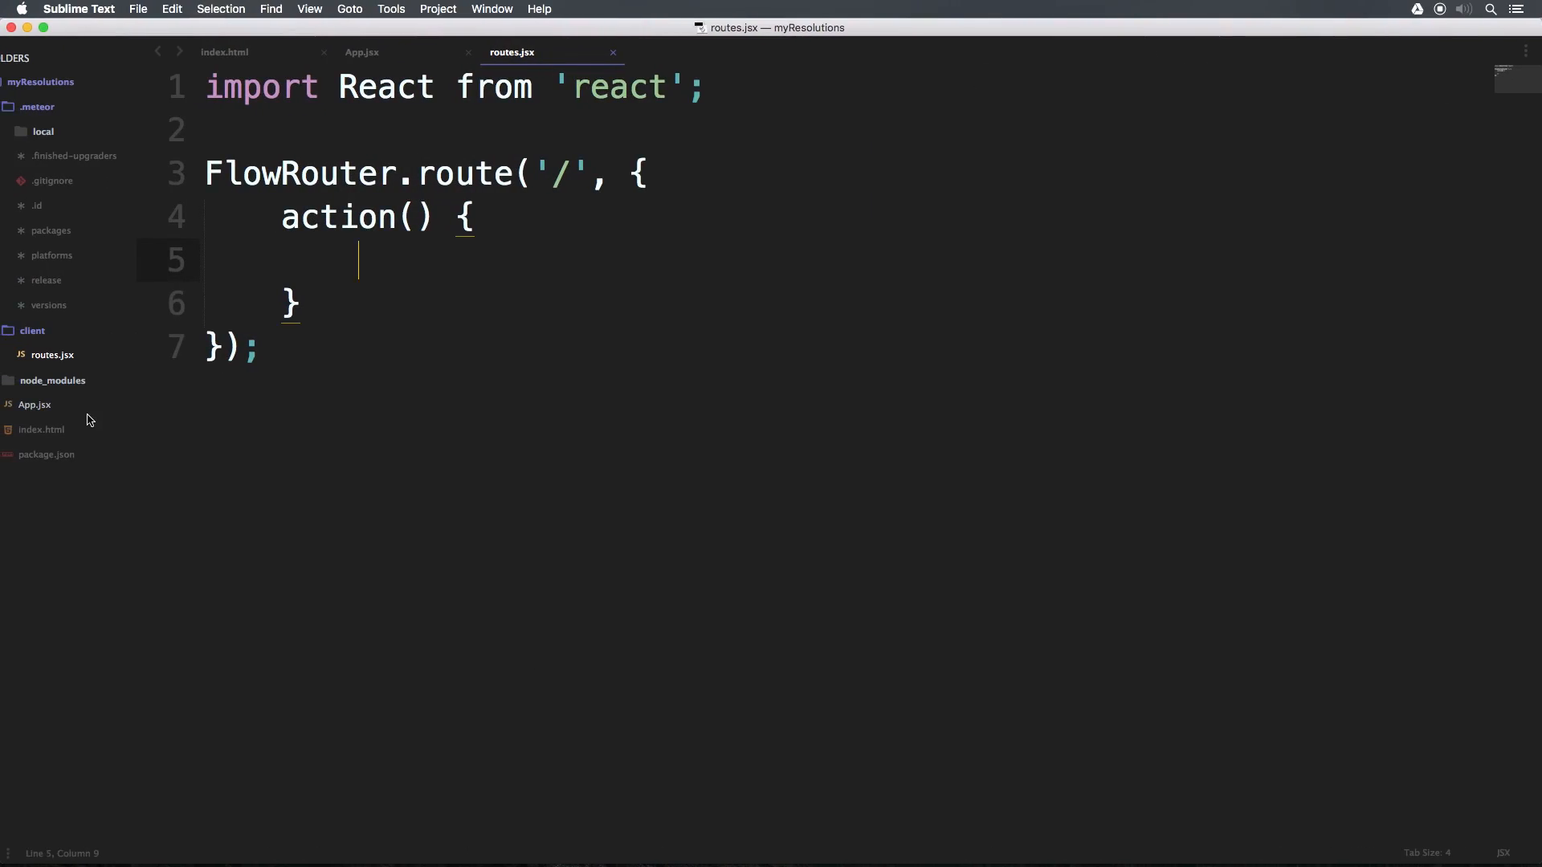
- Add import {mount} from 'react-mounter'; on line 2 and save routes.jsx
key("enter")
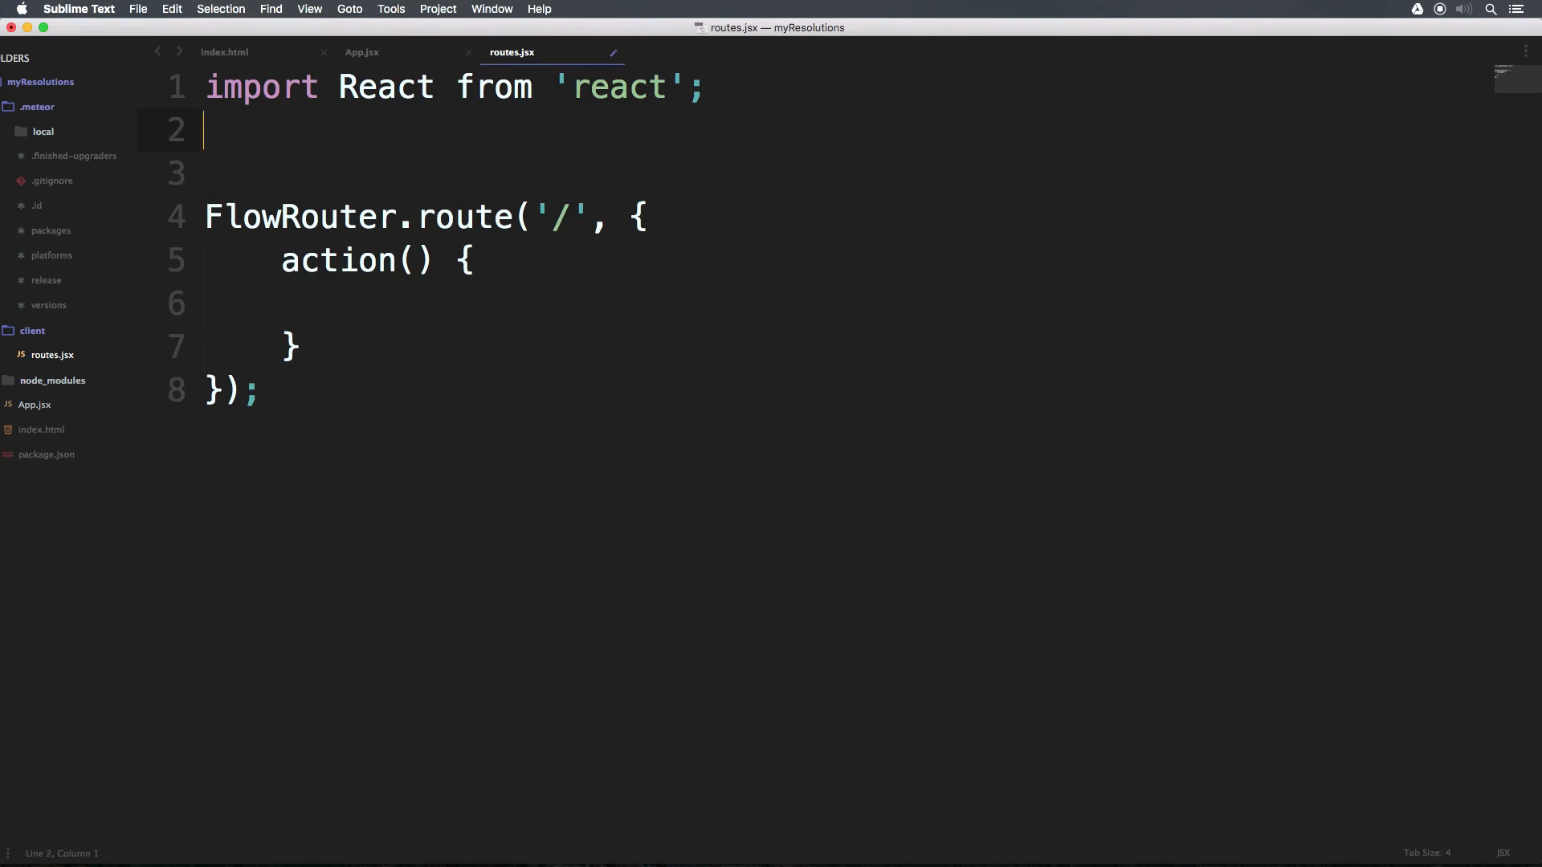
type("import")
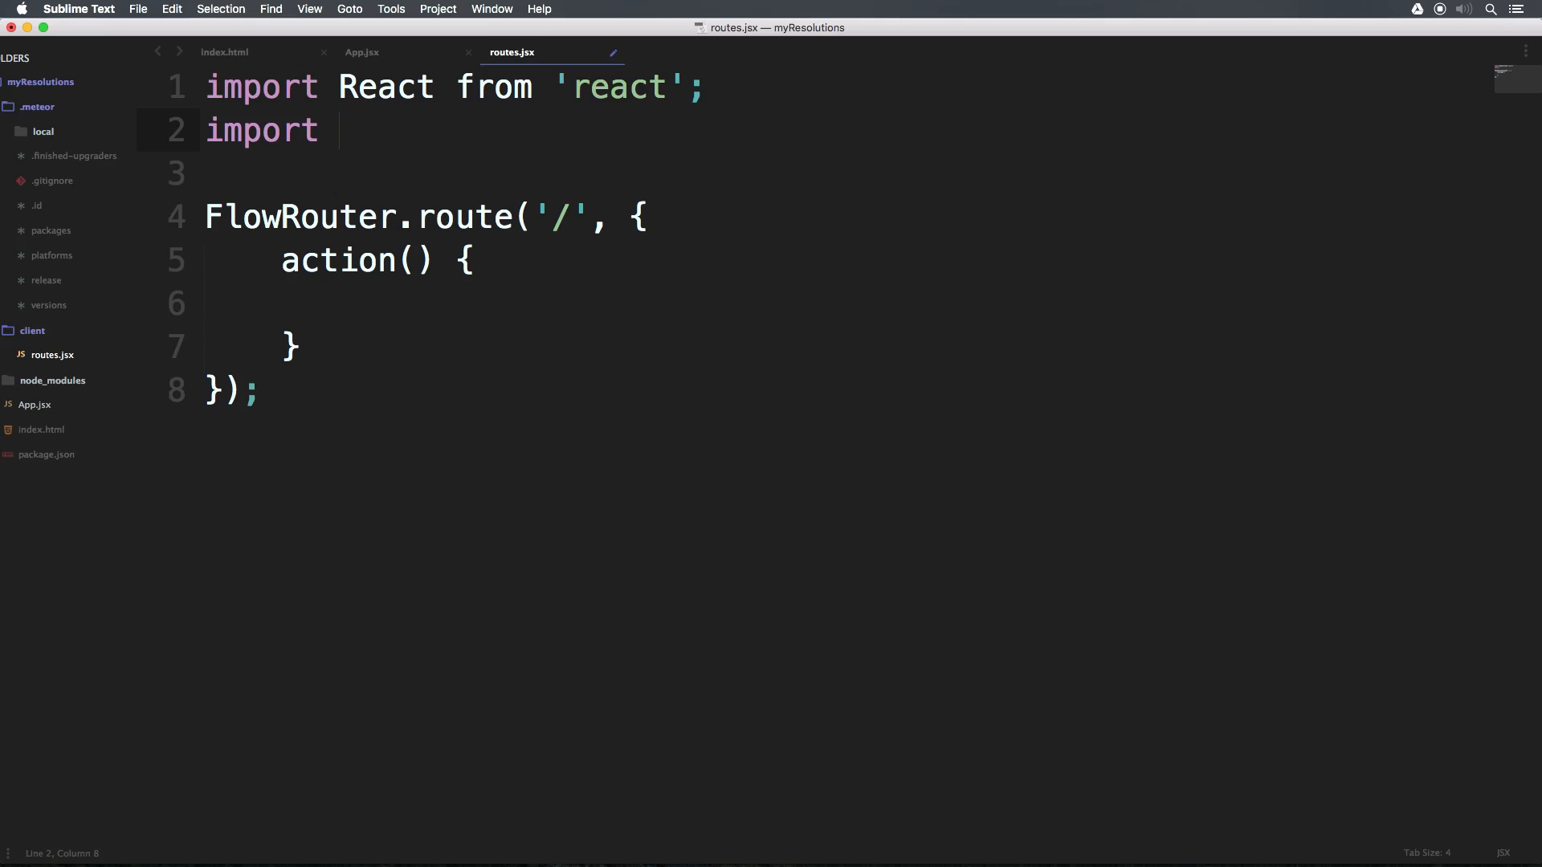
type("{}")
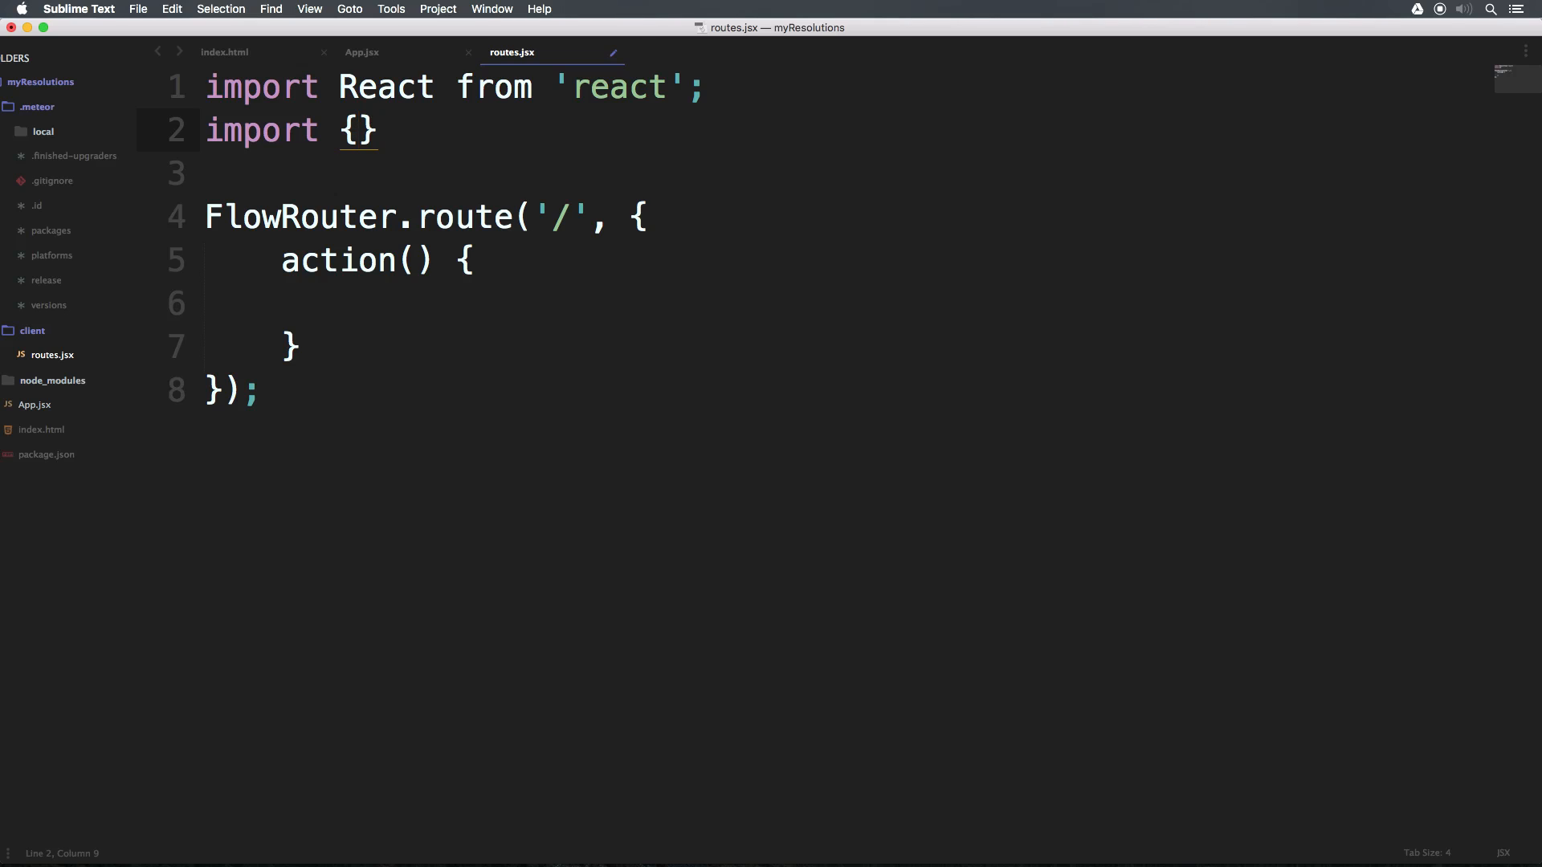
type("mo")
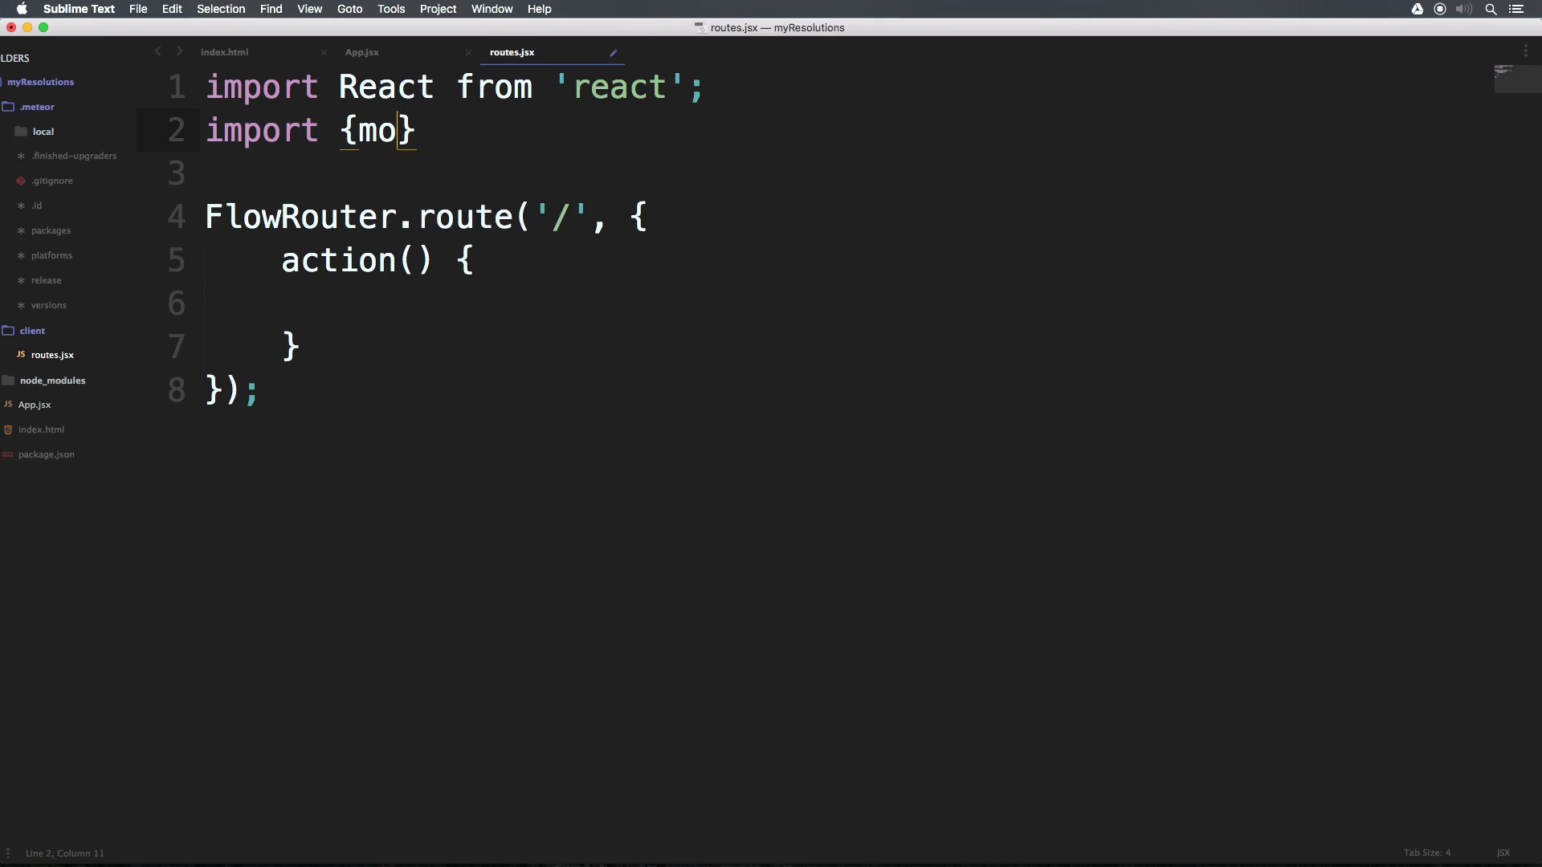
type("unt")
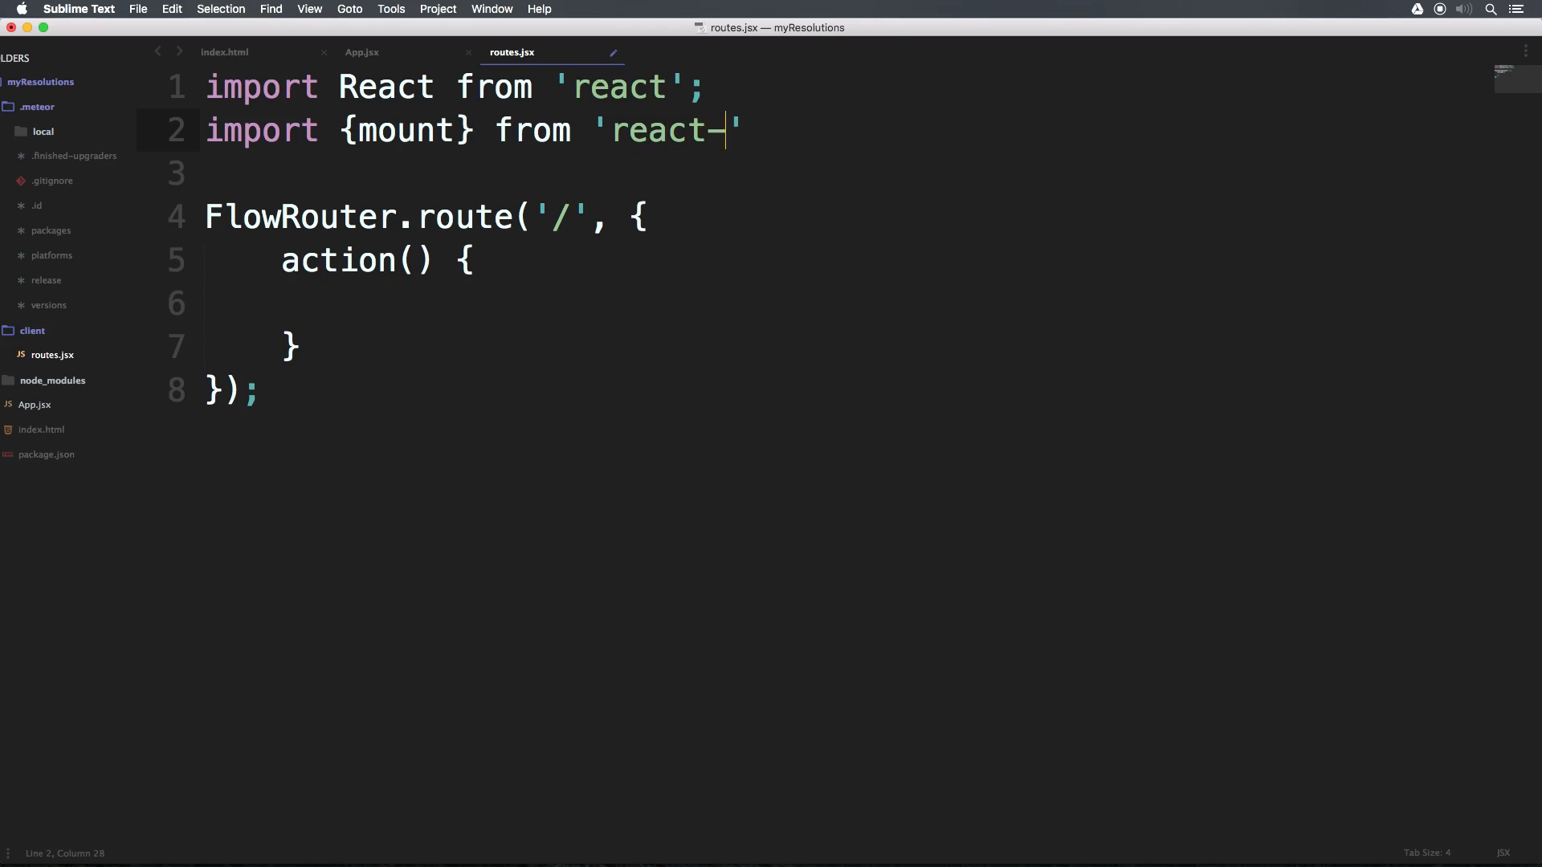
type("mounter")
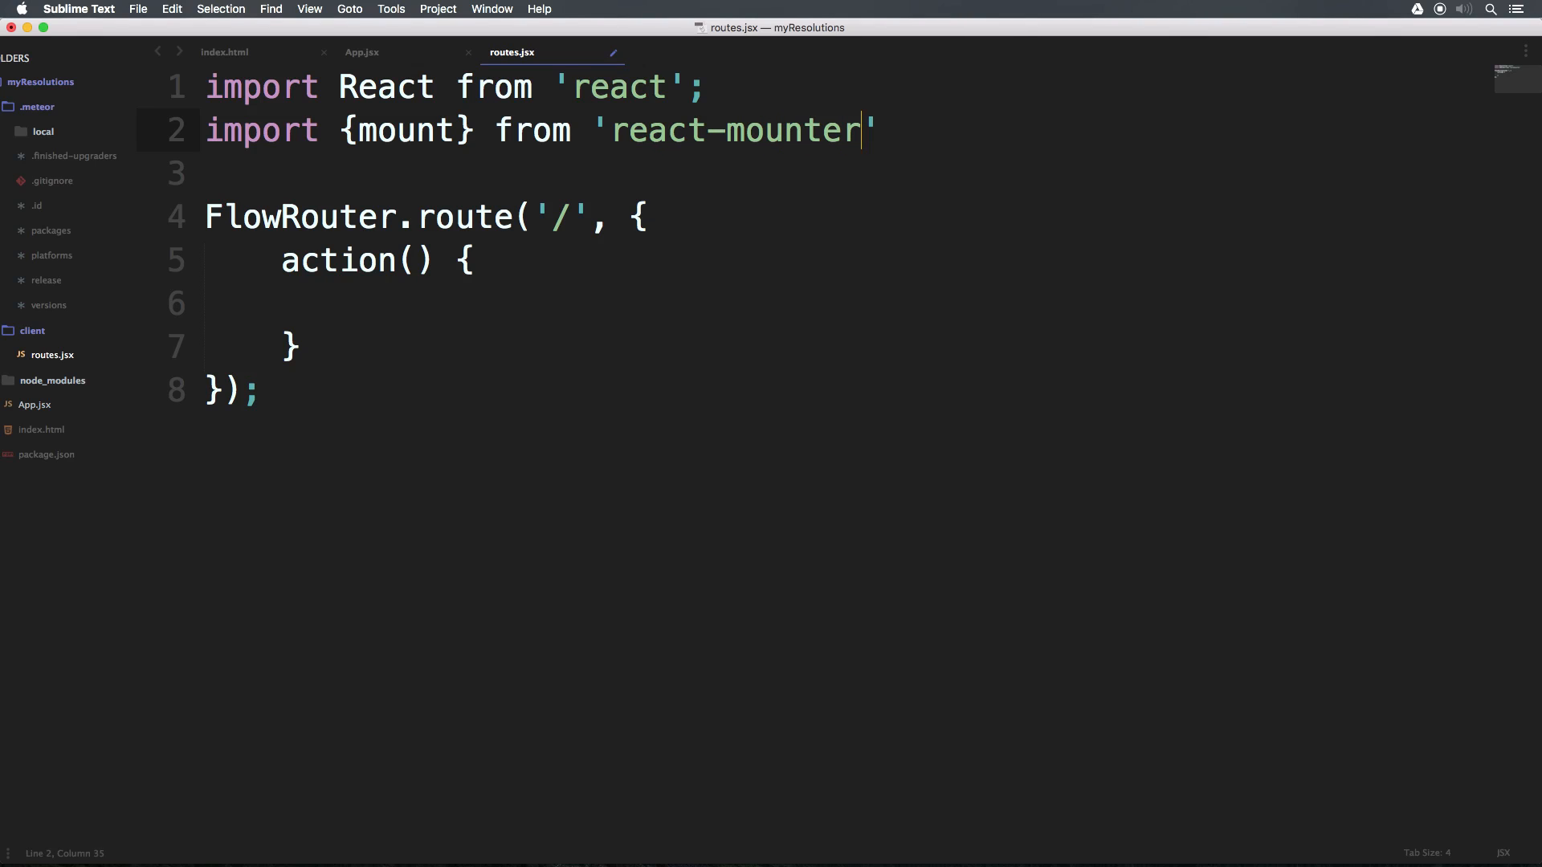
type(";")
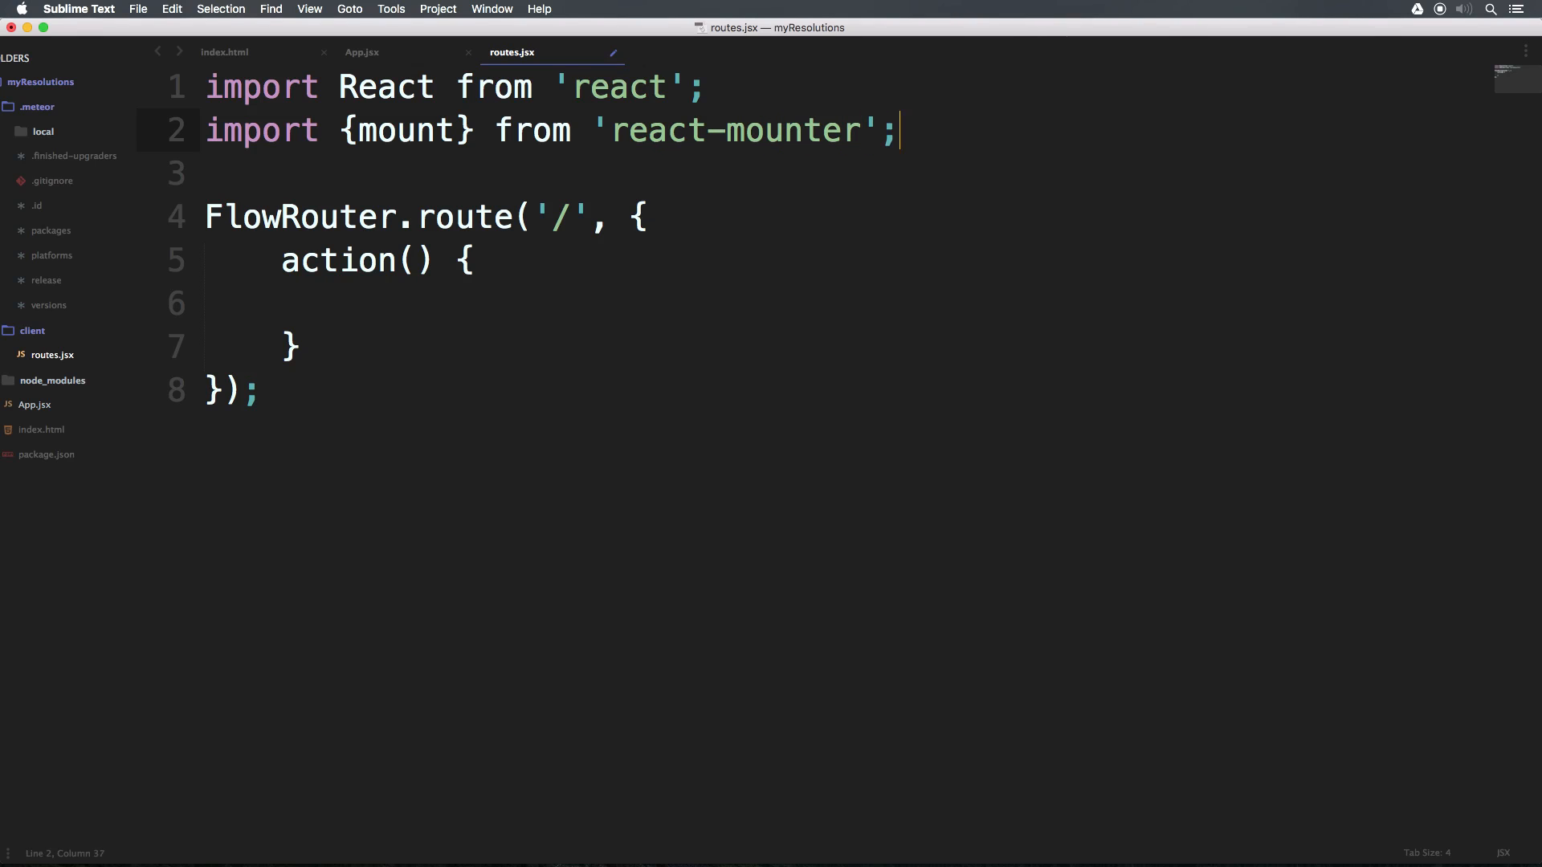
key("cmd+s")
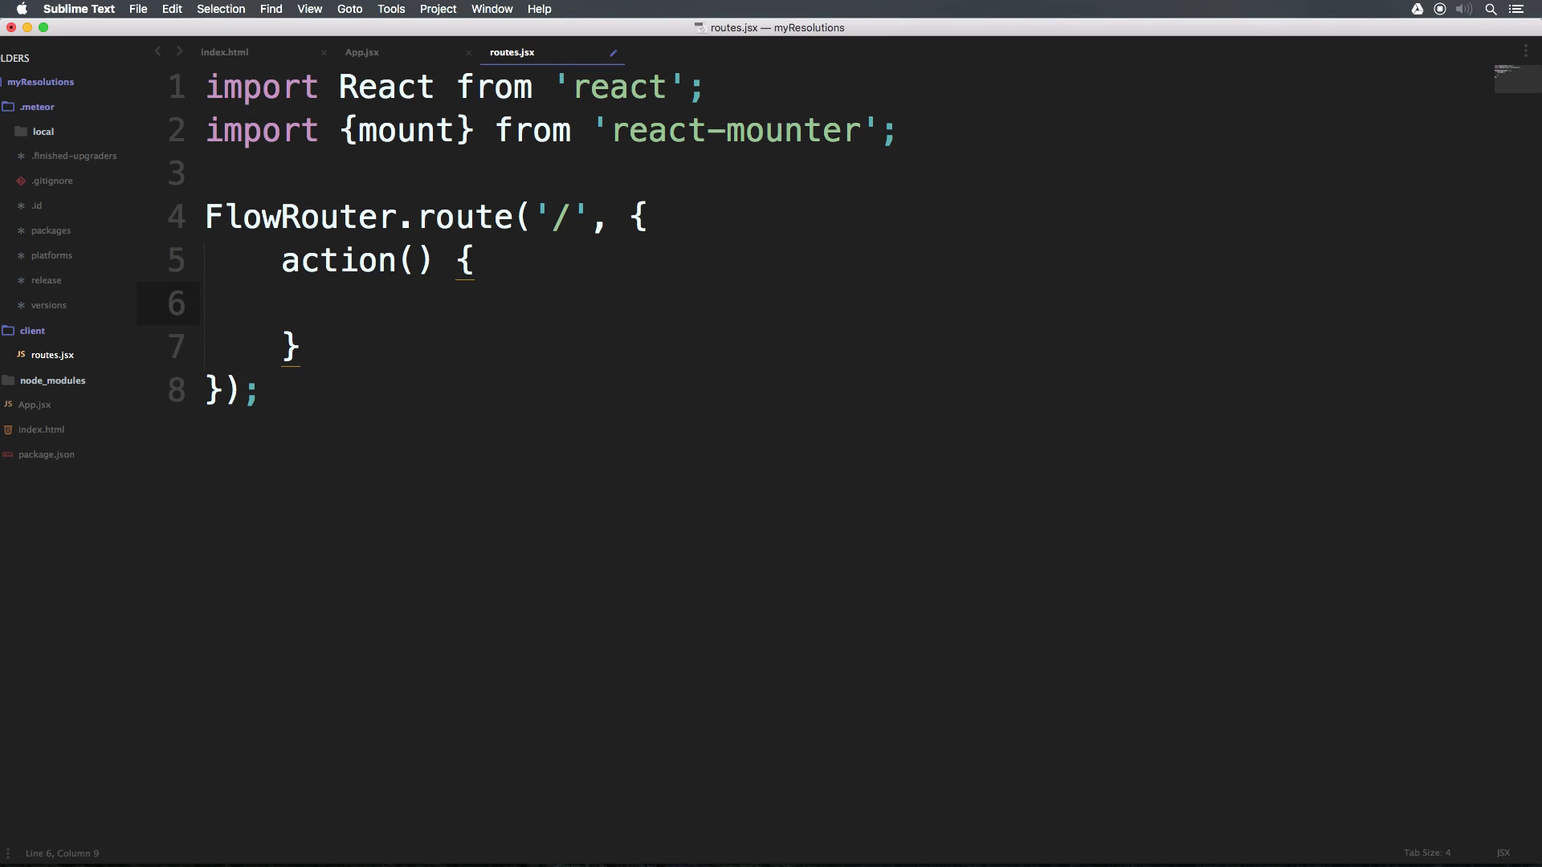
- Type mount( inside the action body to begin the mount call
type("mount")
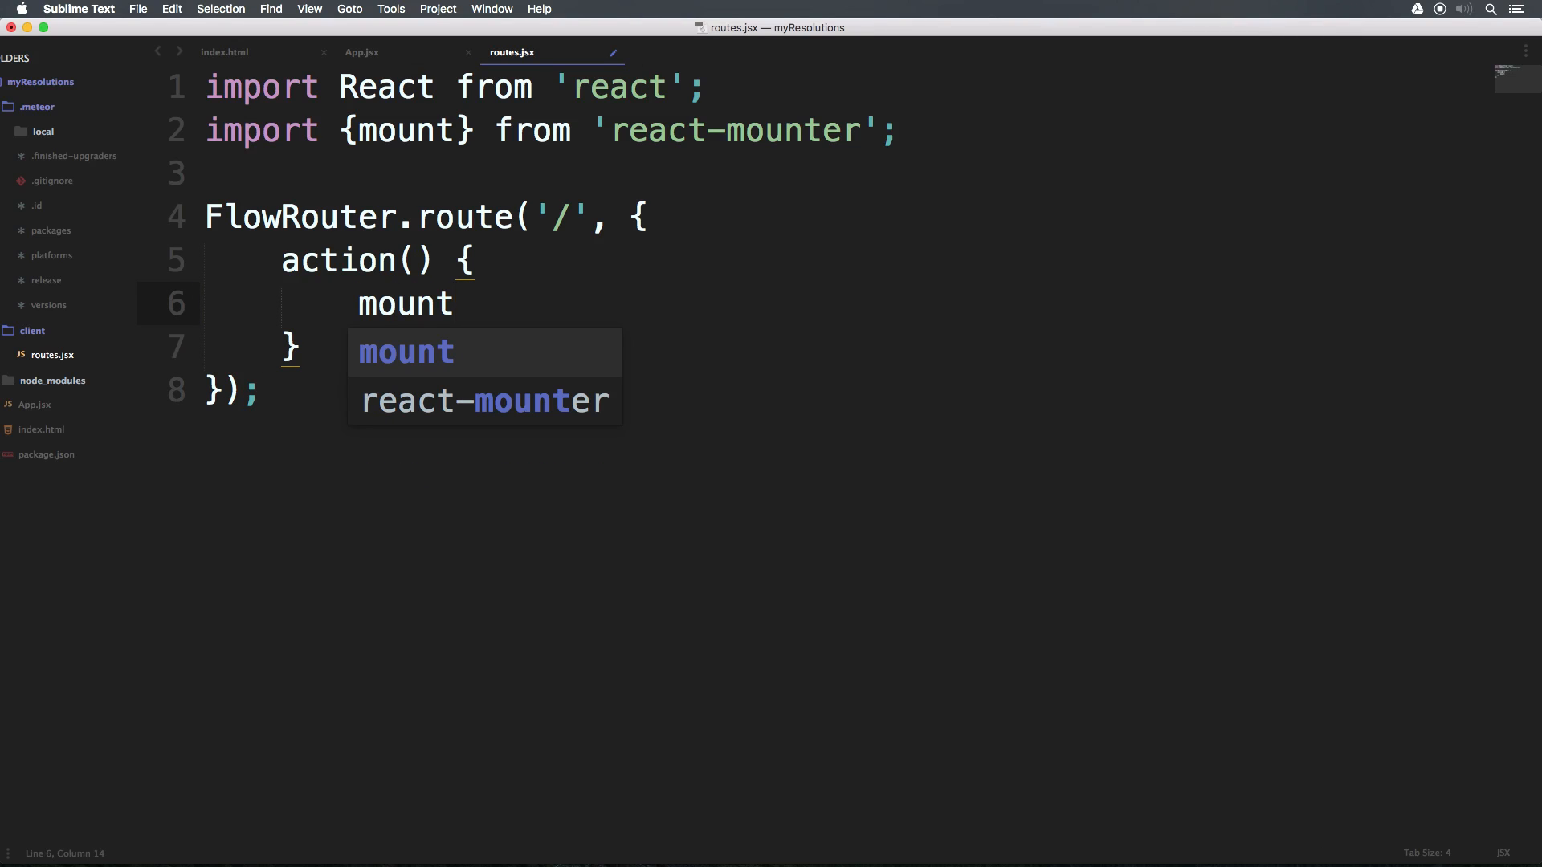
type("(")
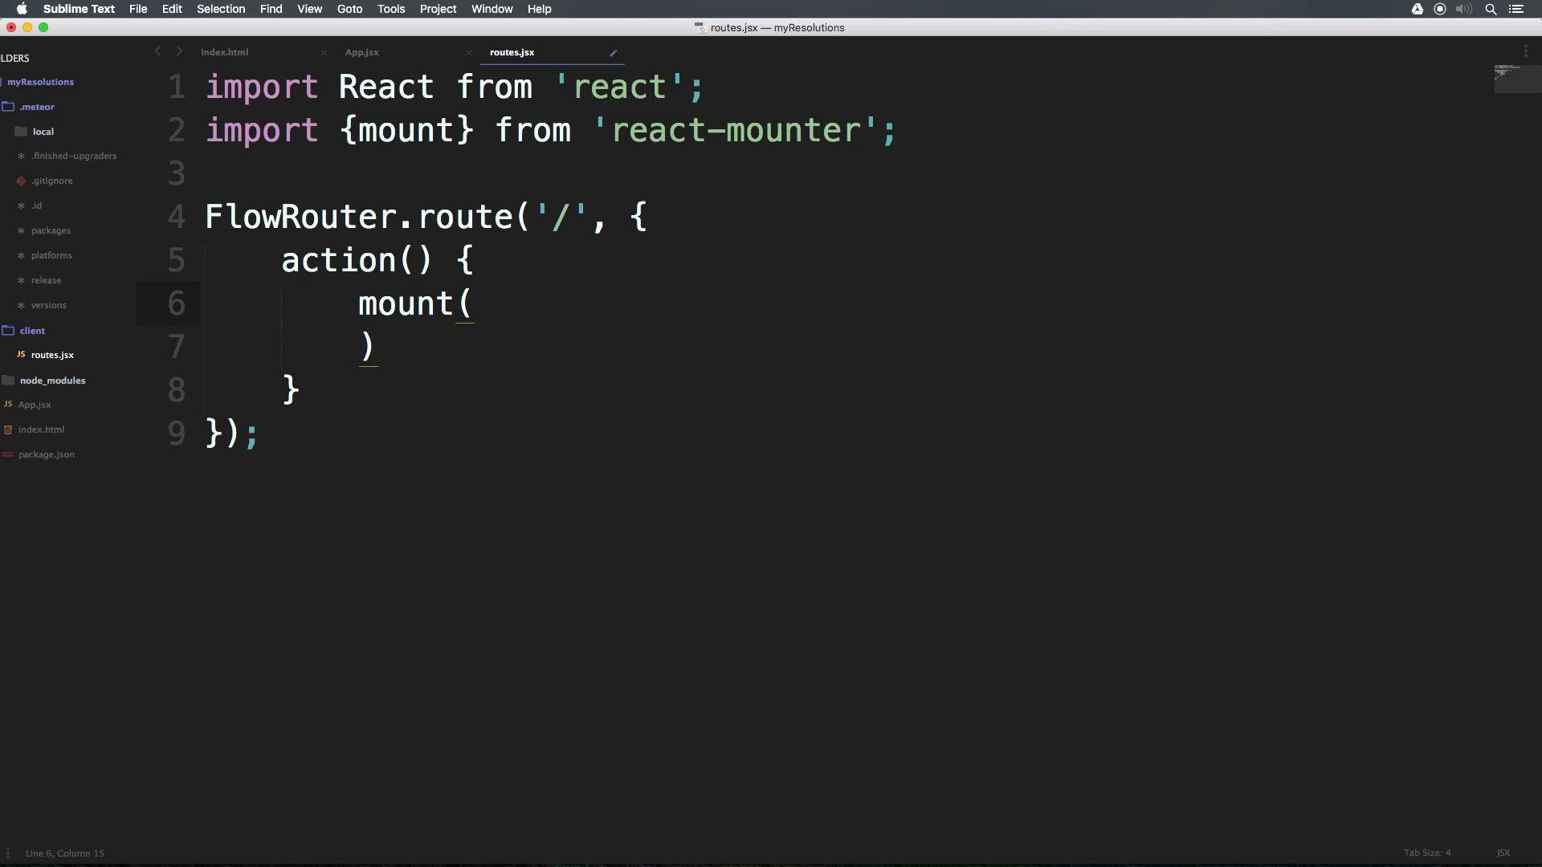
mouse_move(705, 5)
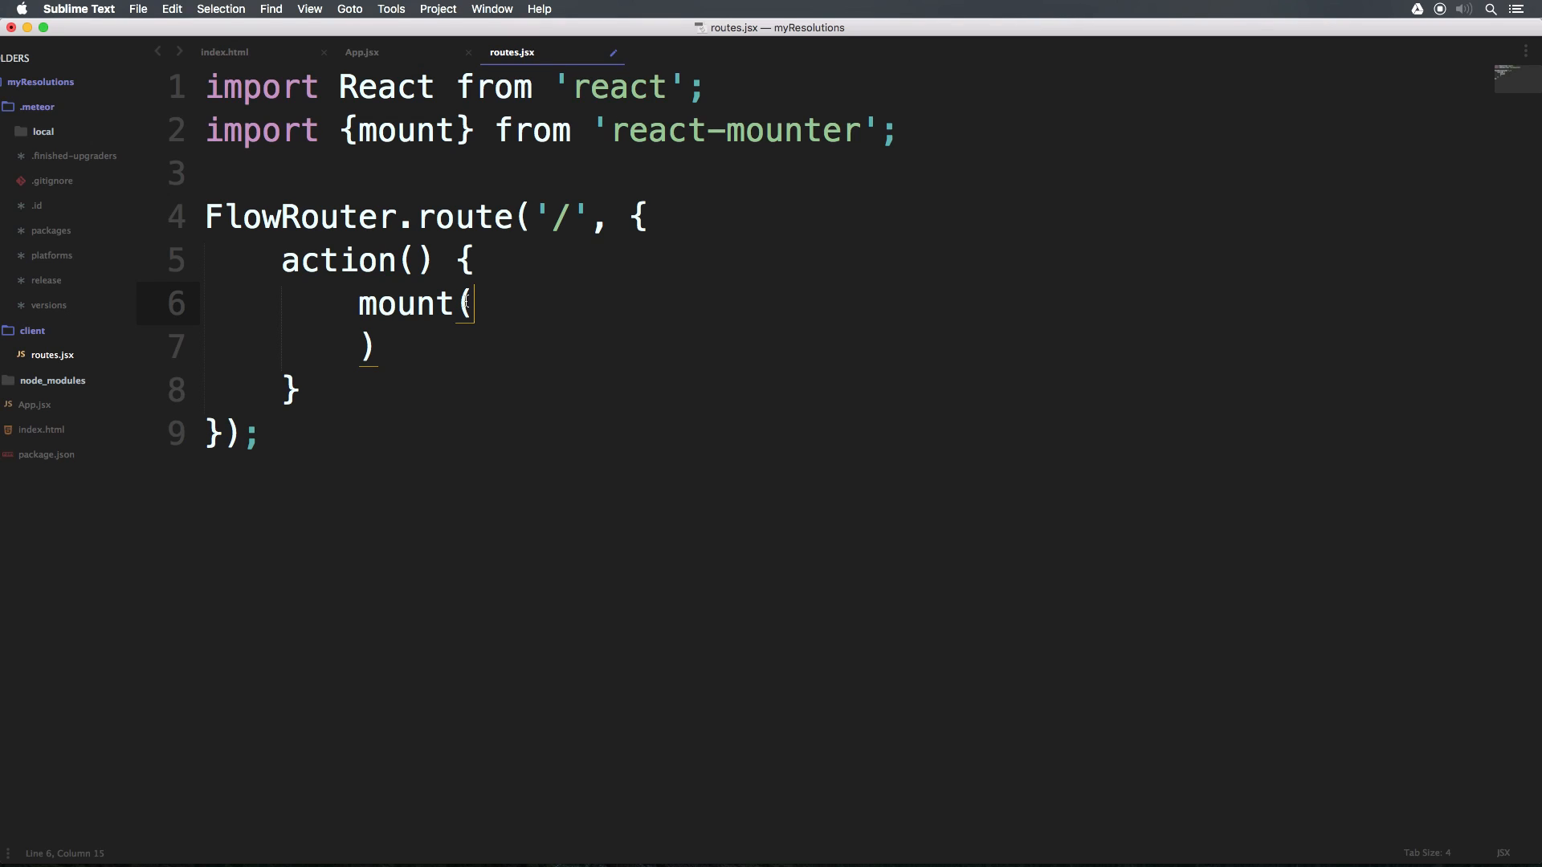
mouse_move(1241, 205)
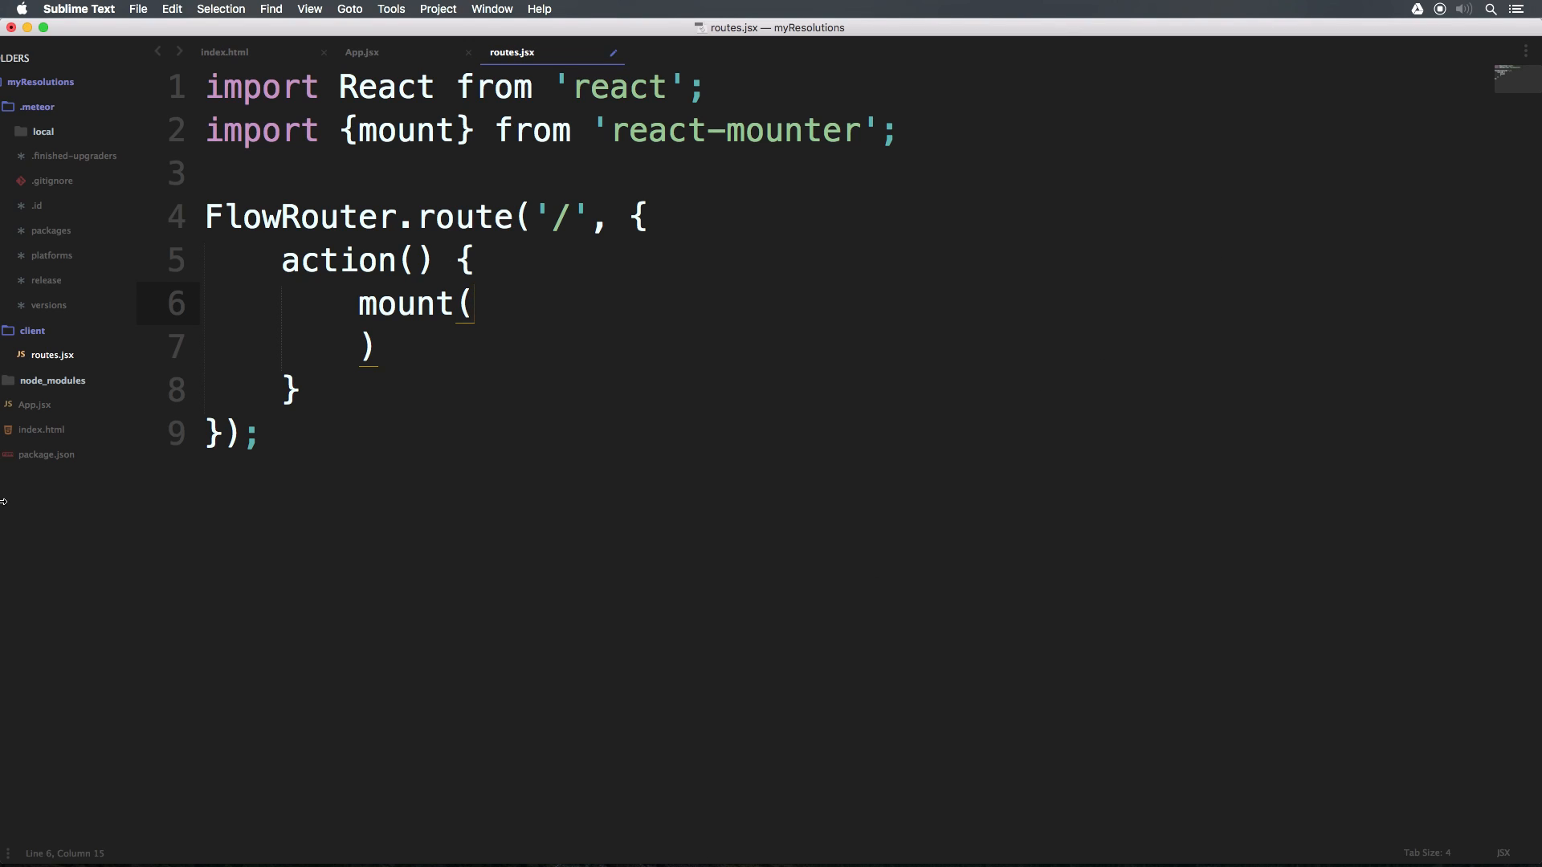
mouse_move(850, 107)
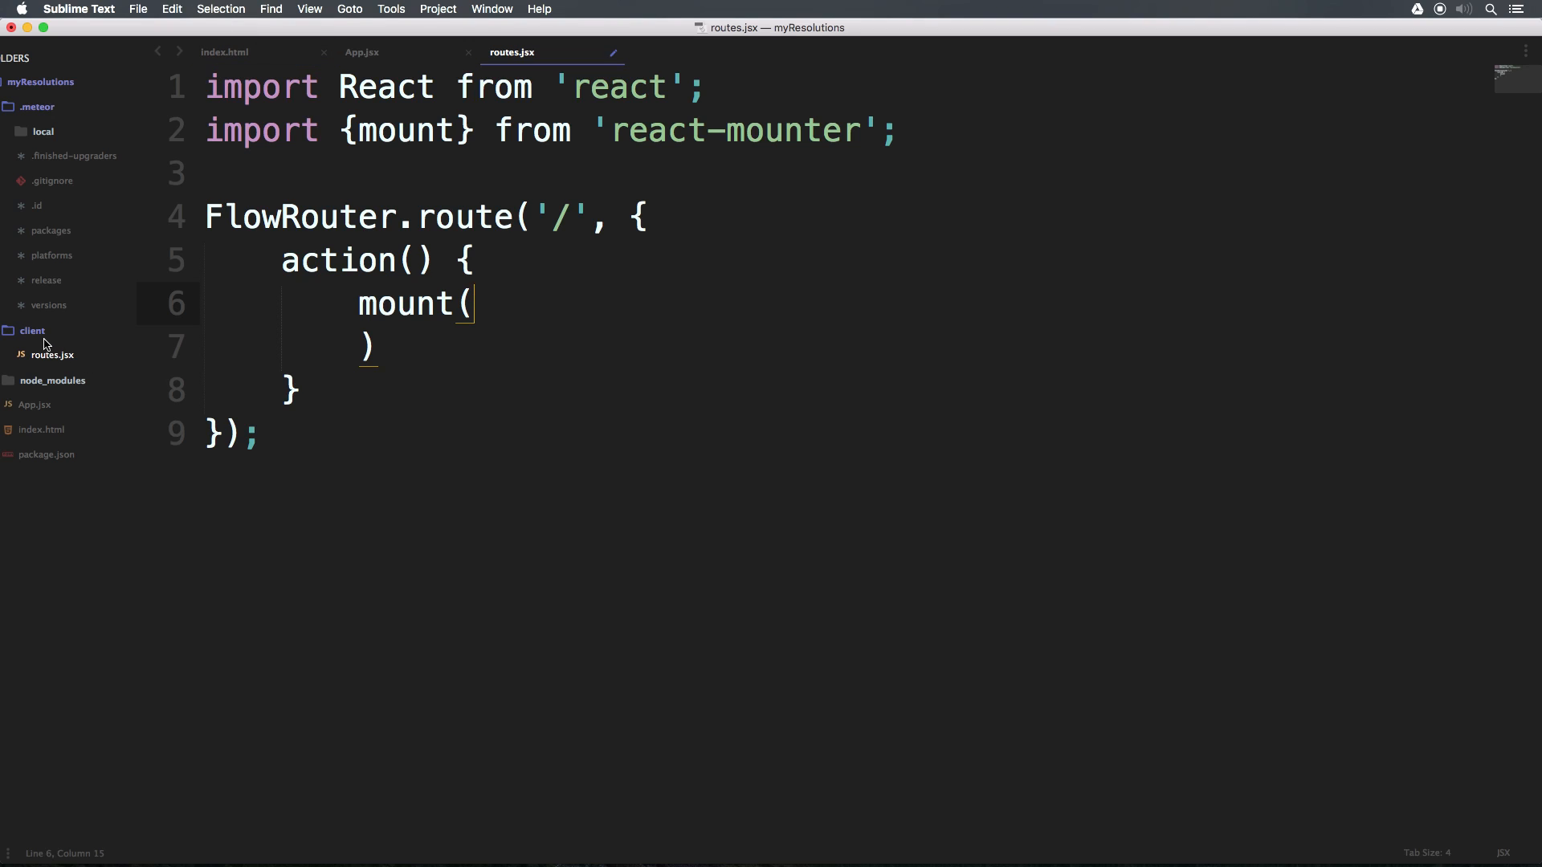
- Create a layouts folder under client and a new file named MainLayout.jsx
right_click(31, 331)
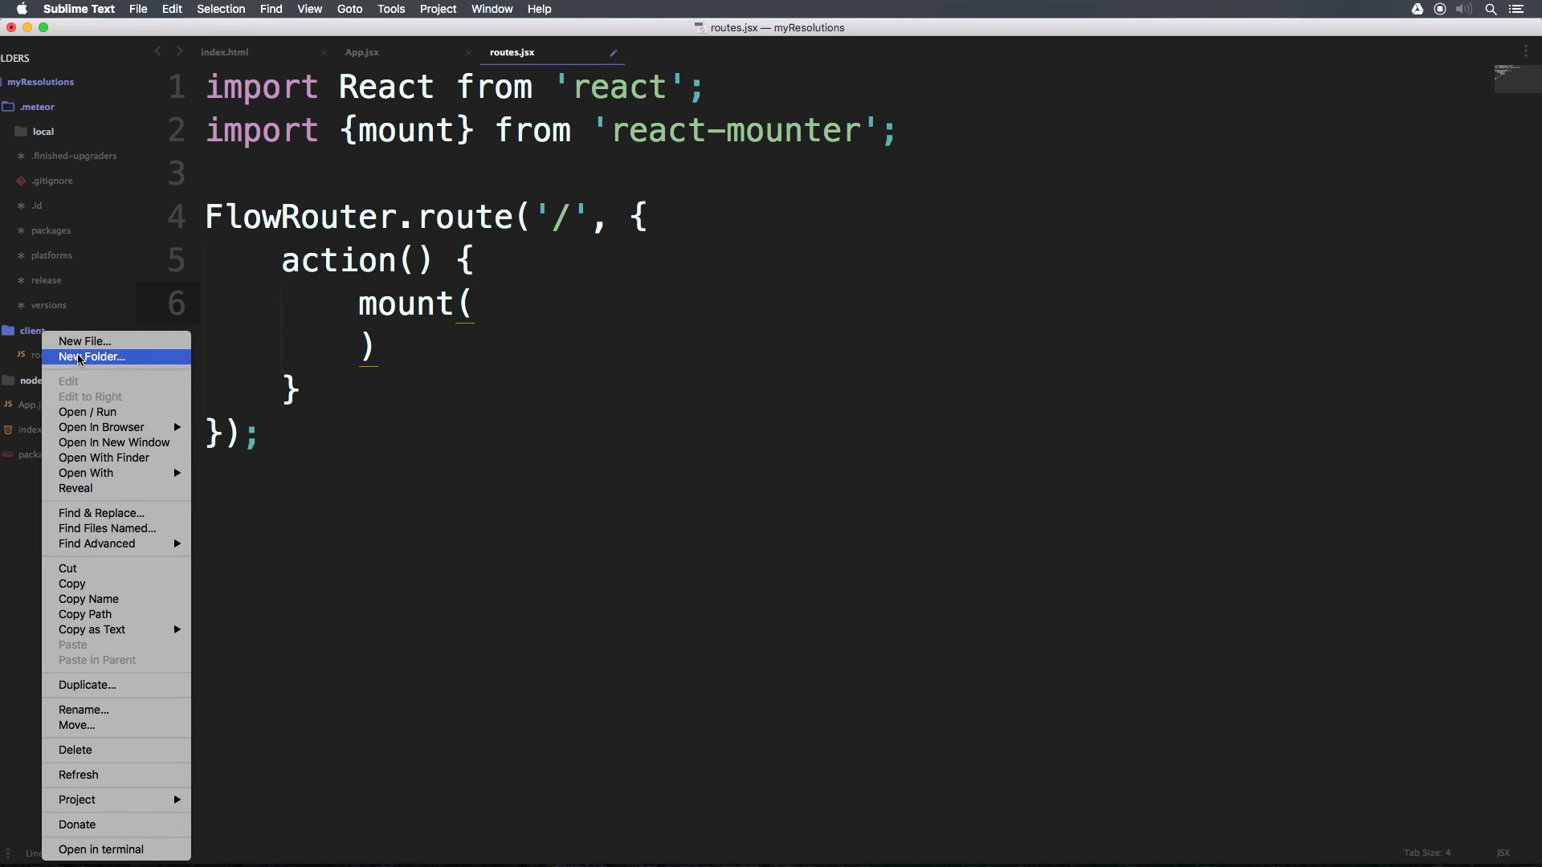
left_click(92, 355)
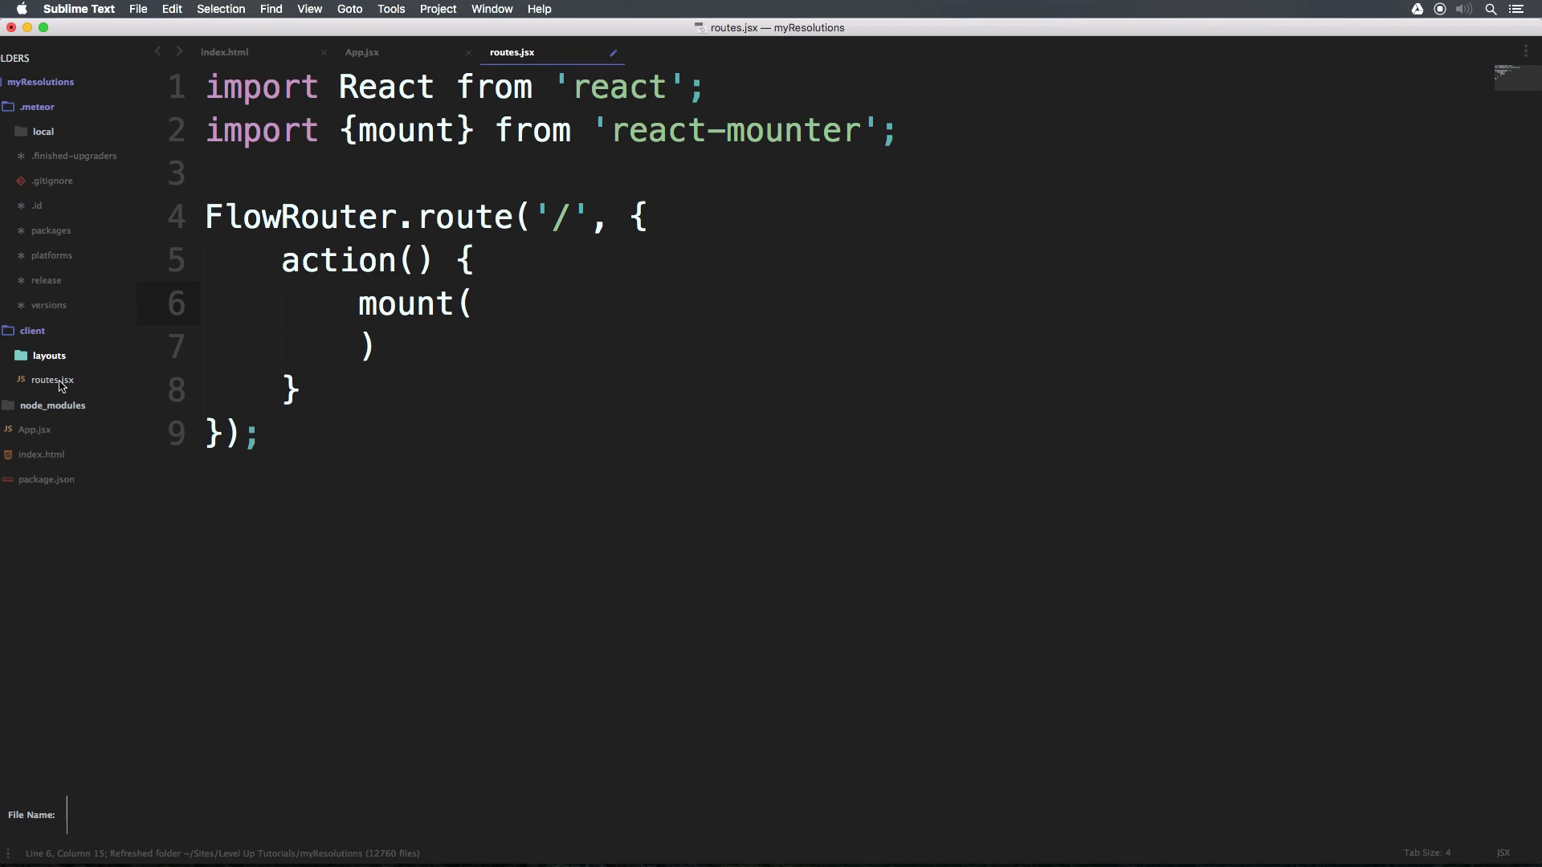
type("Main")
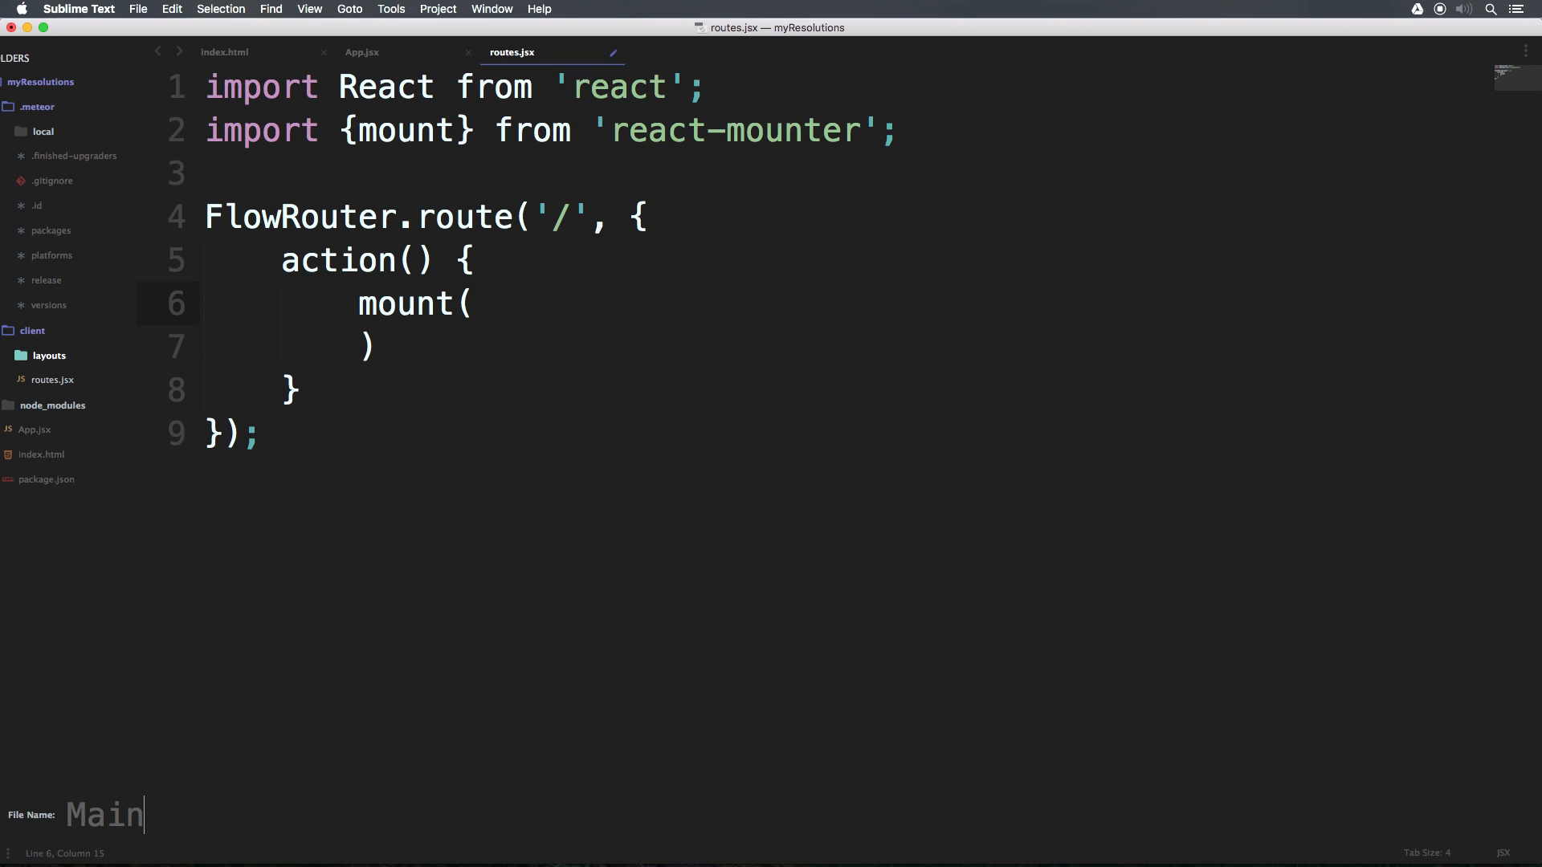
type("Layout.")
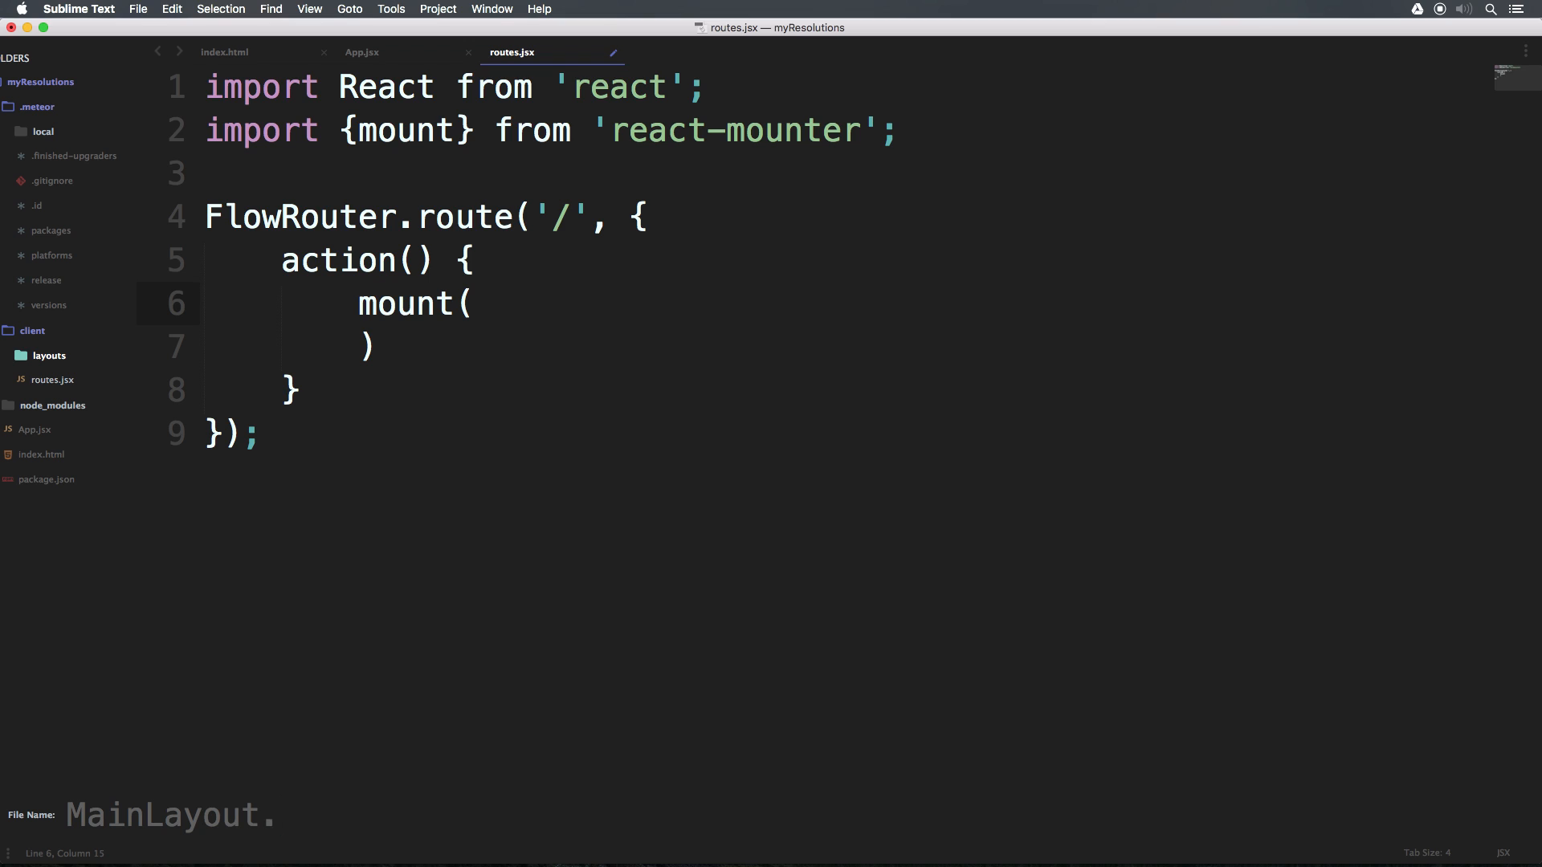
type("jsx")
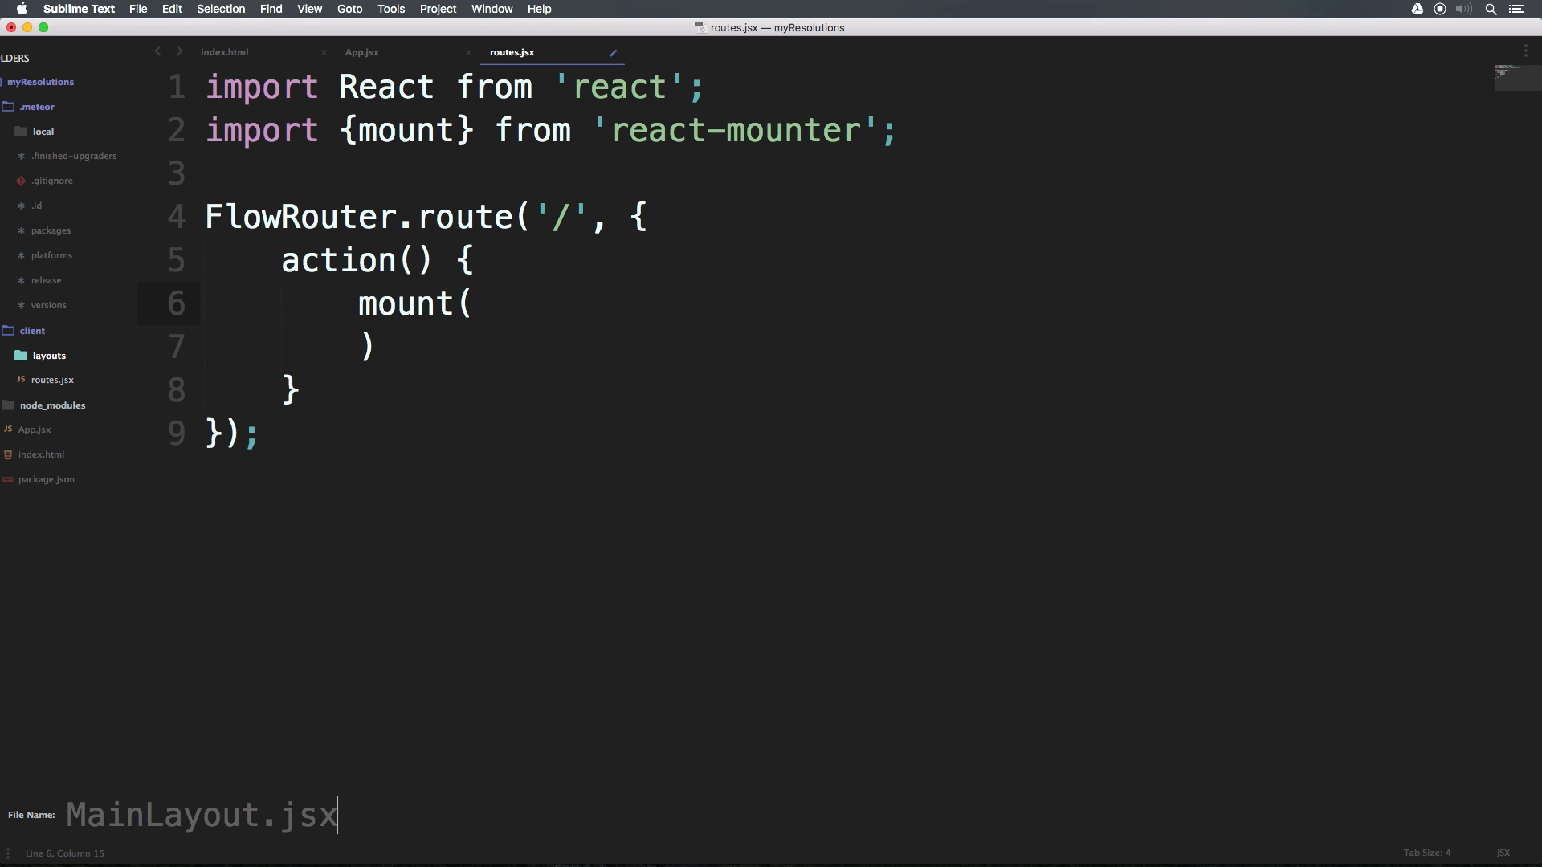
key("enter")
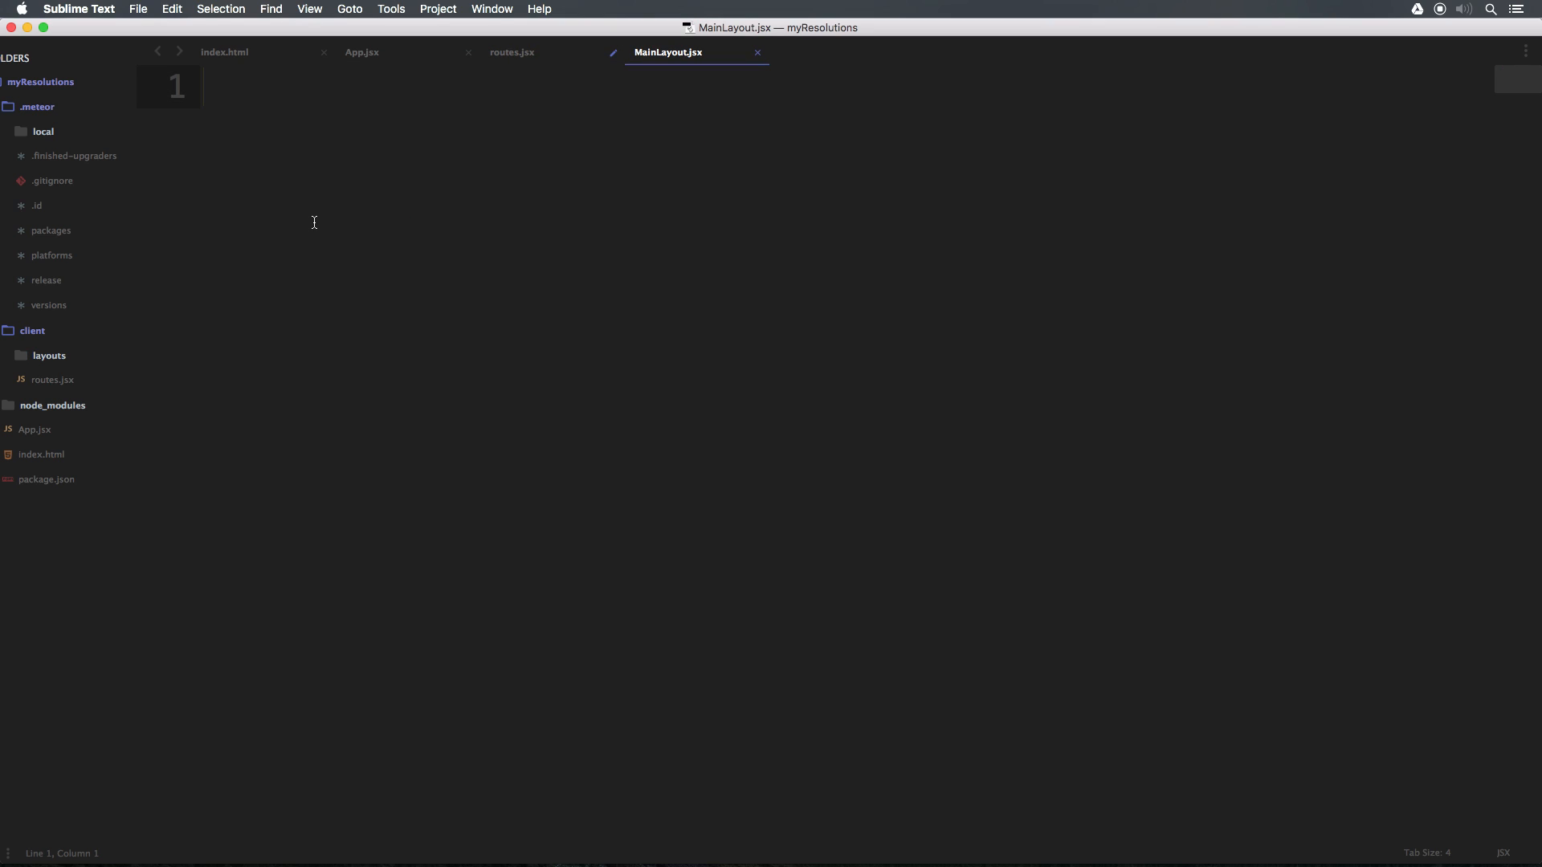
- Import React and declare const MainLayout = ({content}) => ( with an empty body line
type("import React from")
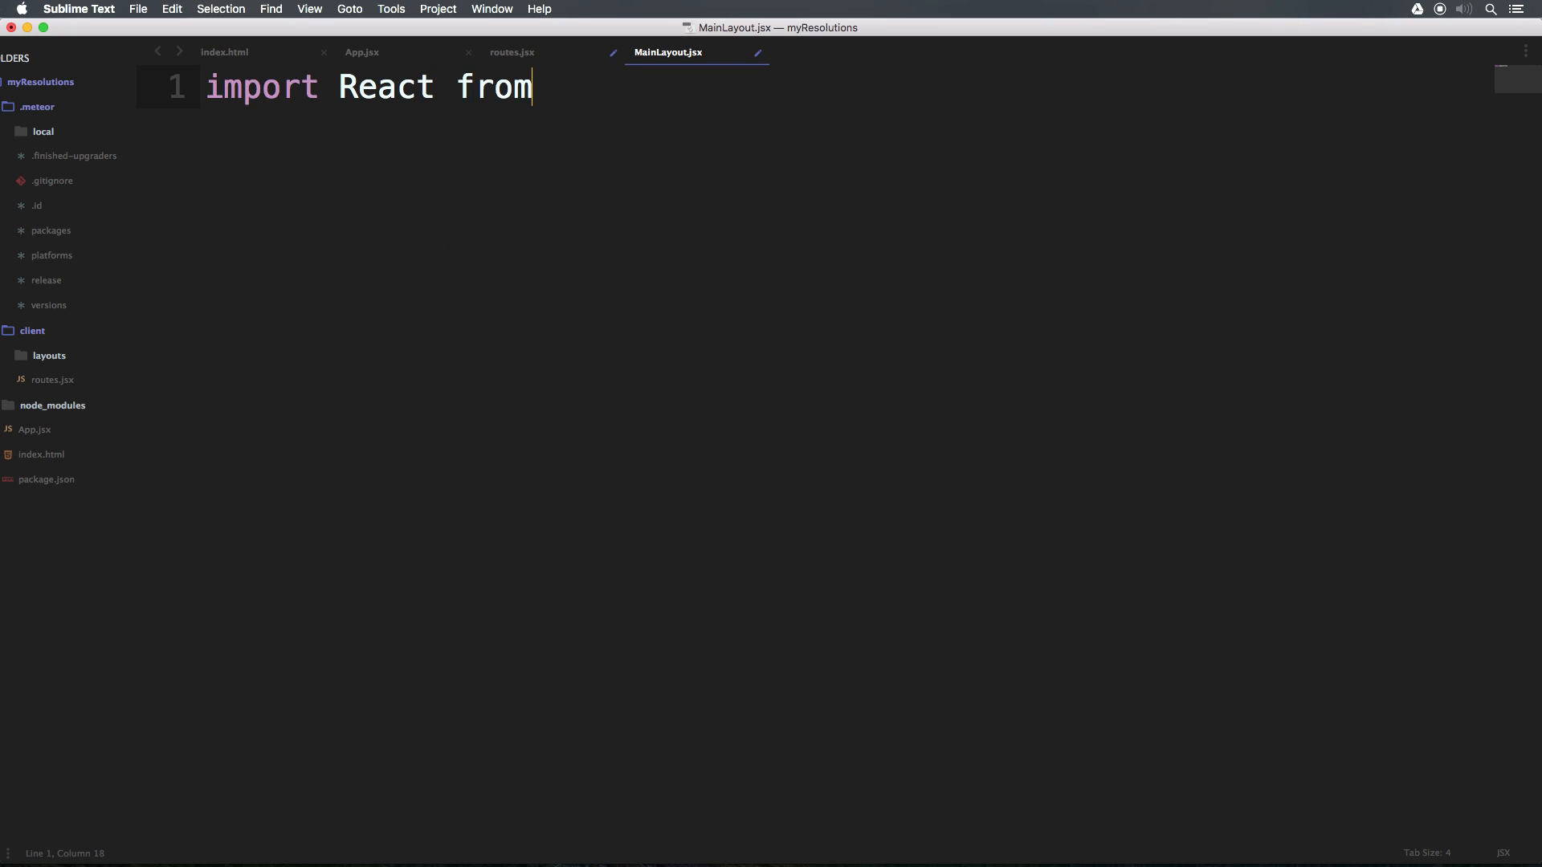
type("'react''")
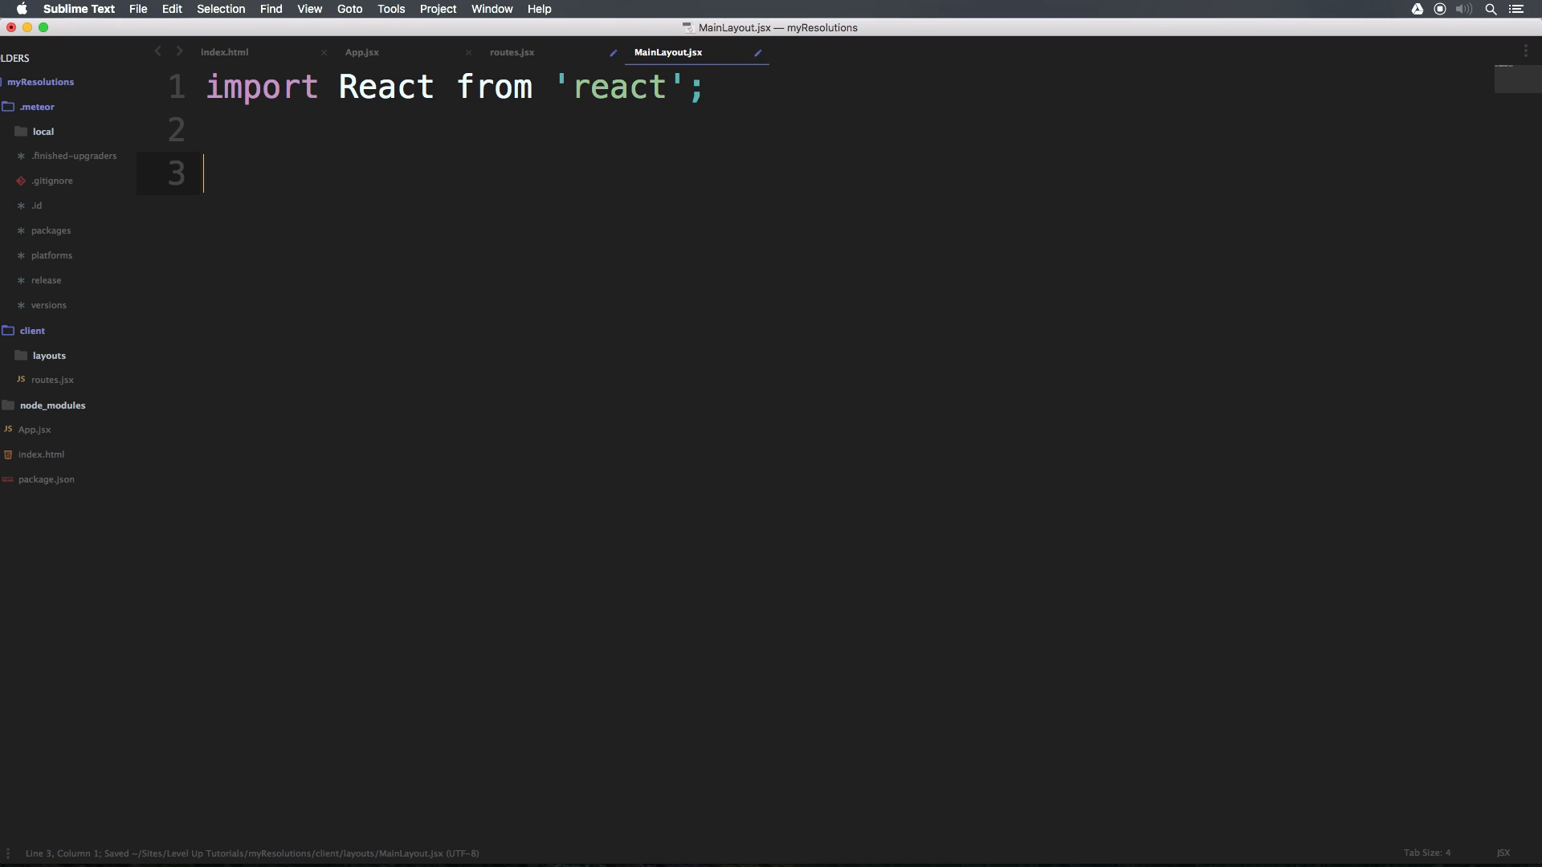
type("const")
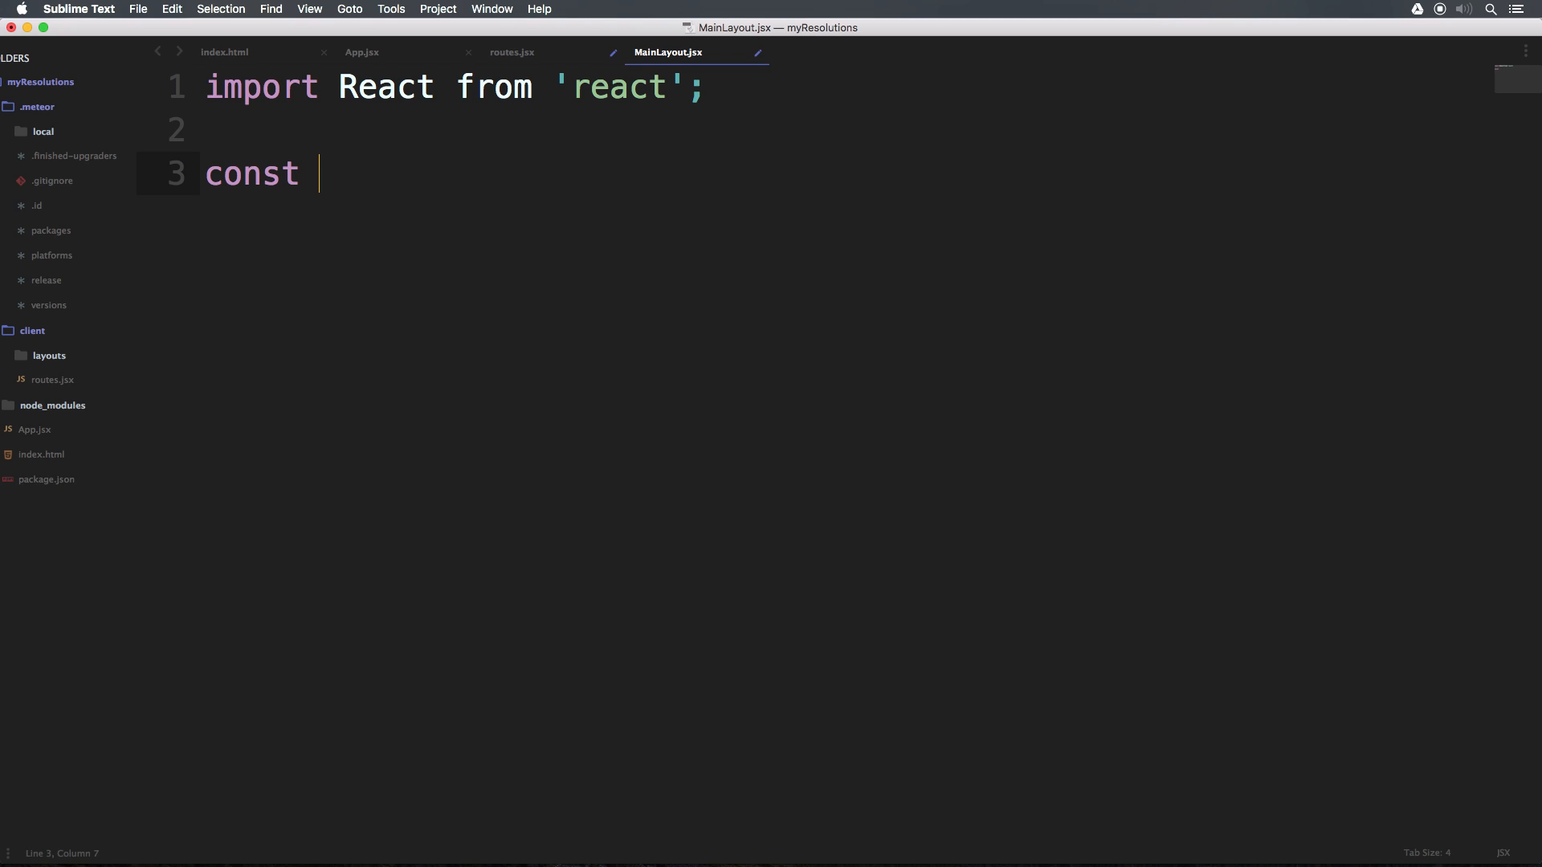
type("M")
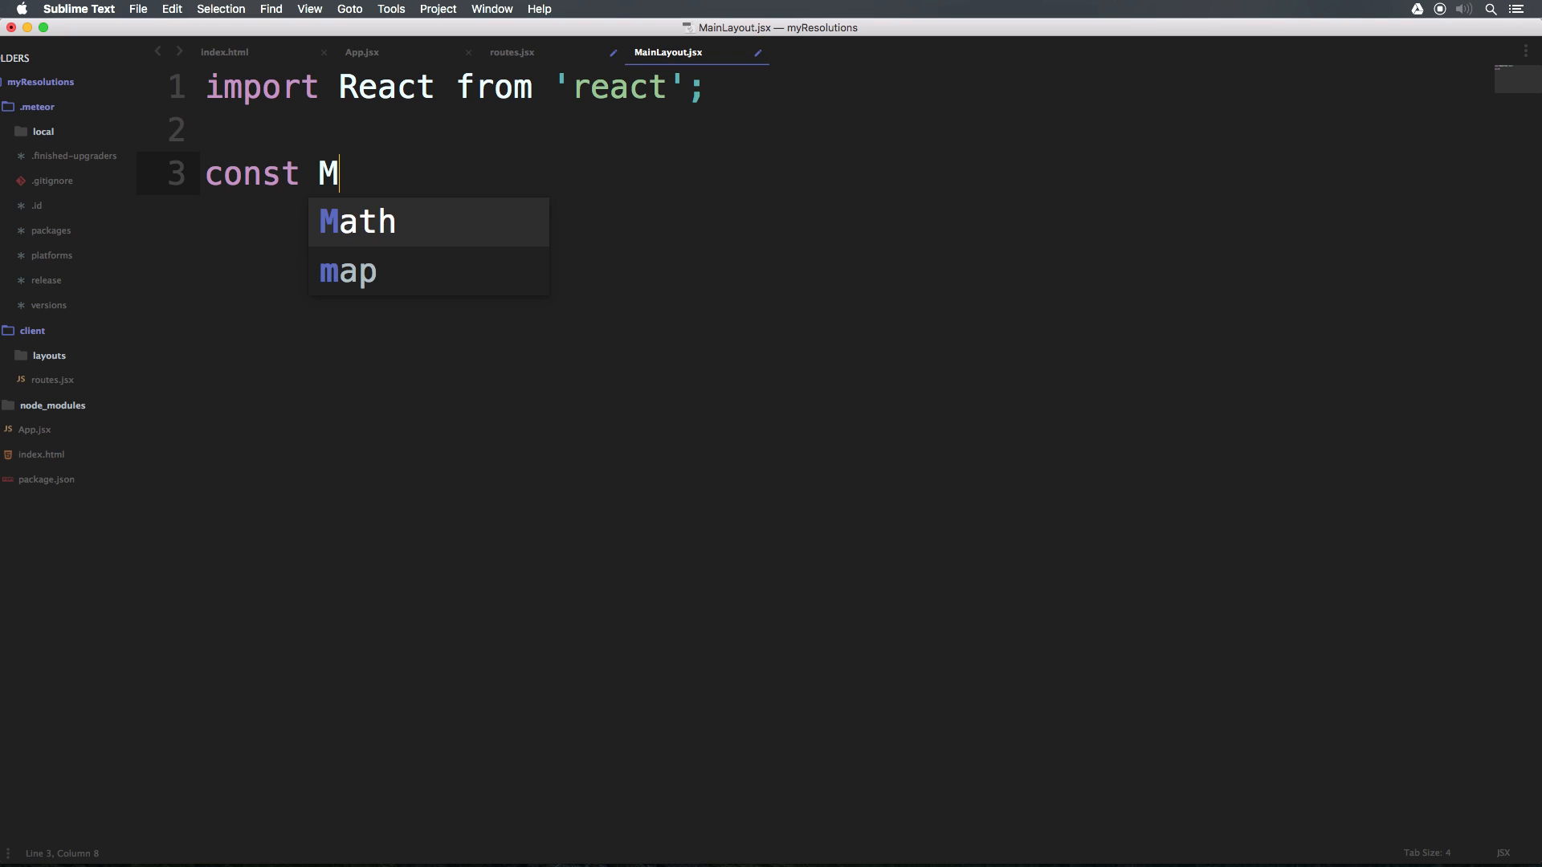
type("ainL")
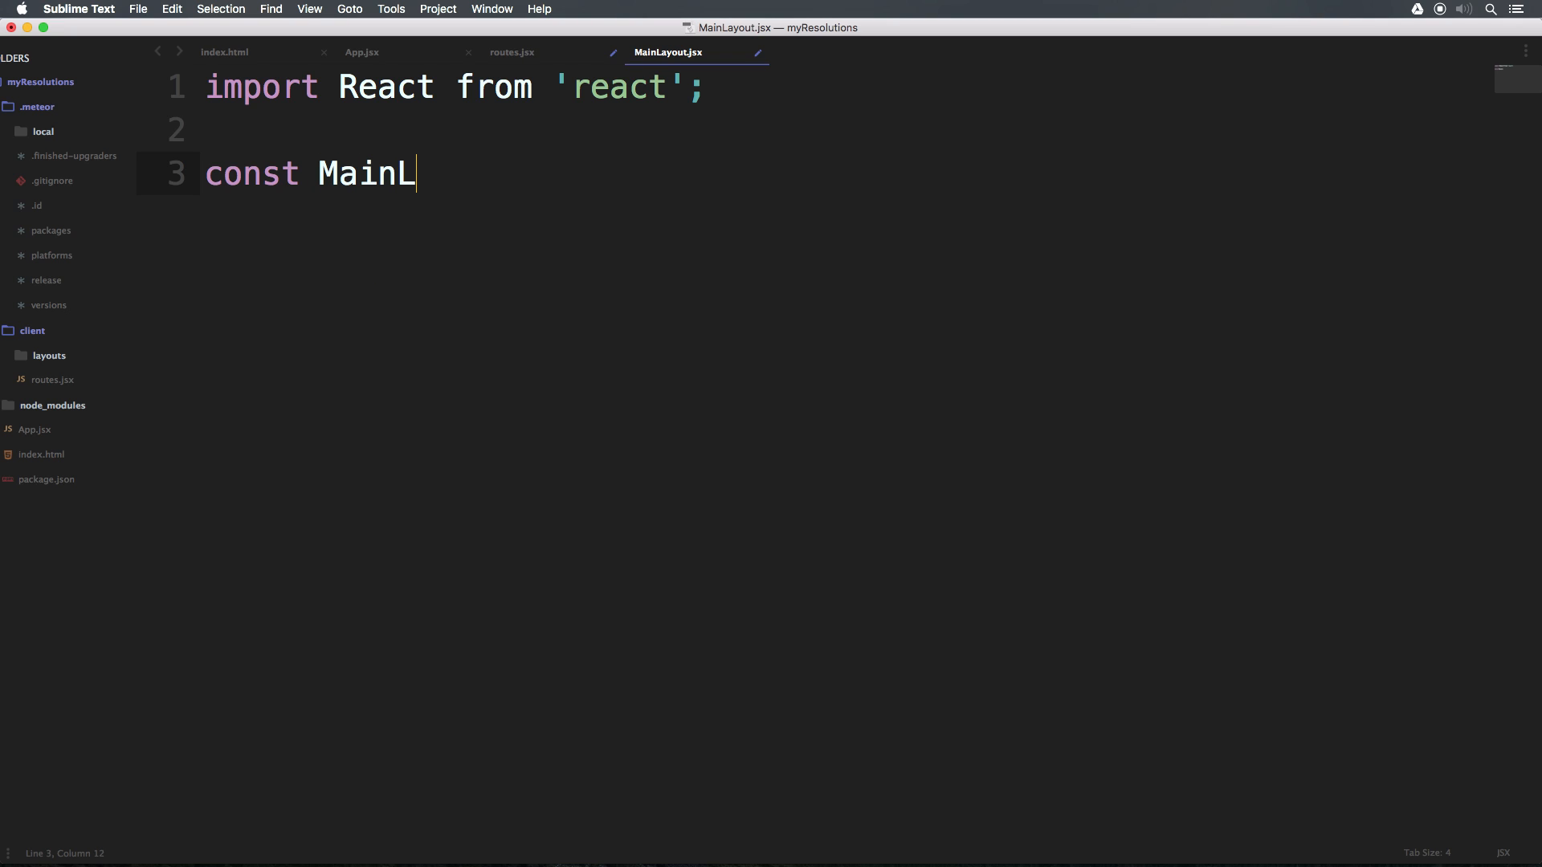
type("ayout =")
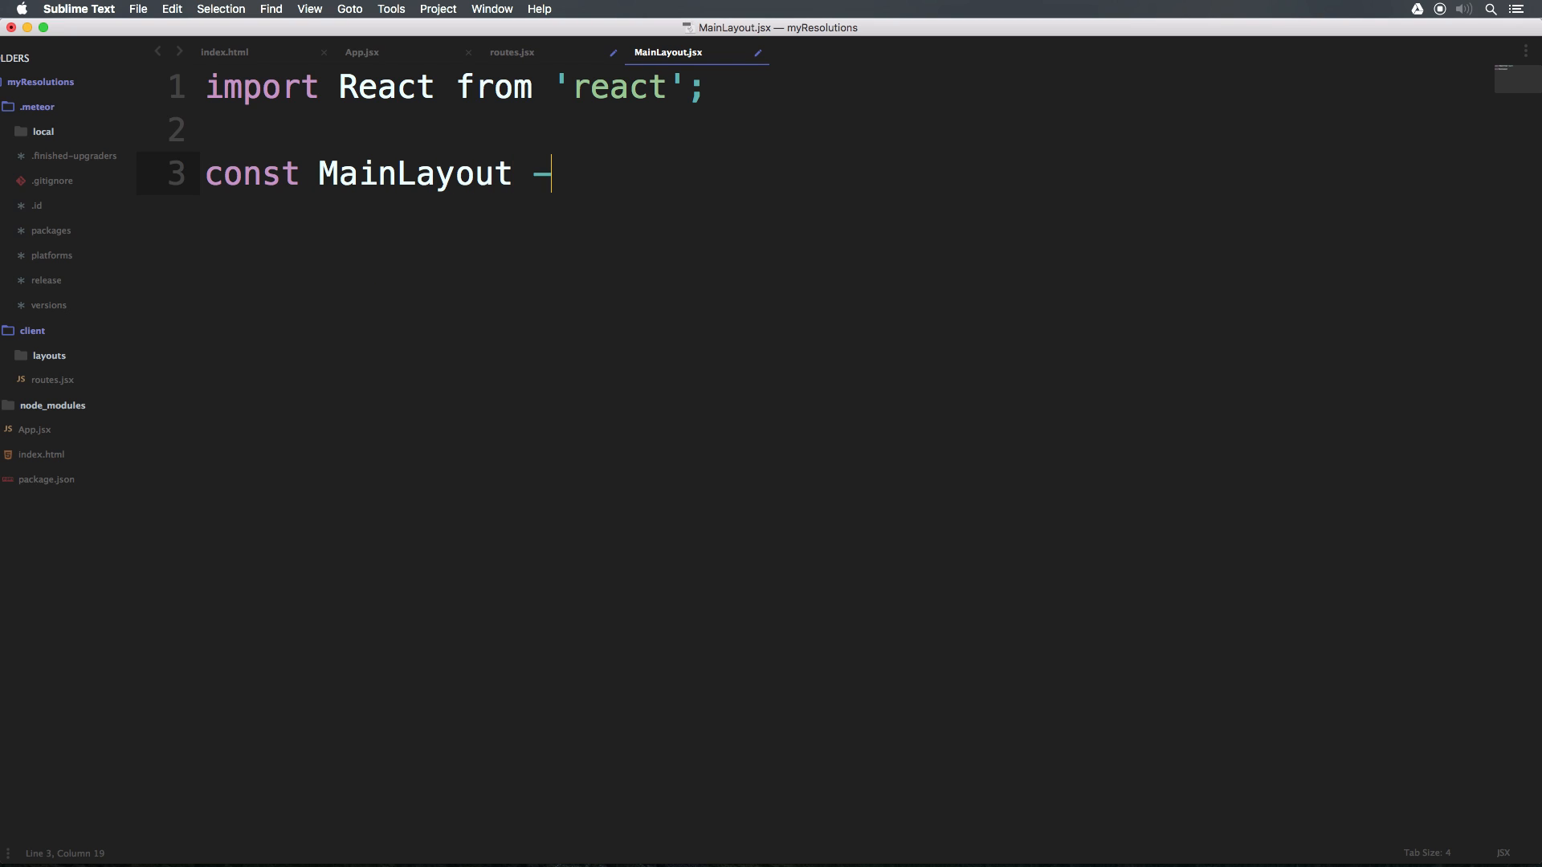
type("=")
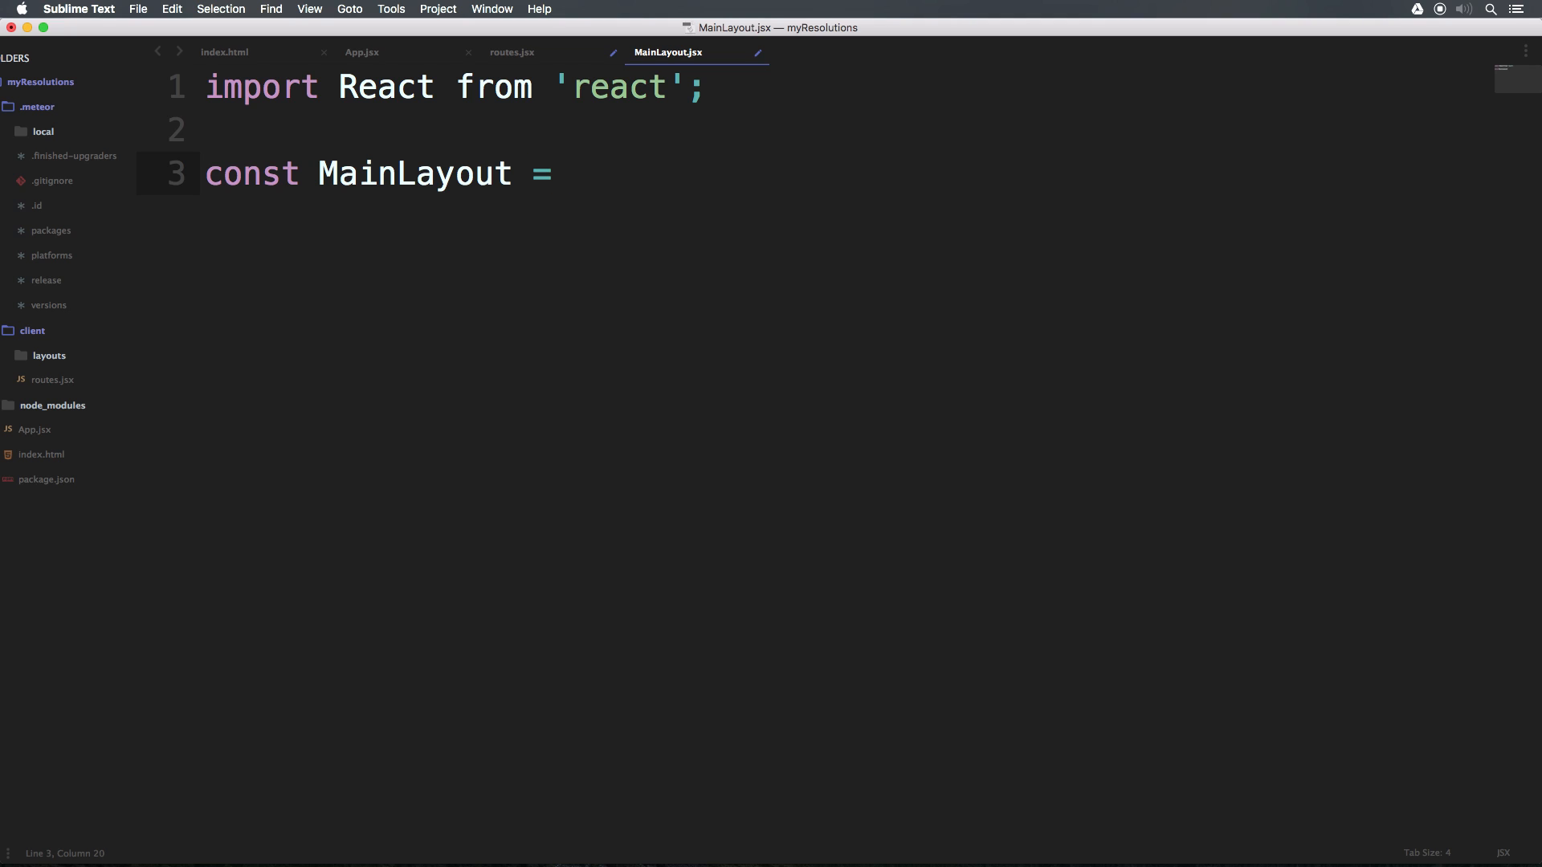
type("()")
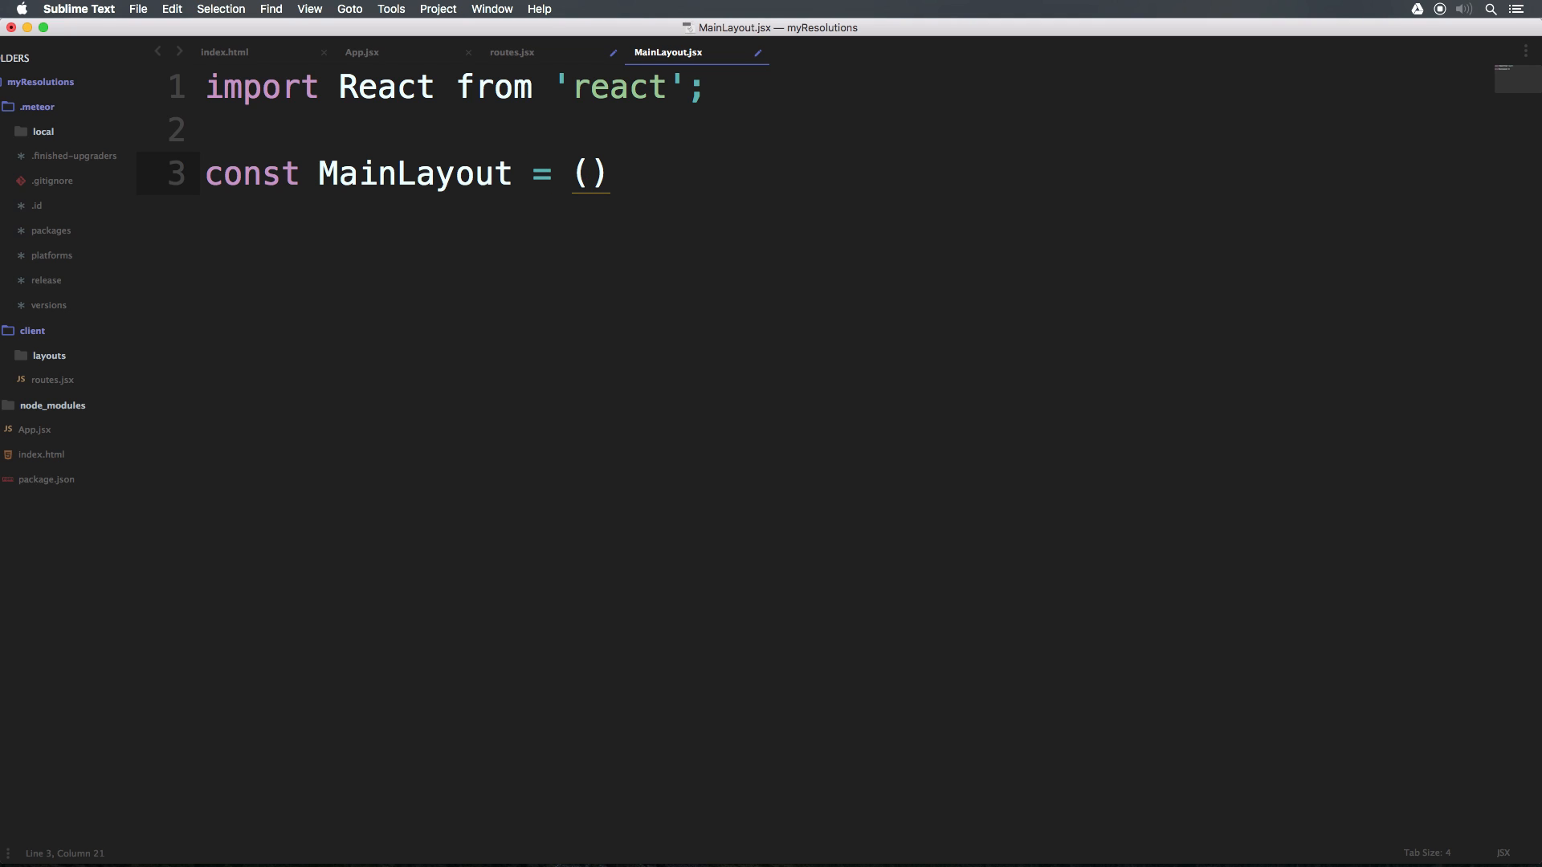
type("{}")
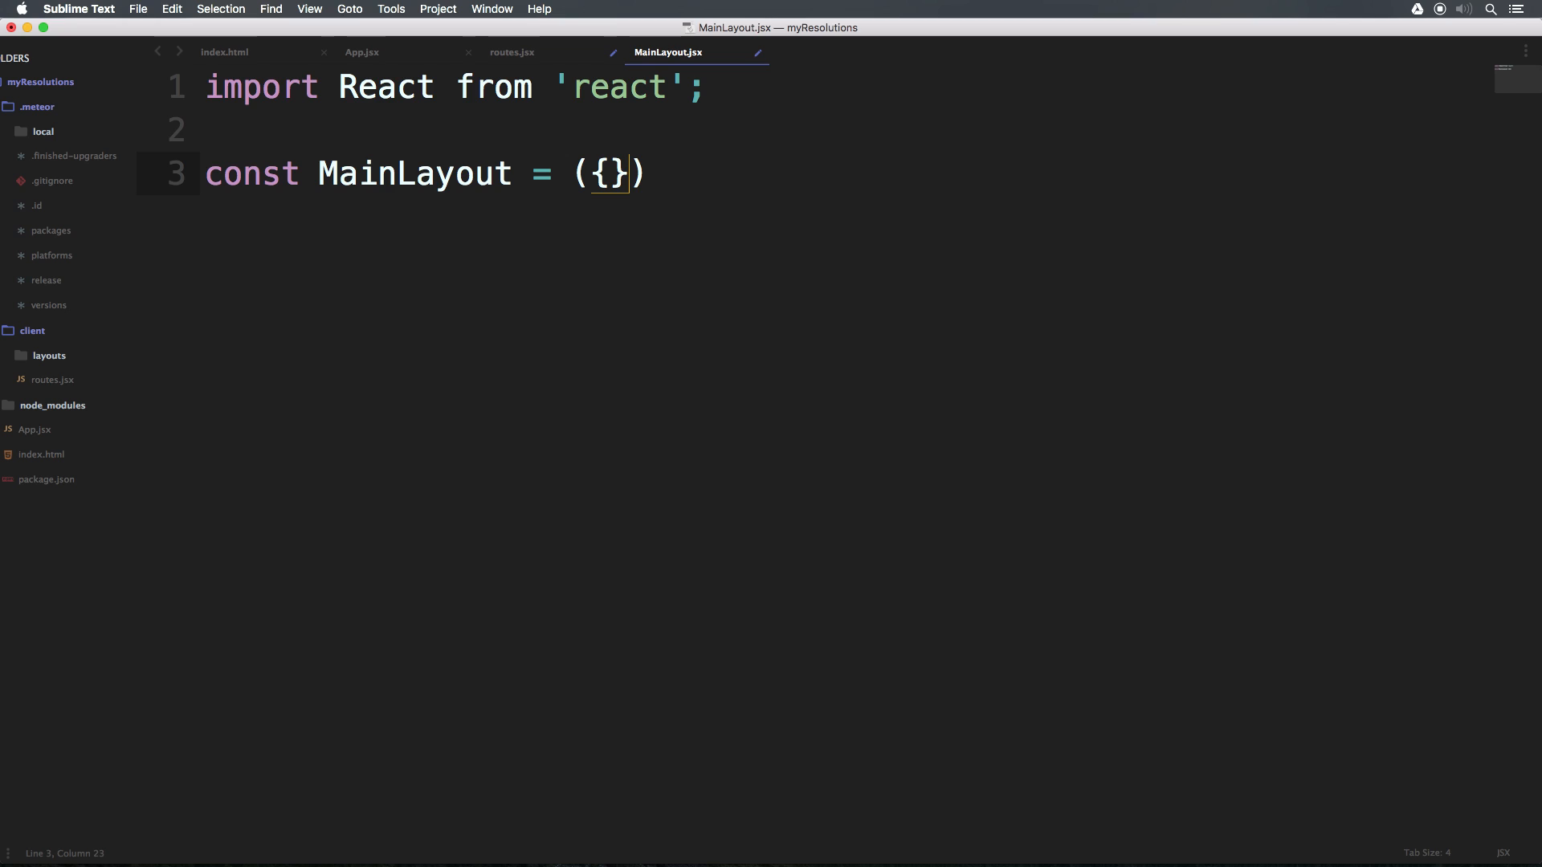
type("cont")
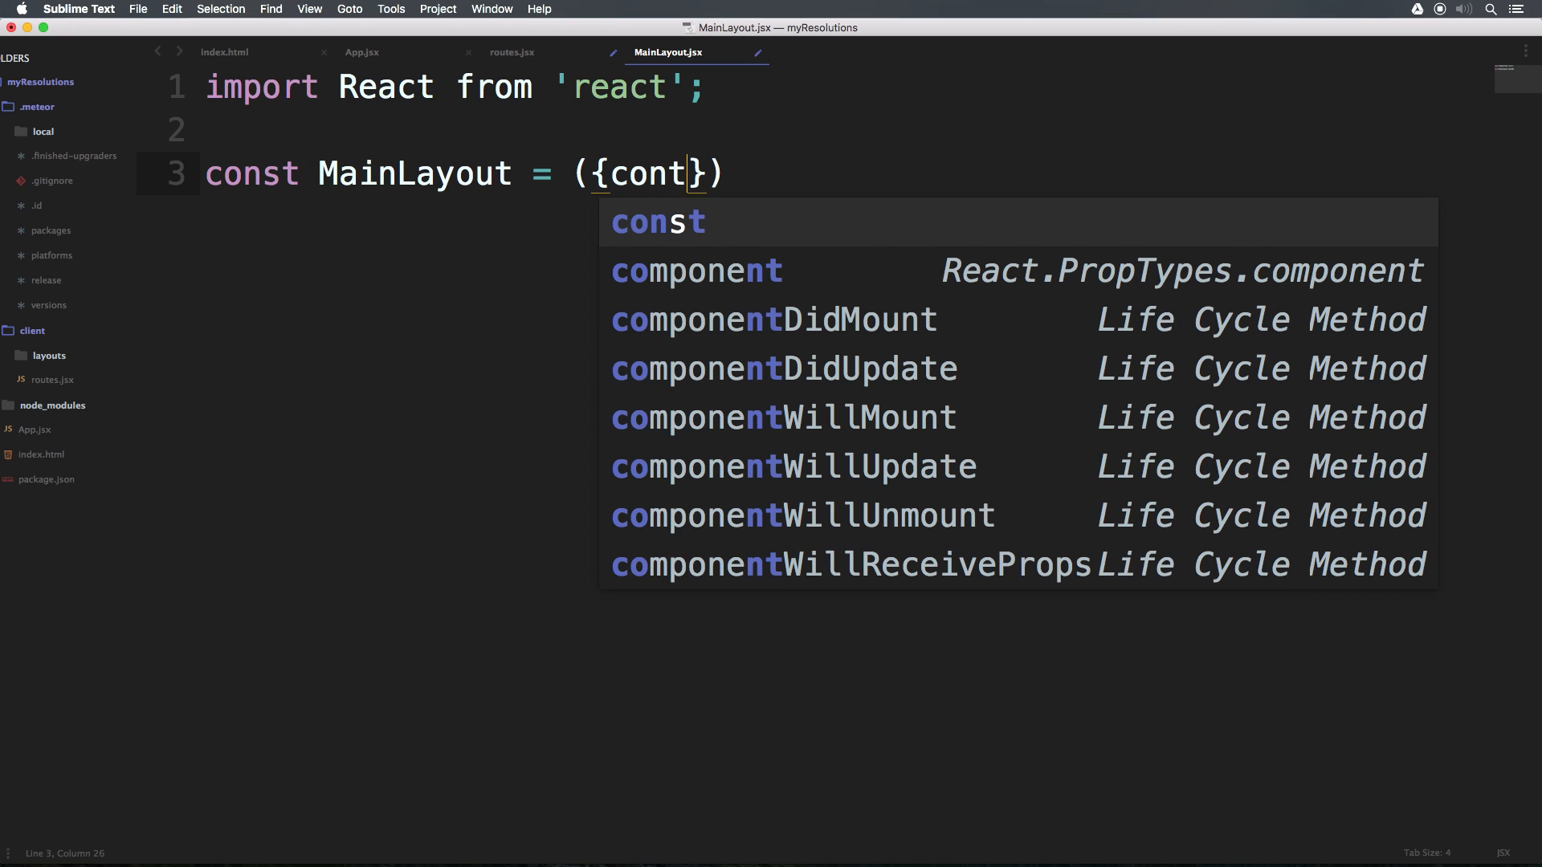
type("ent")
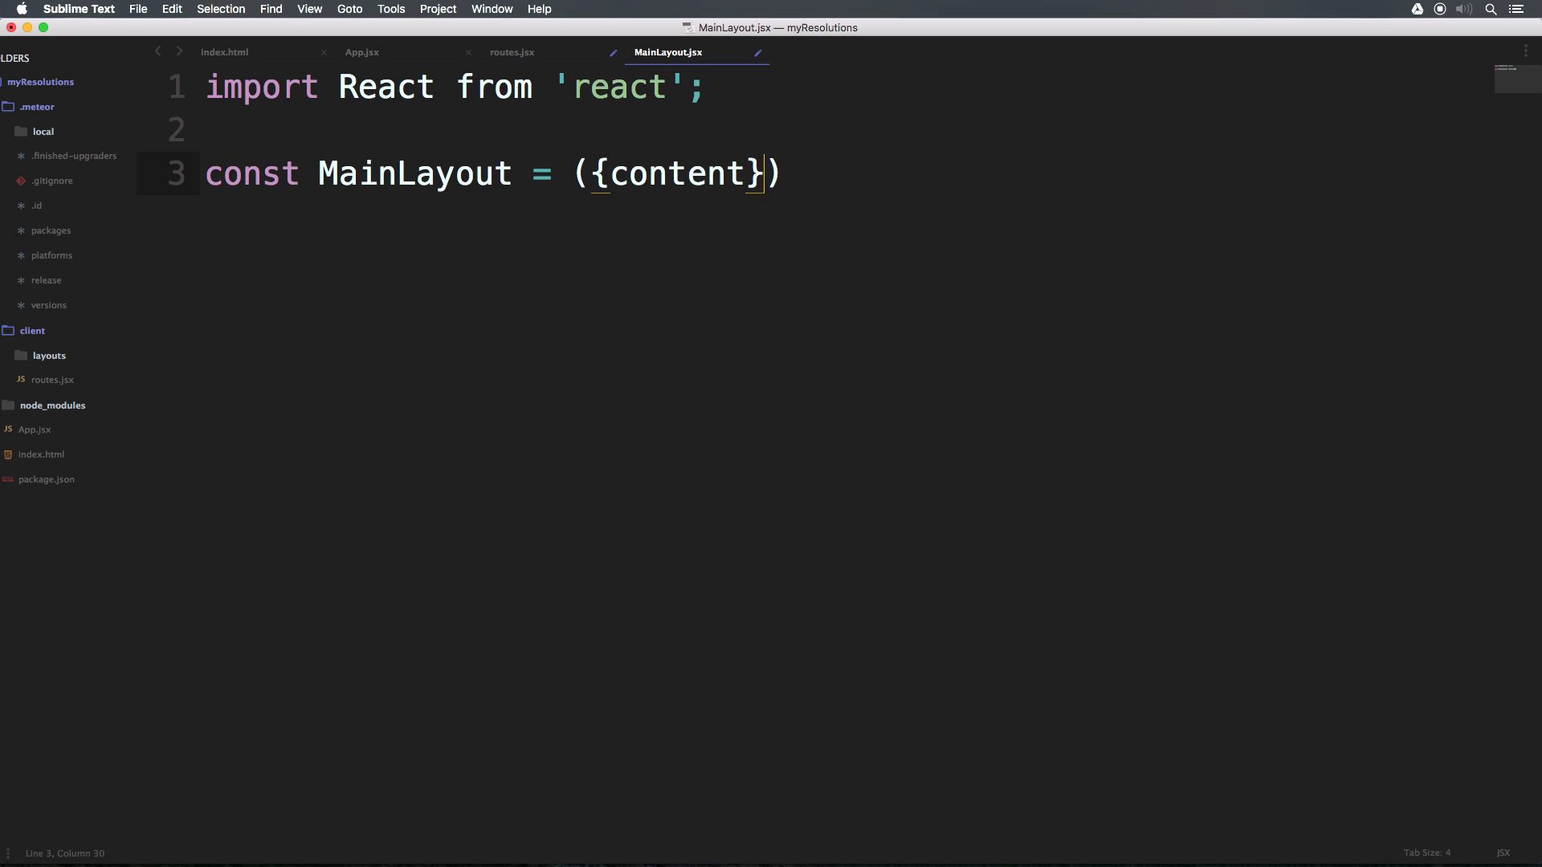
type("=")
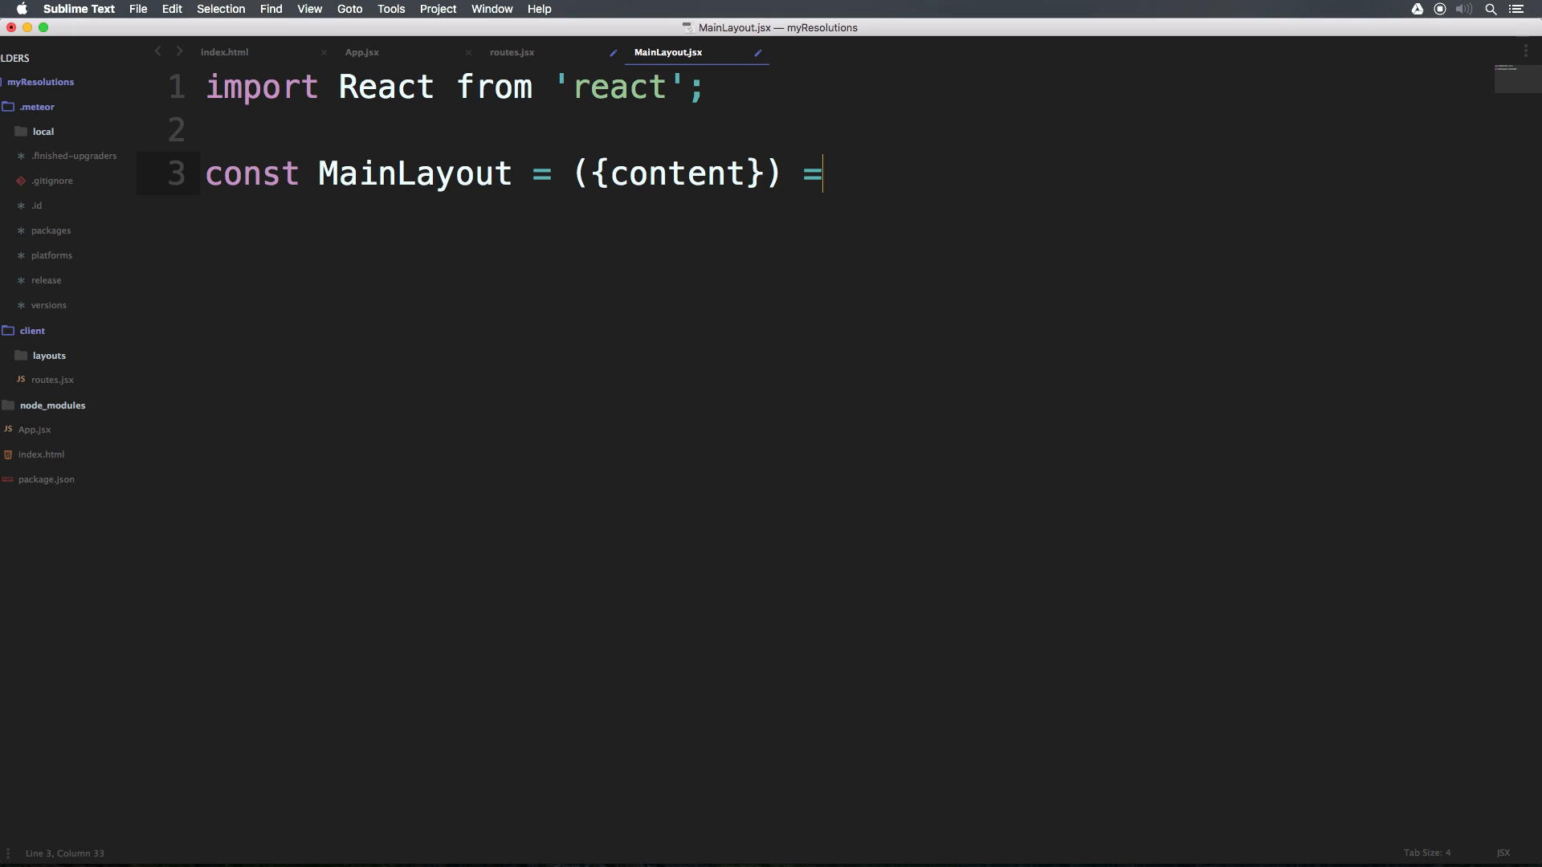
type(">")
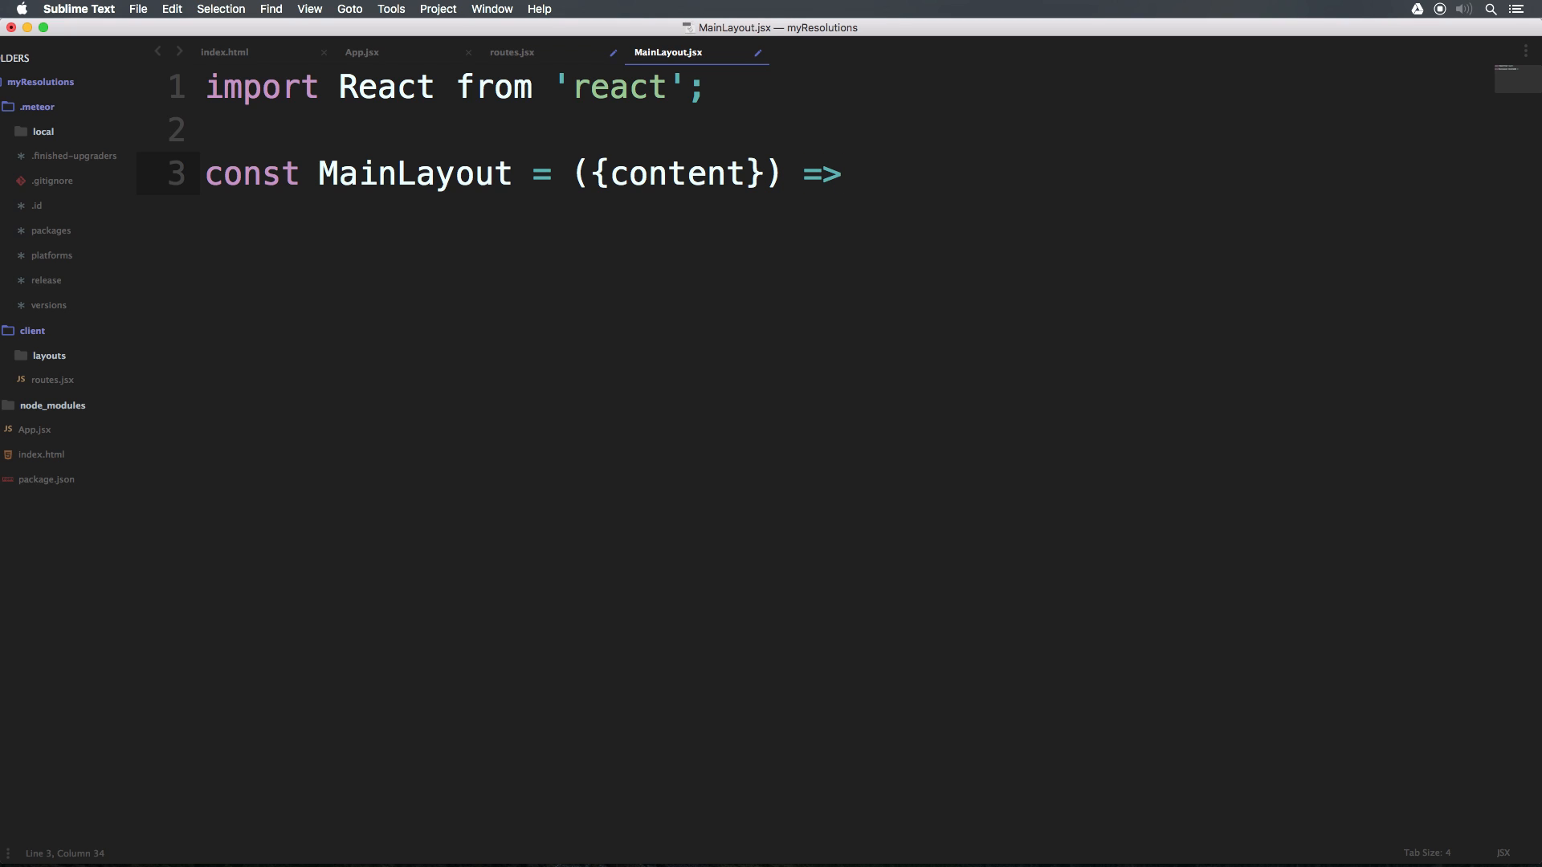
type("(")
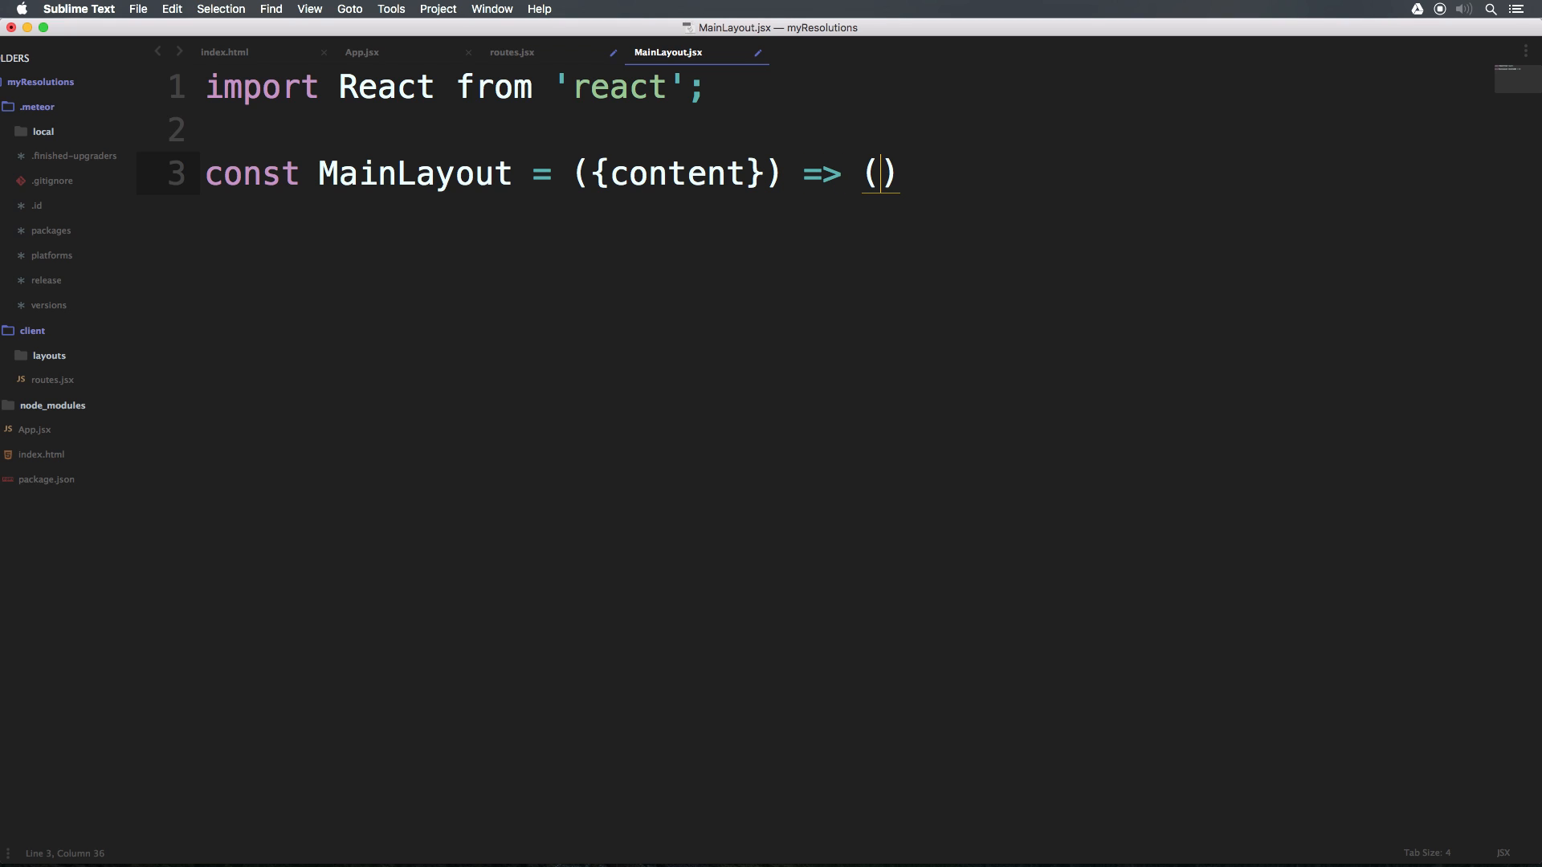
key("enter")
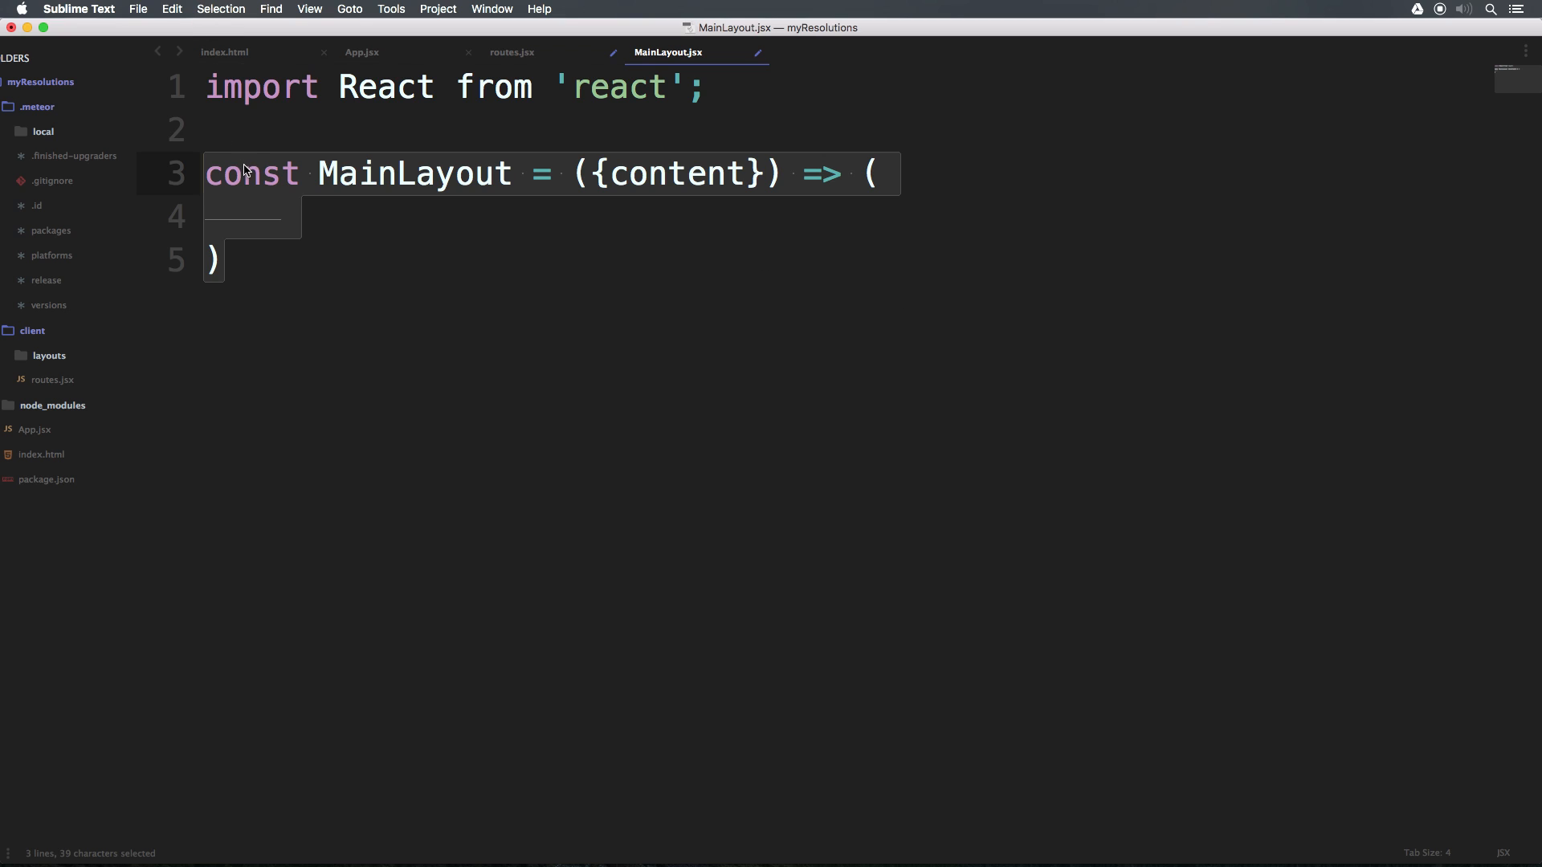
- Return a <div className="main-layout"> containing {content} from MainLayout
double_click(414, 173)
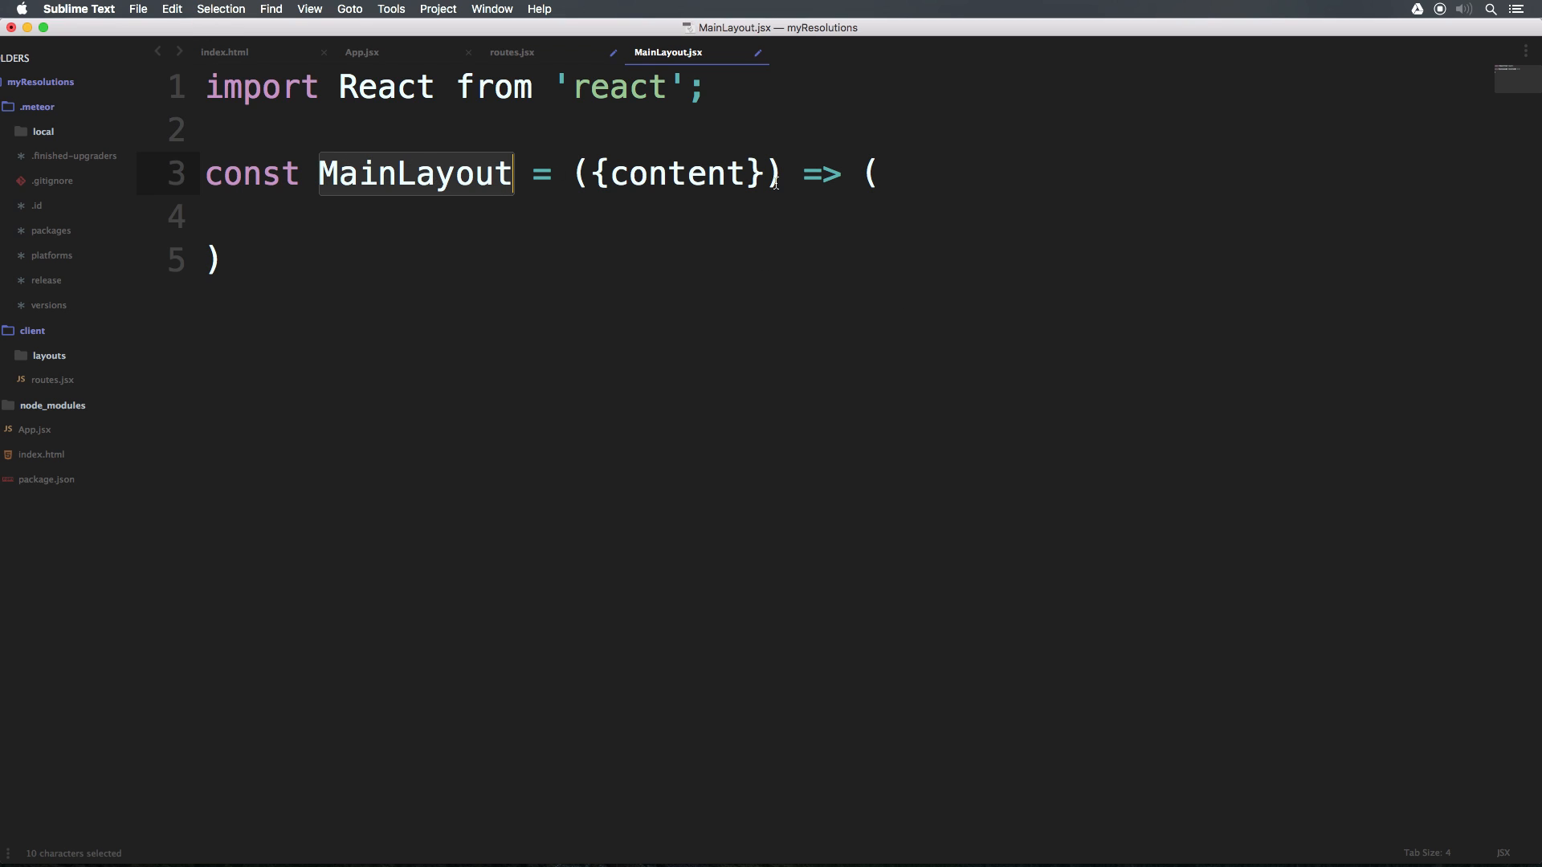
double_click(675, 173)
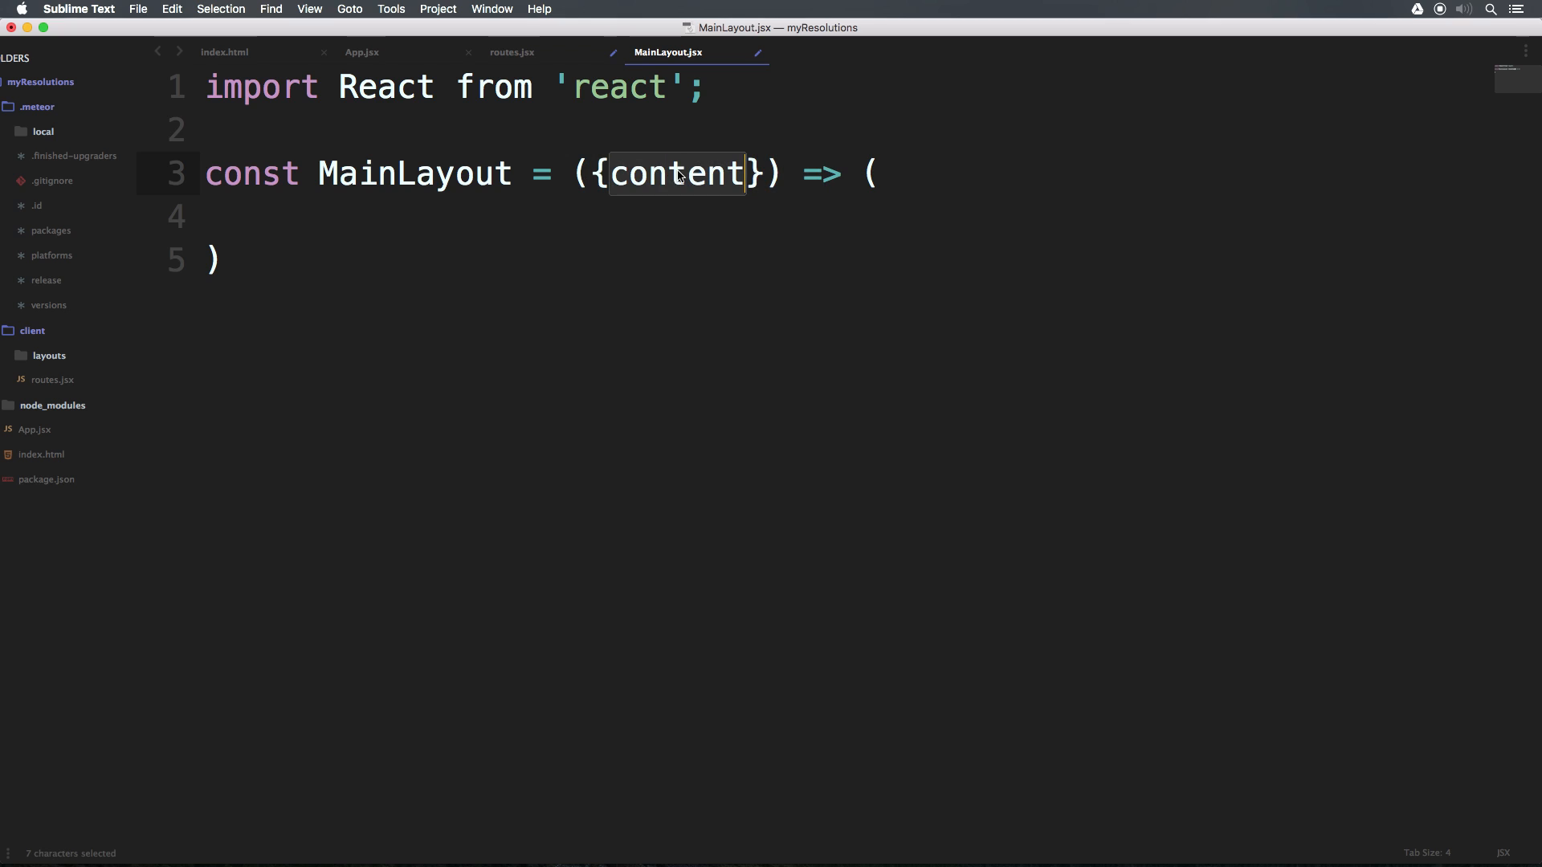
left_click(657, 223)
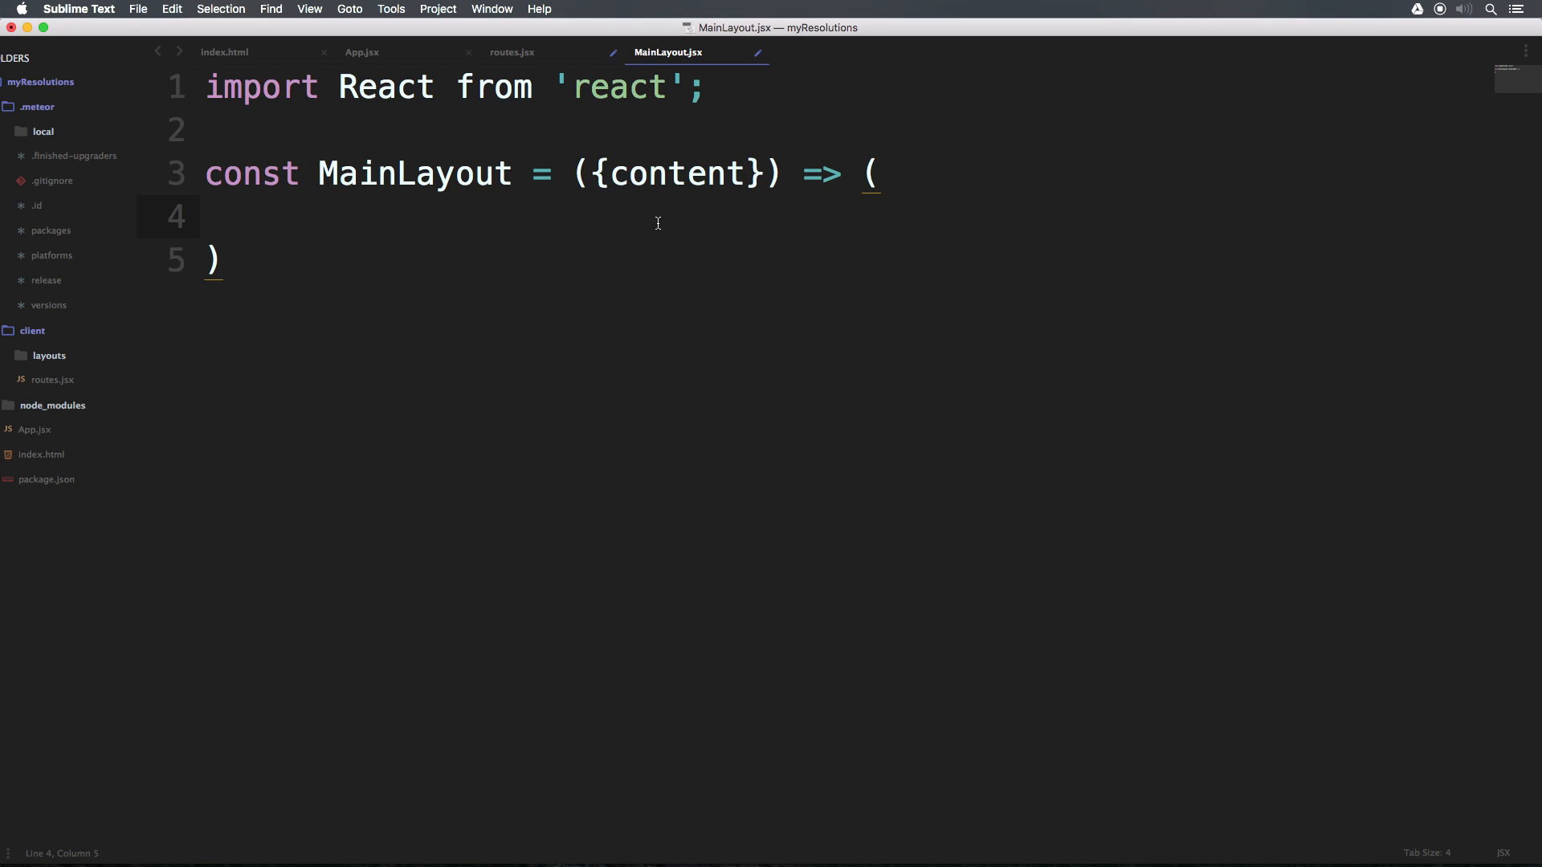
type("<di")
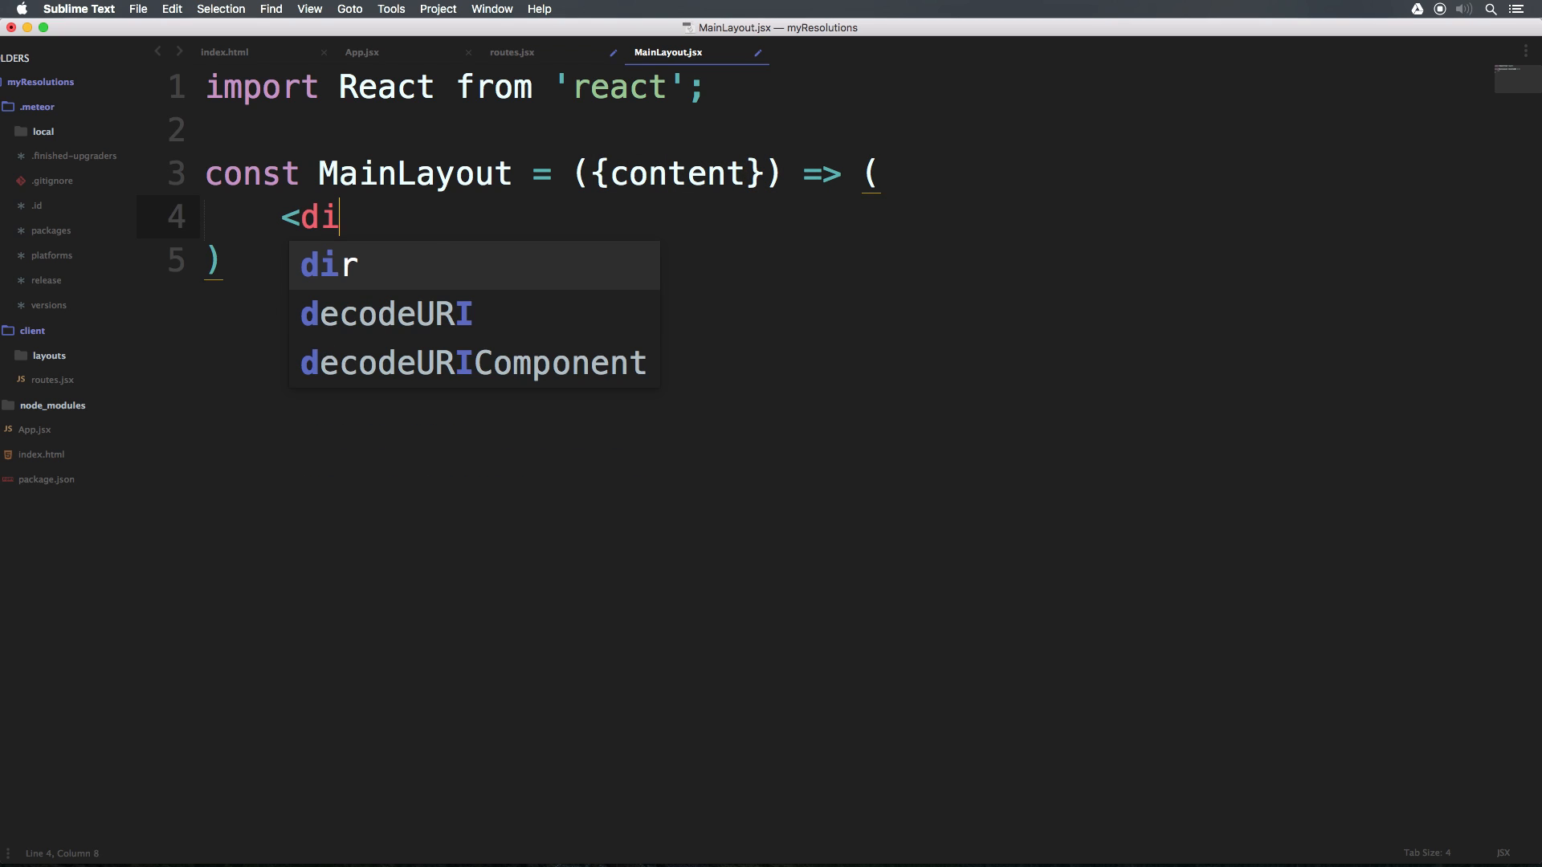
type("v")
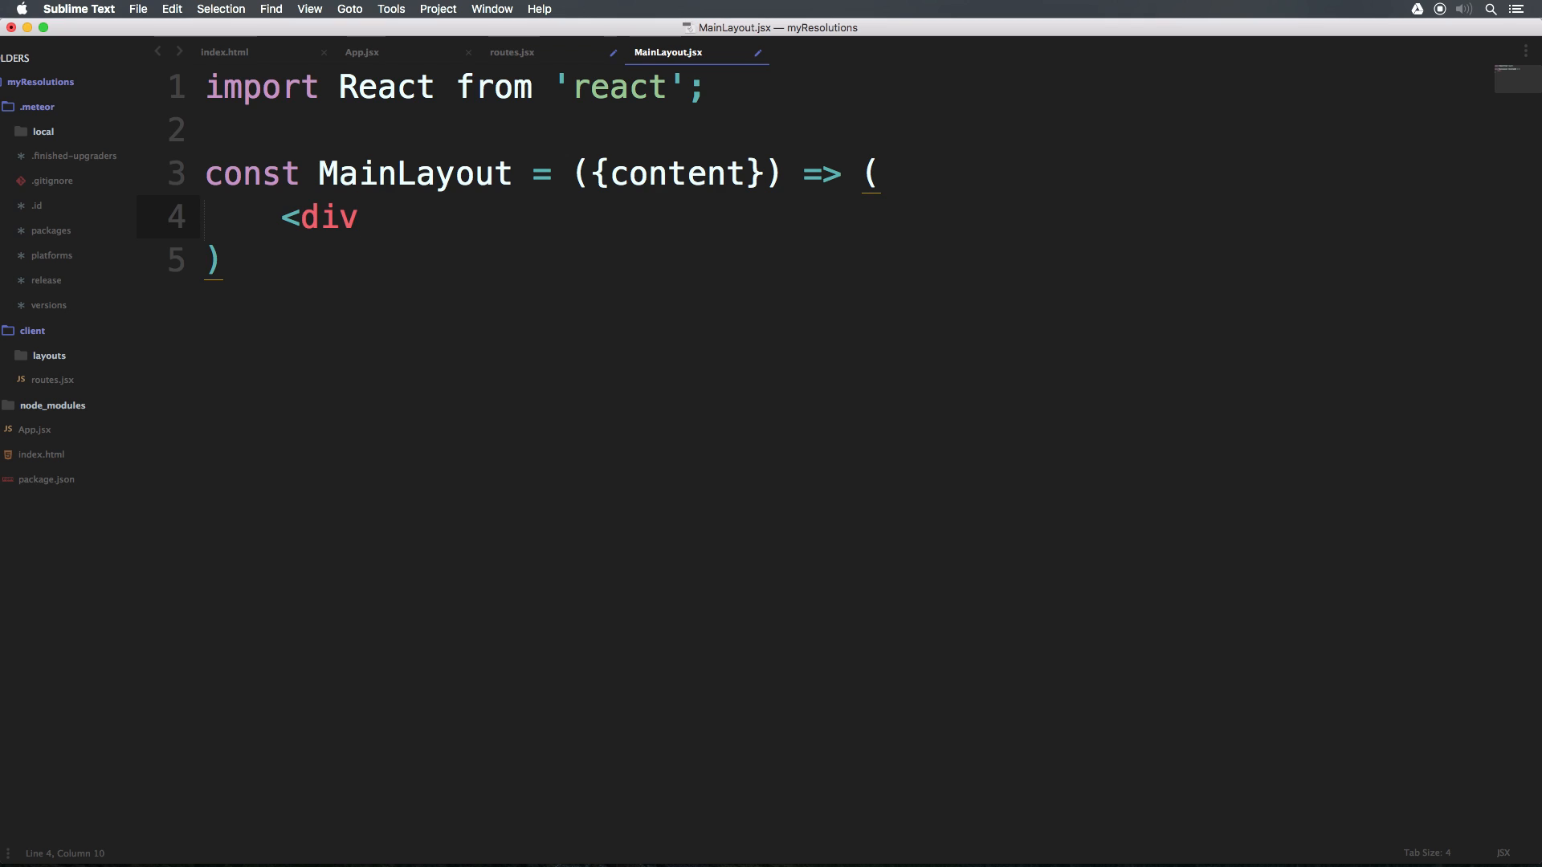
type("className")
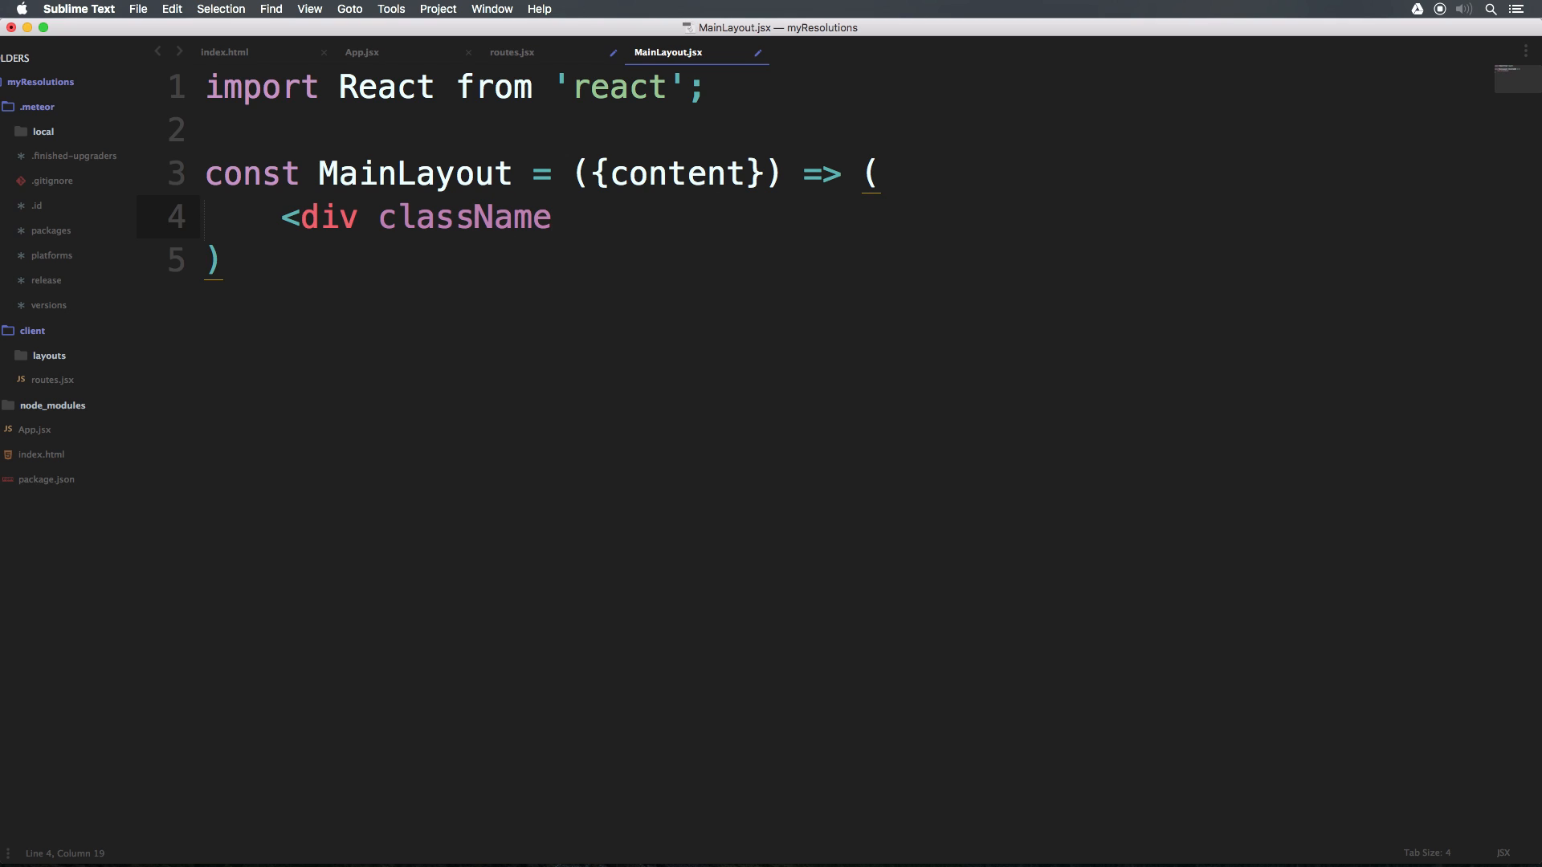
type("-")
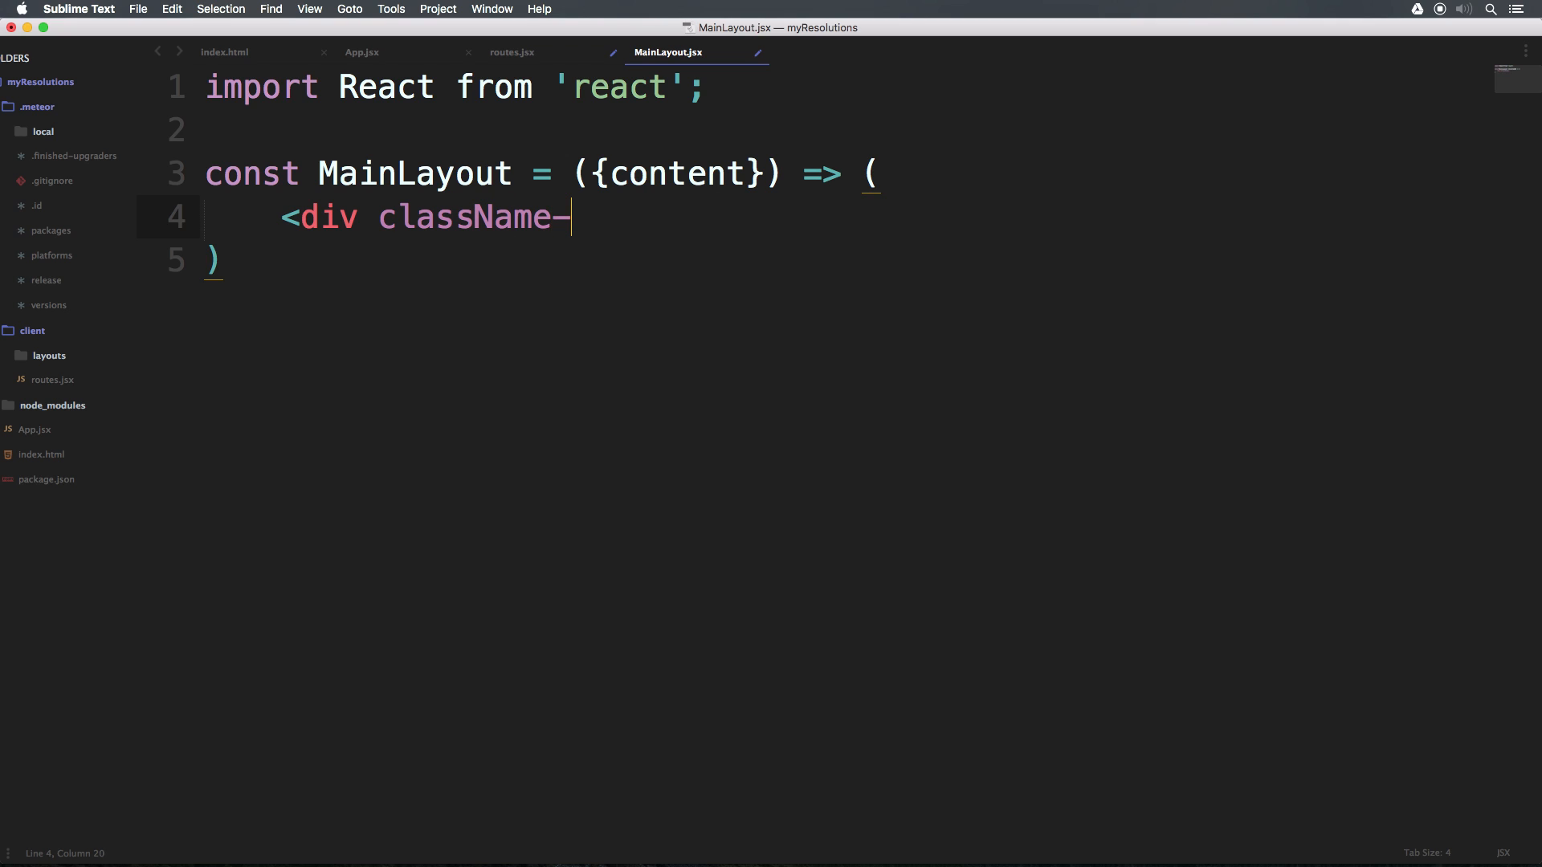
type("=\"")
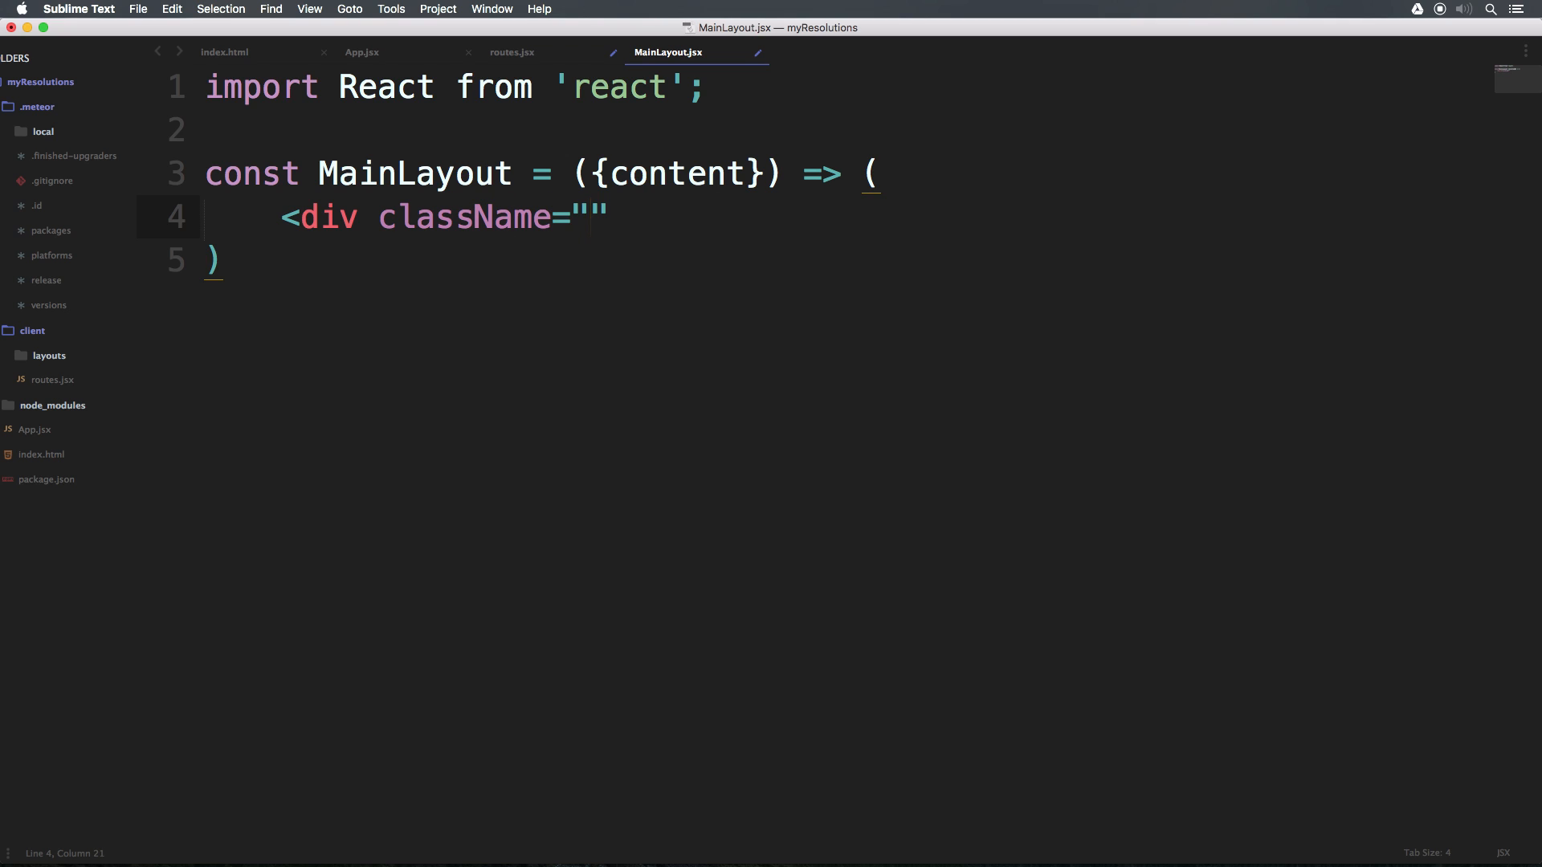
type("main-l")
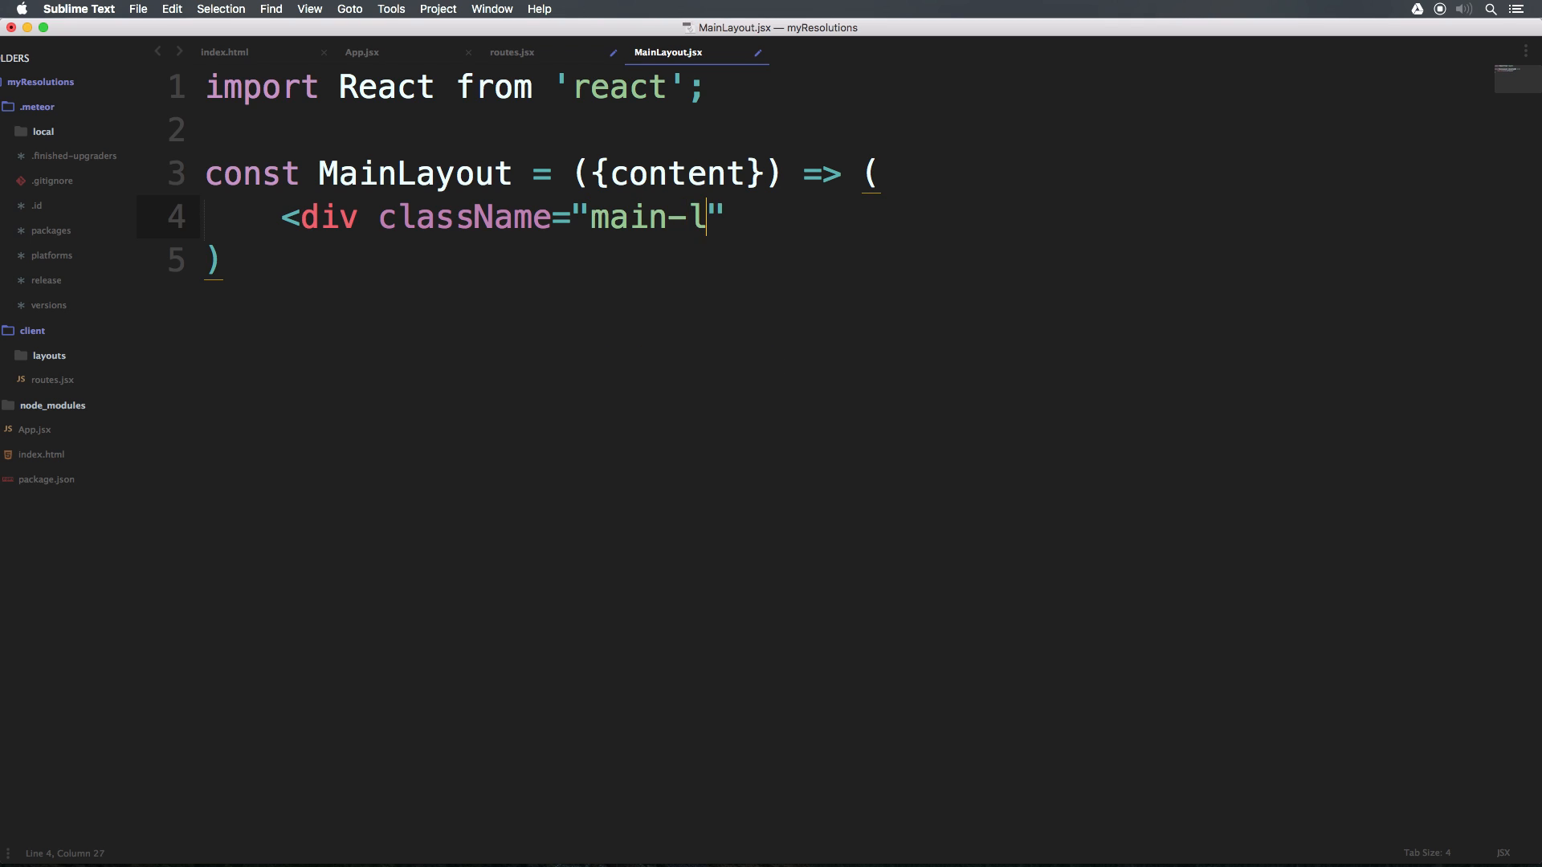
type("ayout")
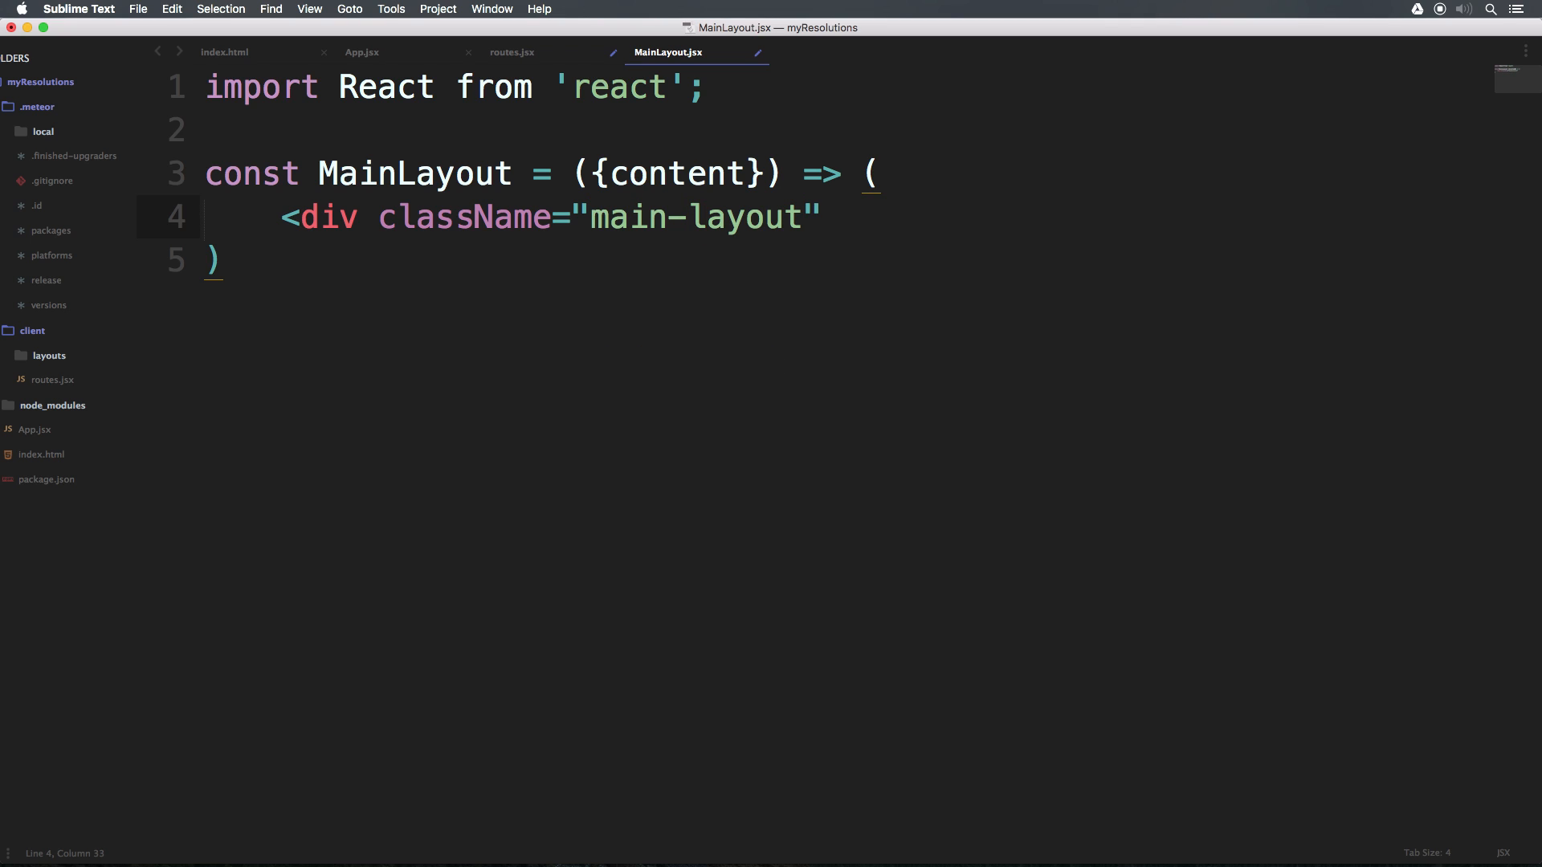
type(">")
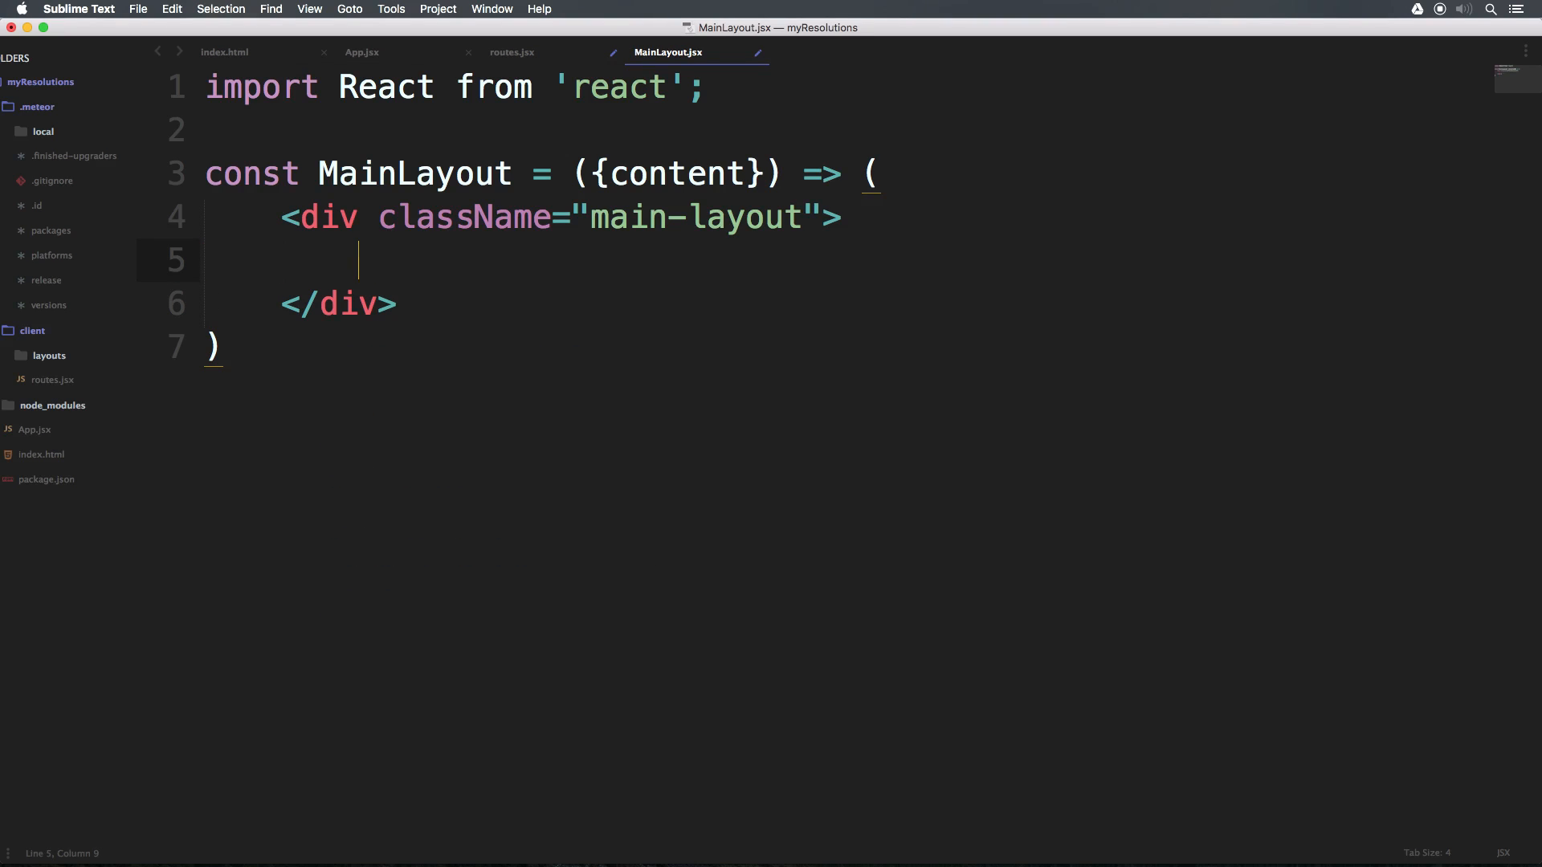
type("{}")
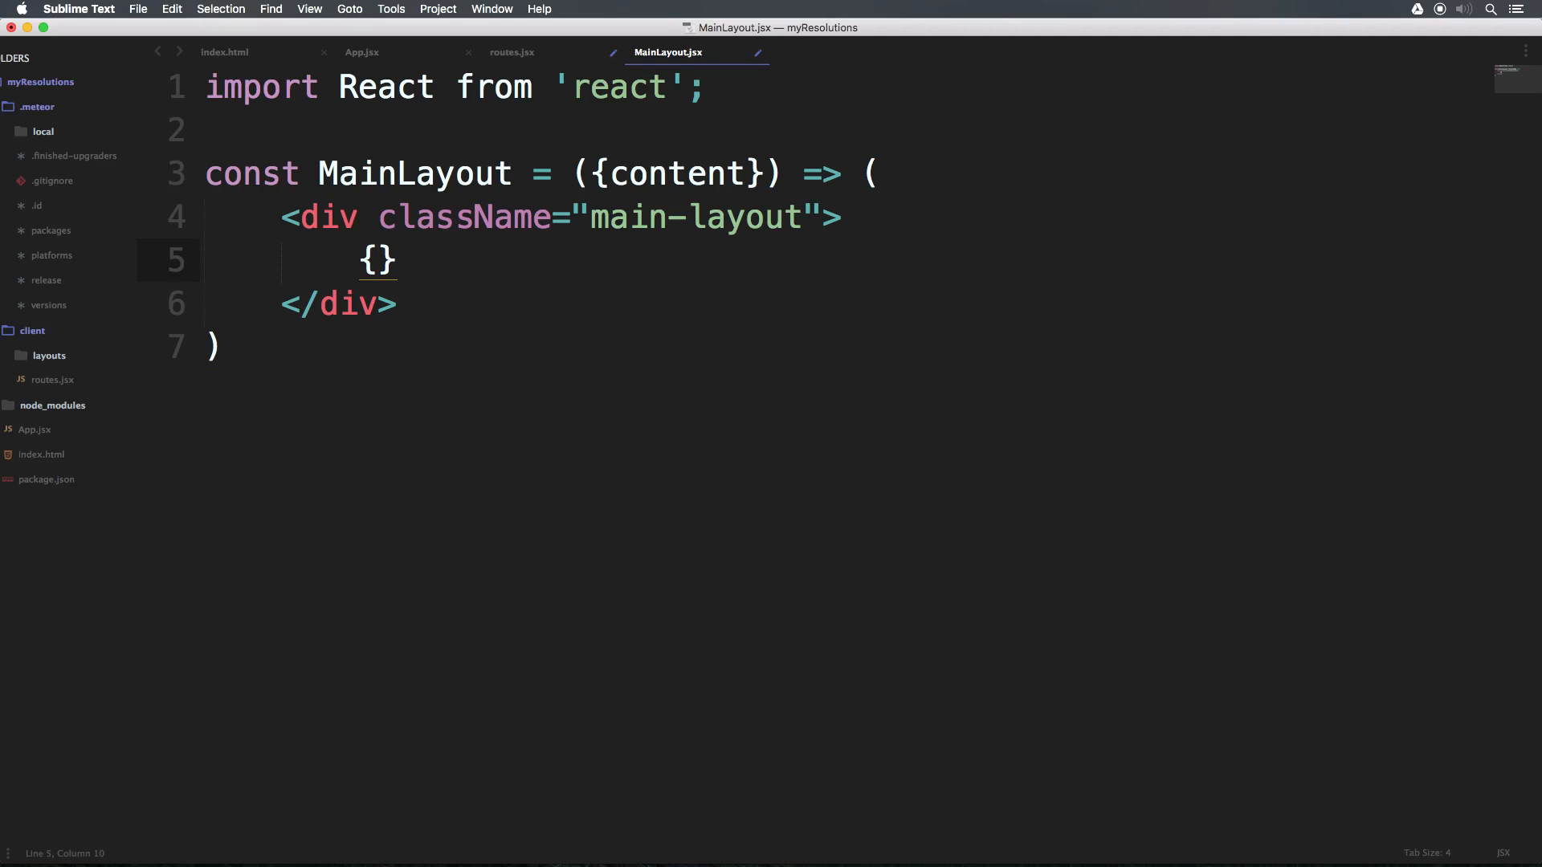
type("content")
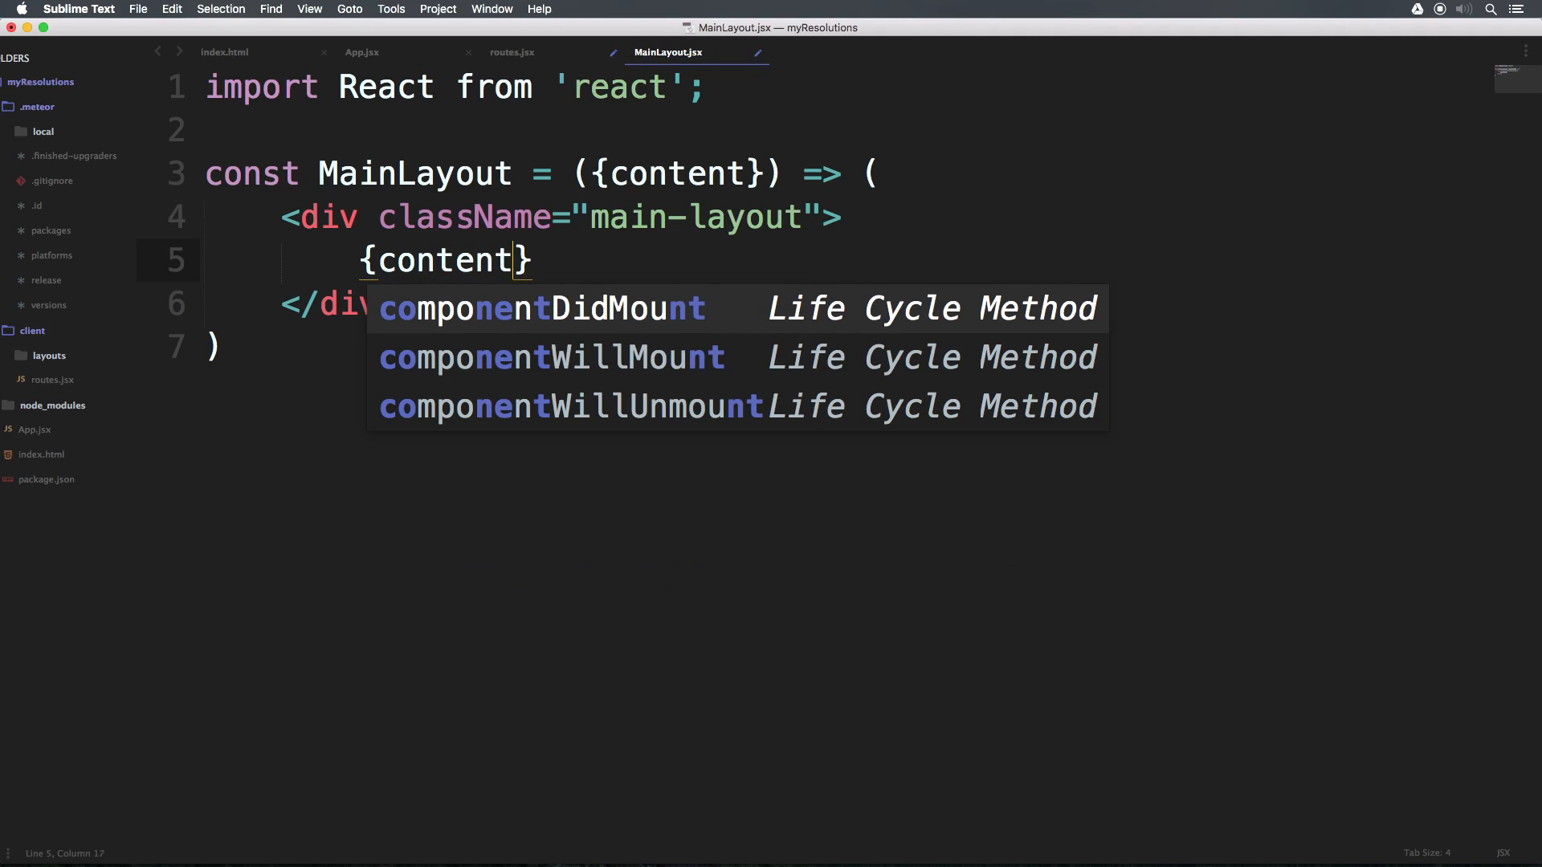
mouse_move(890, 165)
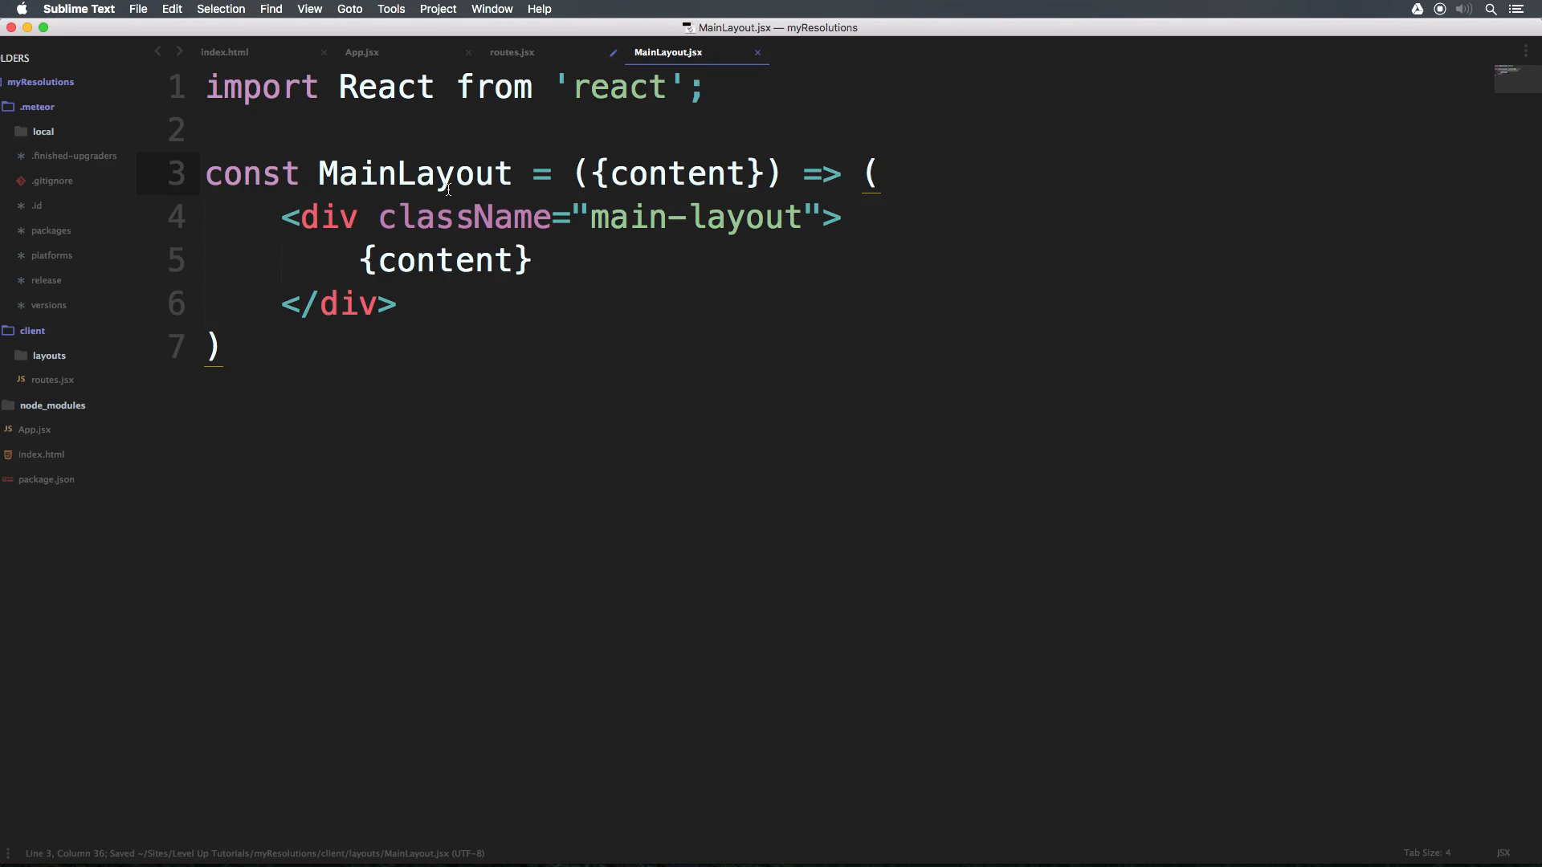
double_click(415, 173)
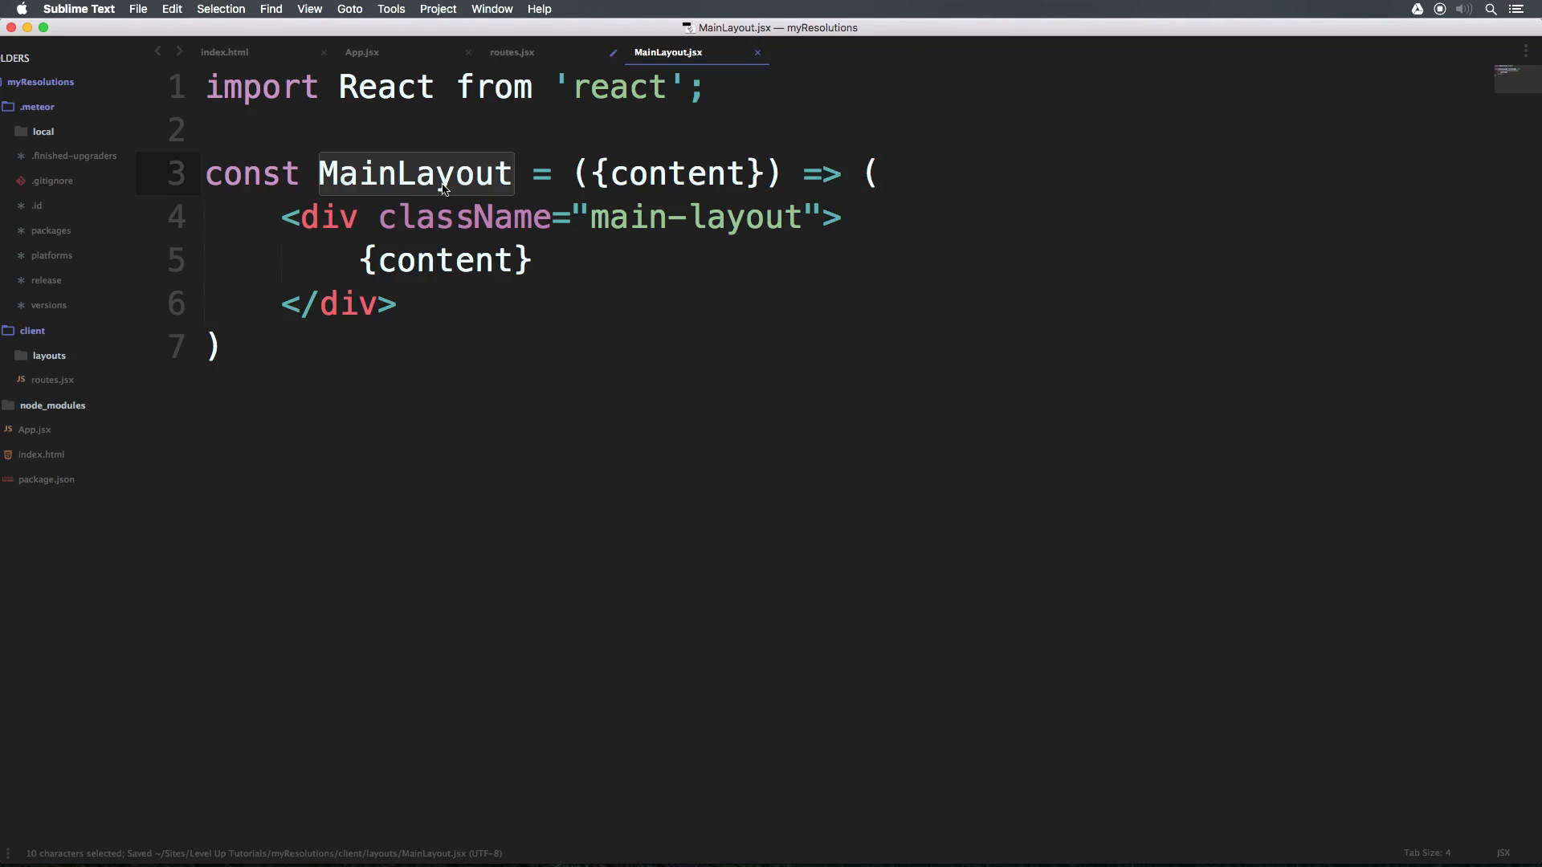
double_click(676, 174)
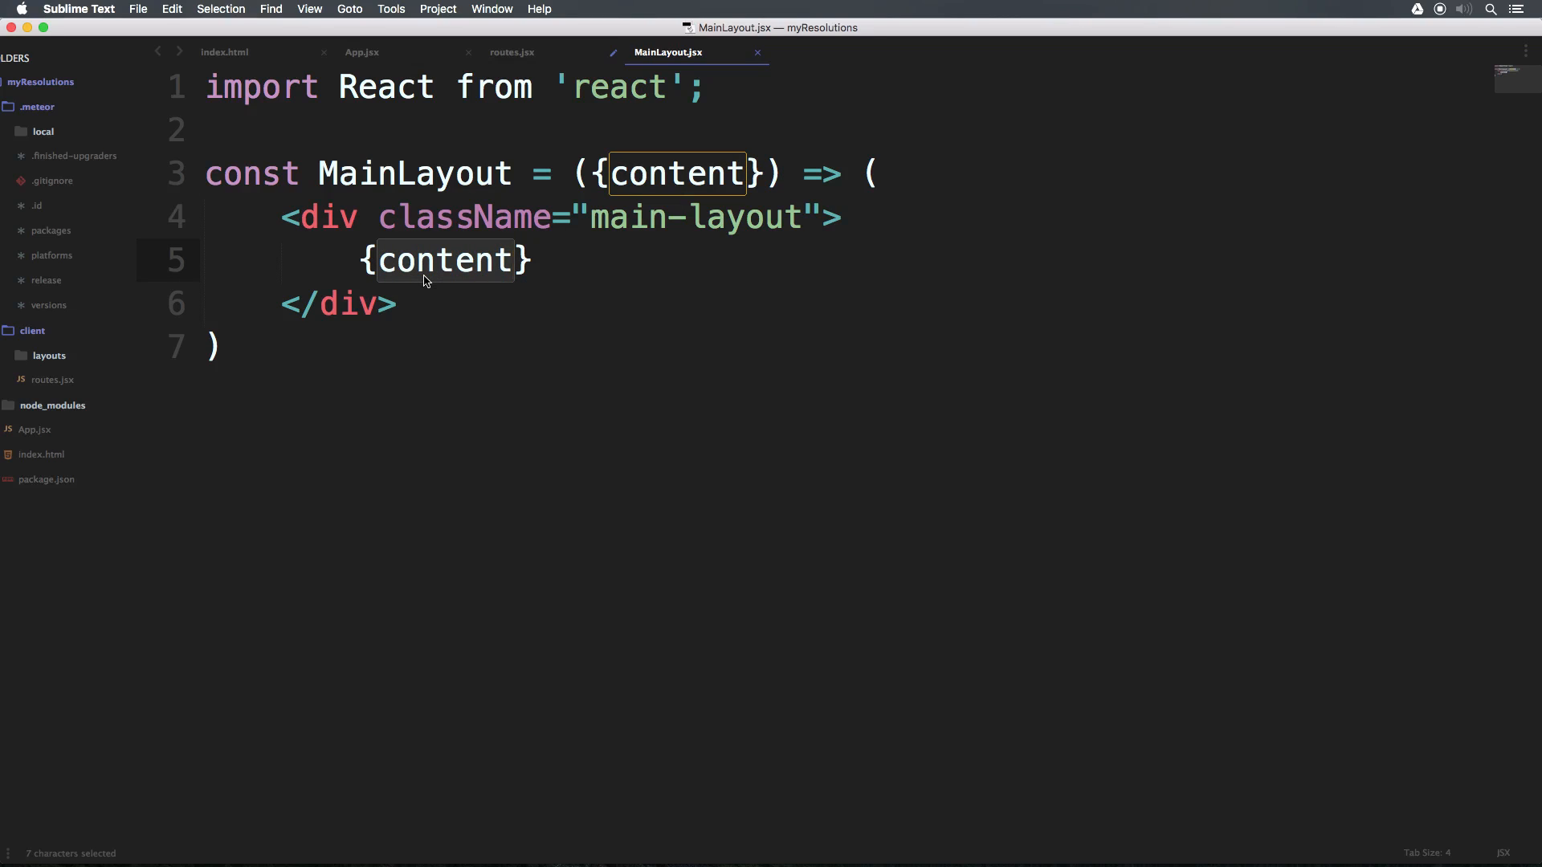
mouse_move(41, 454)
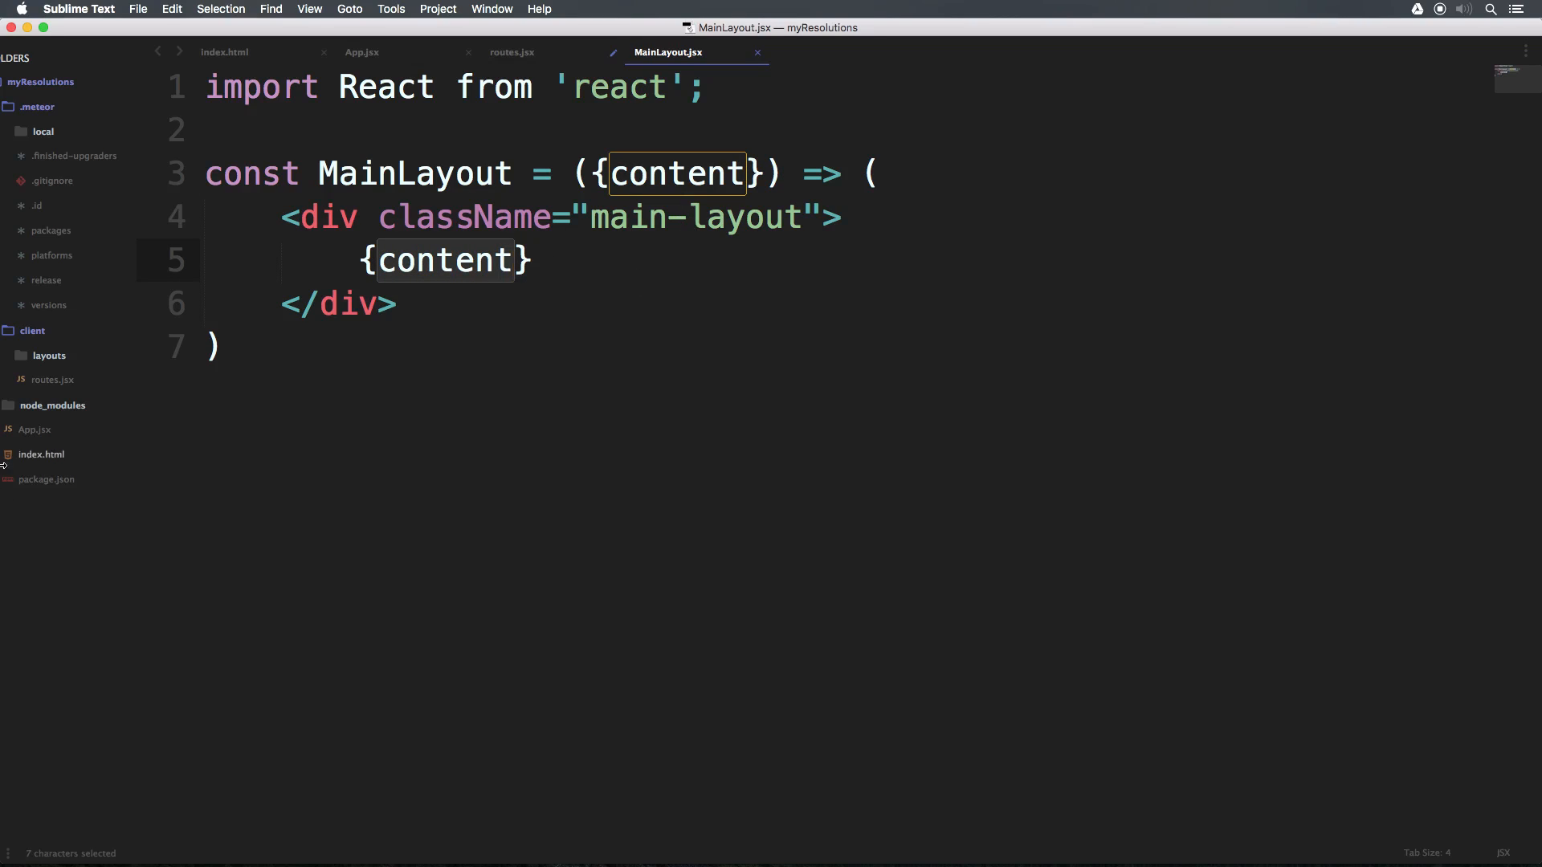
mouse_move(571, 263)
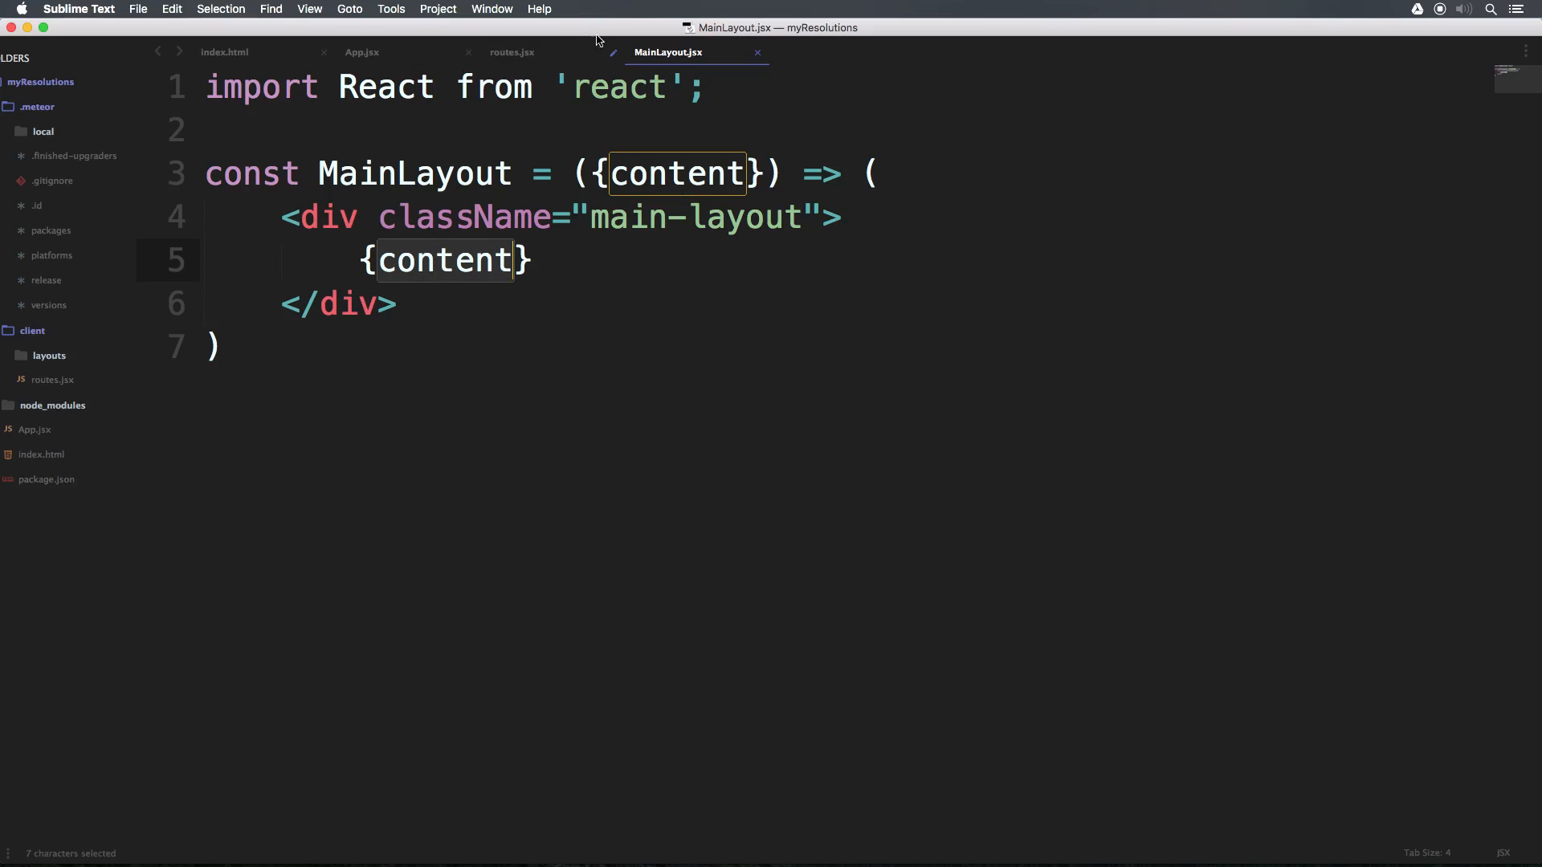
left_click(512, 51)
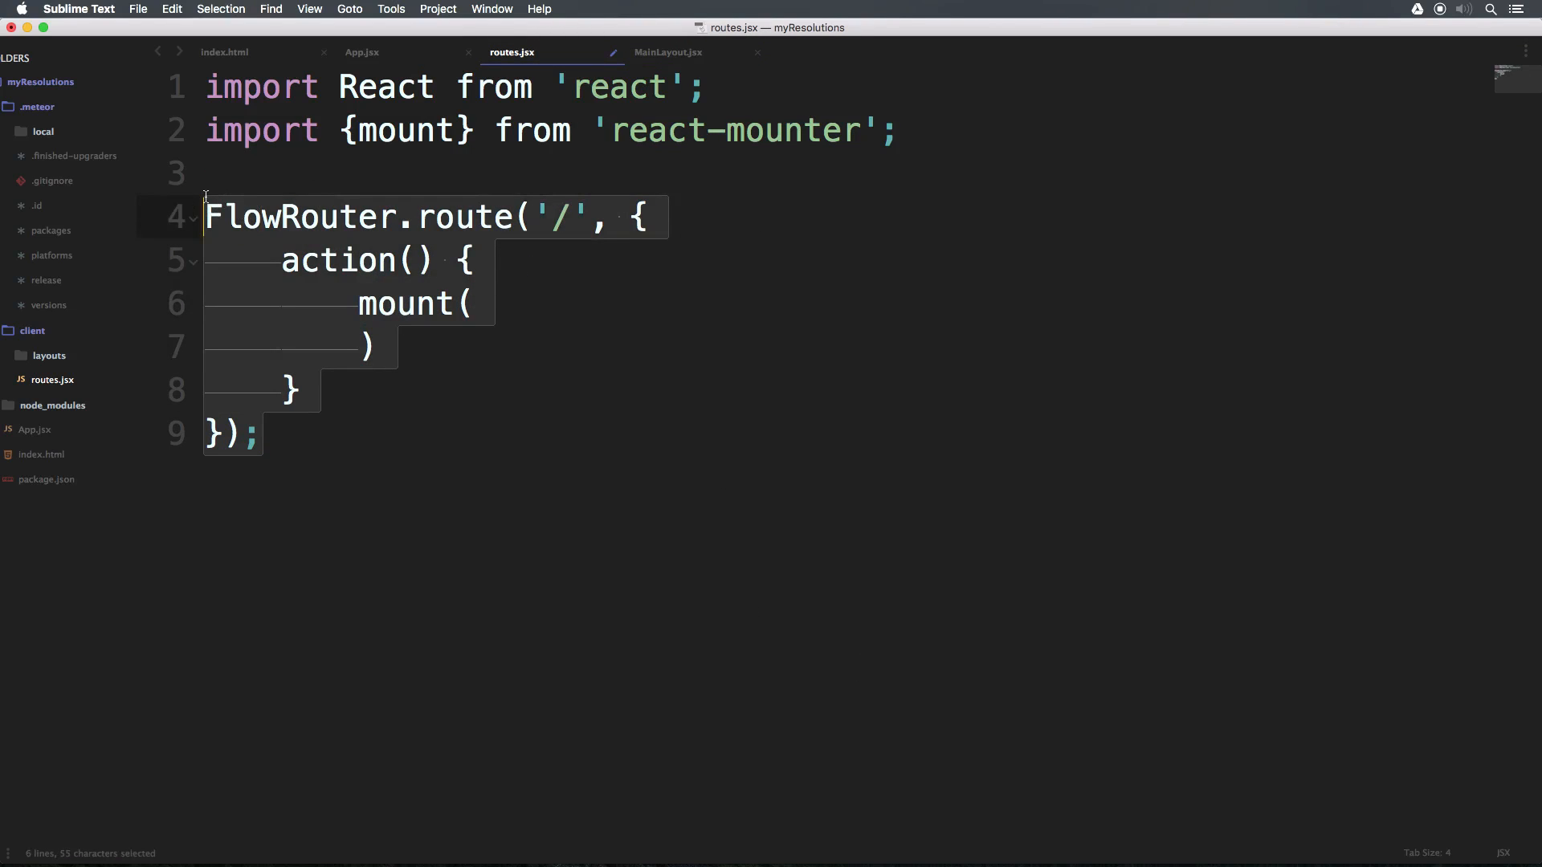
left_click(667, 51)
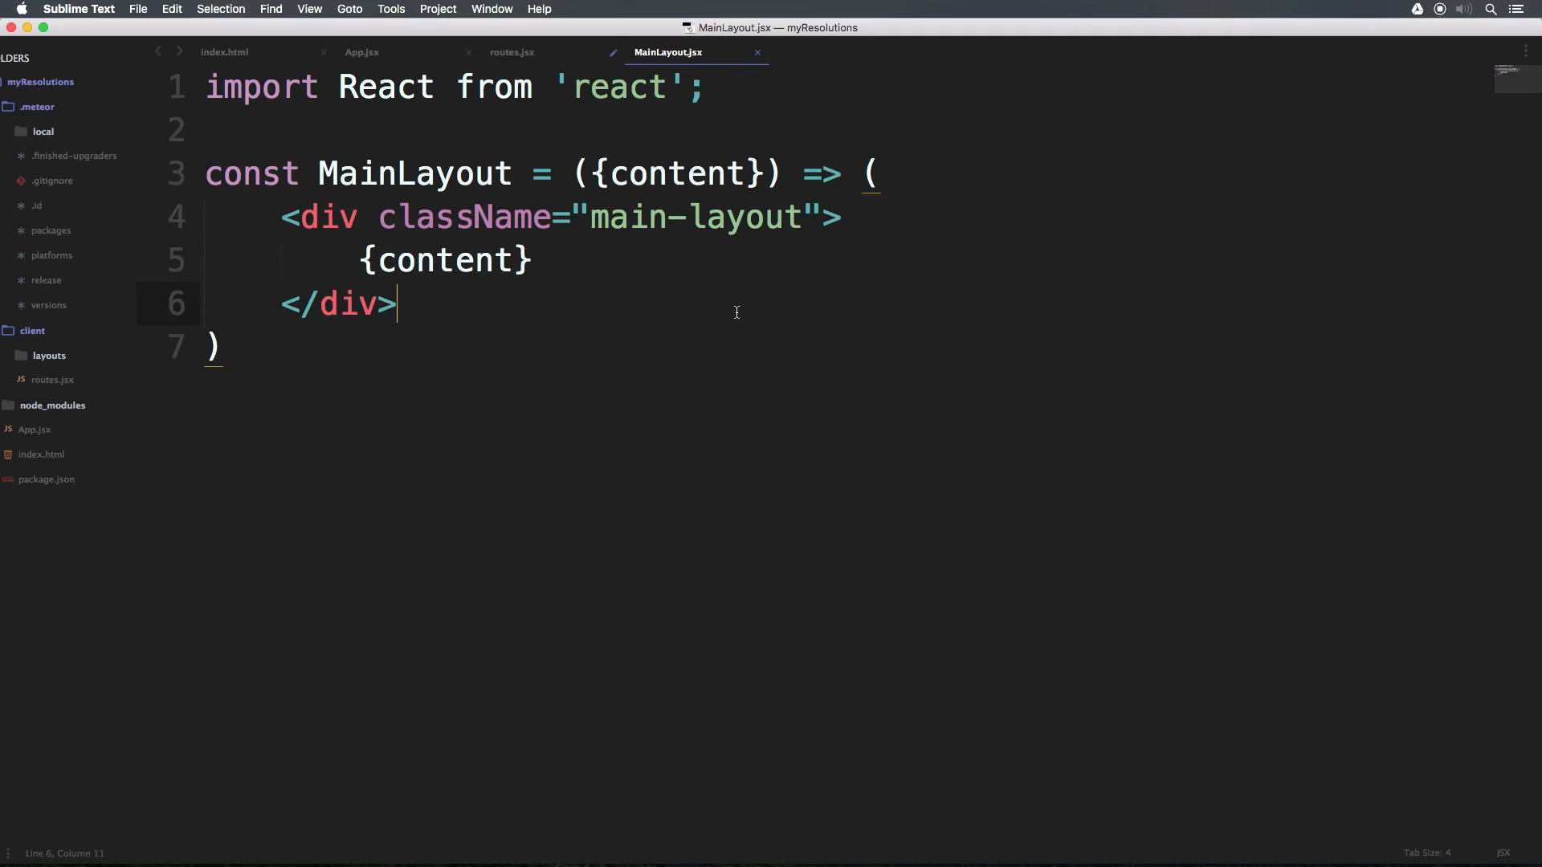
mouse_move(329, 435)
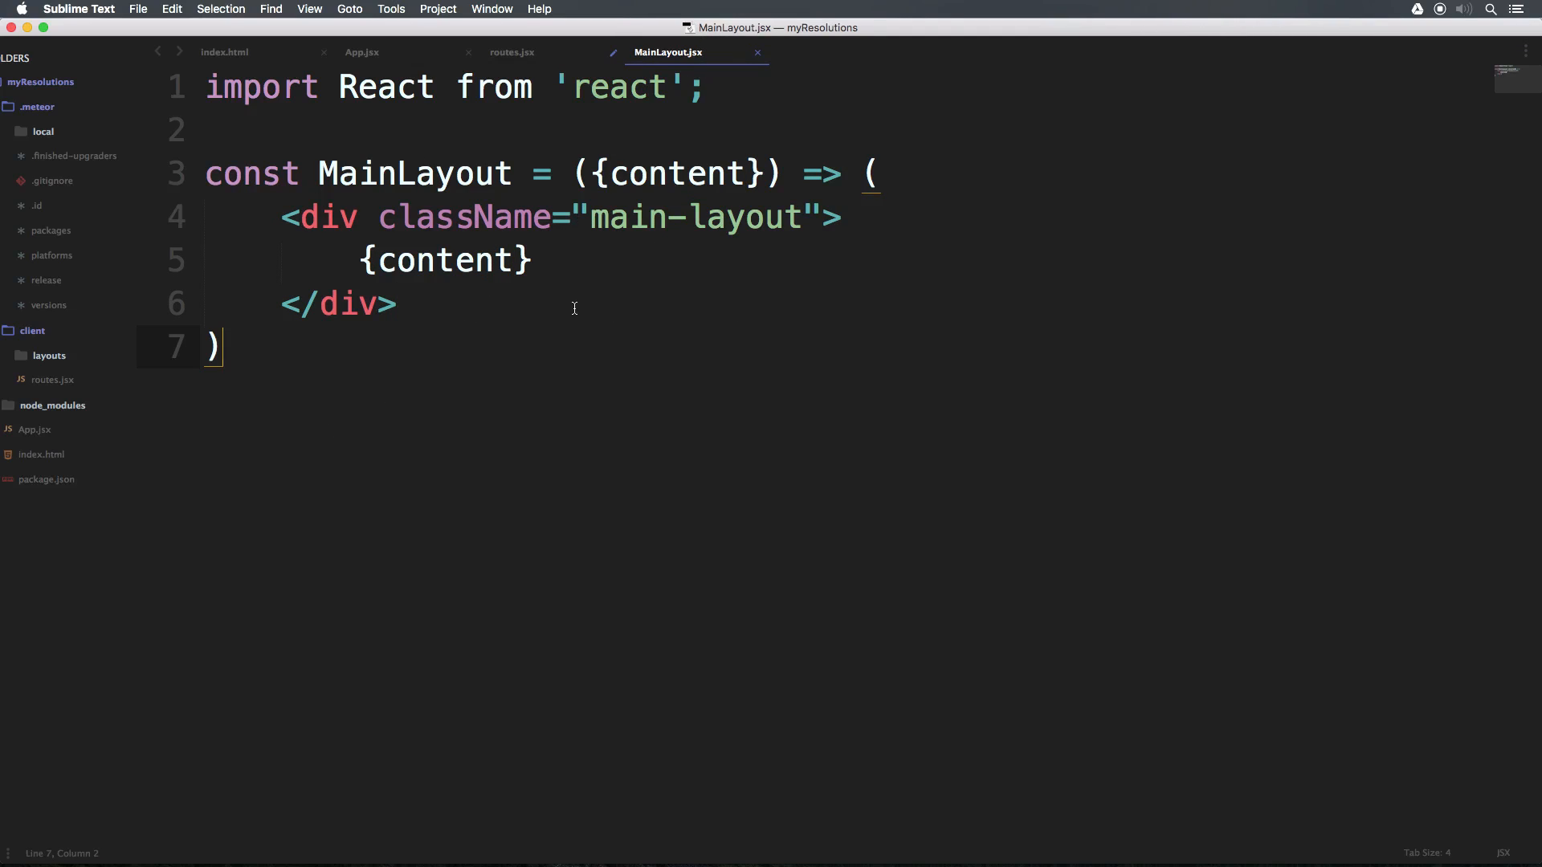
- Prefix the MainLayout declaration with export so it reads export const MainLayout
left_click(511, 52)
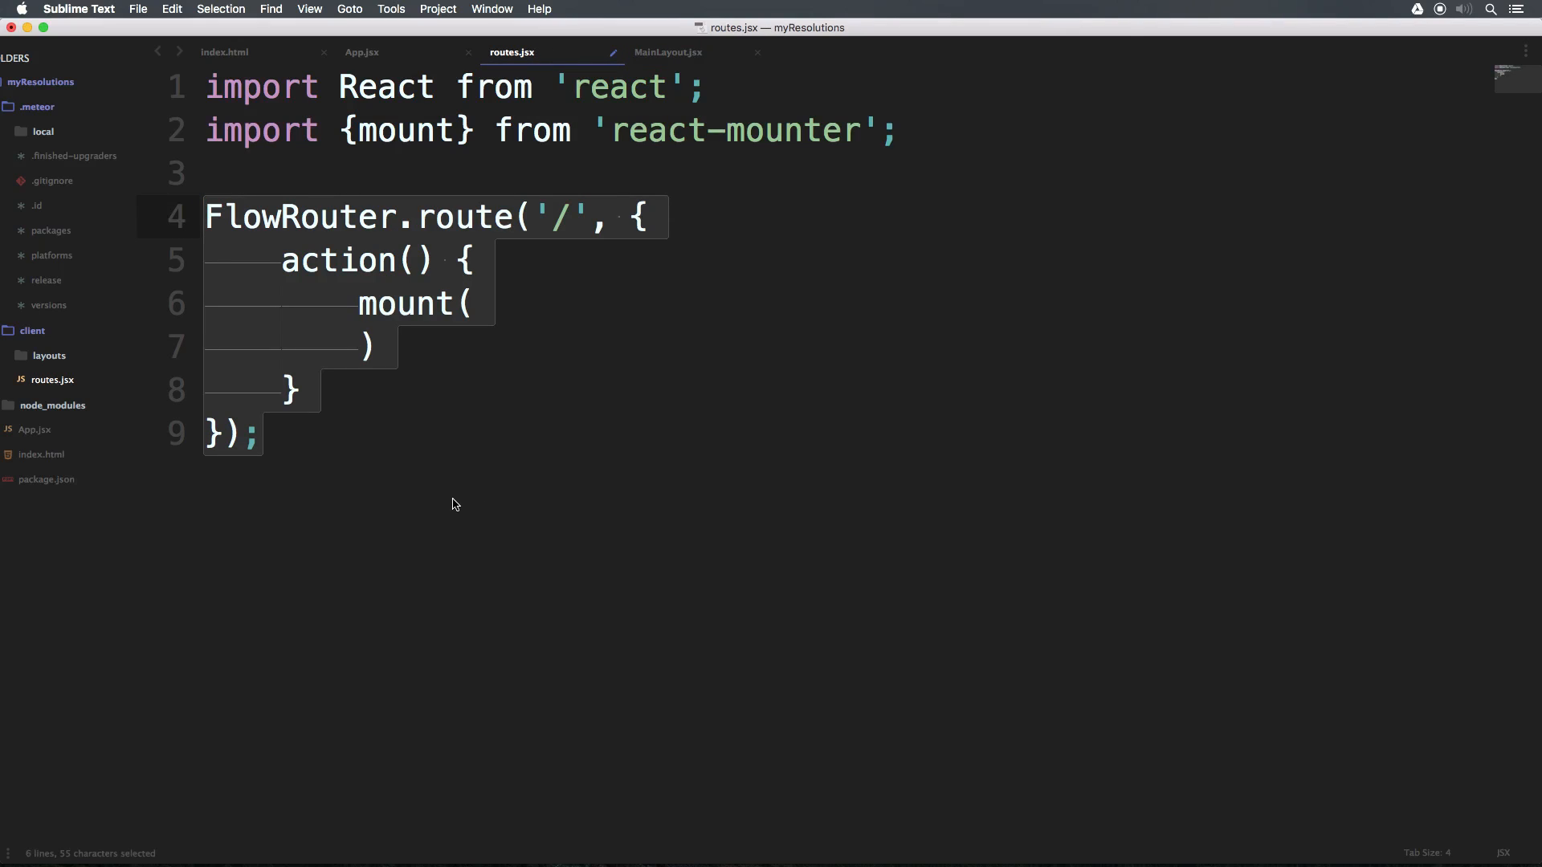
left_click(668, 53)
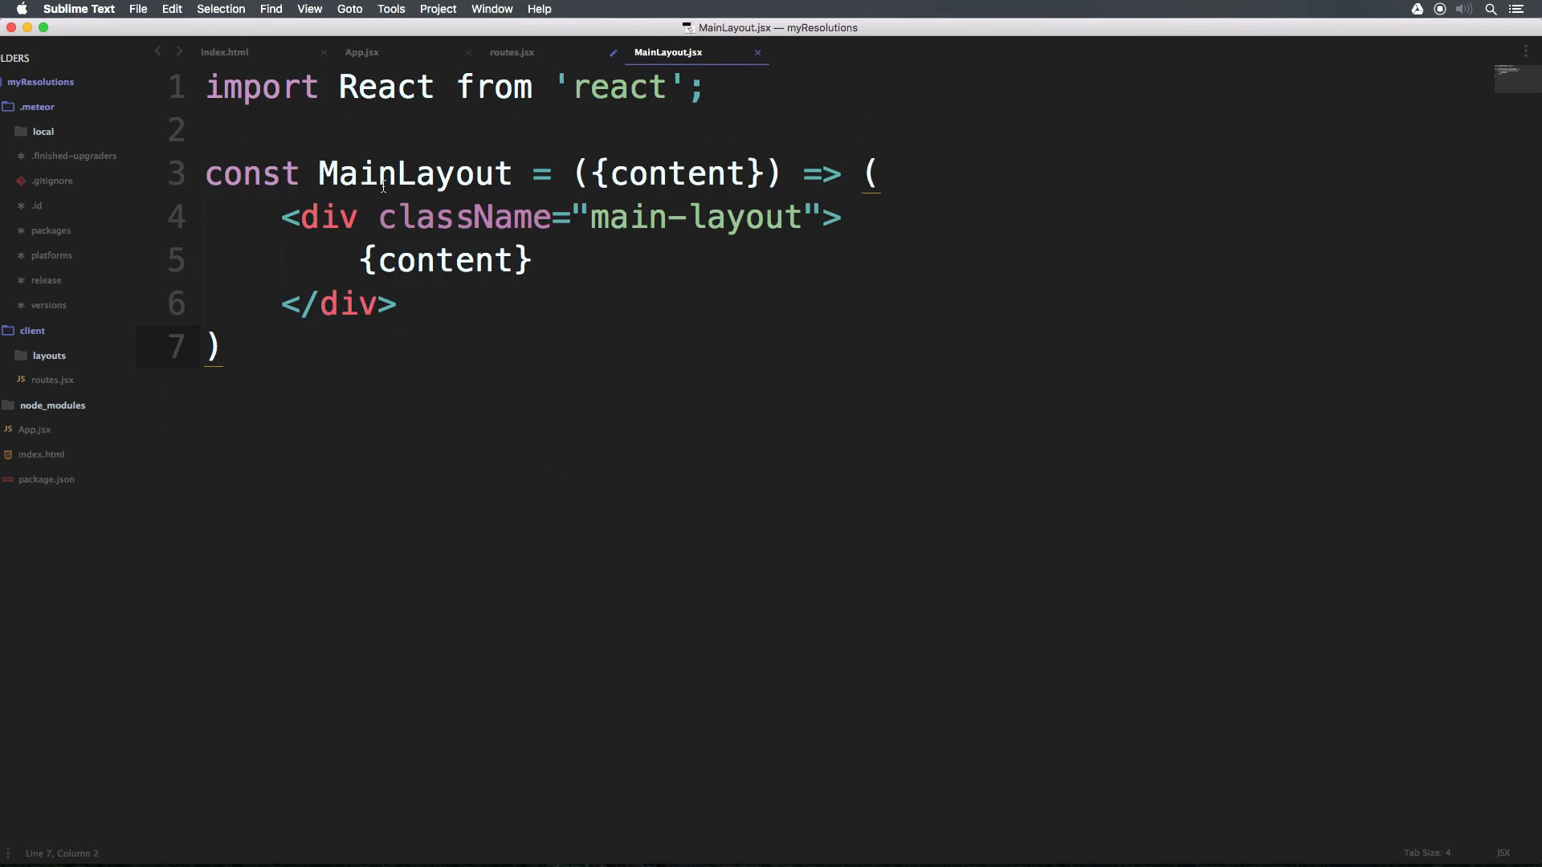
double_click(415, 173)
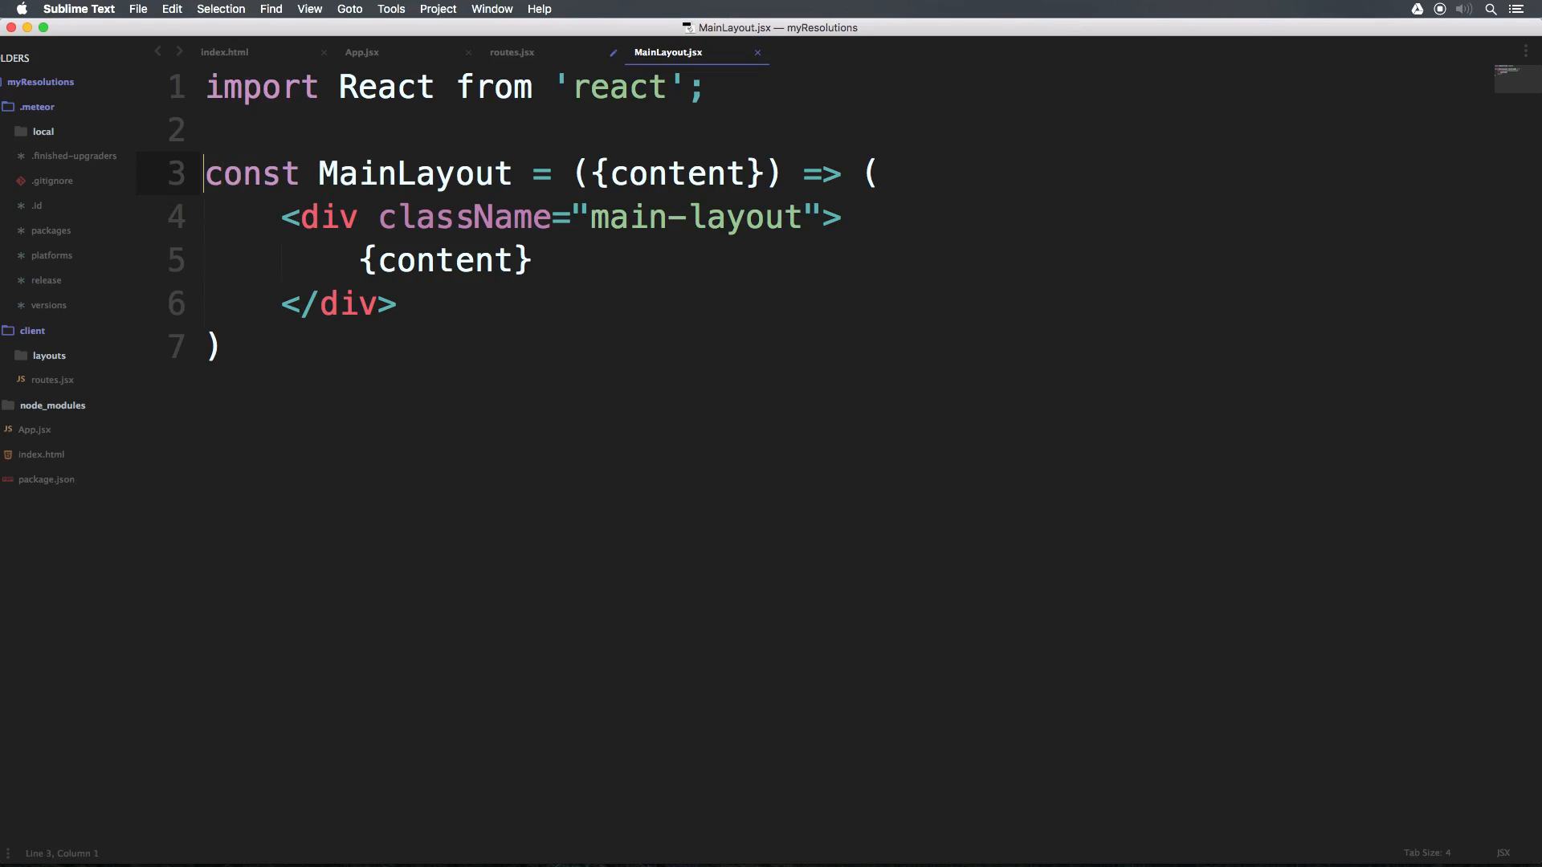
type("export")
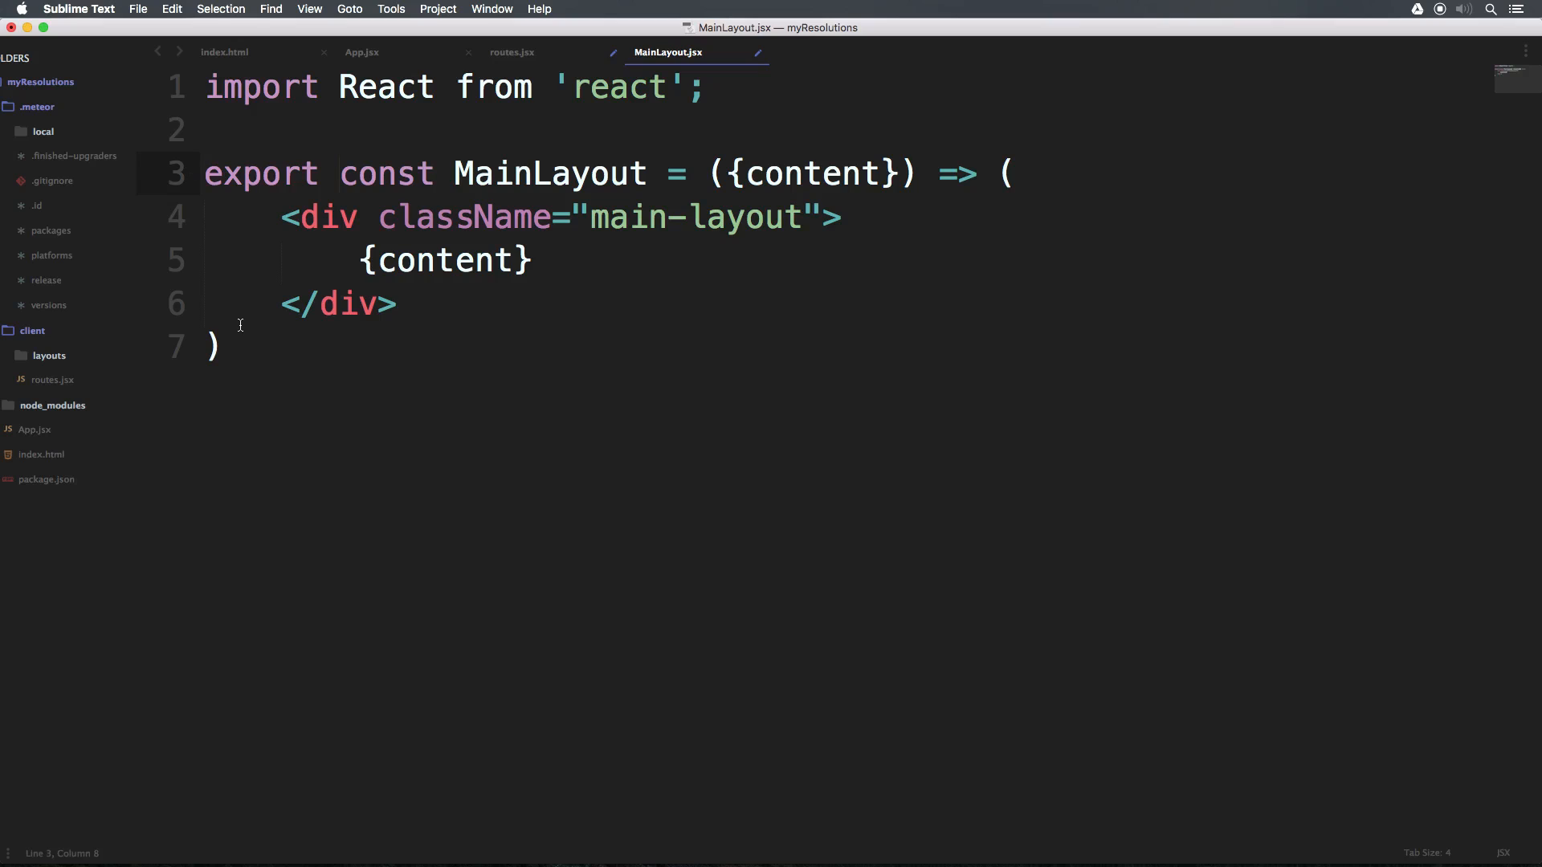
double_click(261, 173)
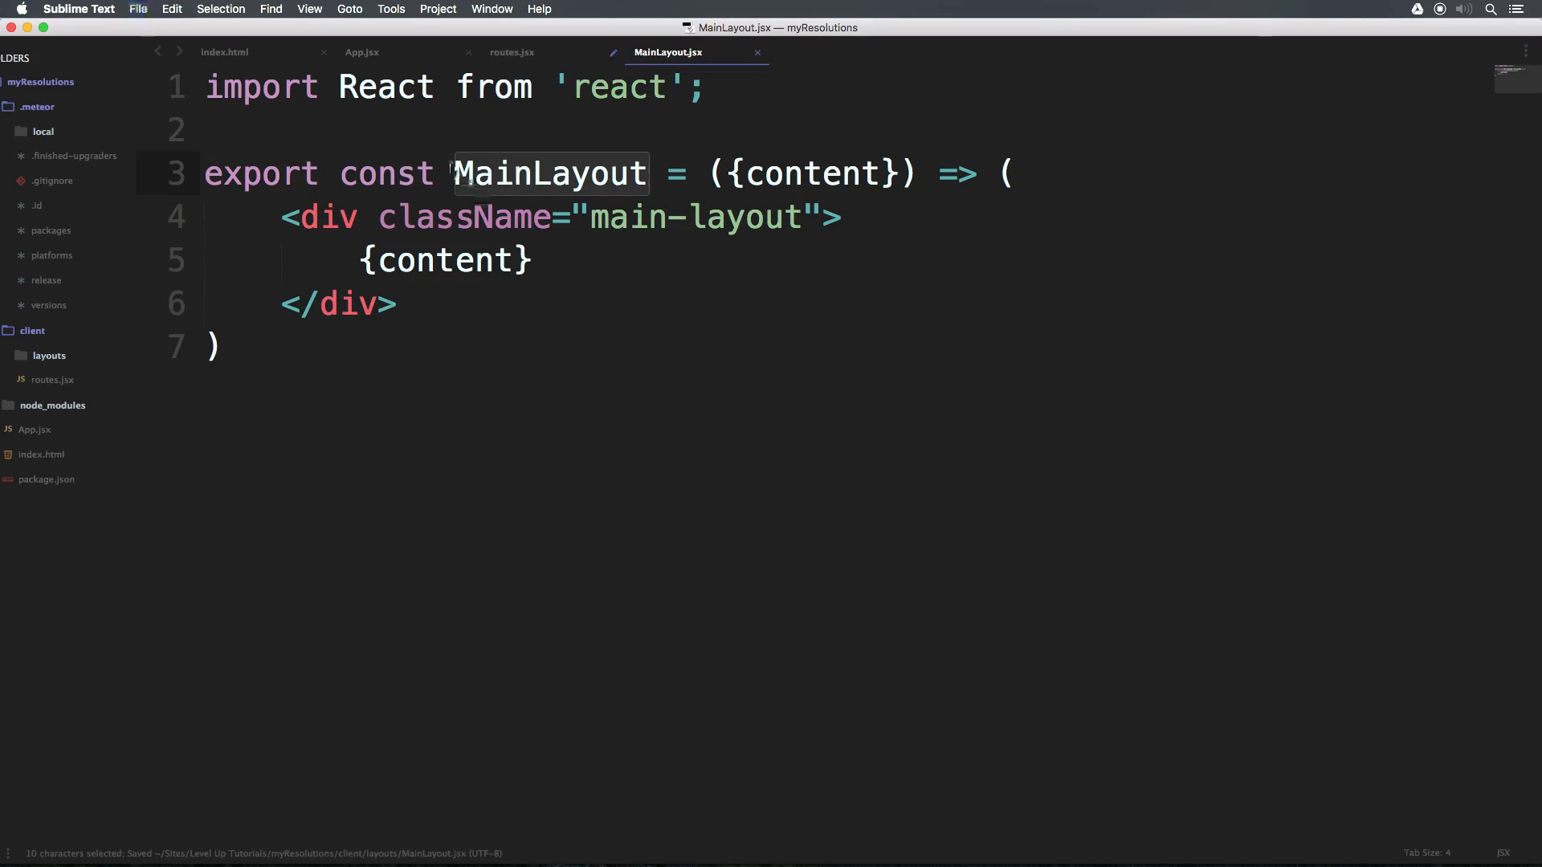
- Add import {MainLayout} from './layouts/MainLayout.jsx'; below the existing imports in routes.jsx
left_click(511, 53)
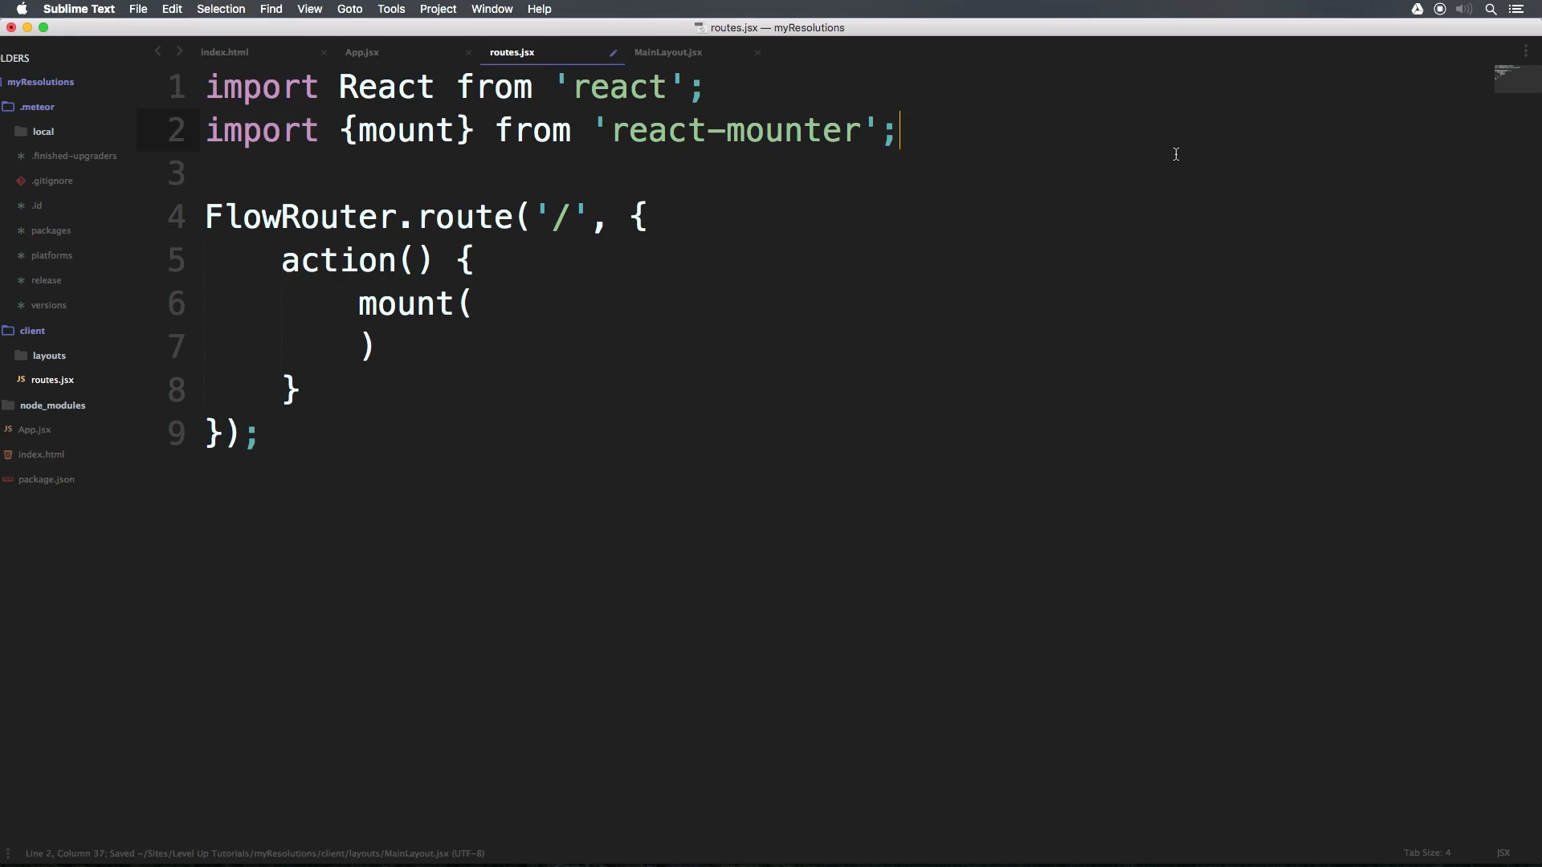
key("enter")
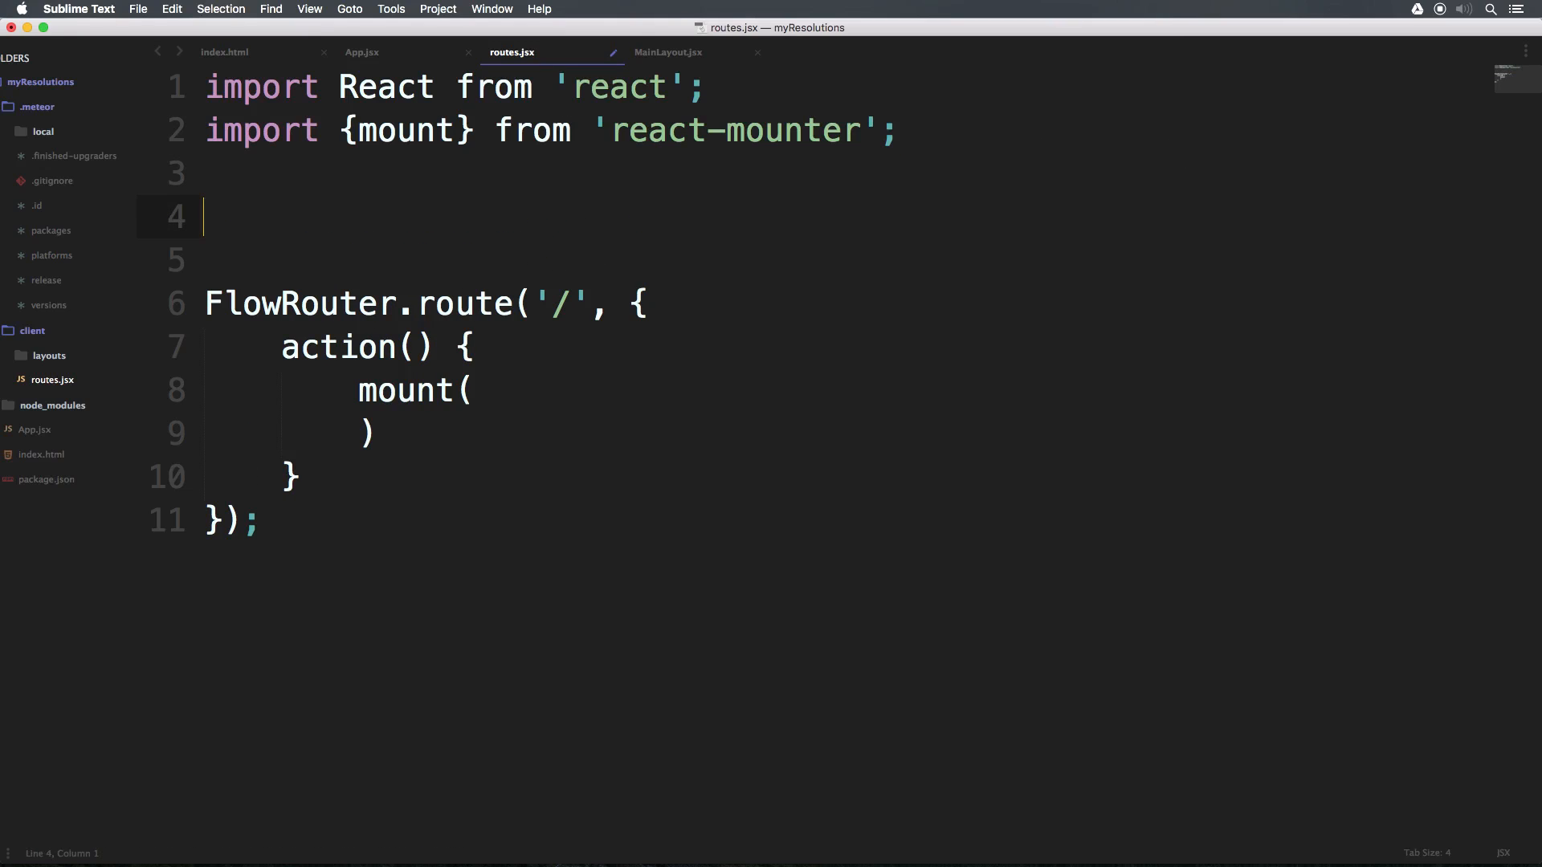
type("import {")
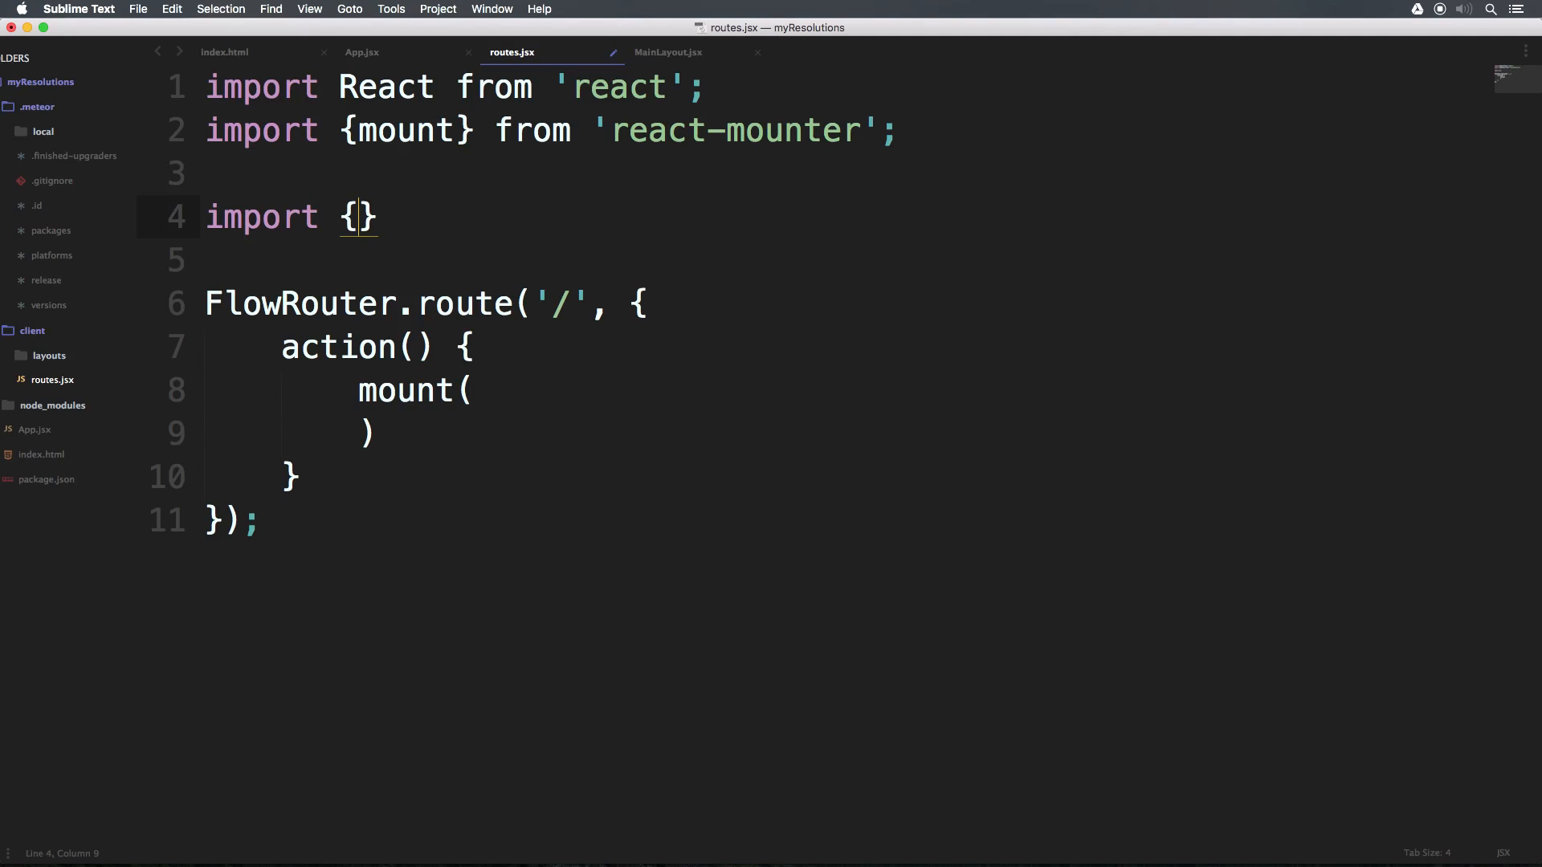
type("Main")
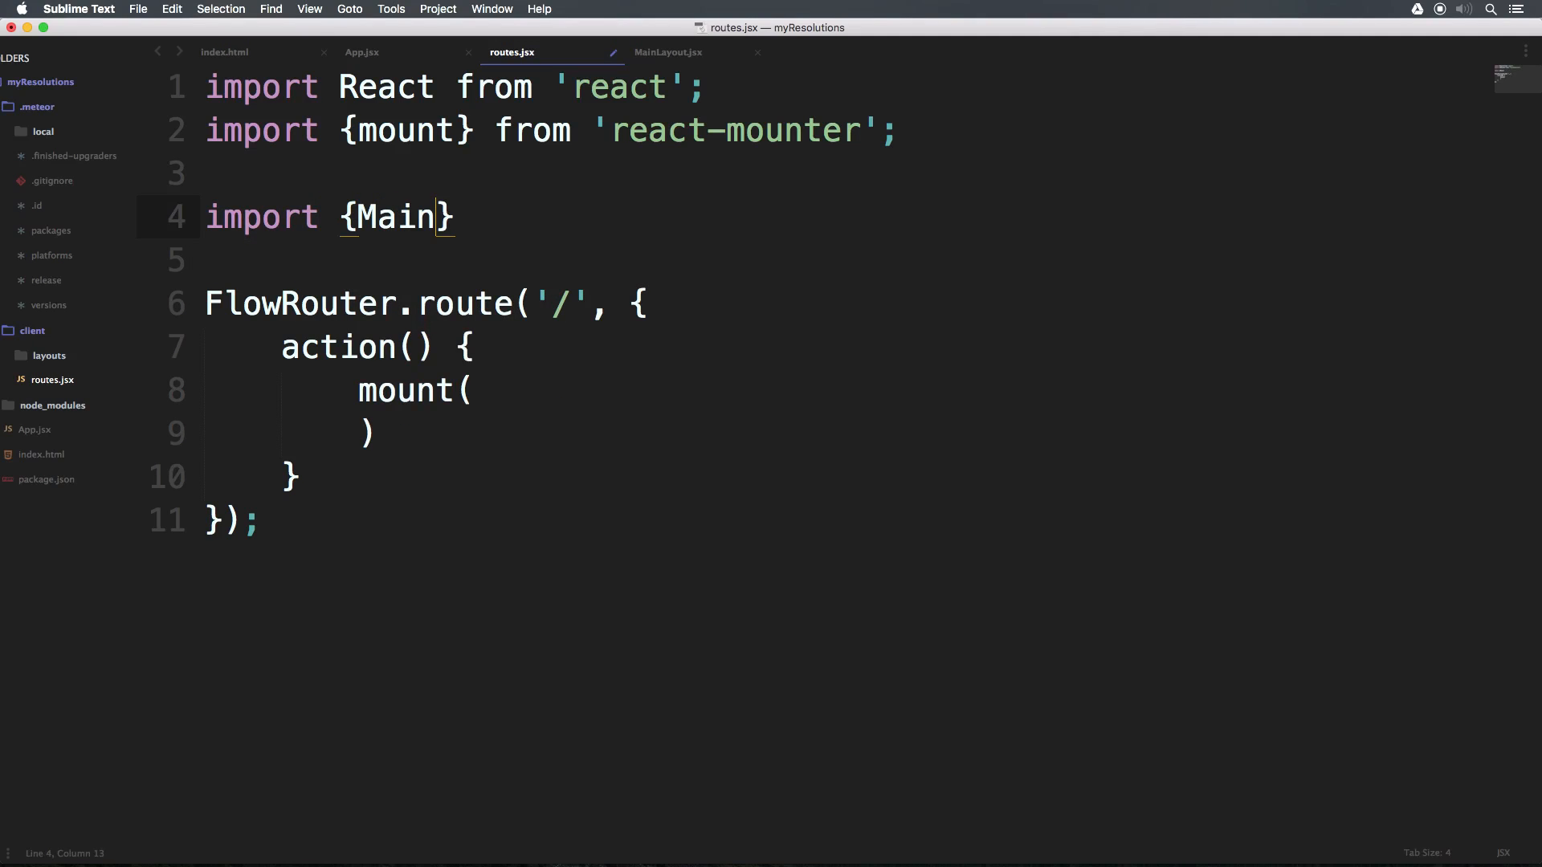
type("Layout} from")
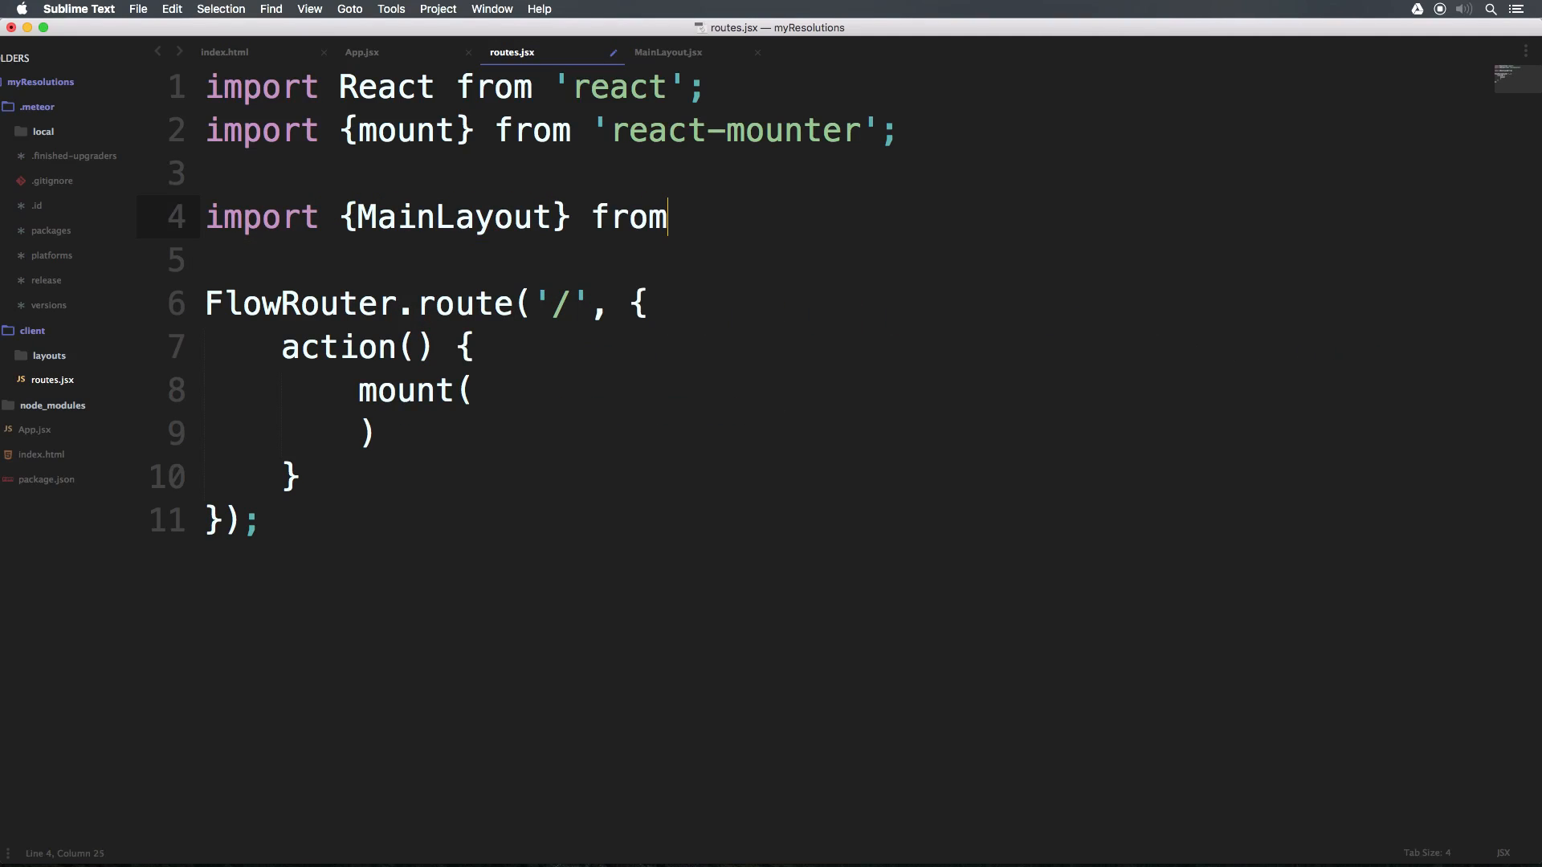
type("''")
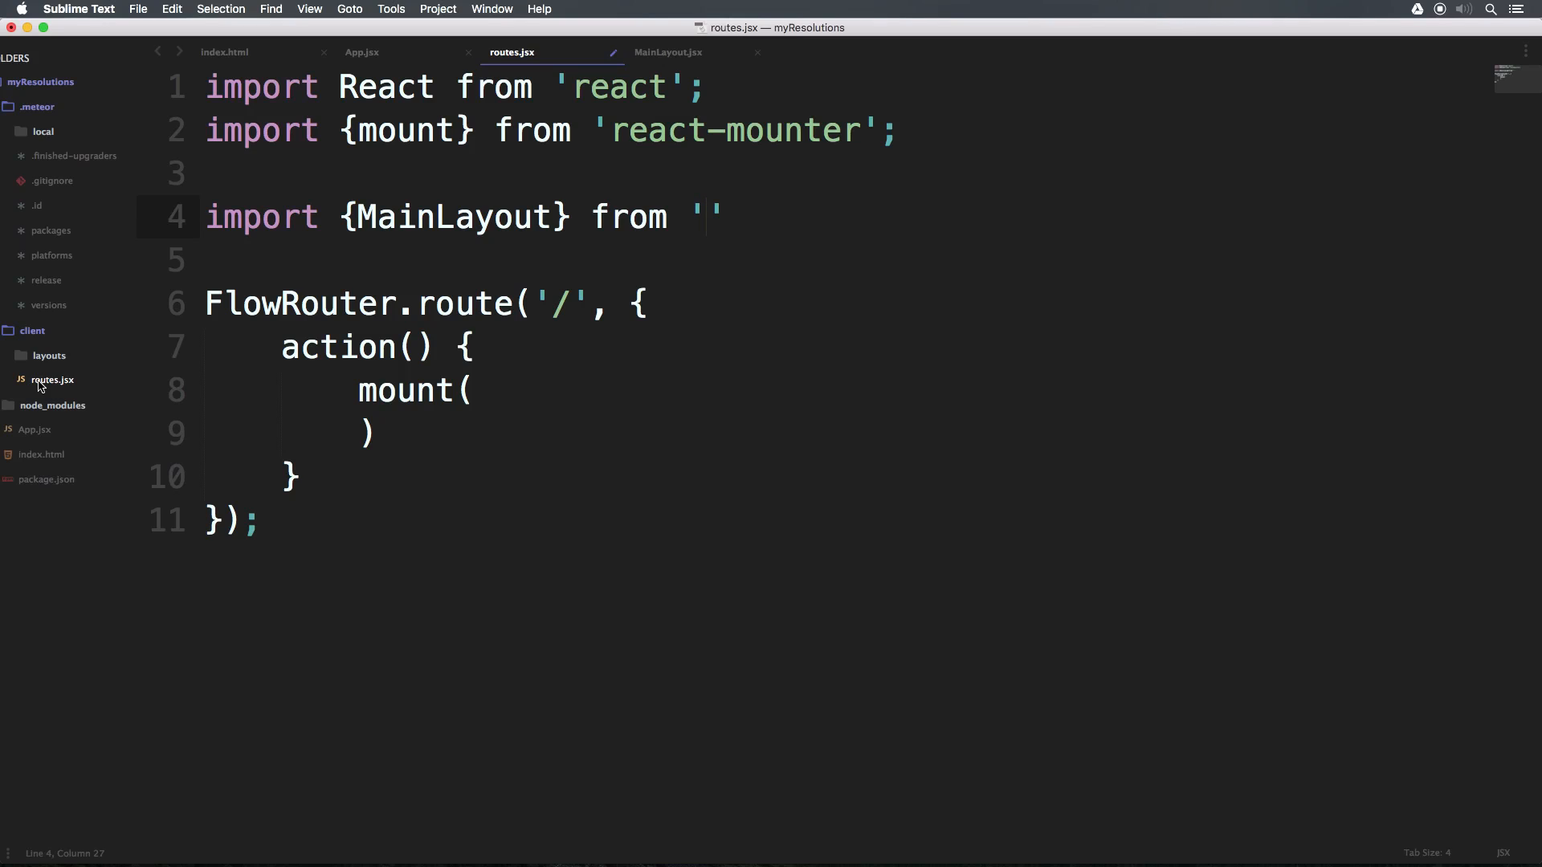
type(".")
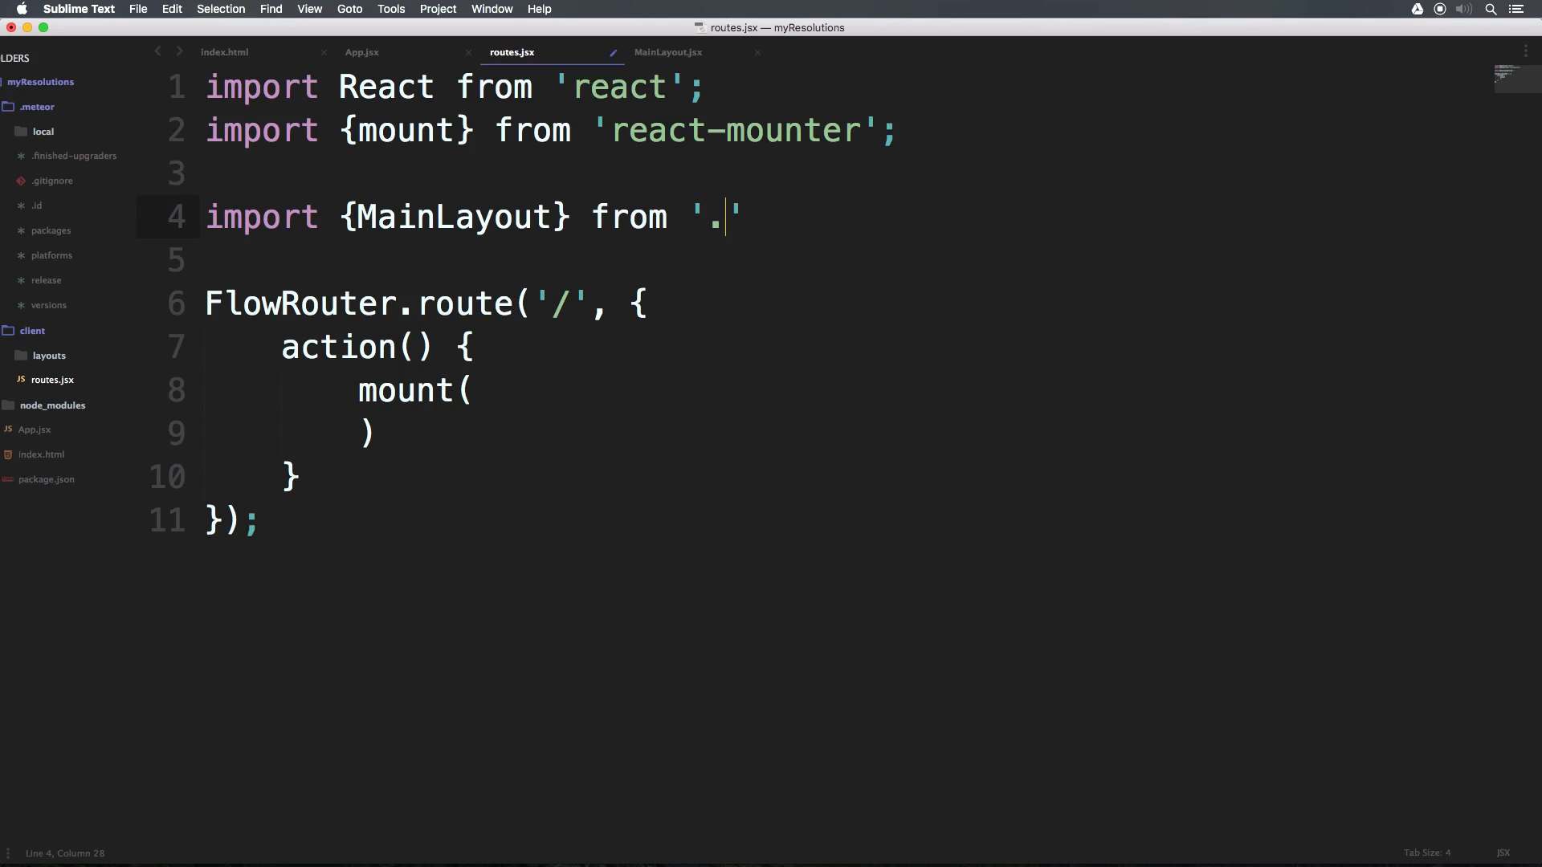
type("/")
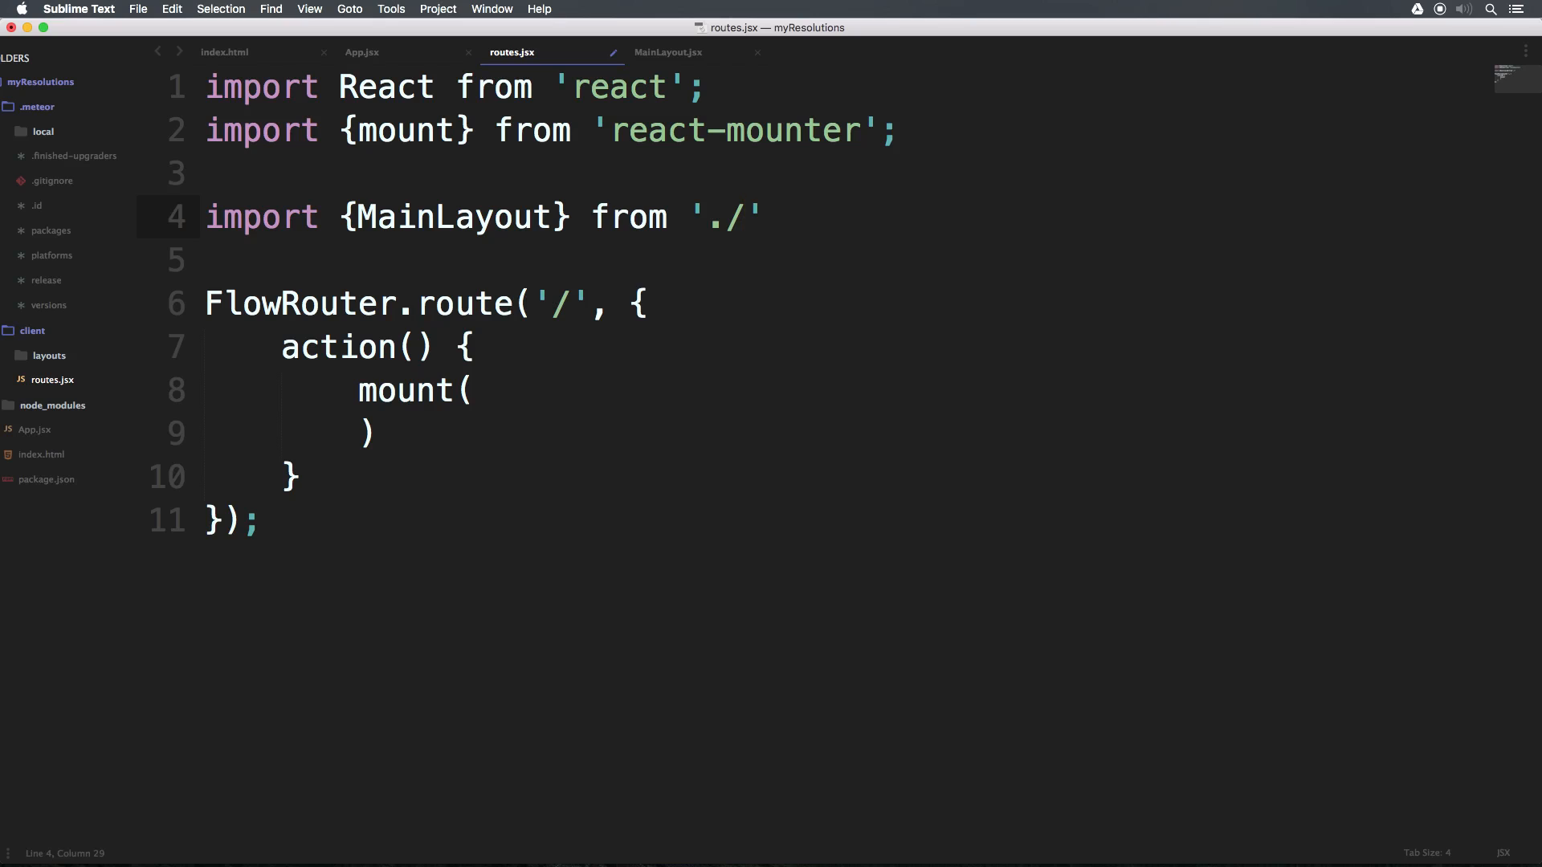
type("l")
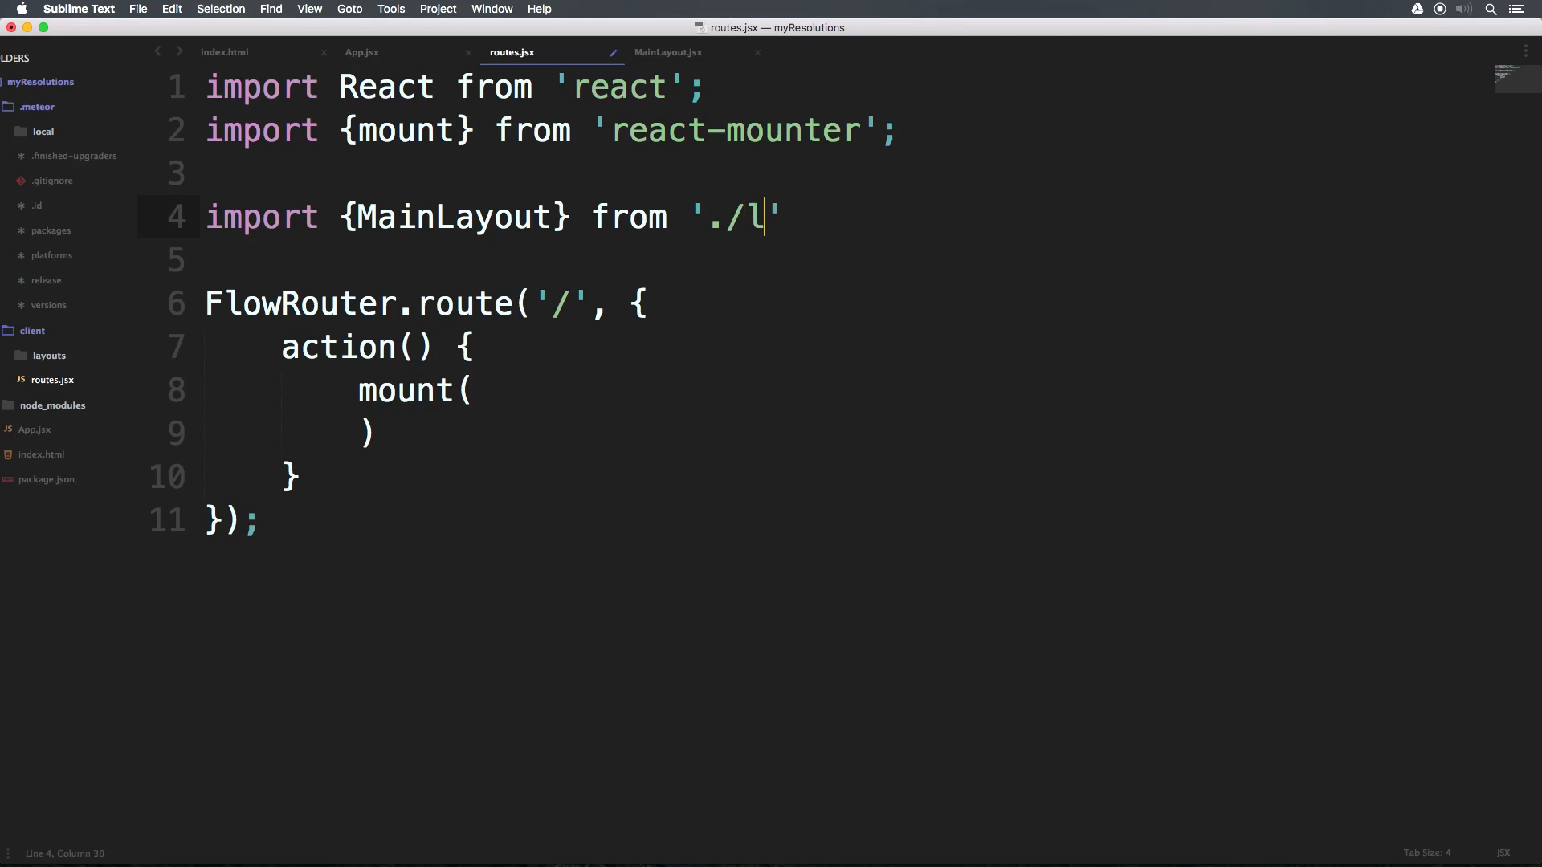
type("ayouts/")
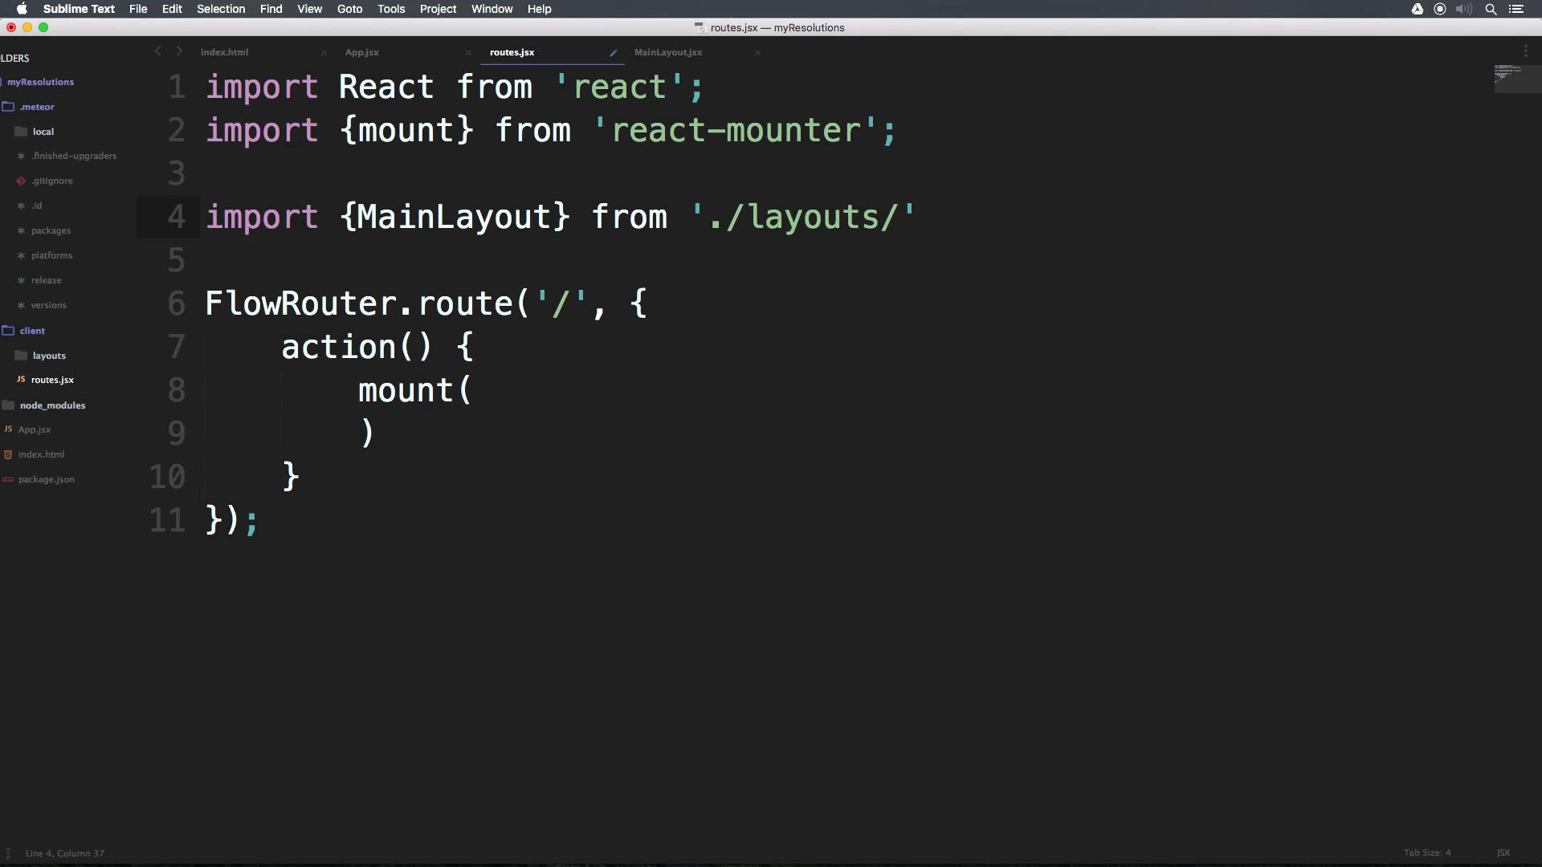
type("Main")
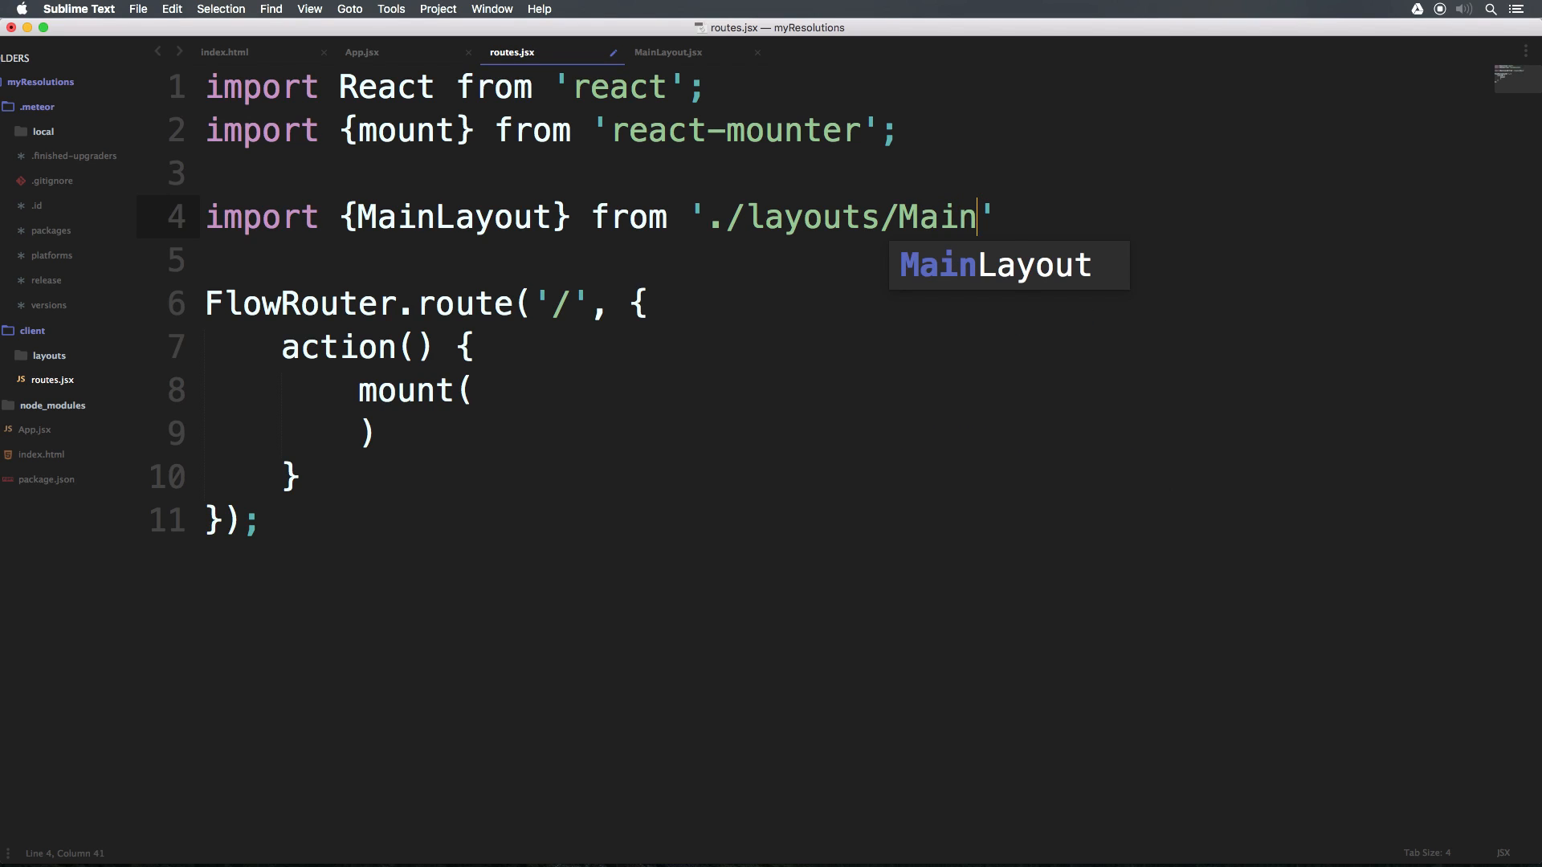
type("Layout.j")
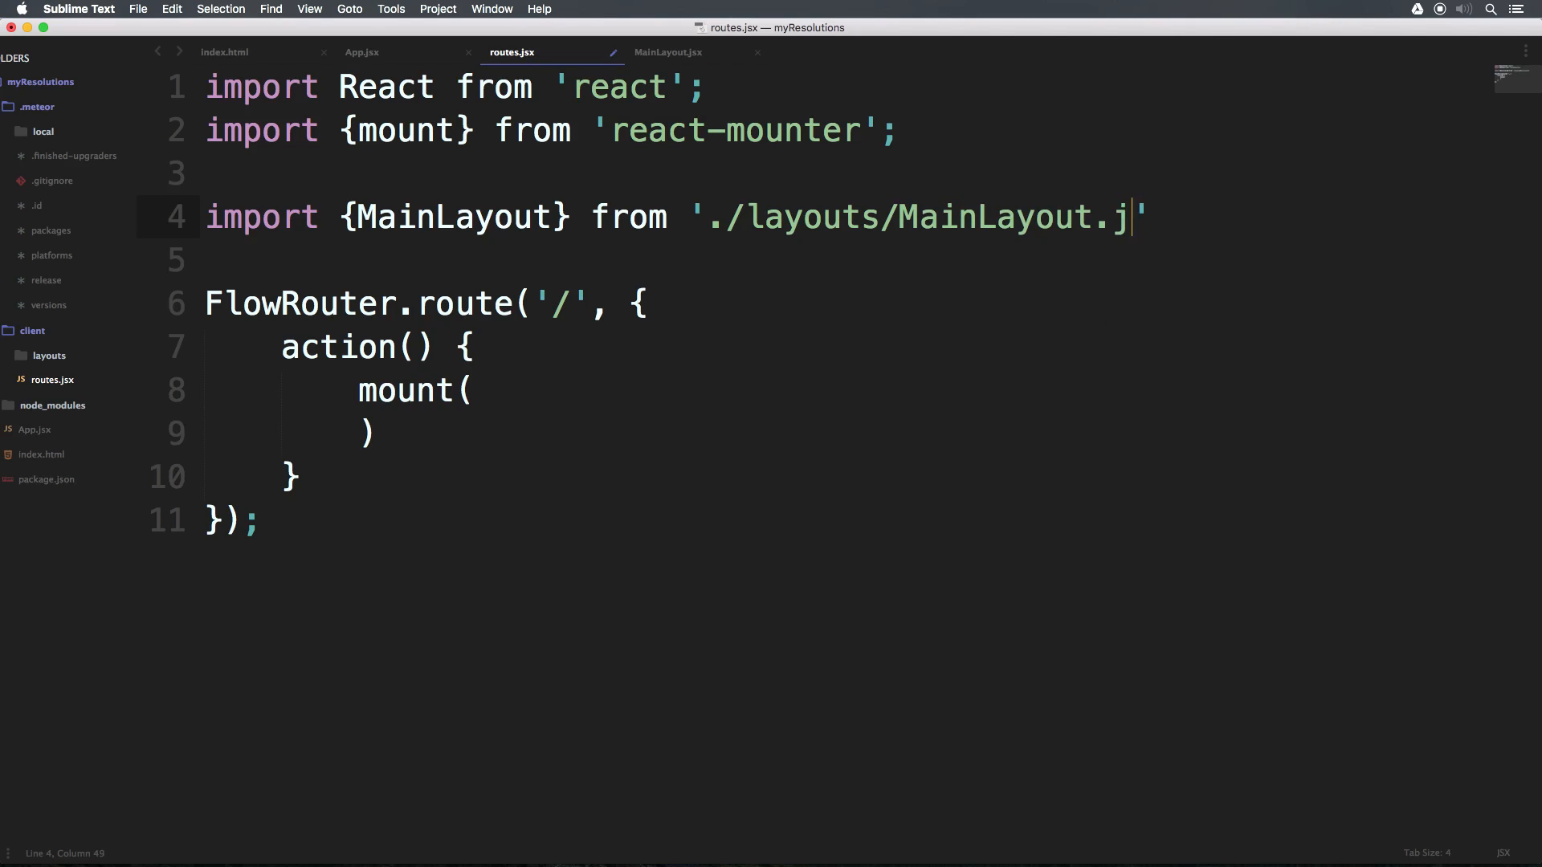
type("sx';")
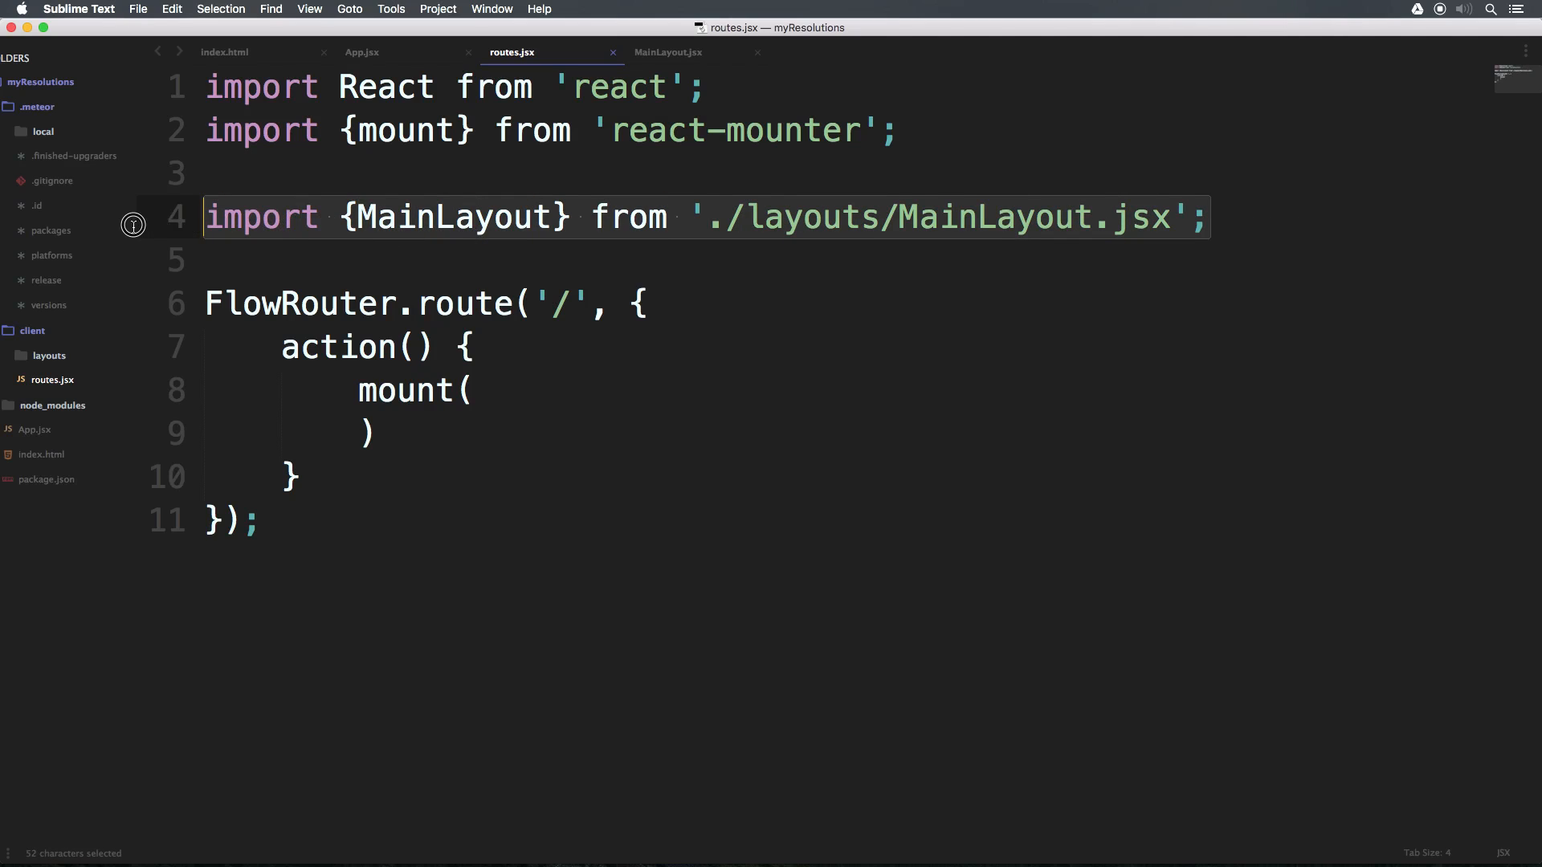
mouse_move(723, 61)
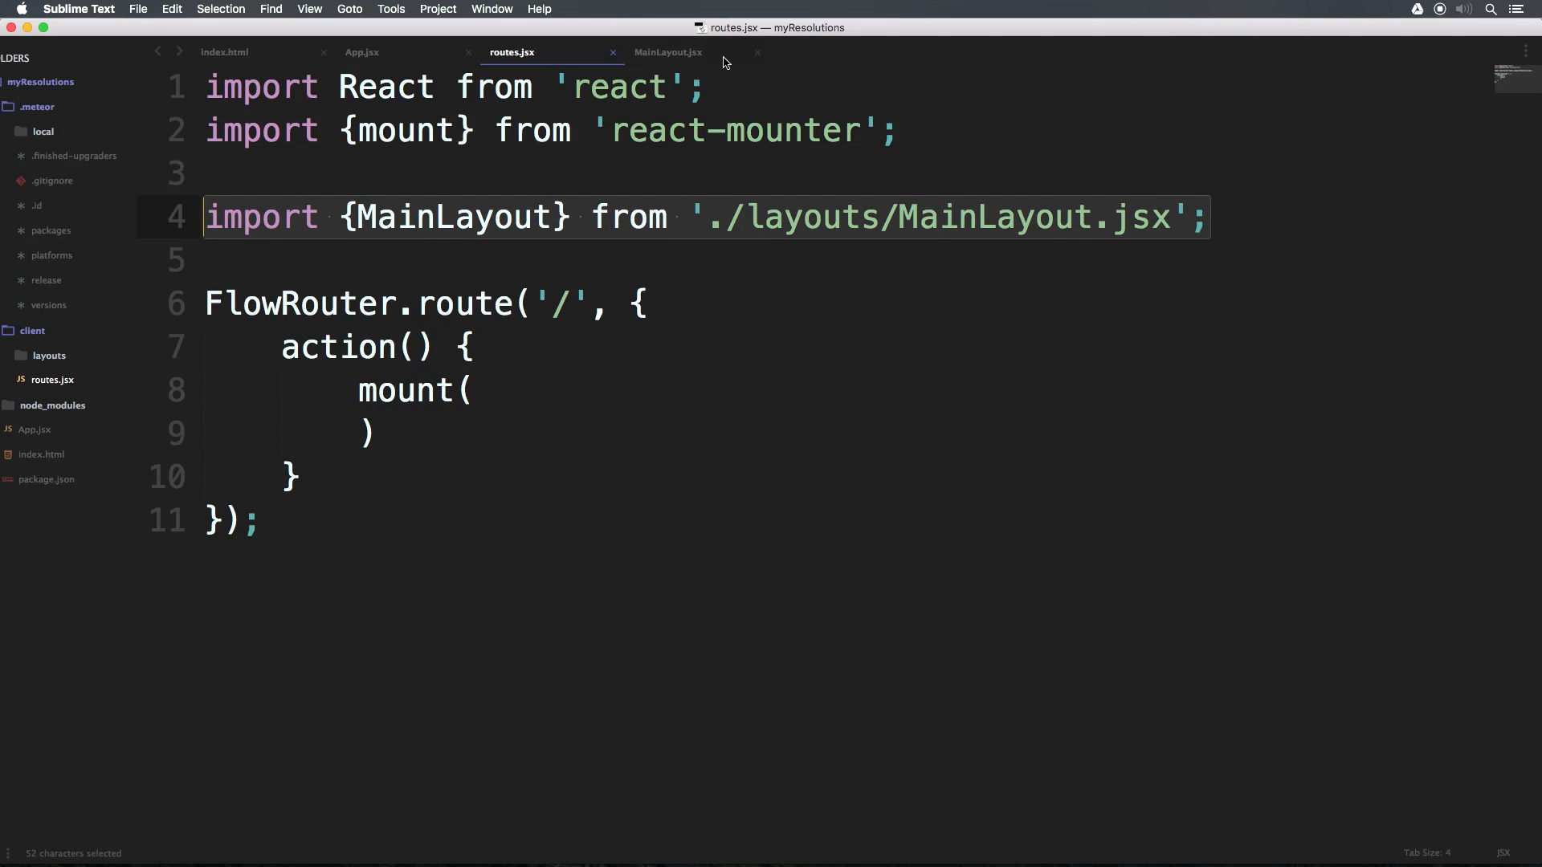
left_click(668, 53)
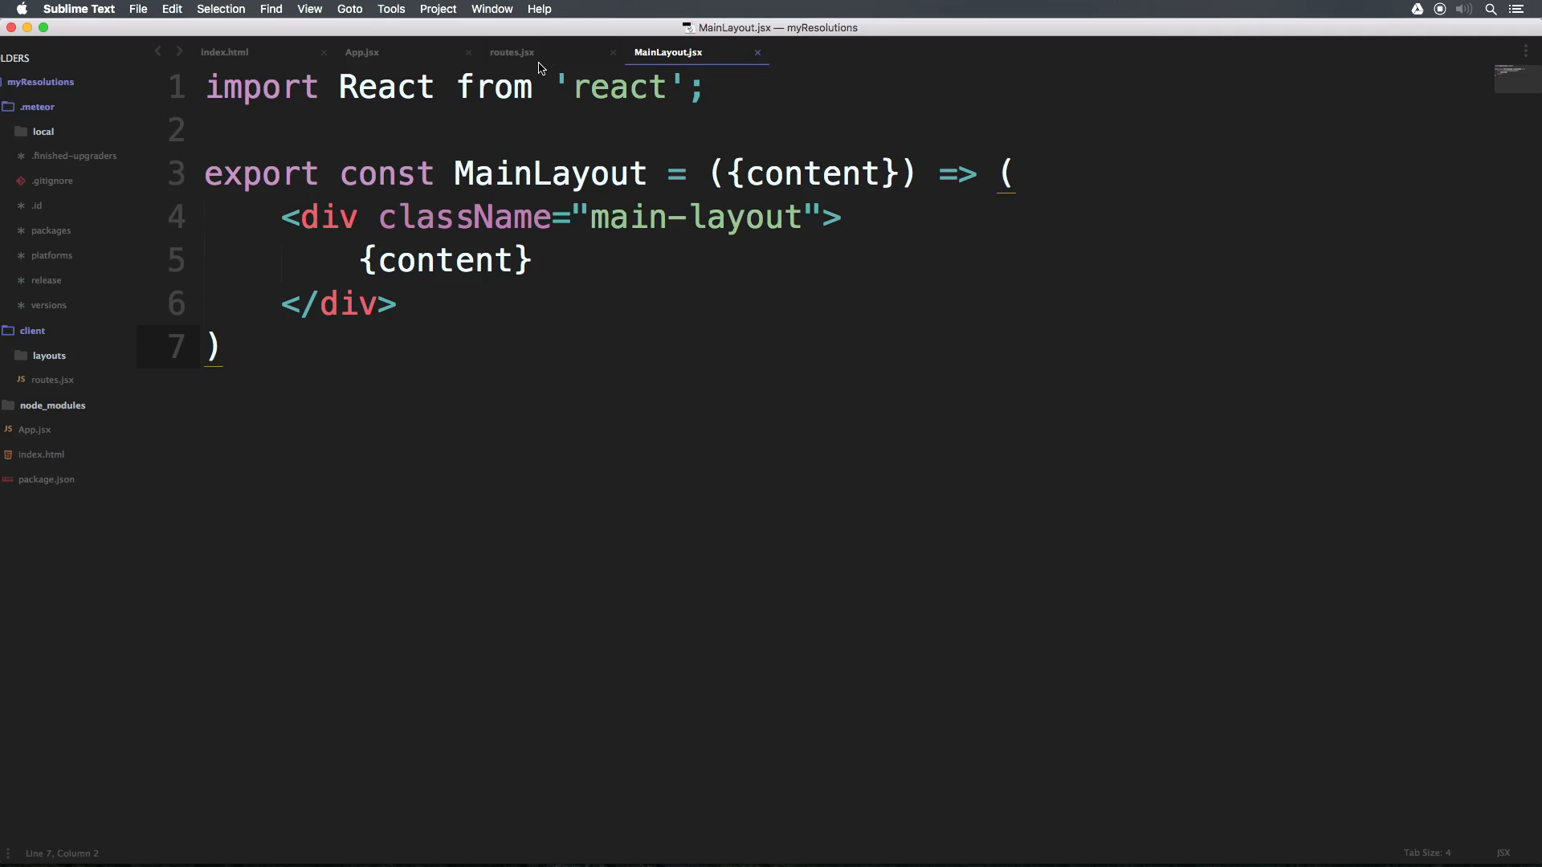
- Pass MainLayout to mount() with a second argument content: (<App />)
left_click(512, 52)
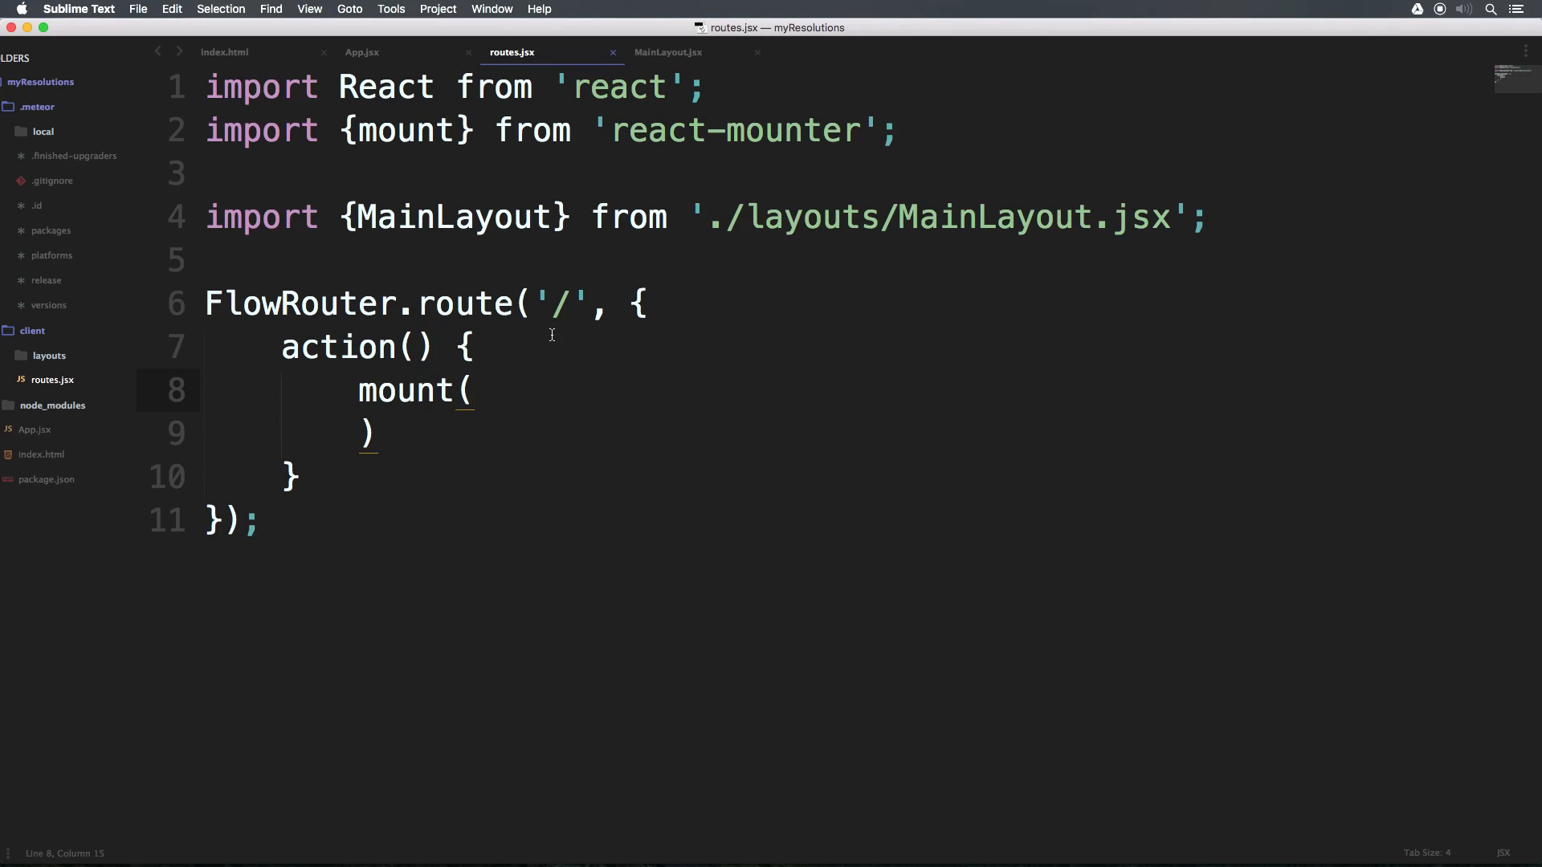
type("MainLay")
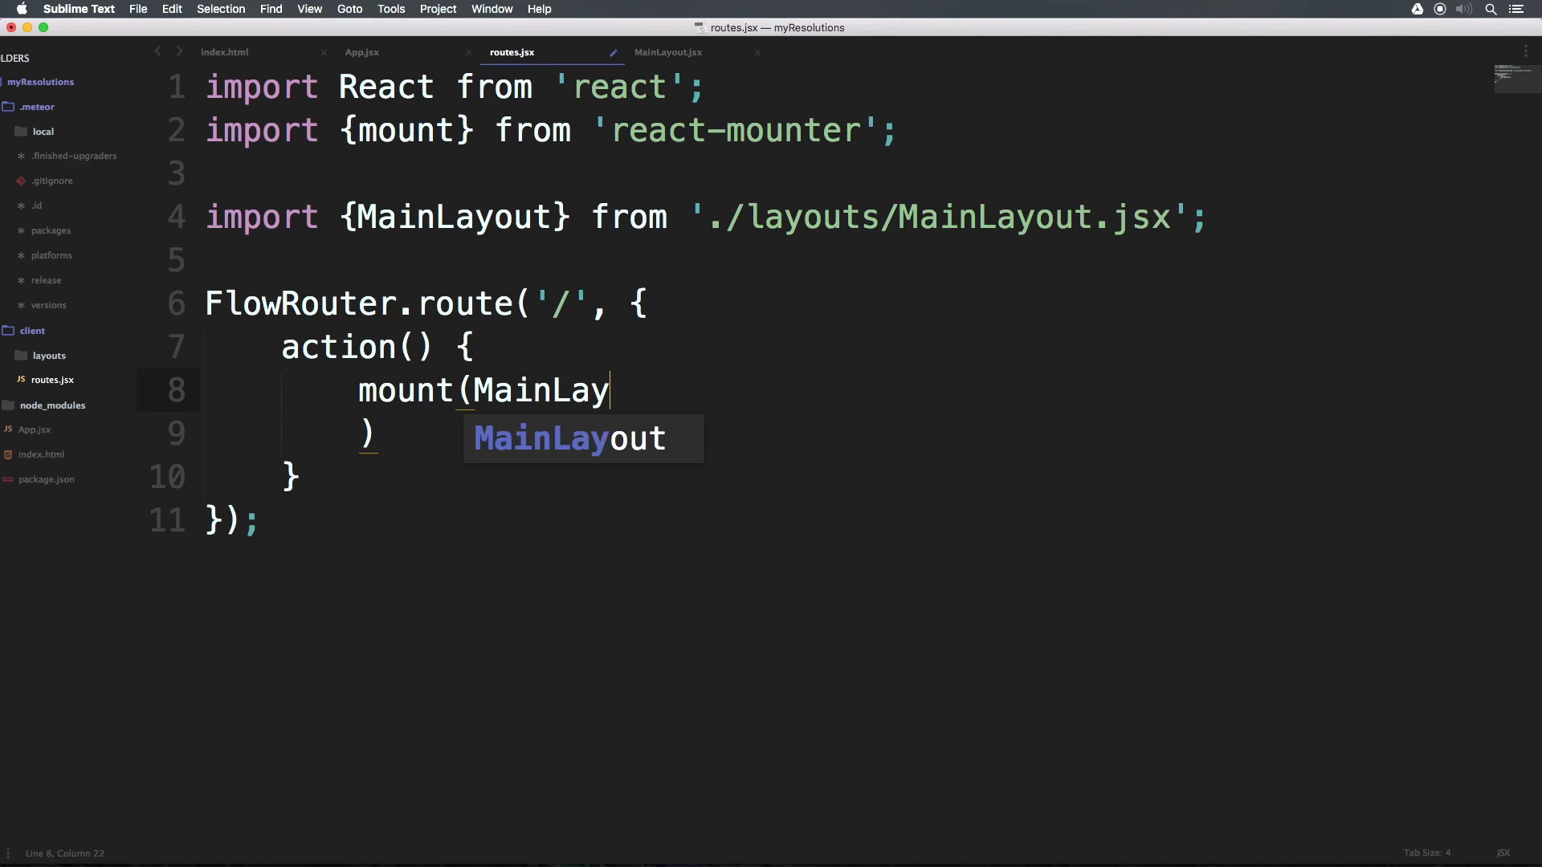
key("Tab")
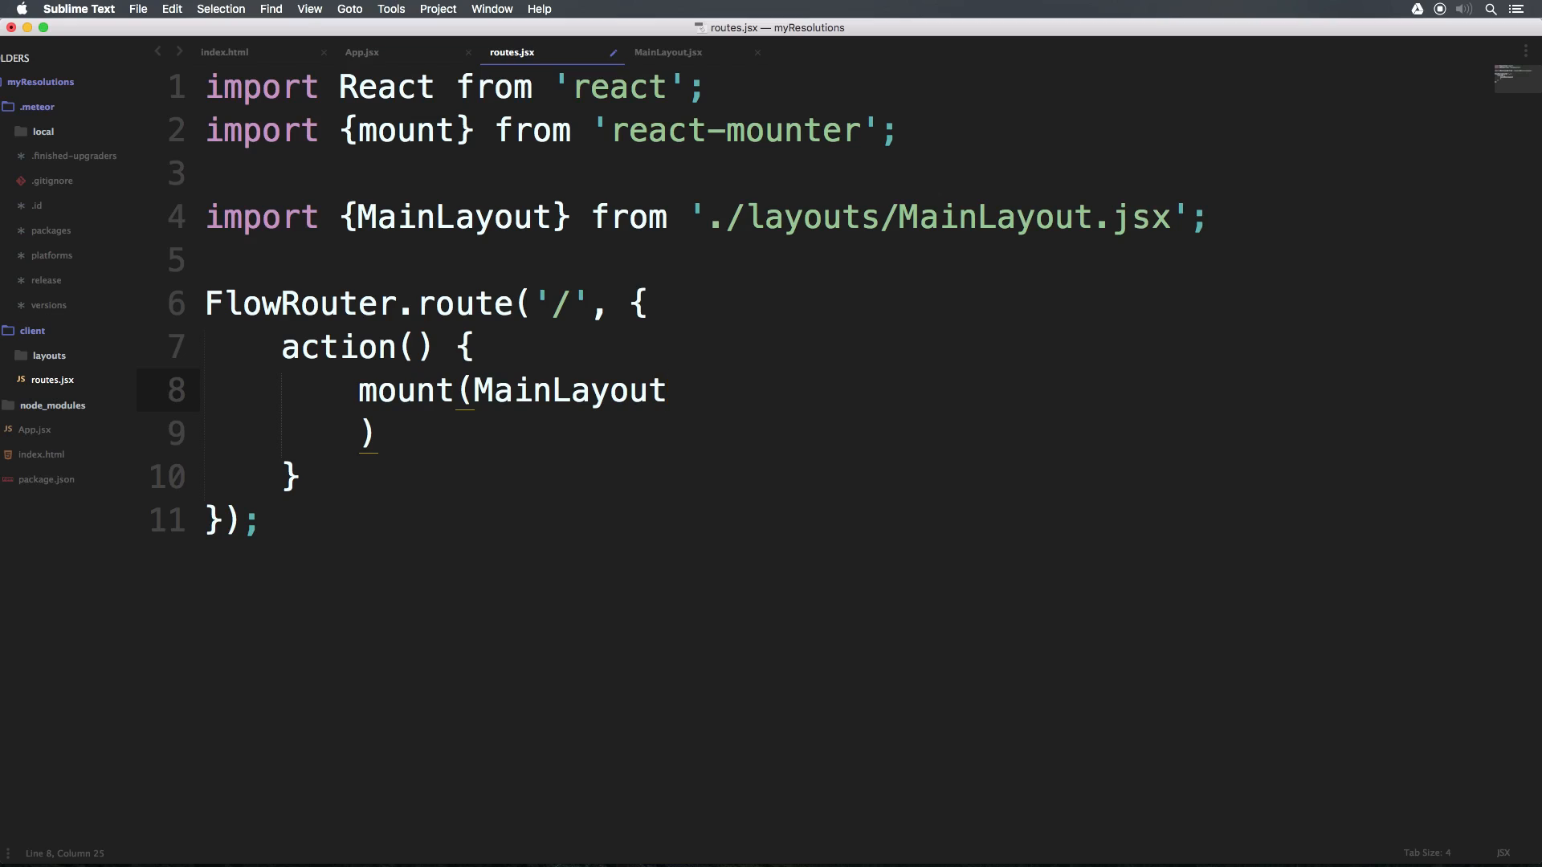
type(", {")
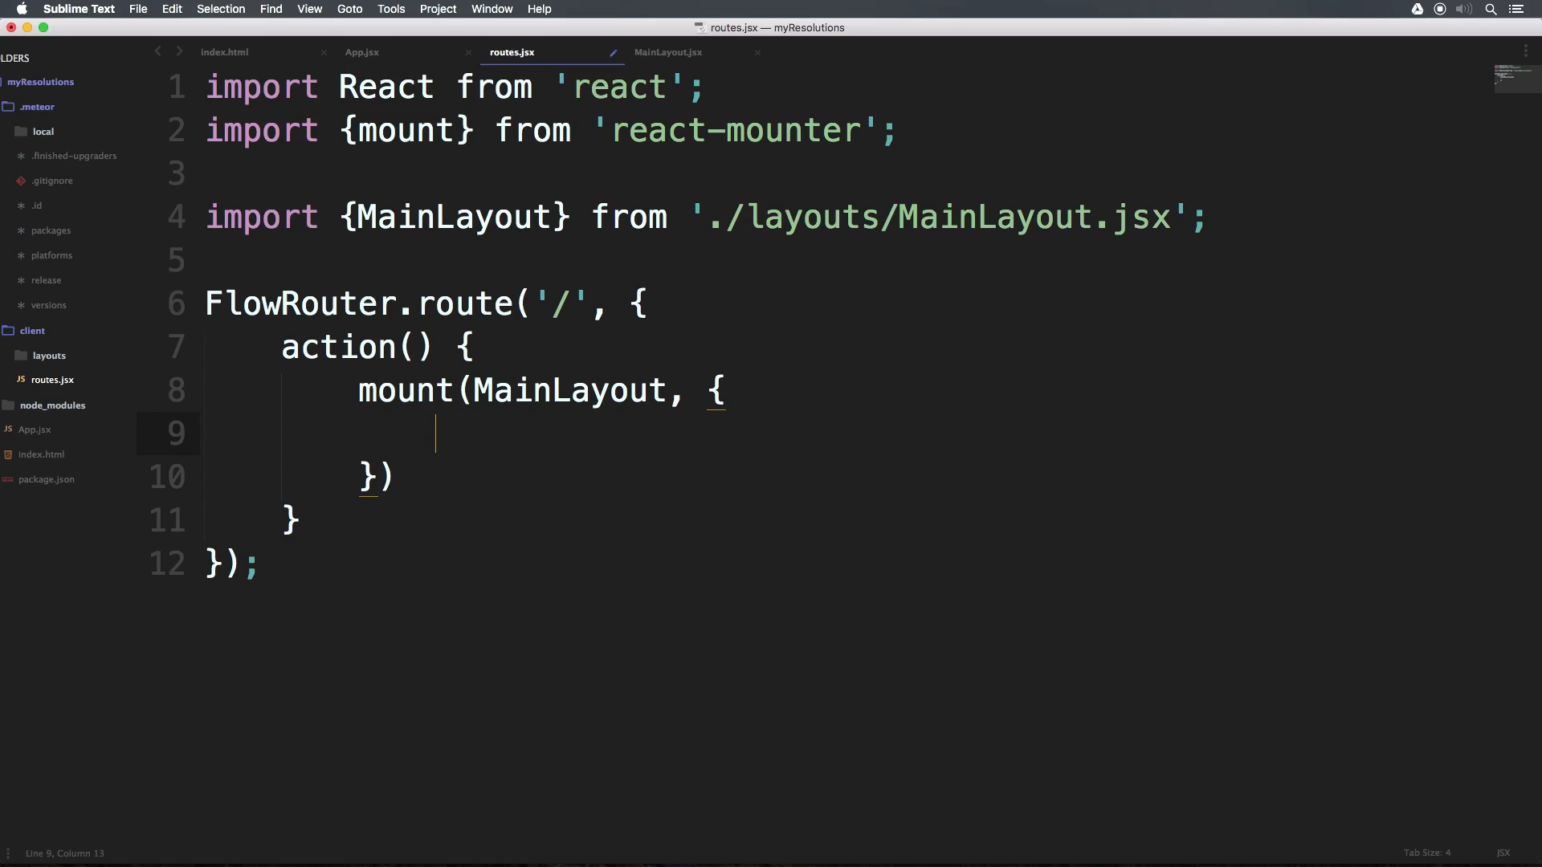
type("content")
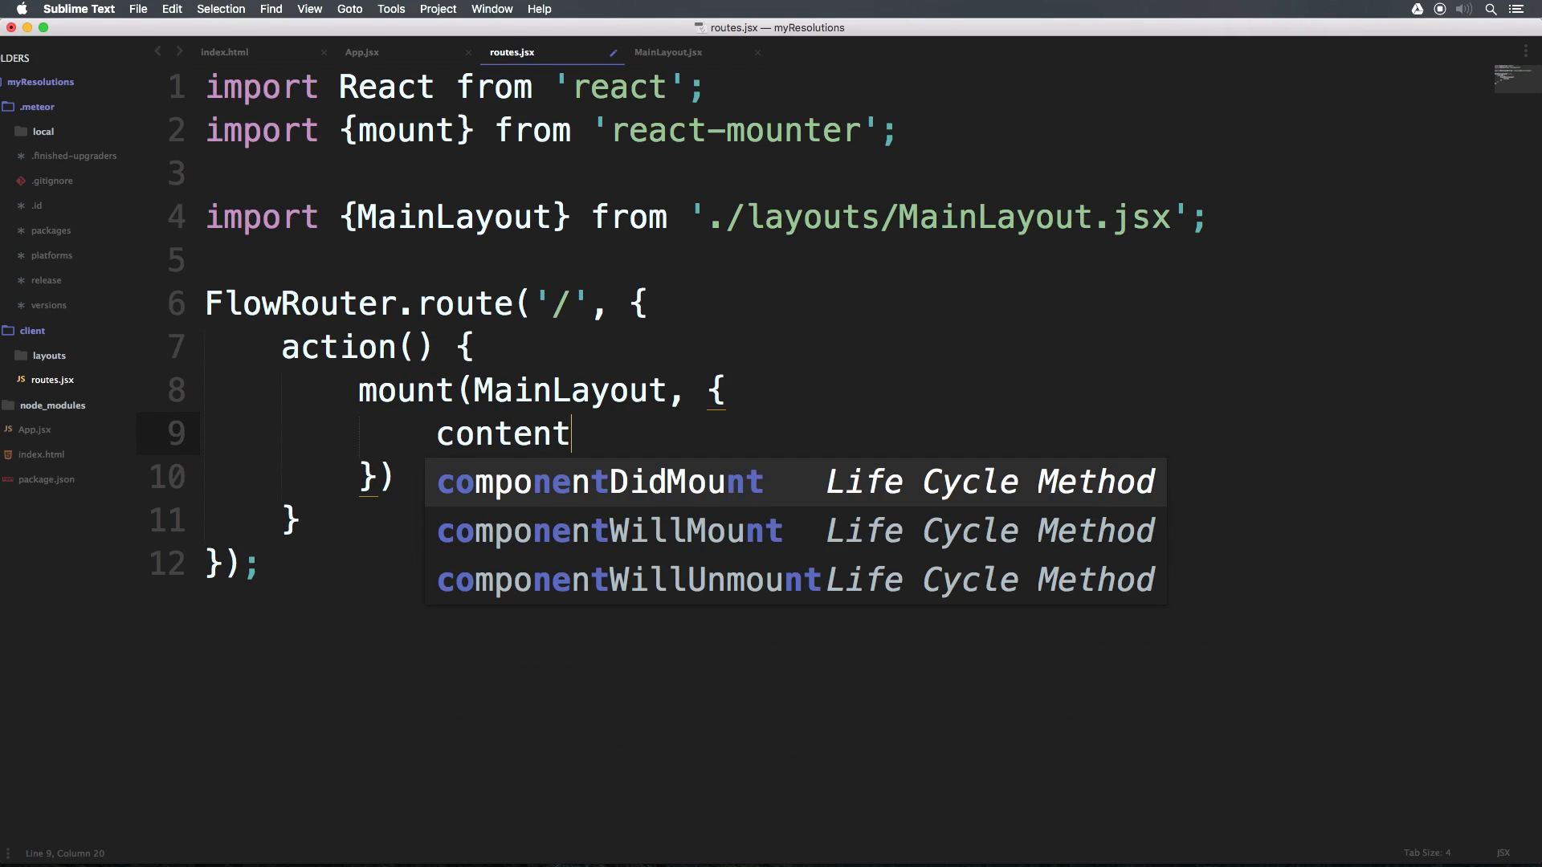
type(":")
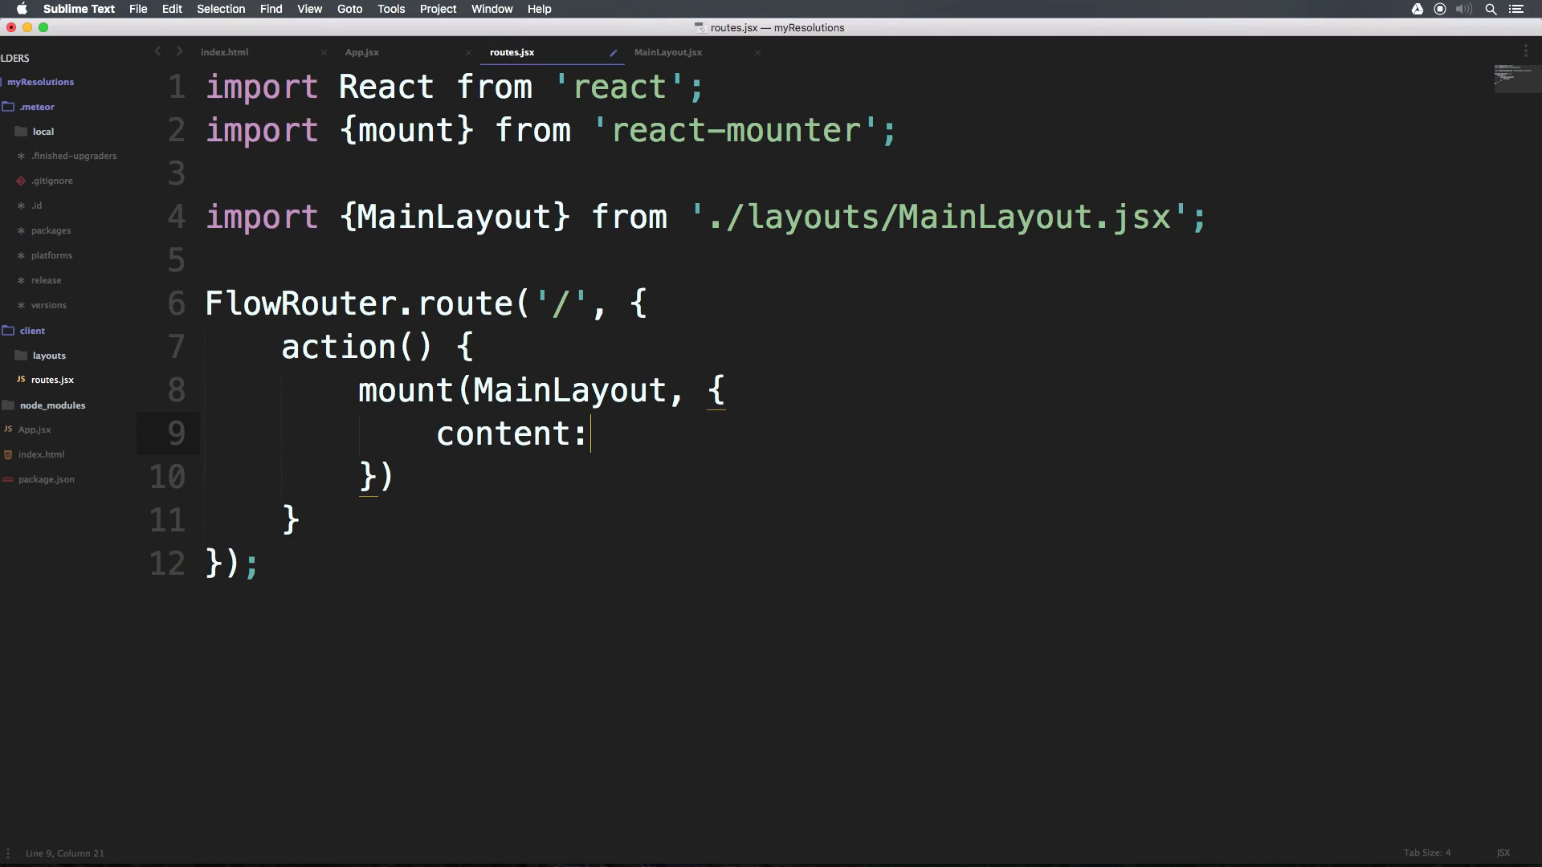
type("()")
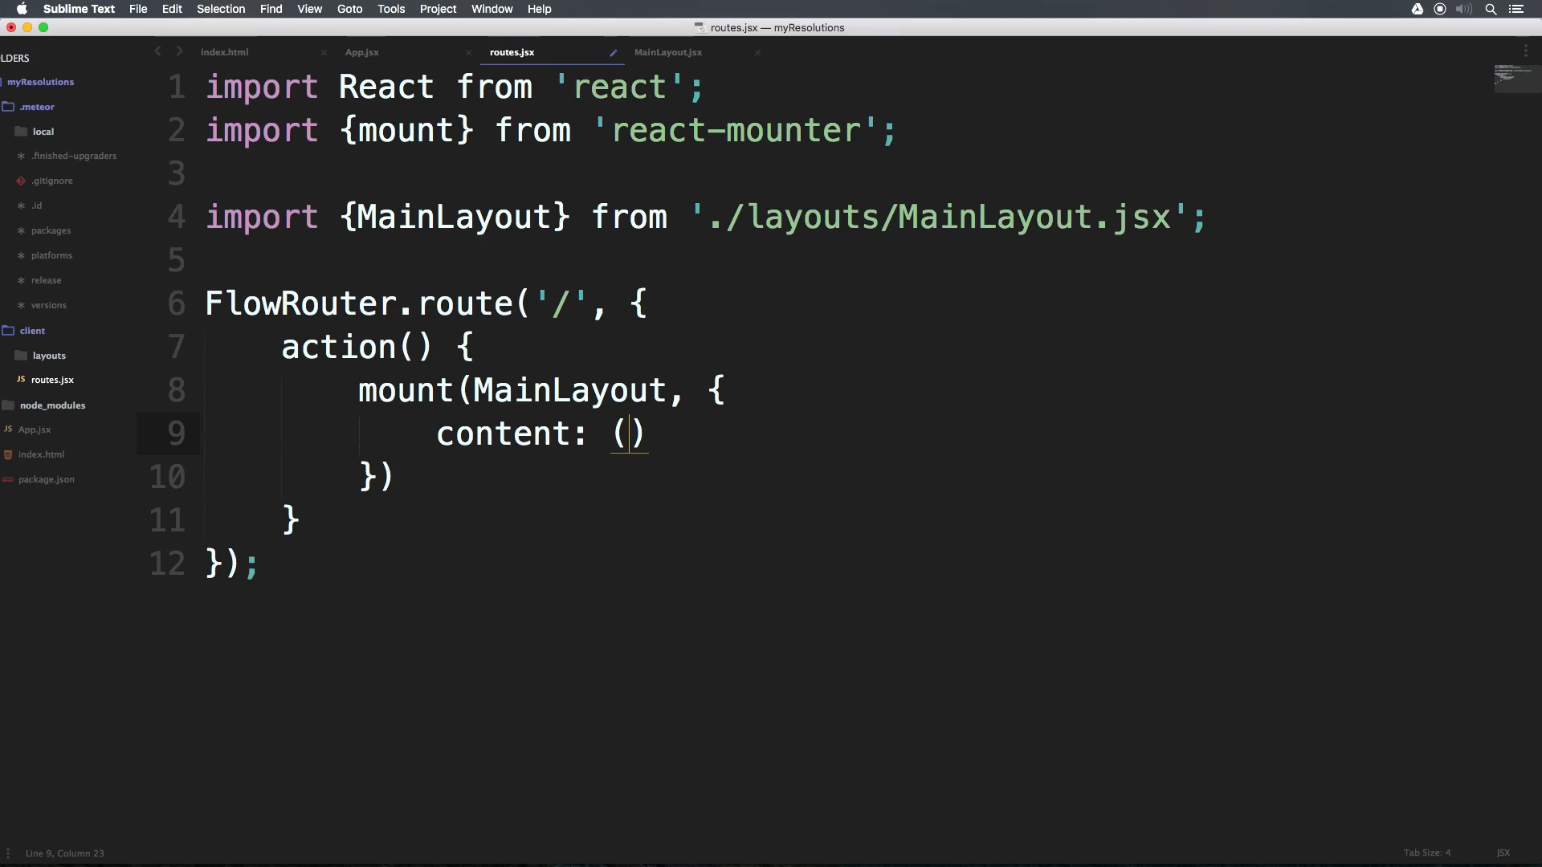
type("<App />")
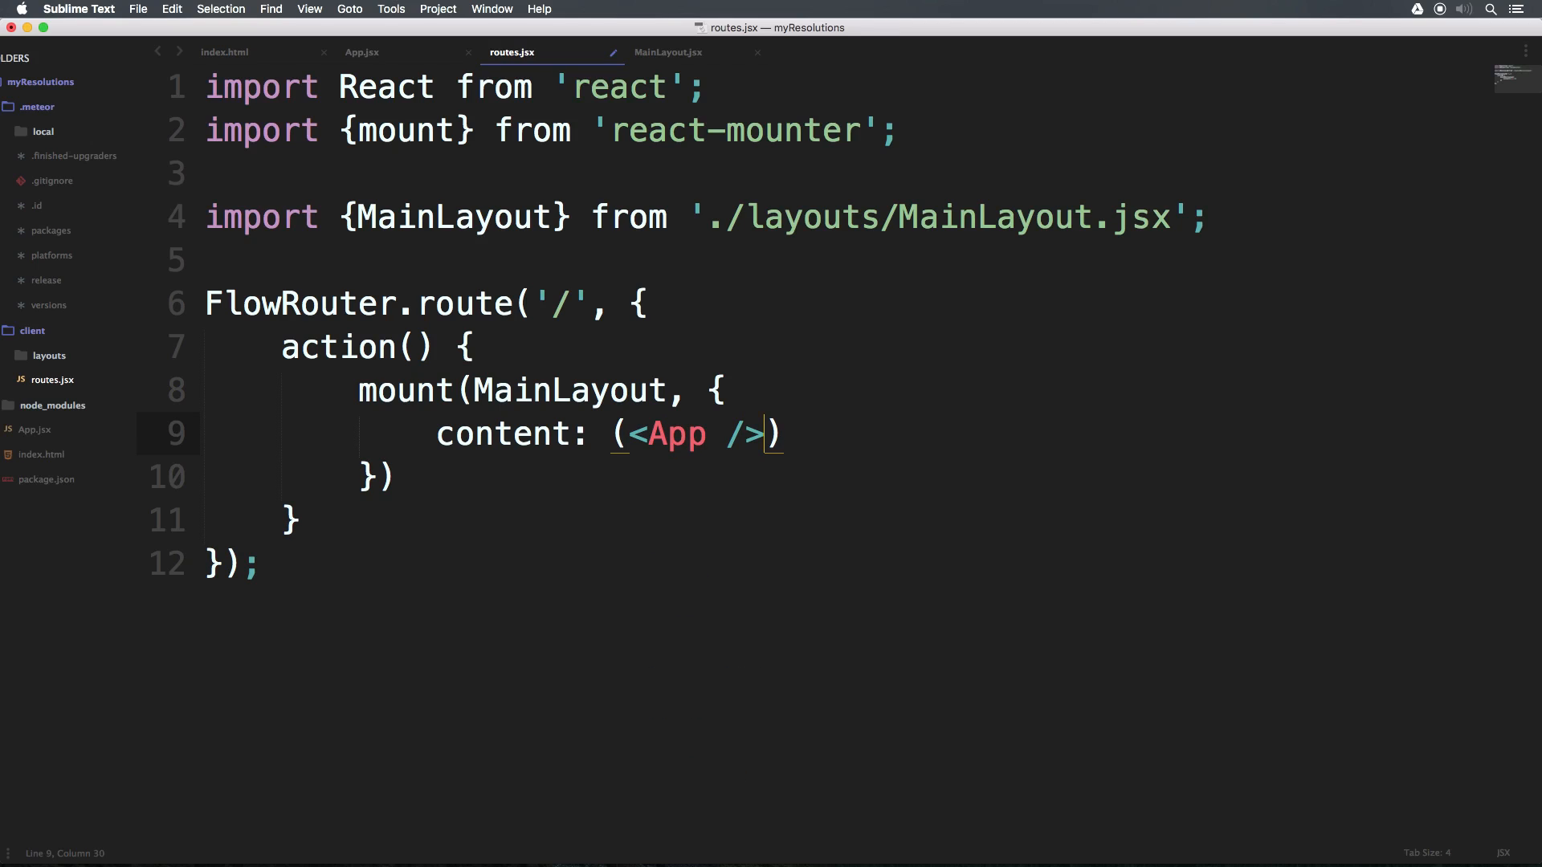
type(";")
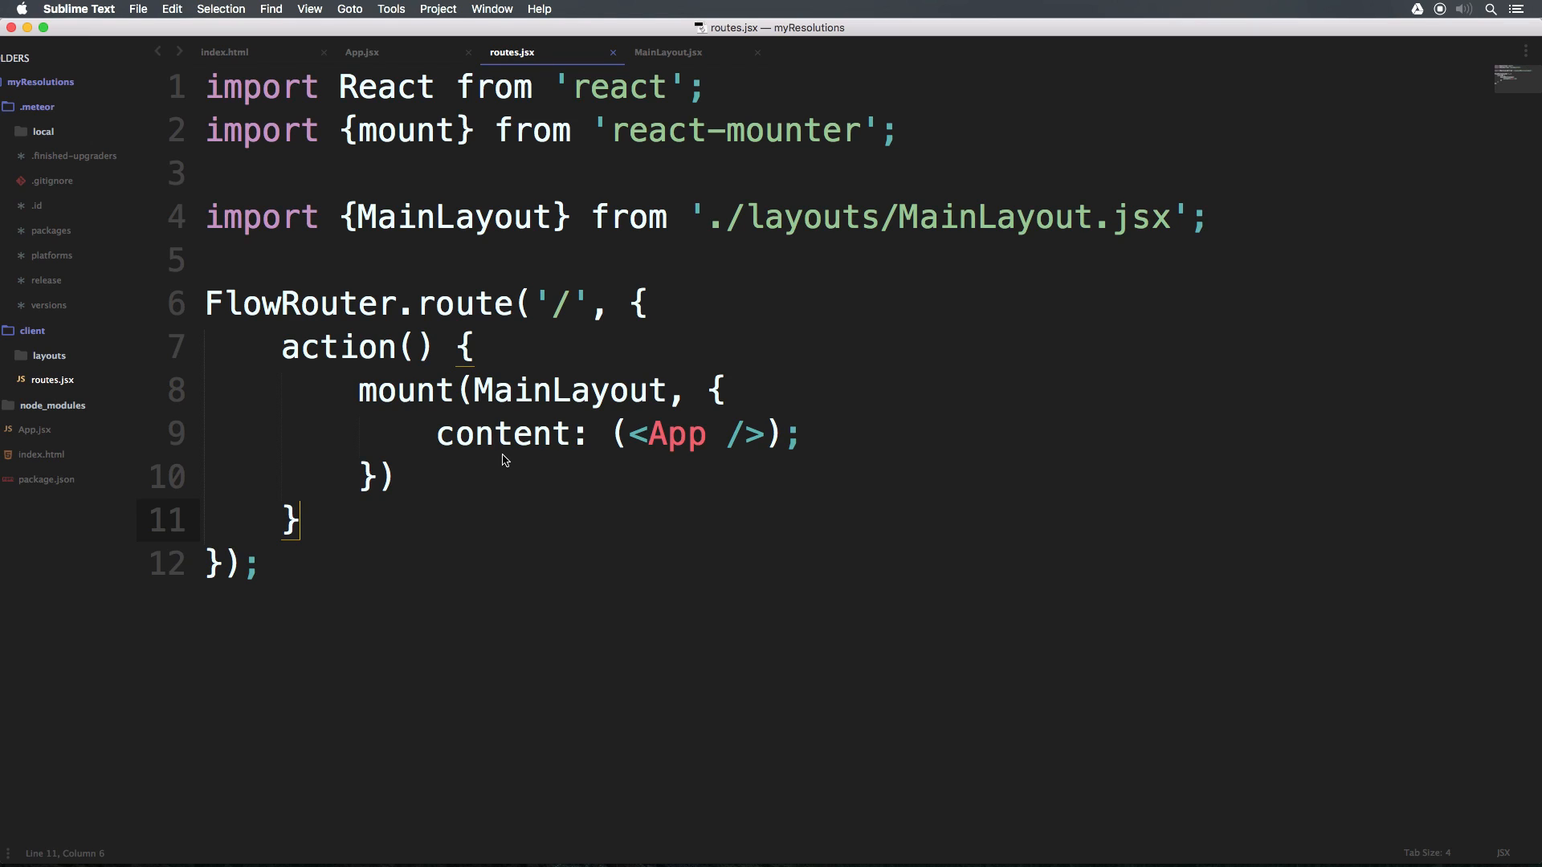
- Save index.html with its myResolutions title, then return to App.jsx
left_click(361, 52)
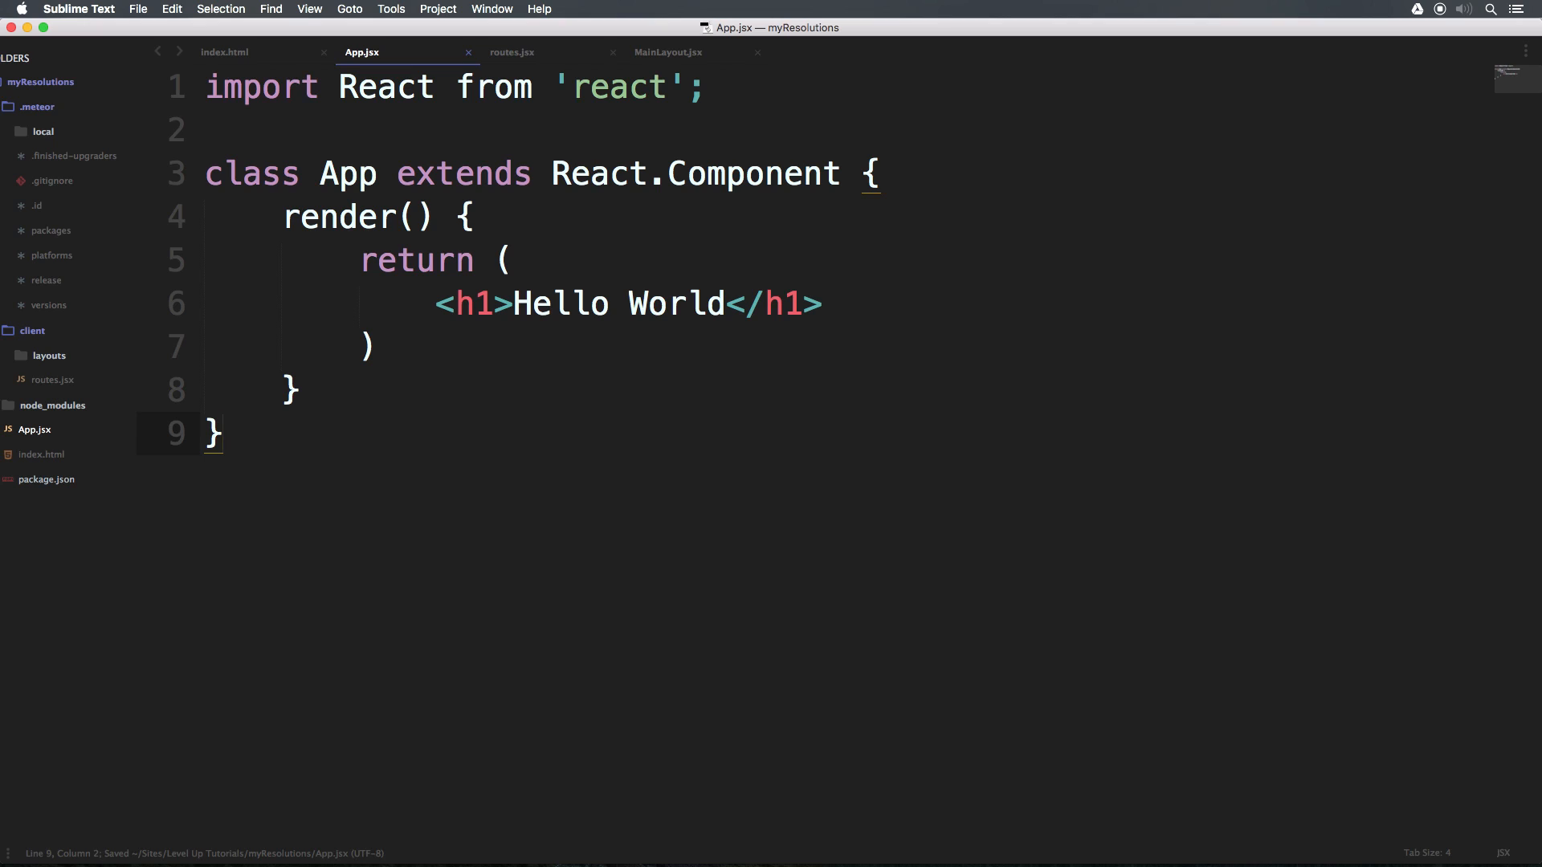
left_click(224, 52)
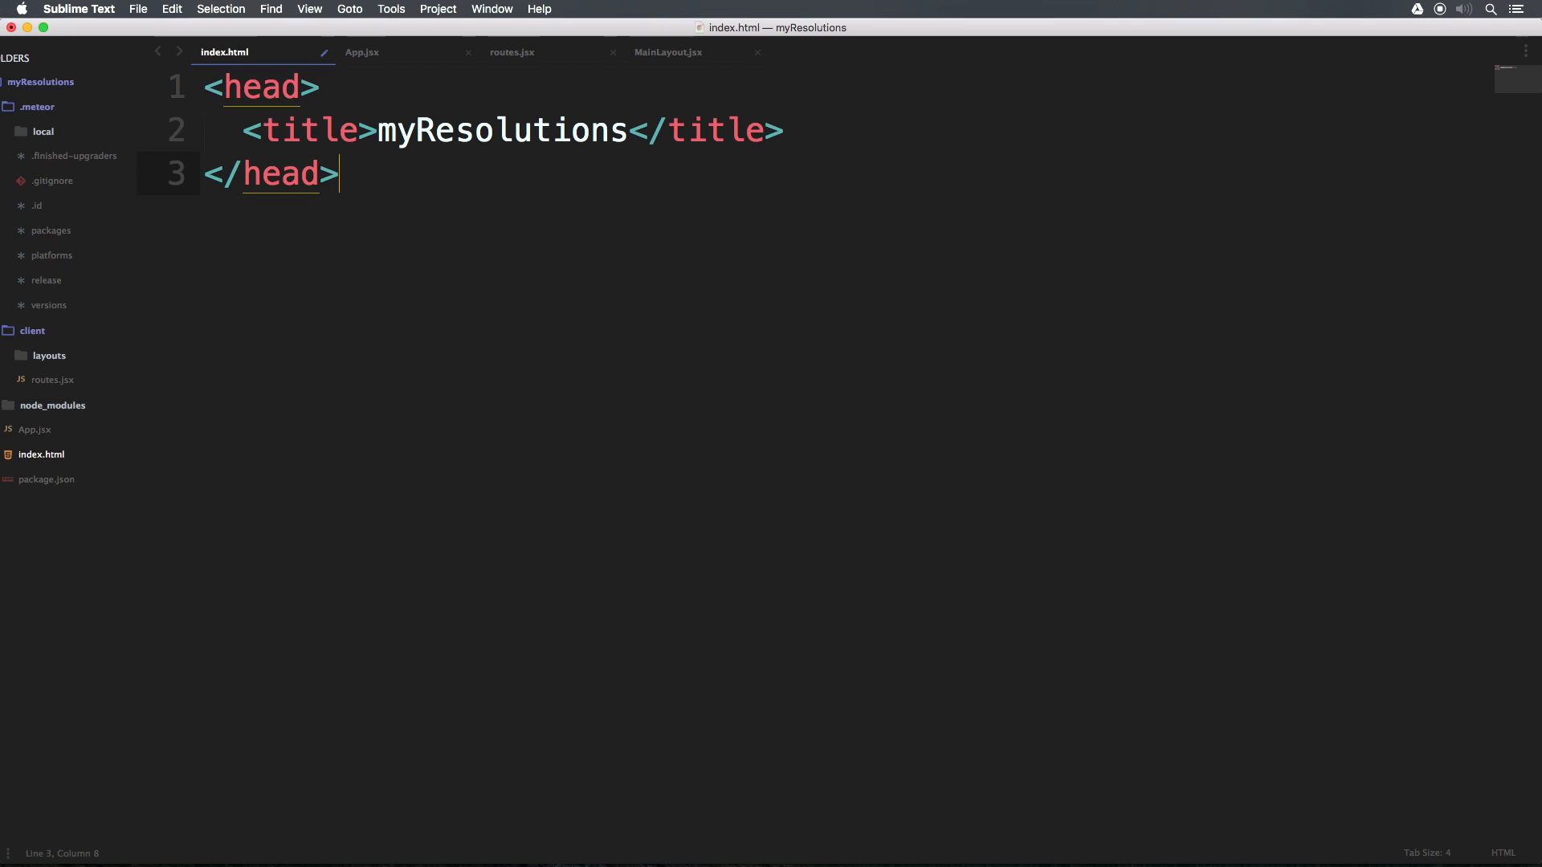
key("cmd+s")
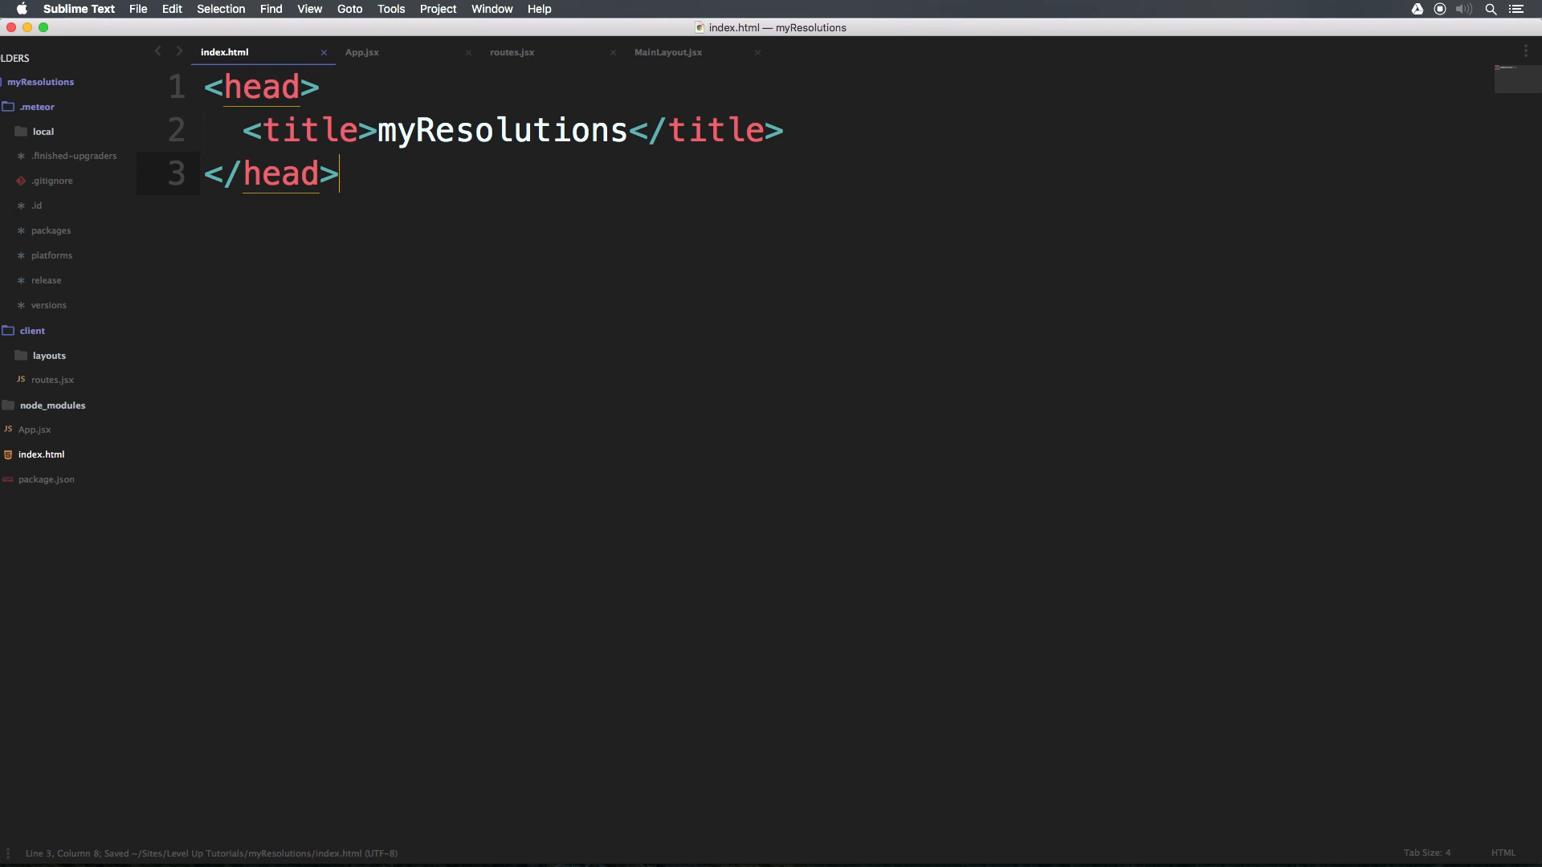
left_click(362, 52)
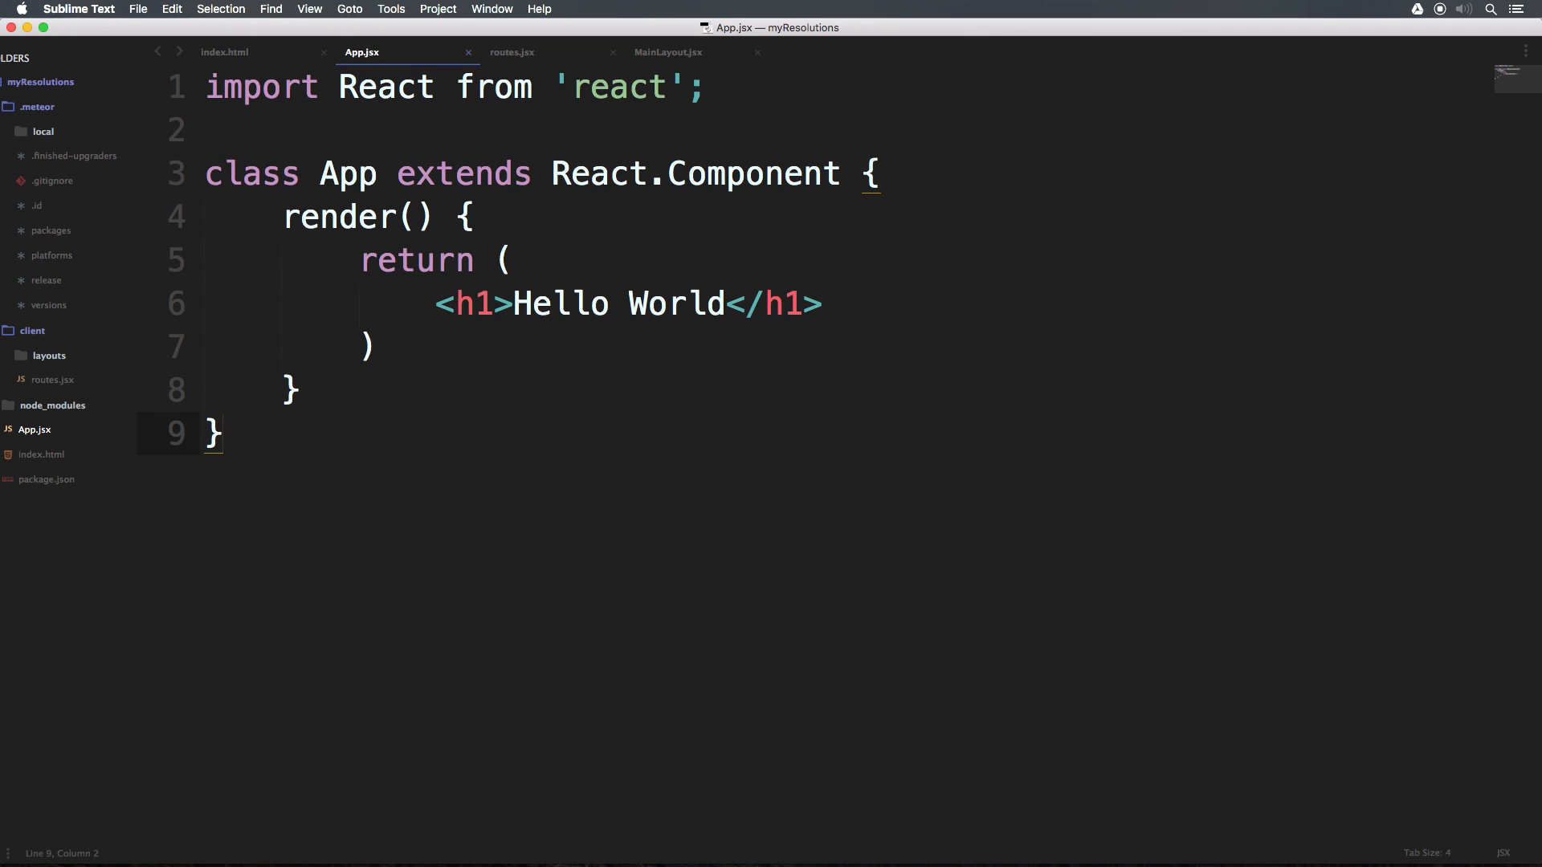
- Highlight the content: (<App />) line in routes.jsx and {content} in MainLayout.jsx
left_click(509, 262)
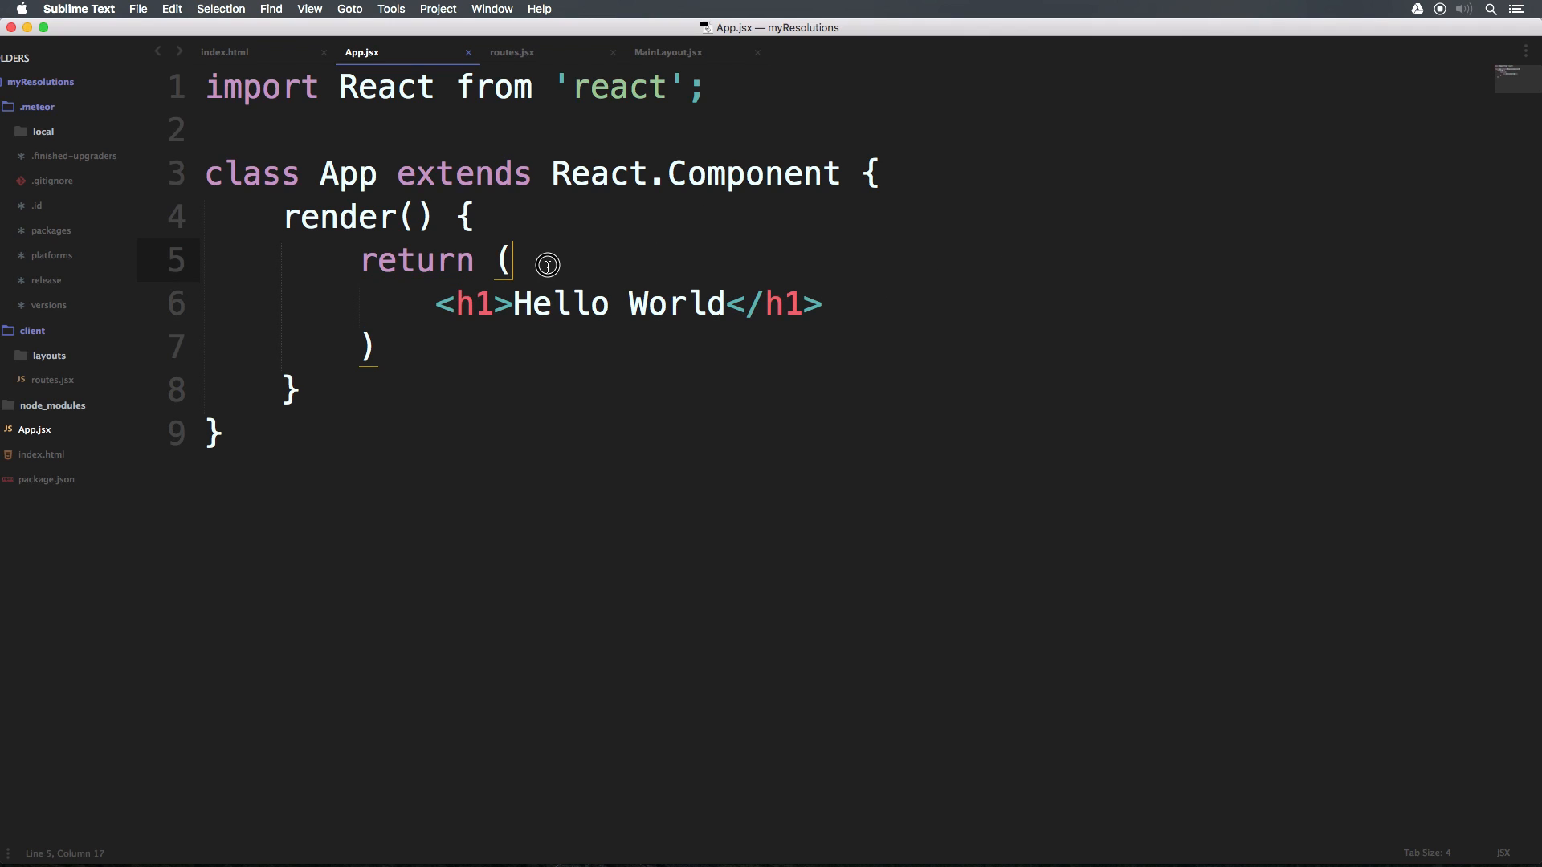
left_click(511, 51)
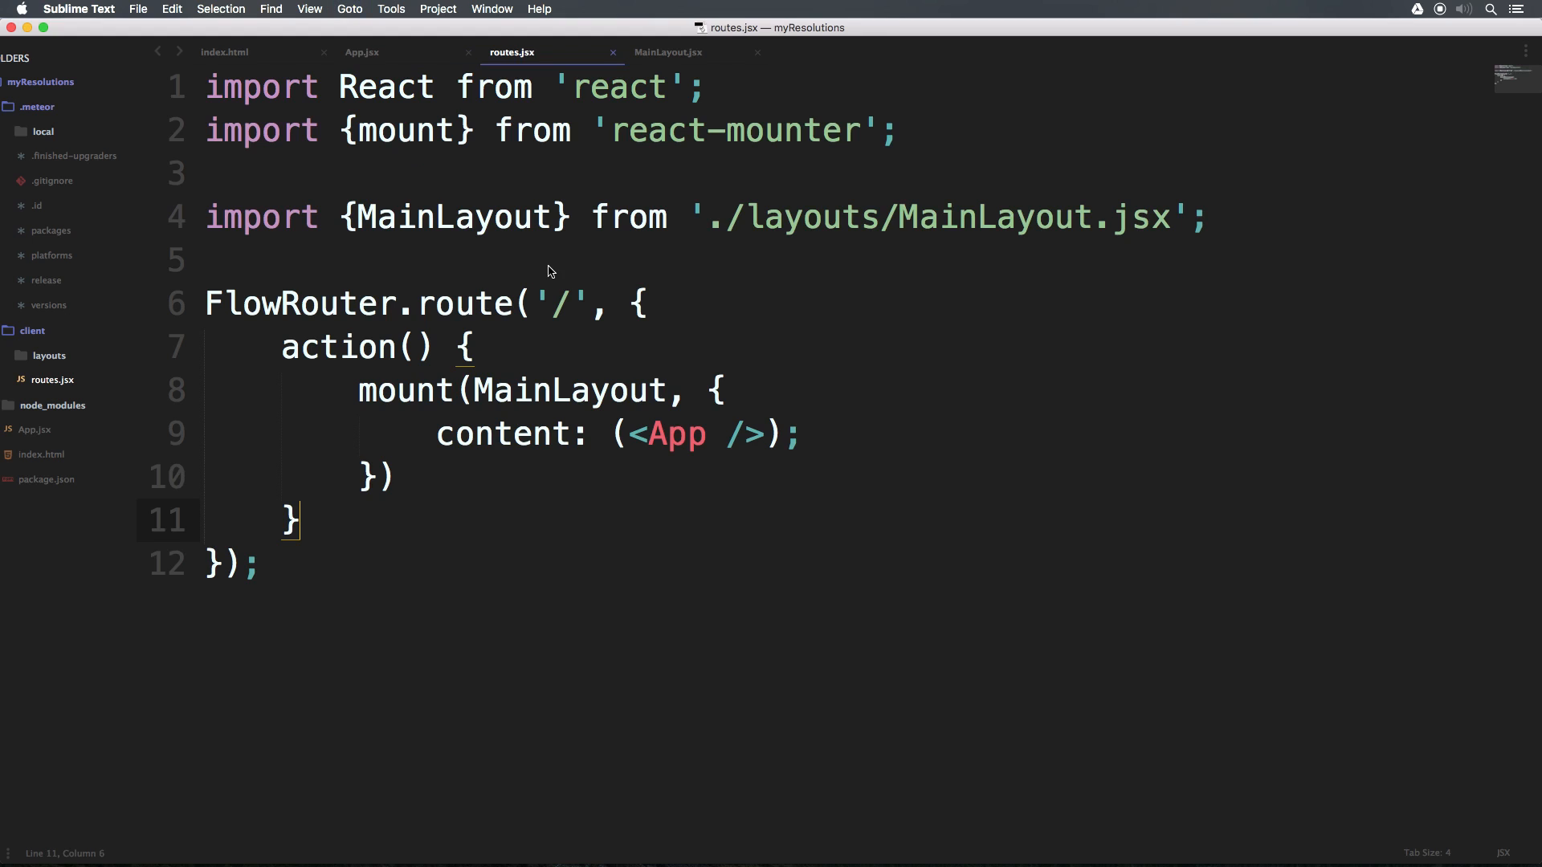
mouse_move(585, 190)
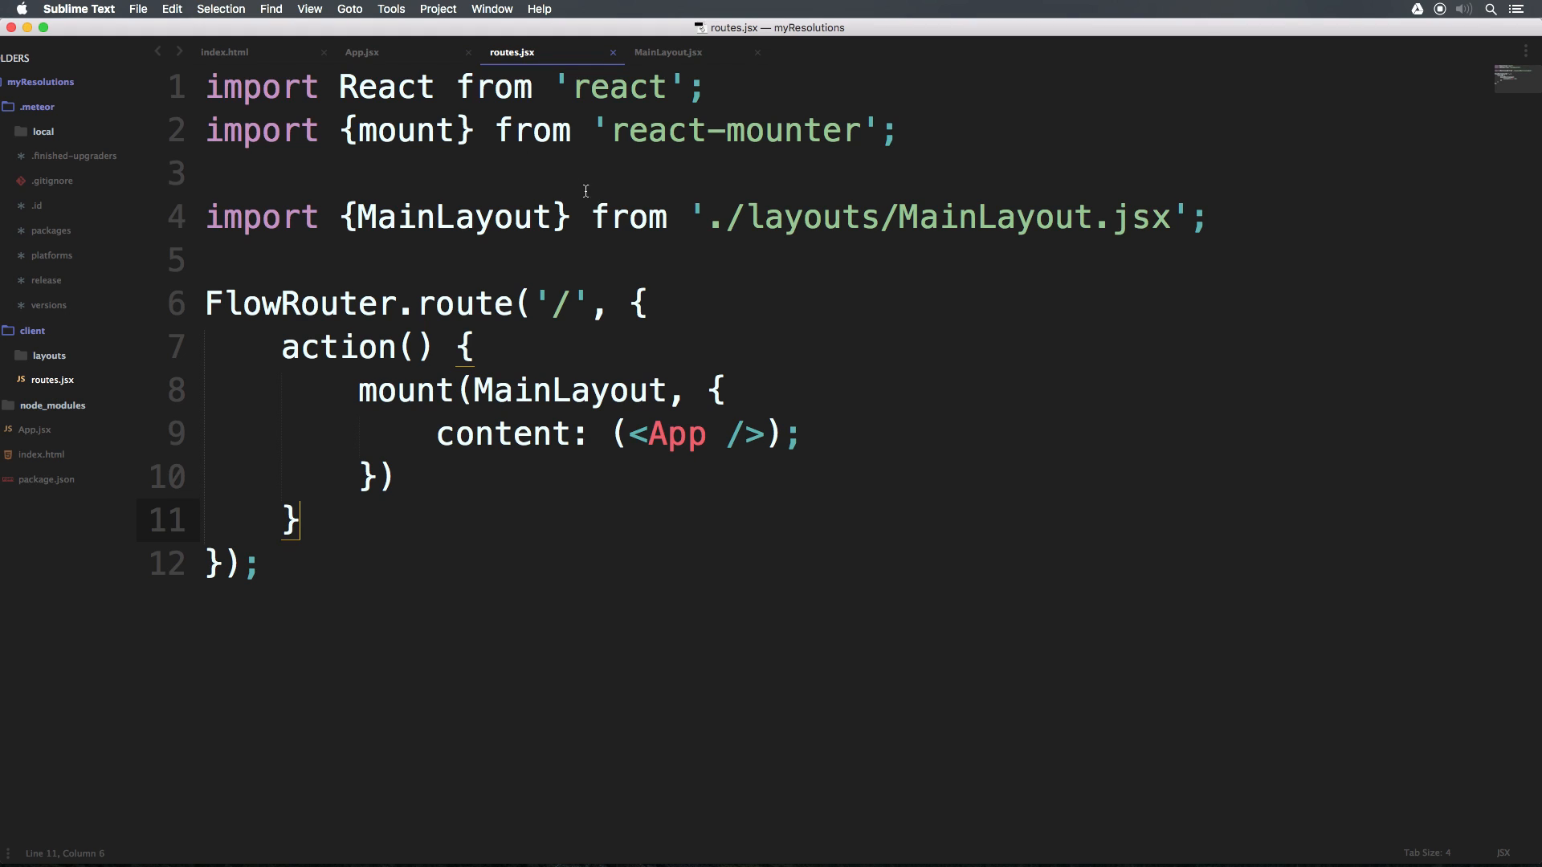
double_click(453, 217)
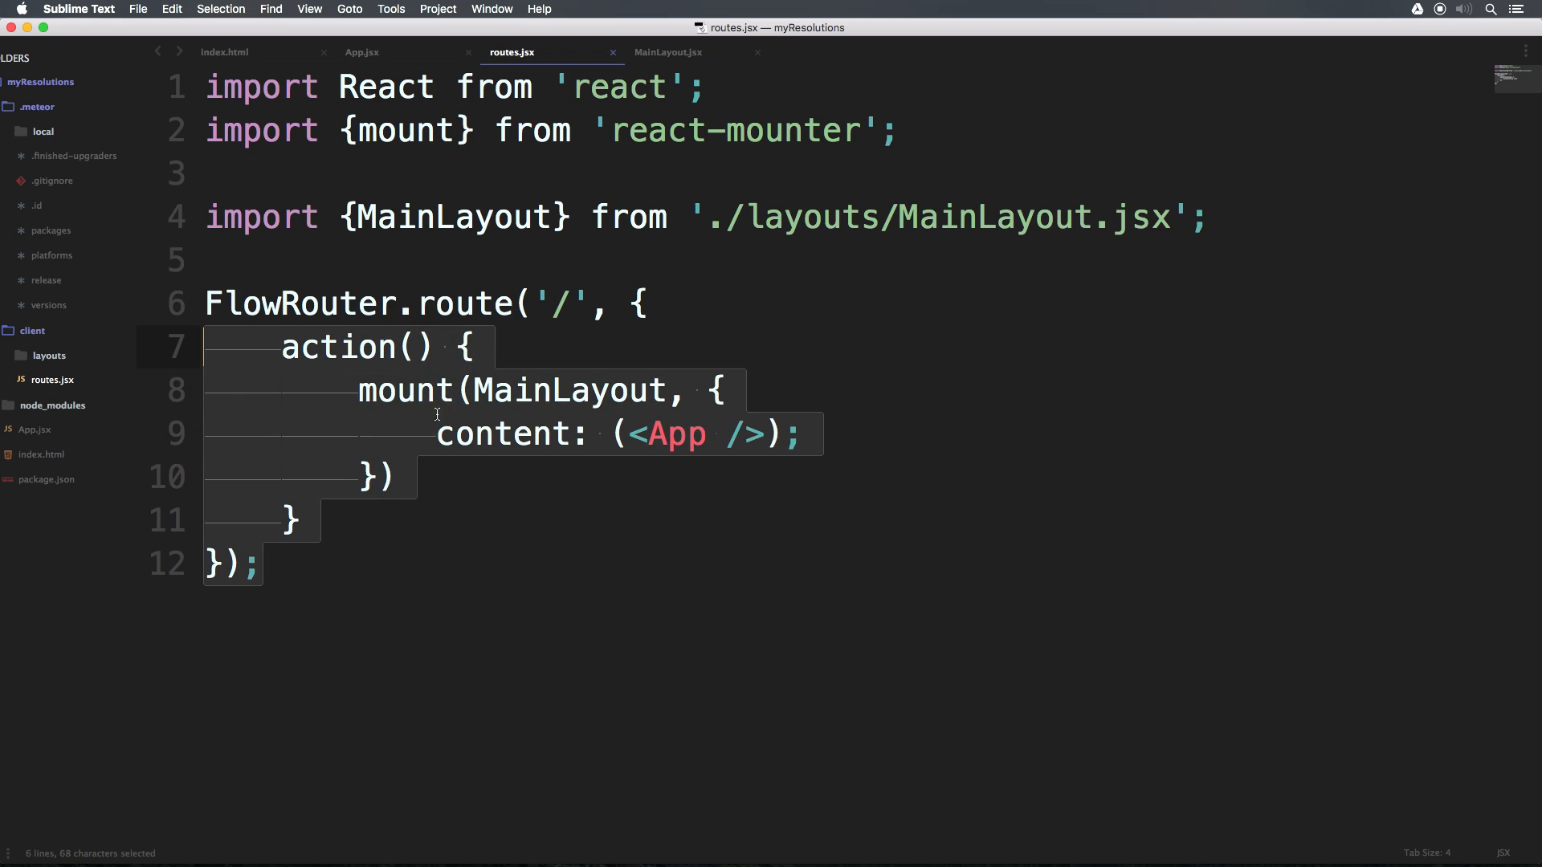
double_click(569, 390)
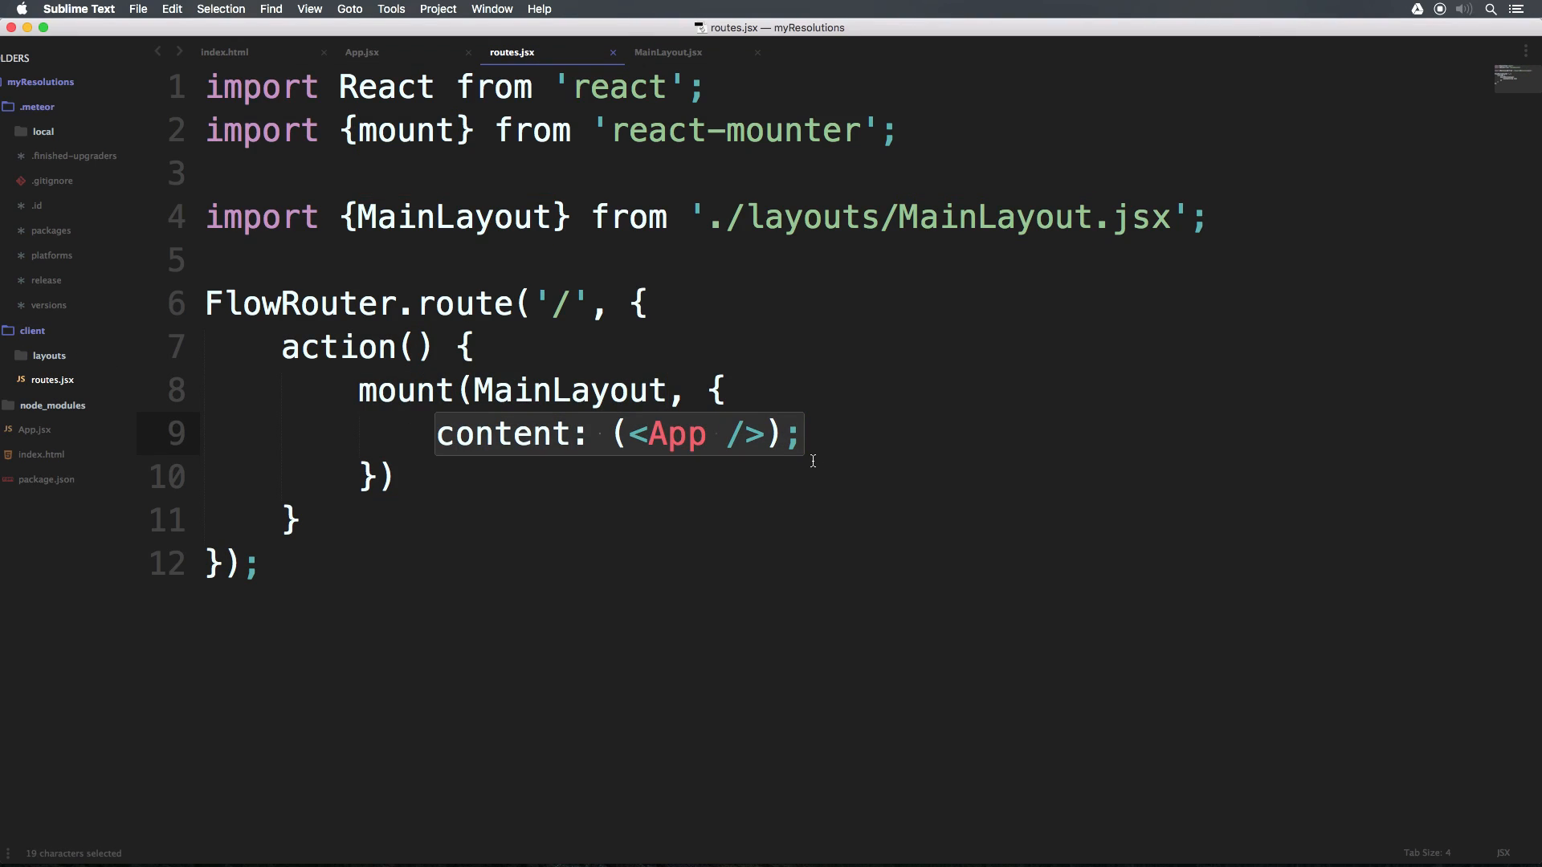
left_click(667, 52)
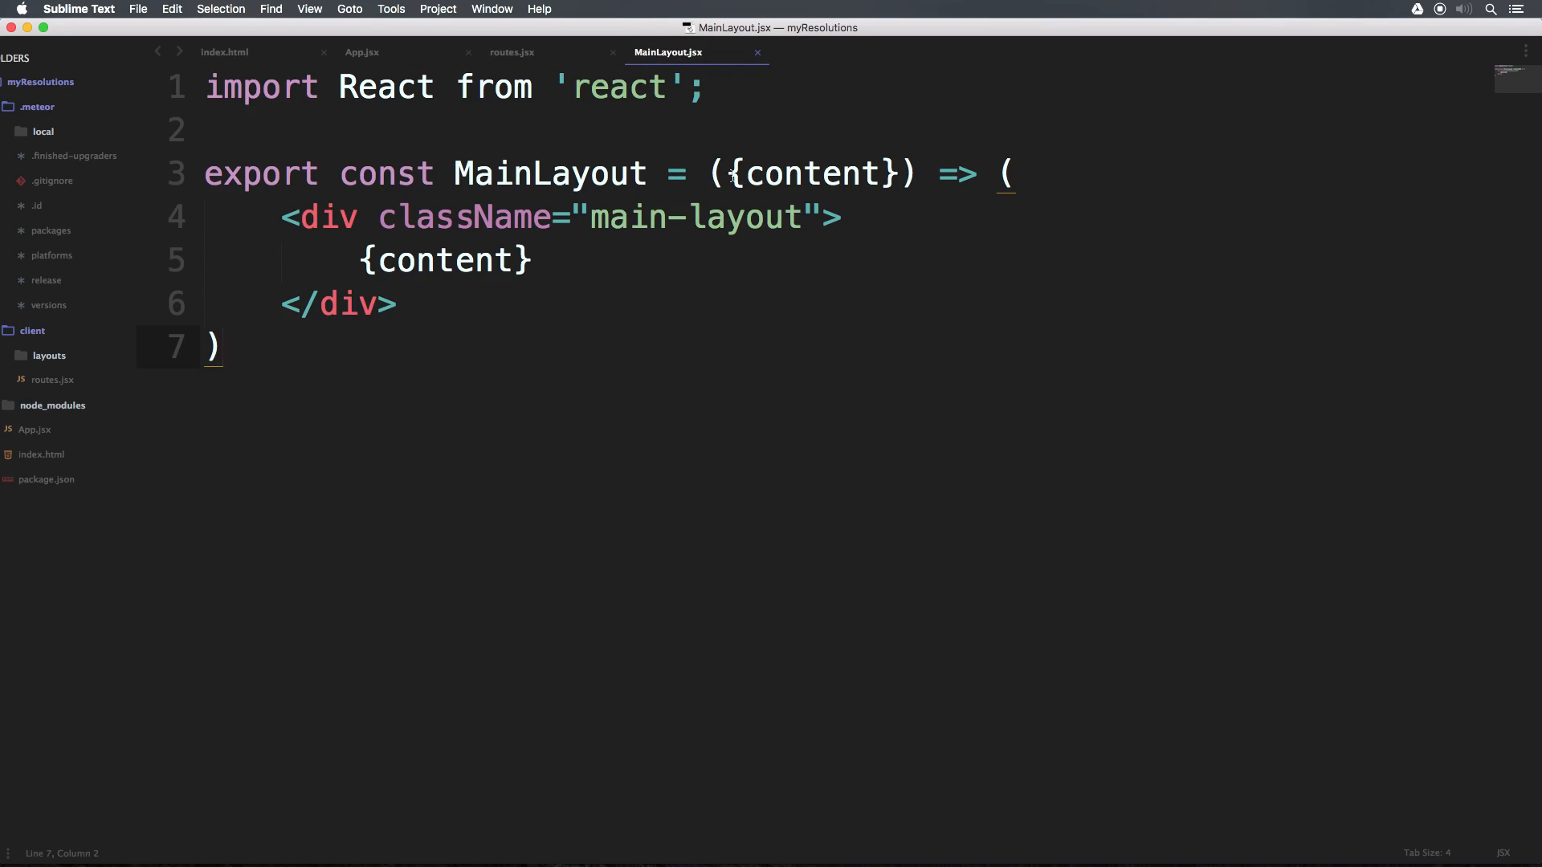
double_click(444, 259)
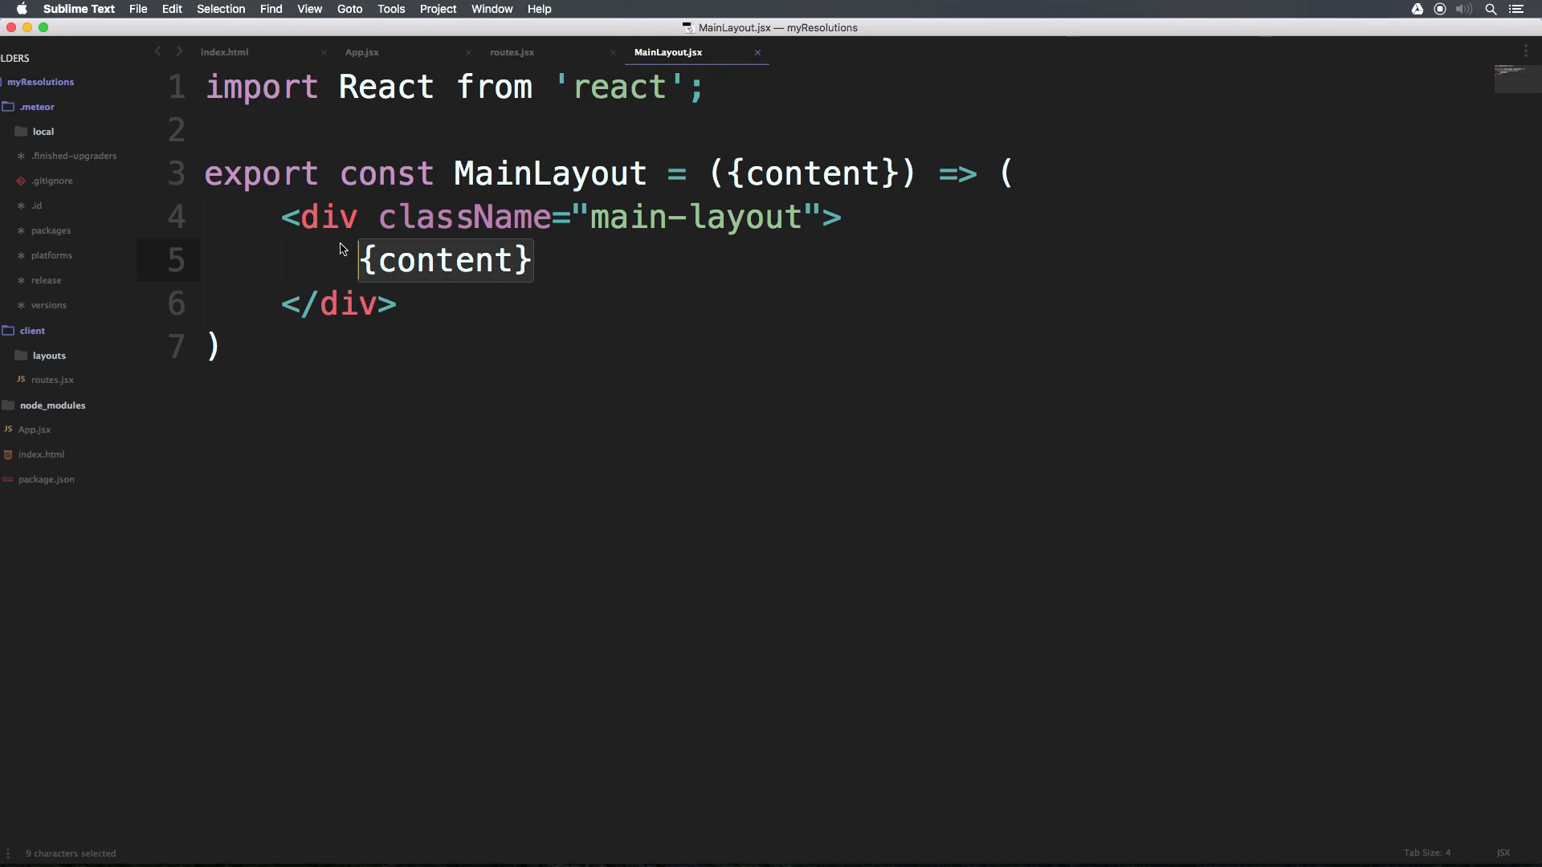
mouse_move(455, 272)
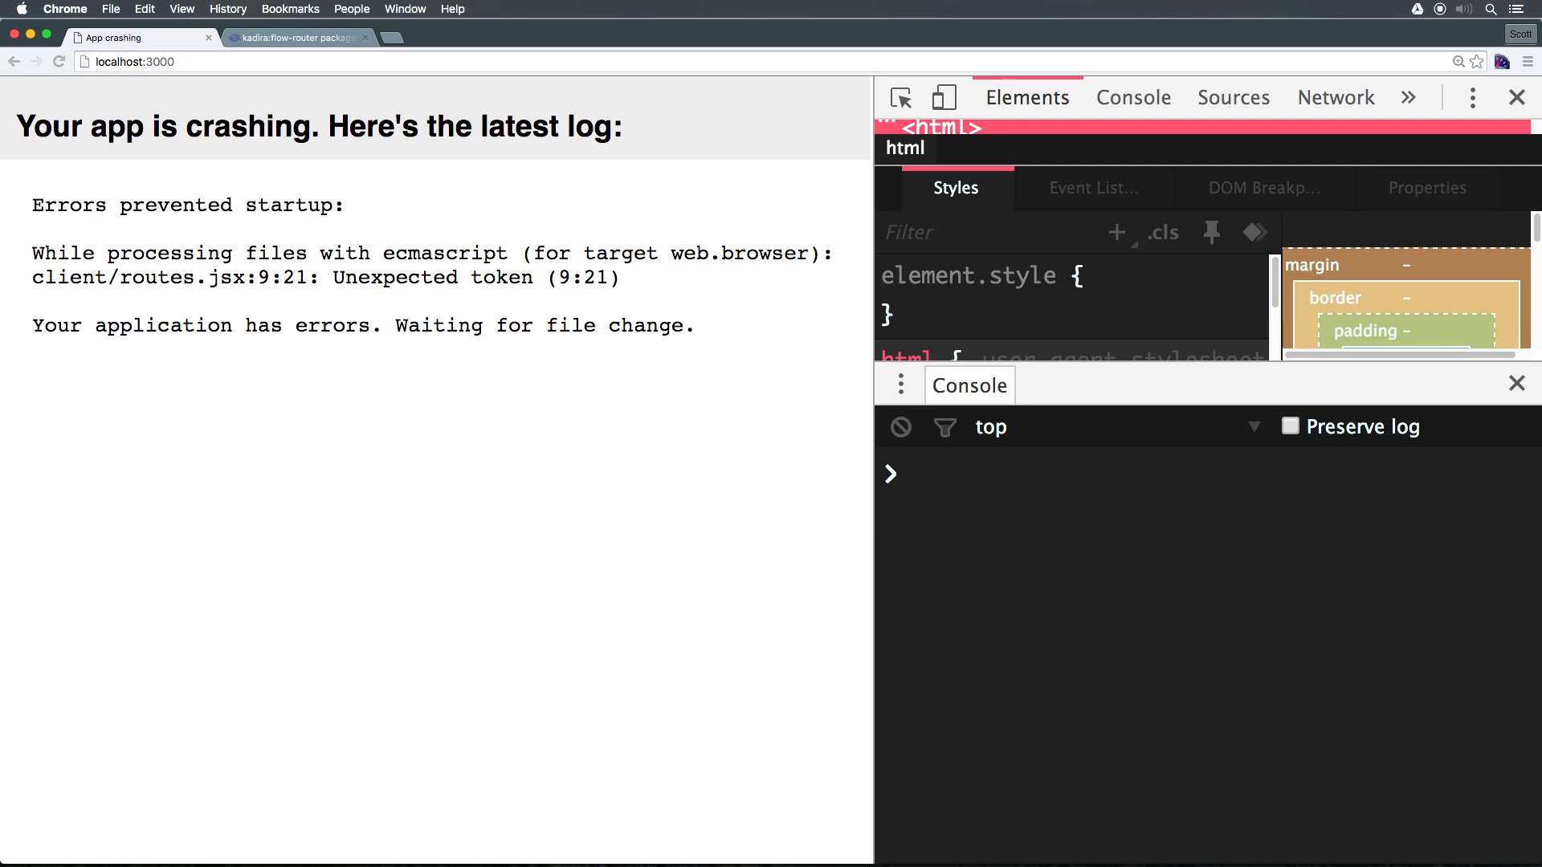
- Select the crash log's unexpected token error at routes.jsx 9:21
left_click_drag(32, 253, 695, 325)
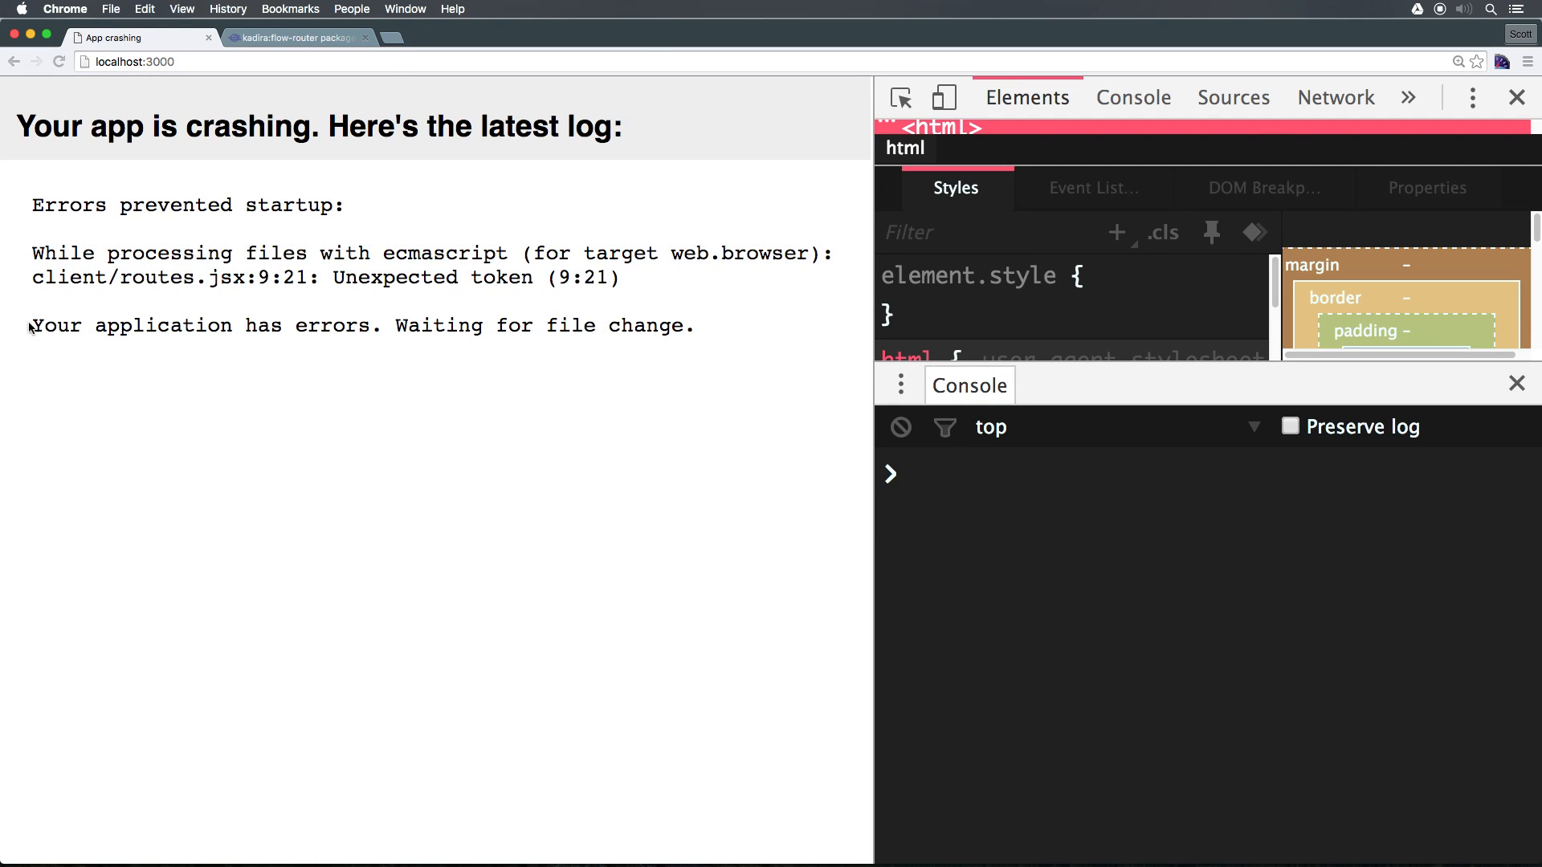
left_click_drag(593, 253, 195, 277)
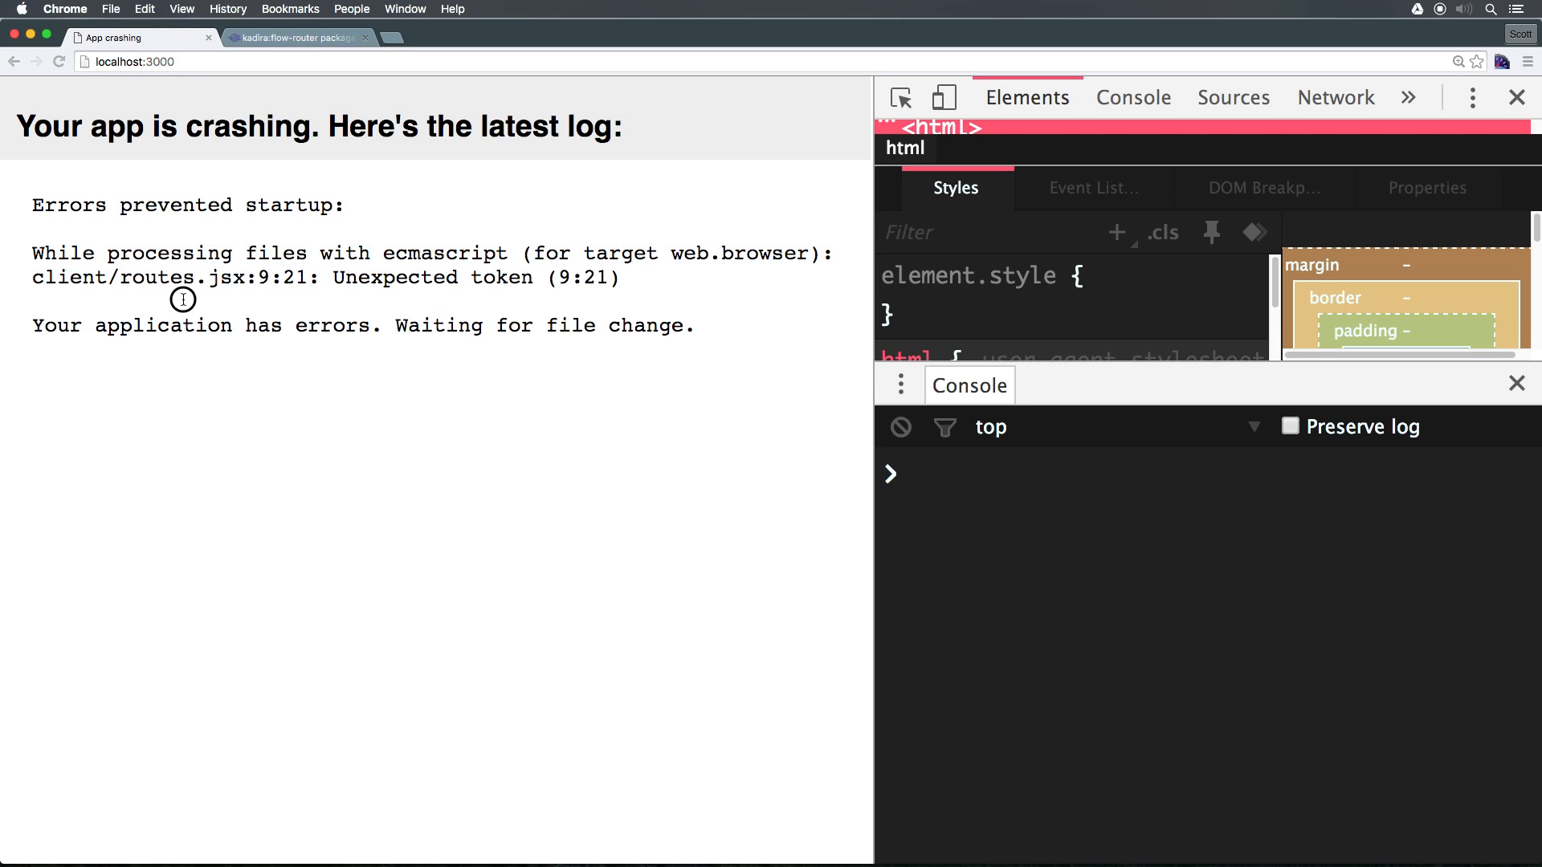
left_click_drag(227, 277, 635, 277)
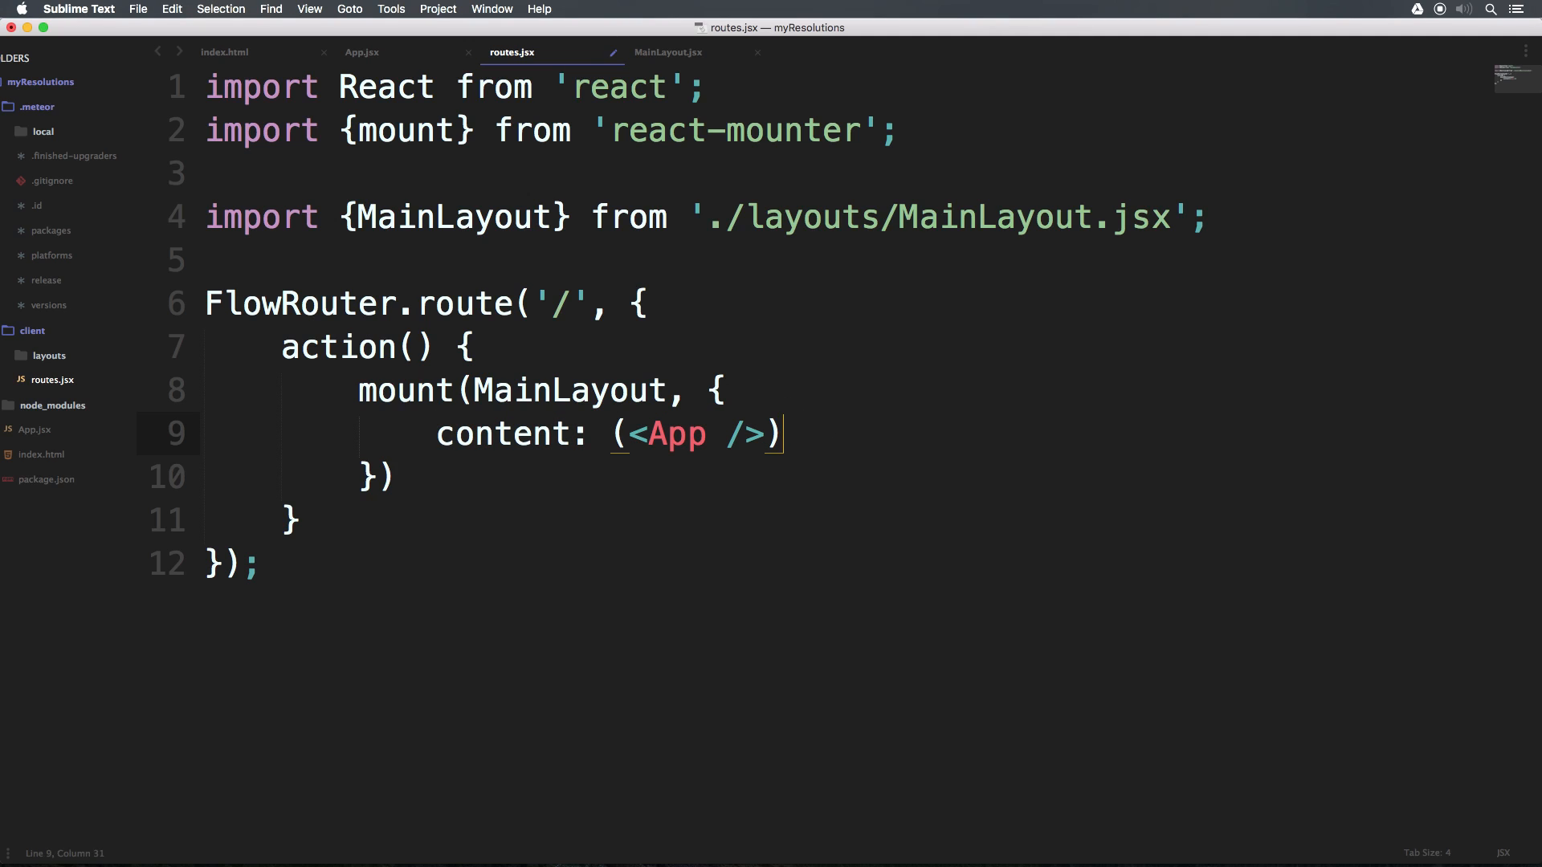
- Delete the semicolon after (<App />) on line 9 and save routes.jsx
key("cmd+s")
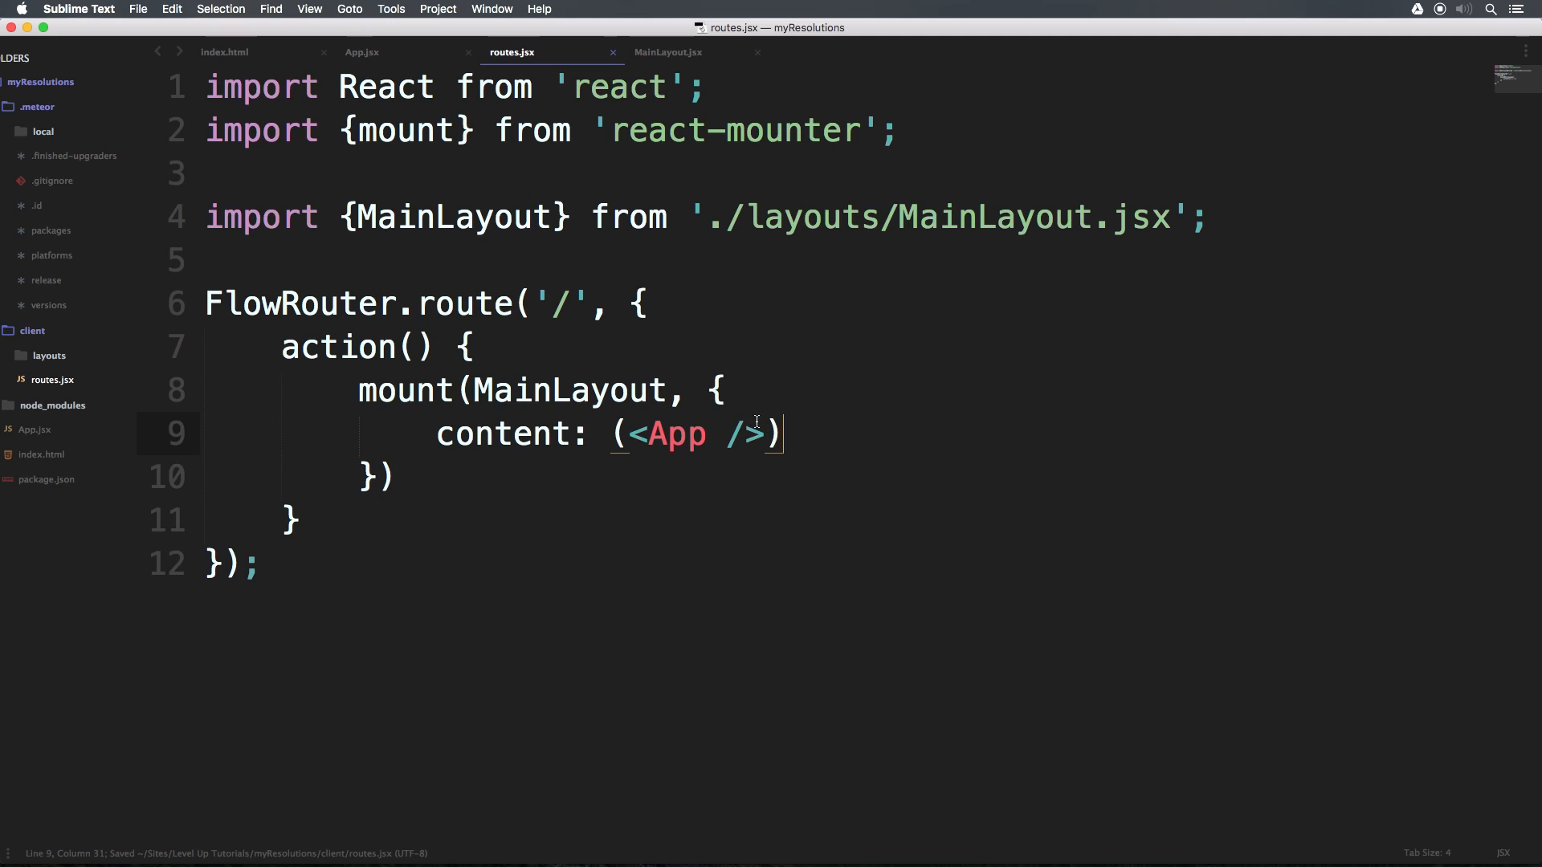
left_click_drag(723, 389, 379, 477)
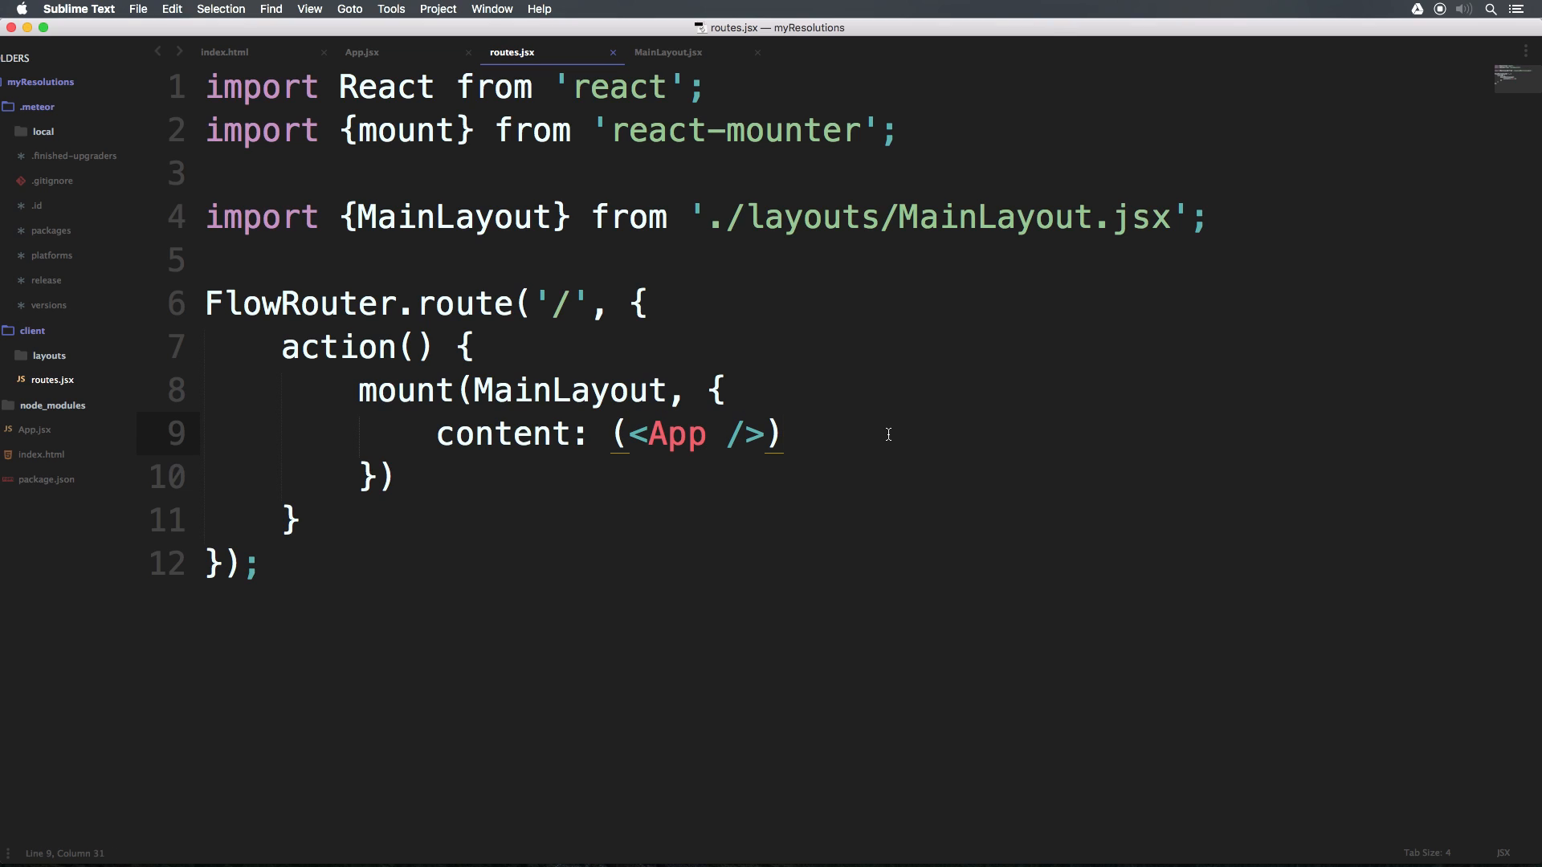
mouse_move(832, 435)
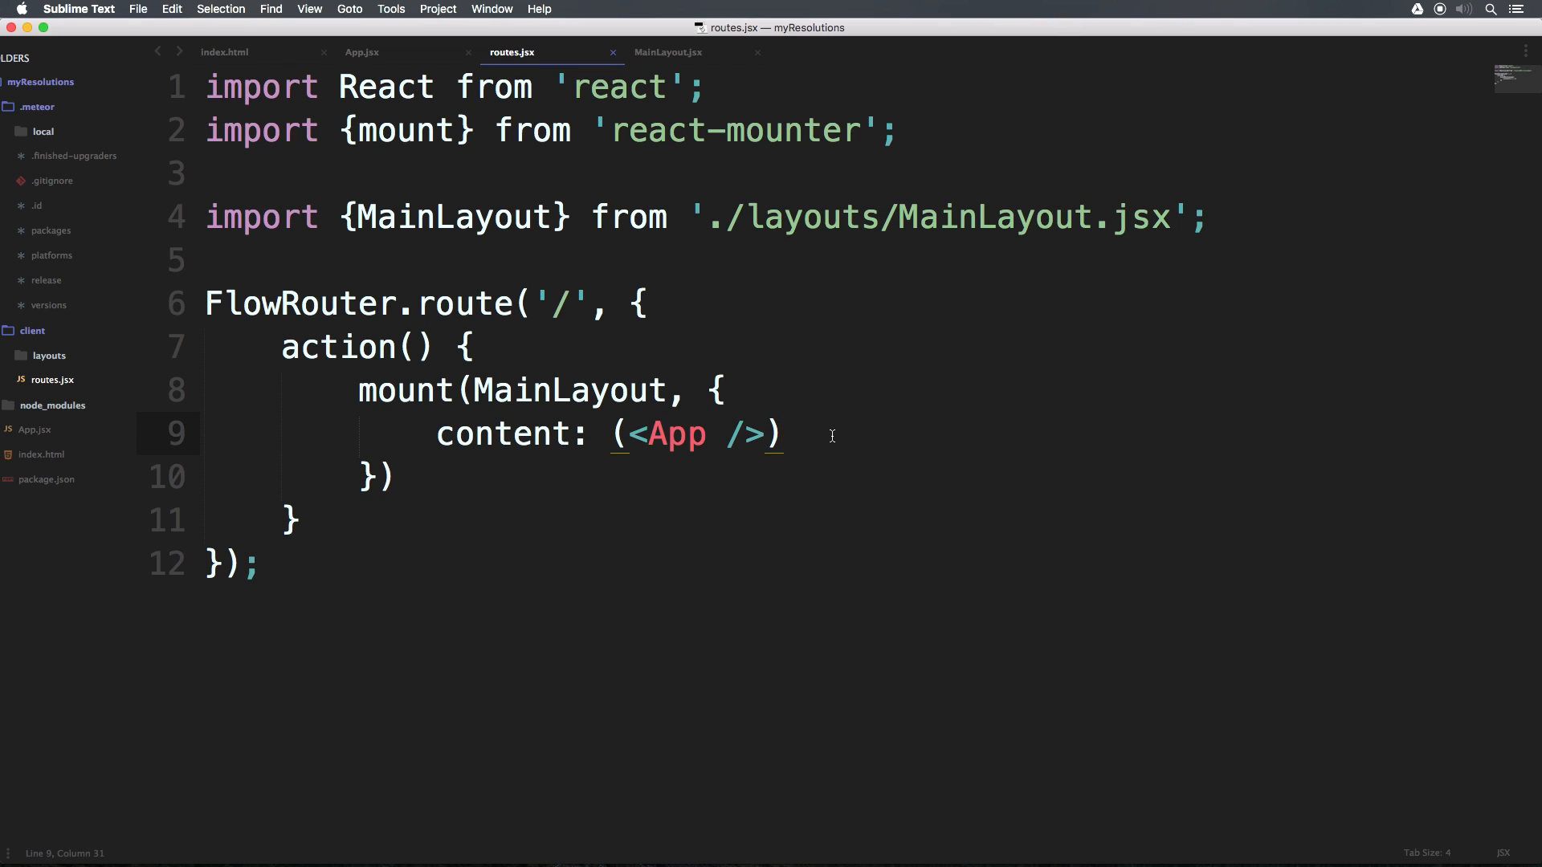
key("cmd+s")
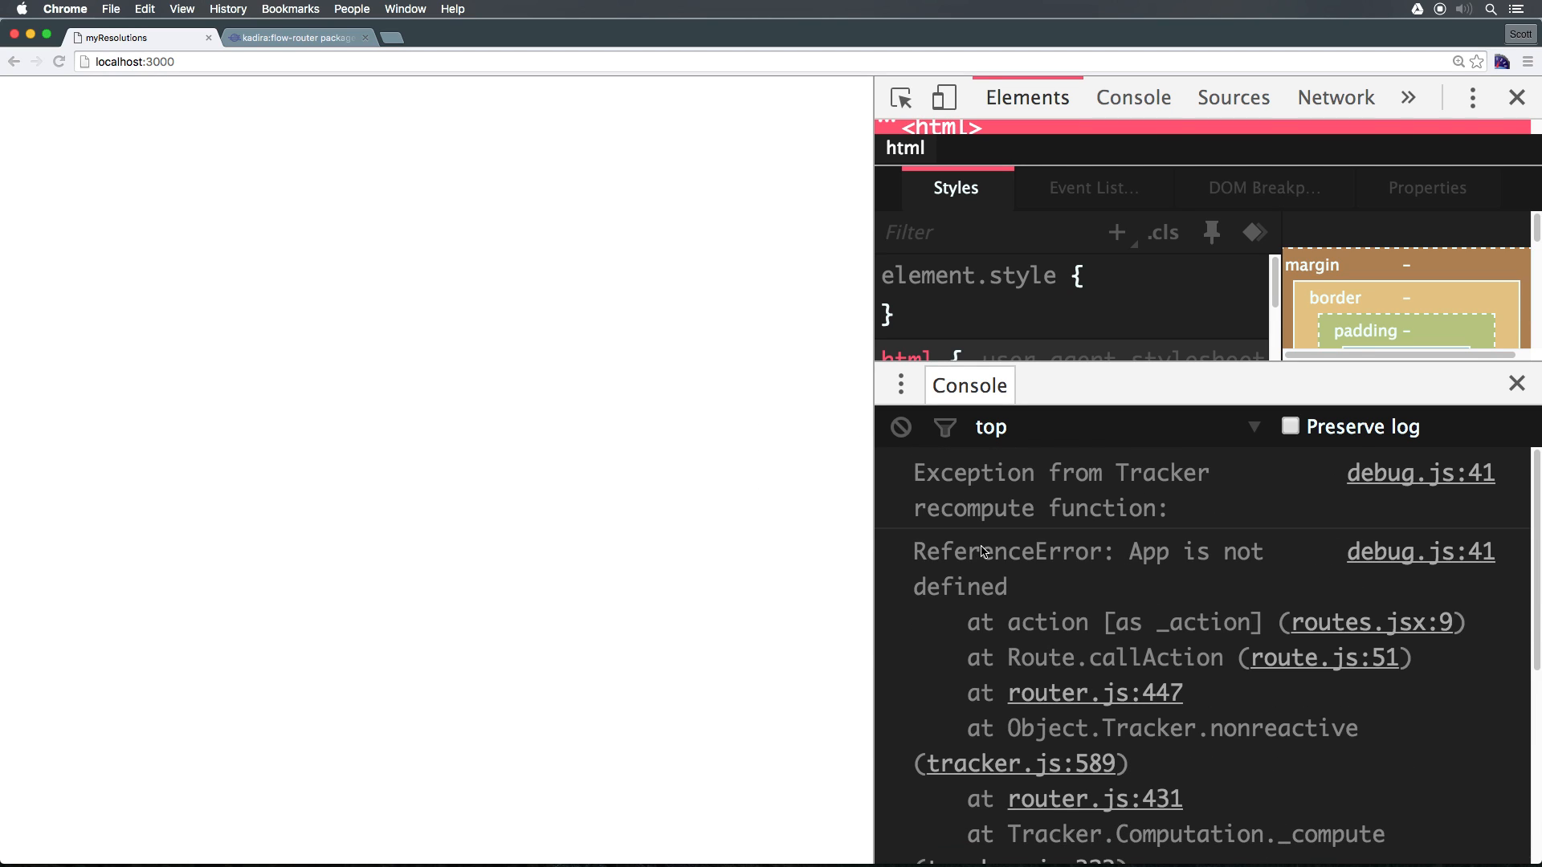
mouse_move(1048, 556)
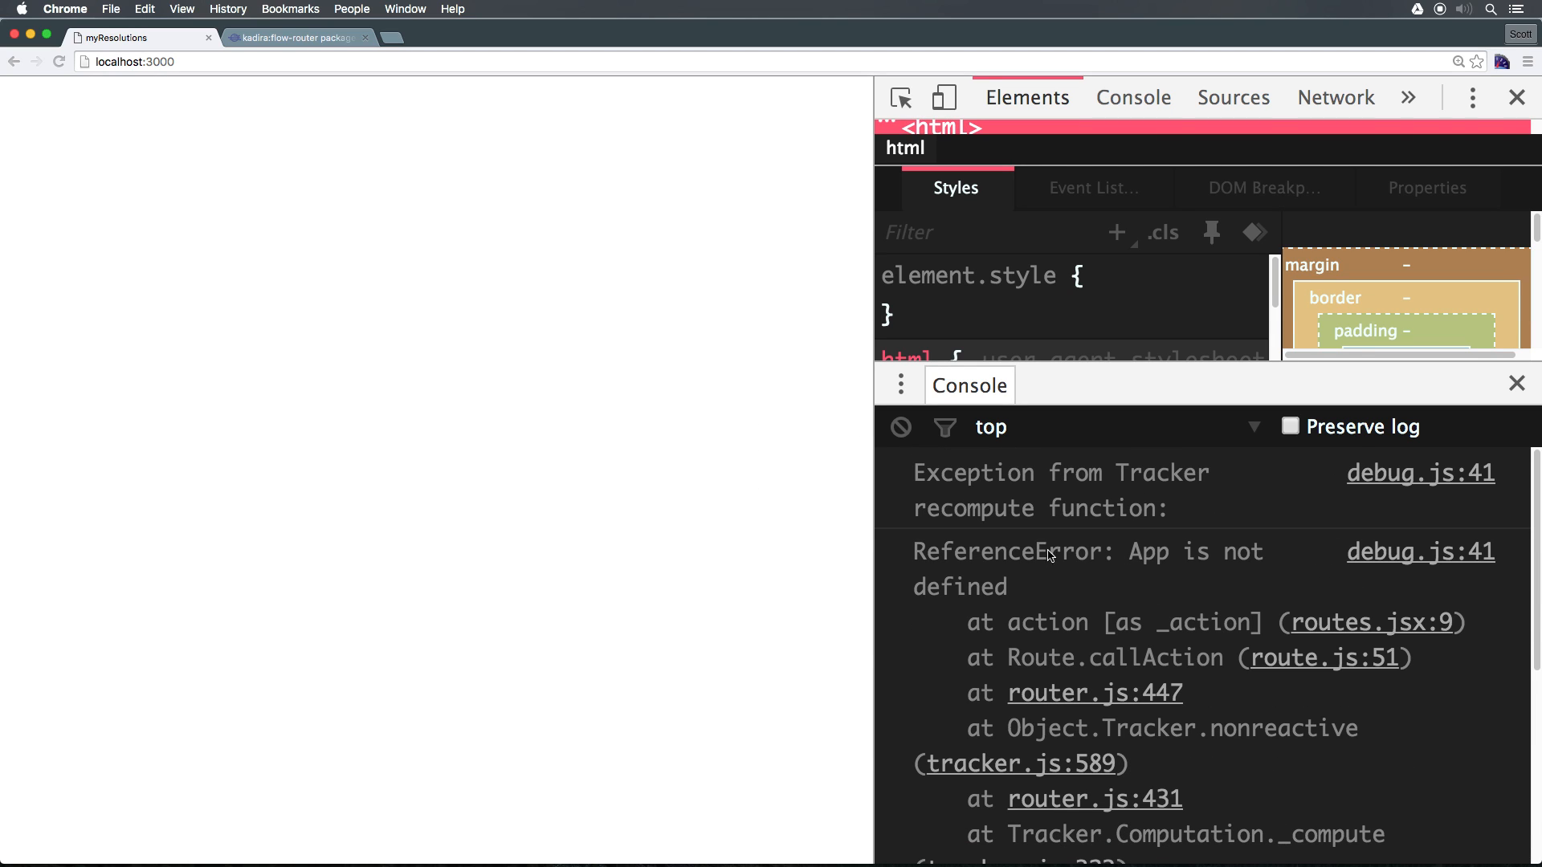
- Inspect the blank Chrome page and highlight the 'App is not defined' console error
double_click(1148, 552)
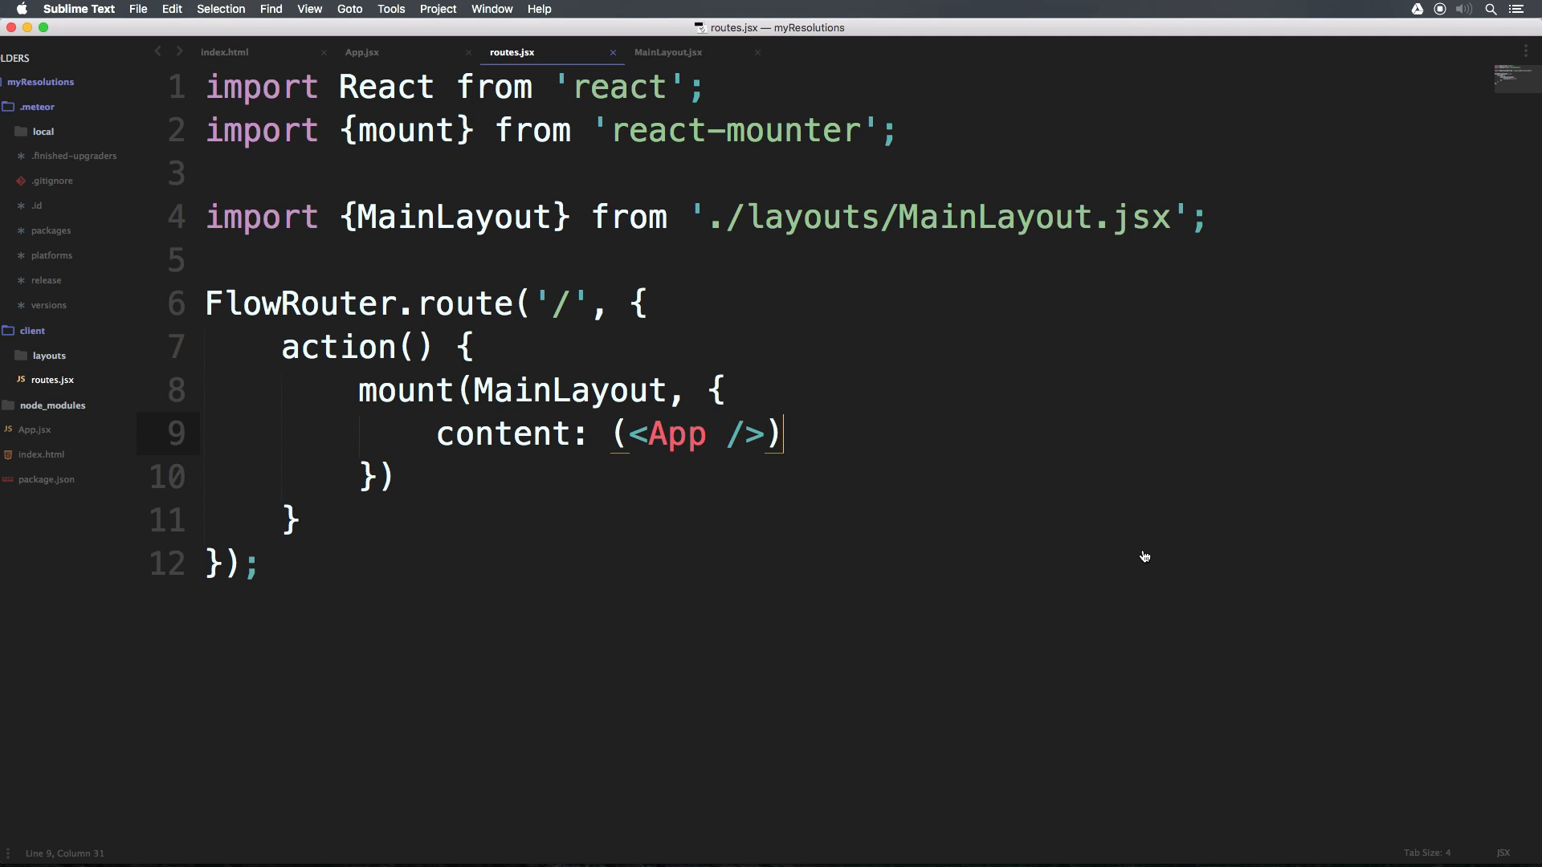
mouse_move(1251, 242)
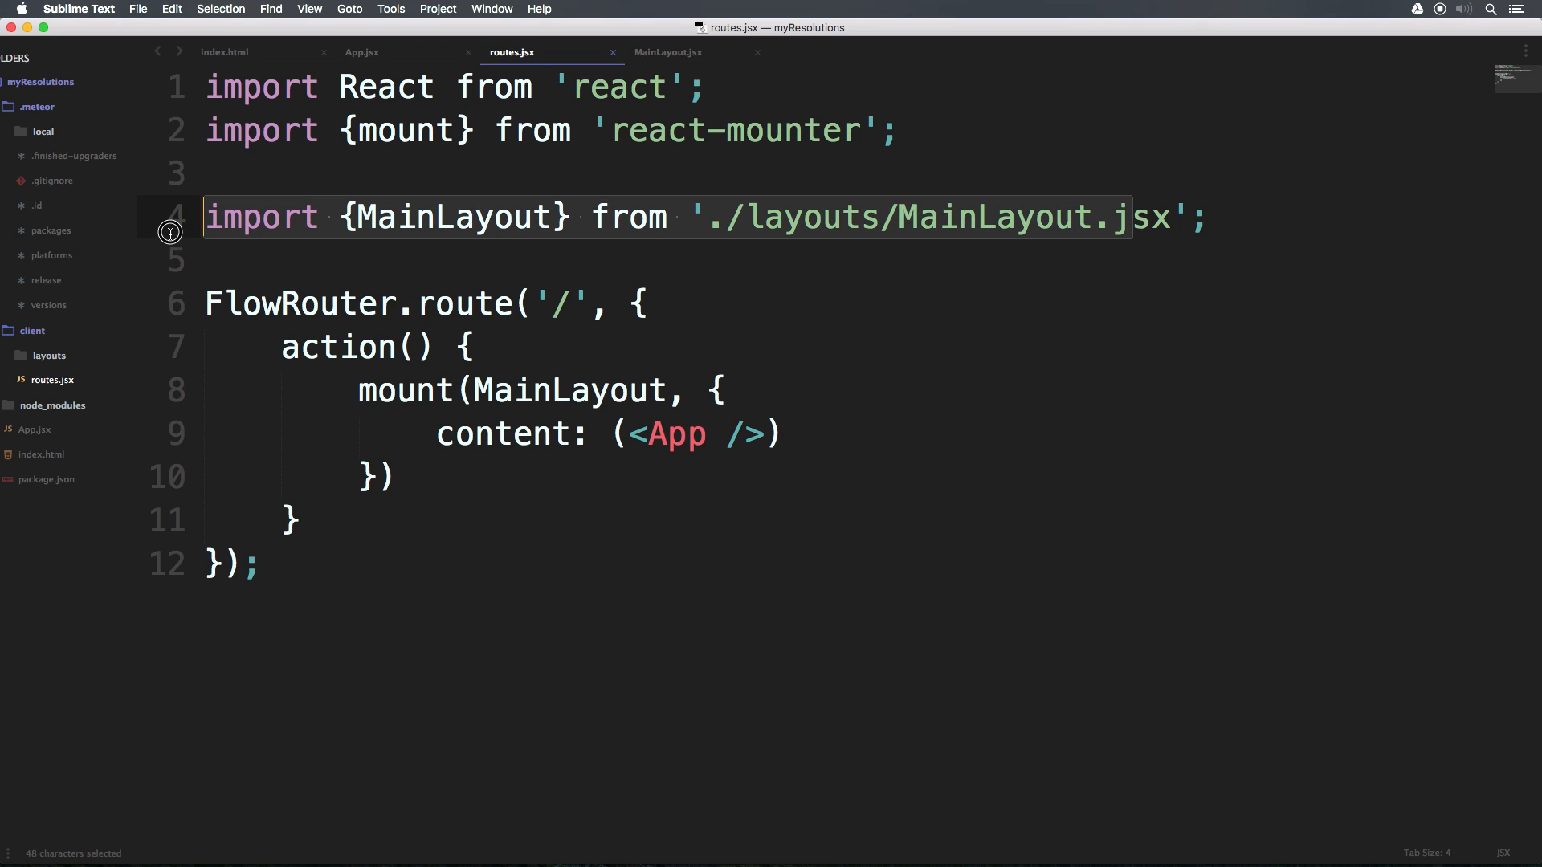
- Copy the MainLayout import into a new line importing App from '../App.jsx', and save routes.jsx
double_click(570, 390)
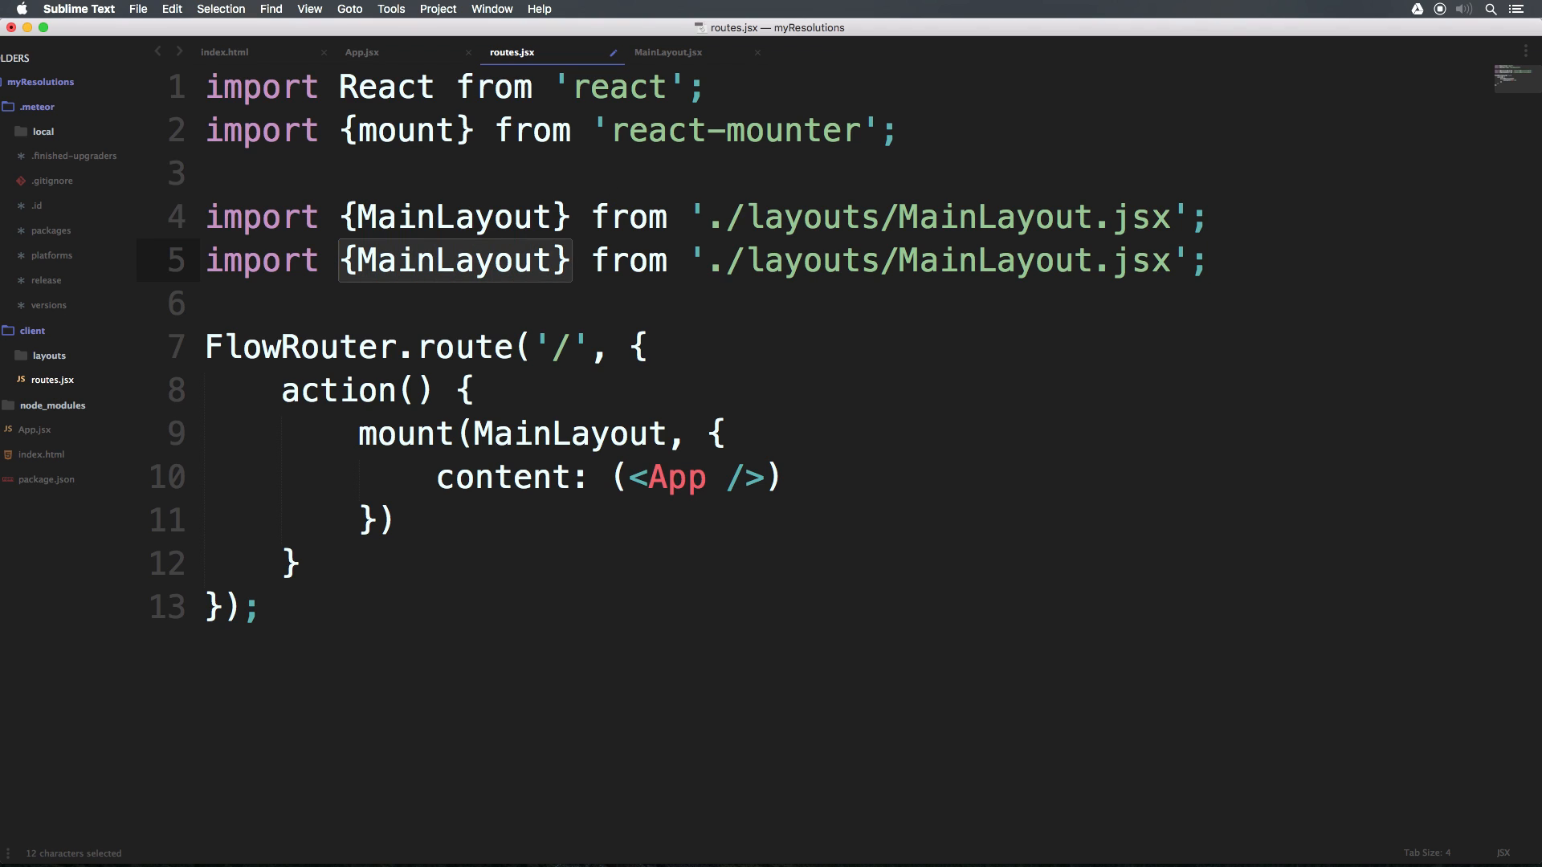
type("App from '../.jsx';")
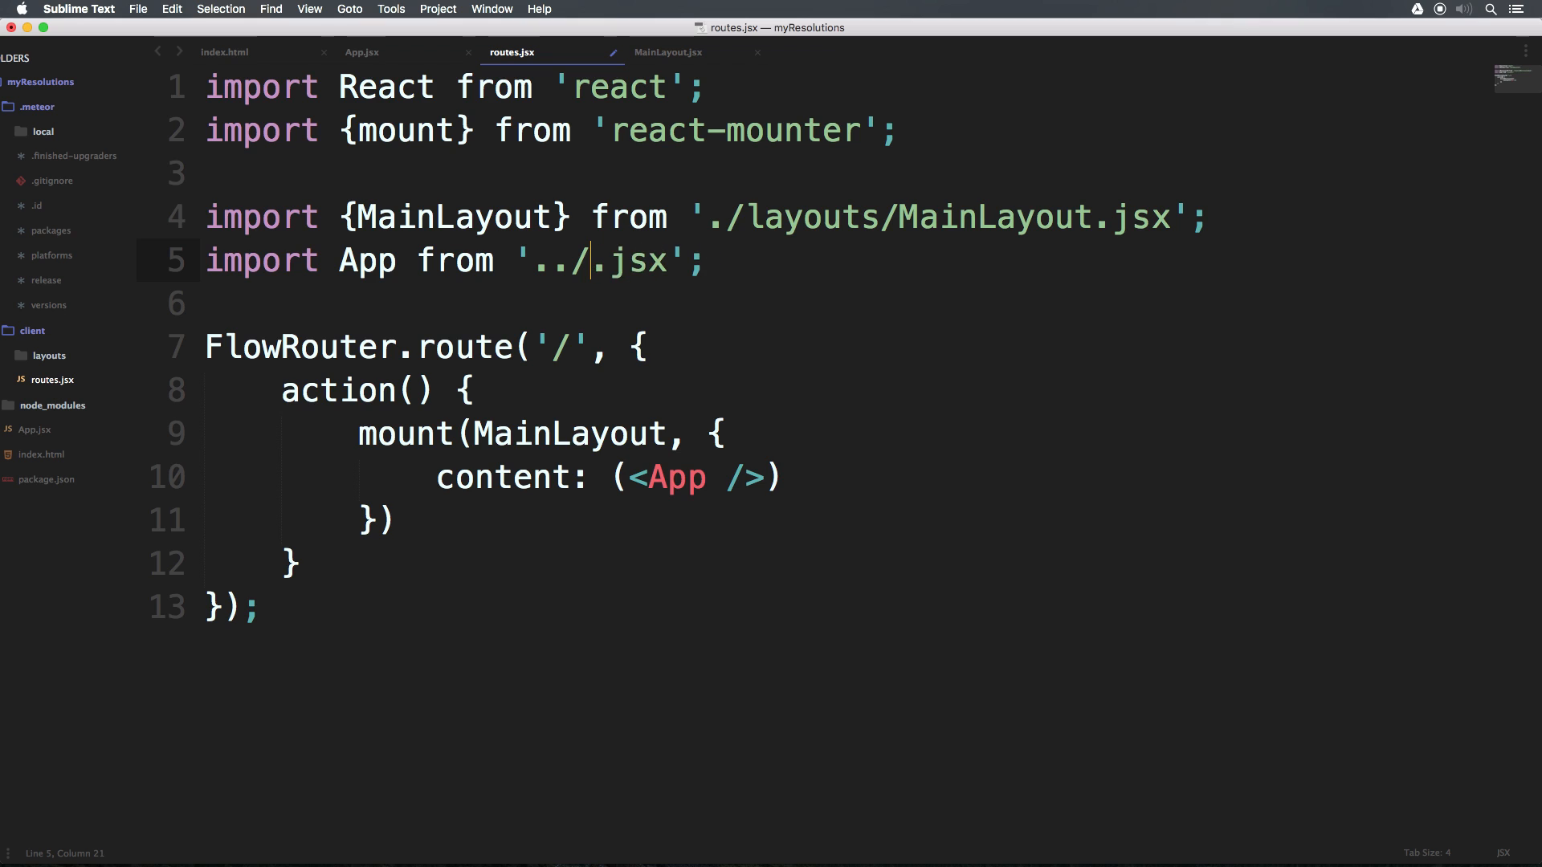
type("App")
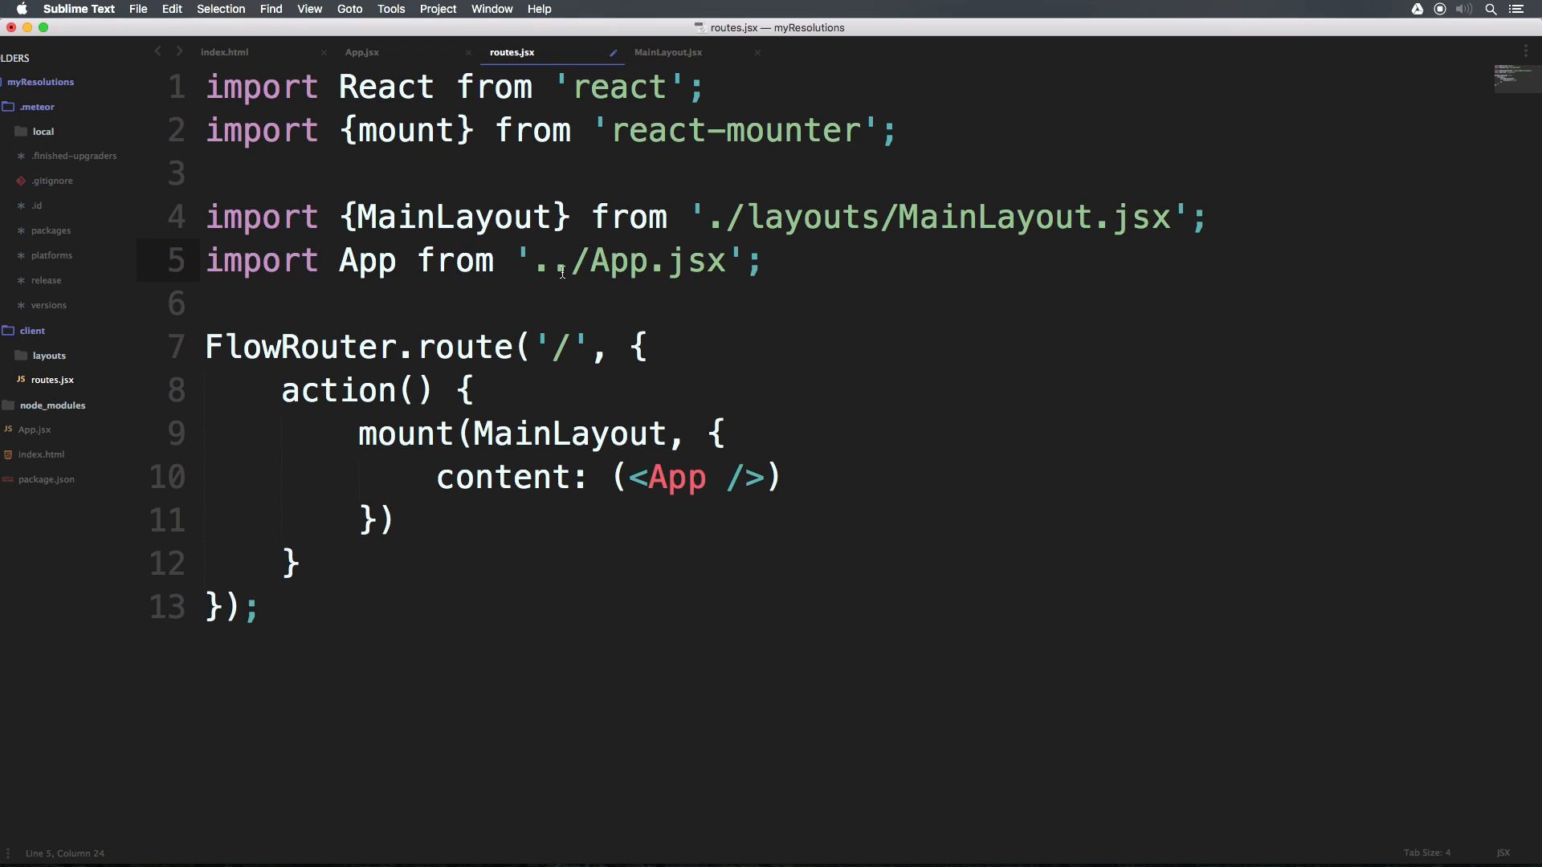
key("cmd+s")
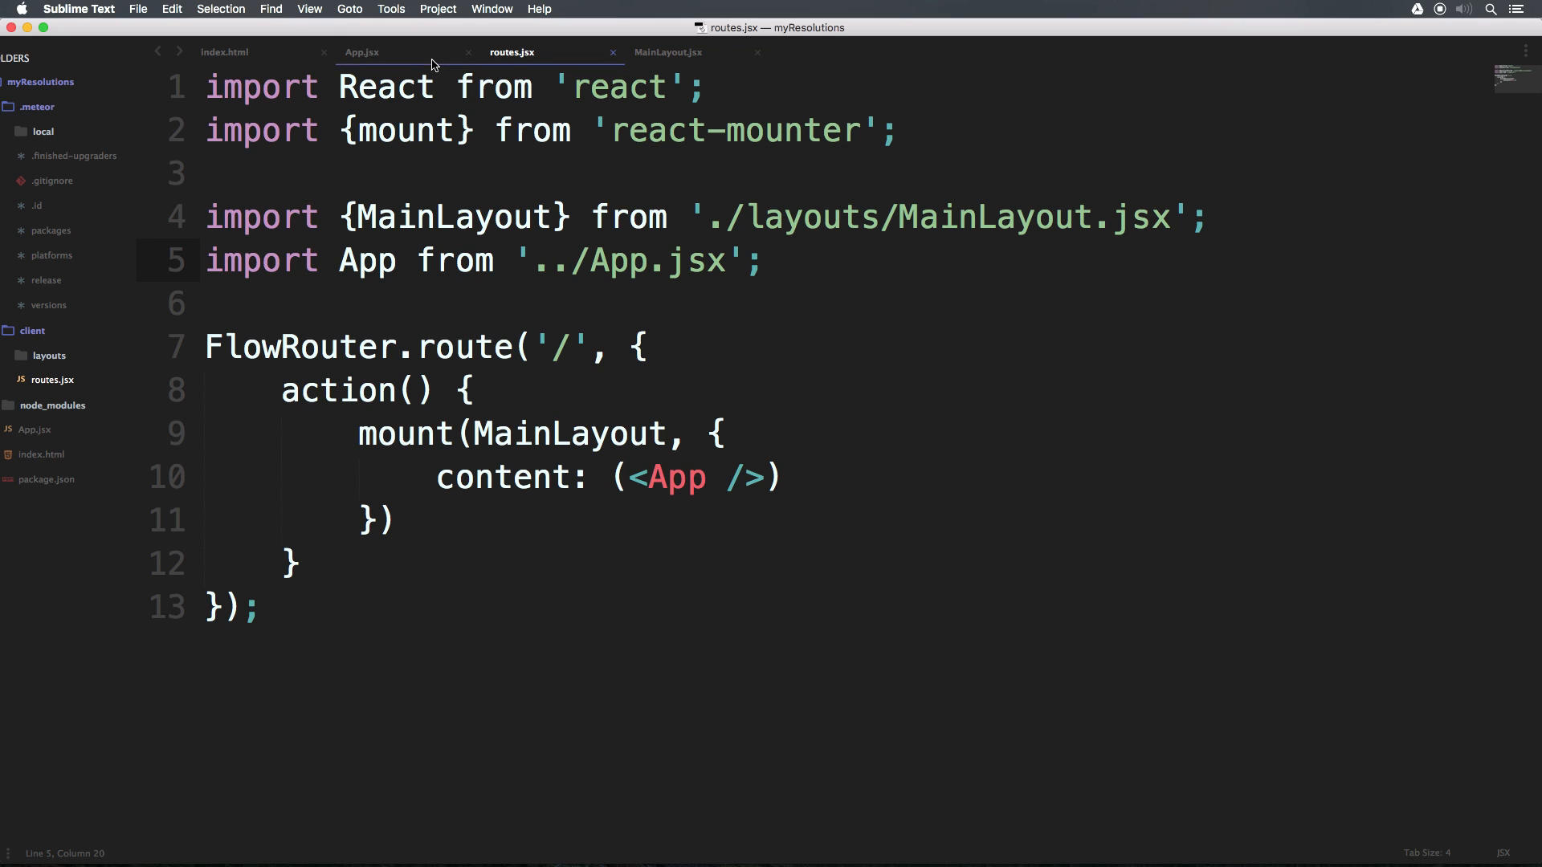
- Compare the App.jsx, routes.jsx and MainLayout.jsx files to trace how App is exported
left_click(361, 52)
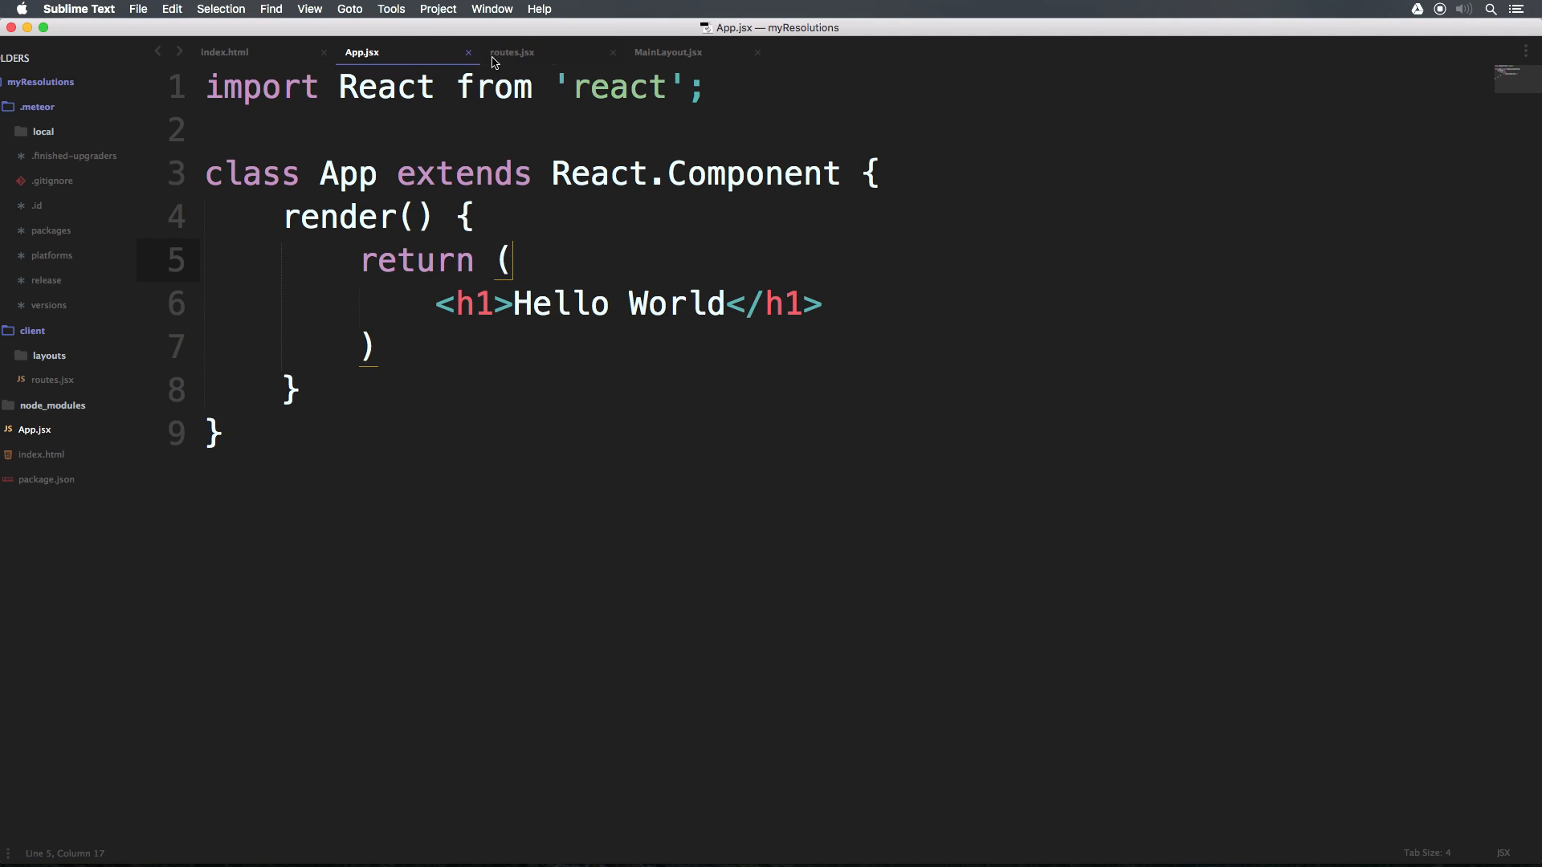
left_click(511, 53)
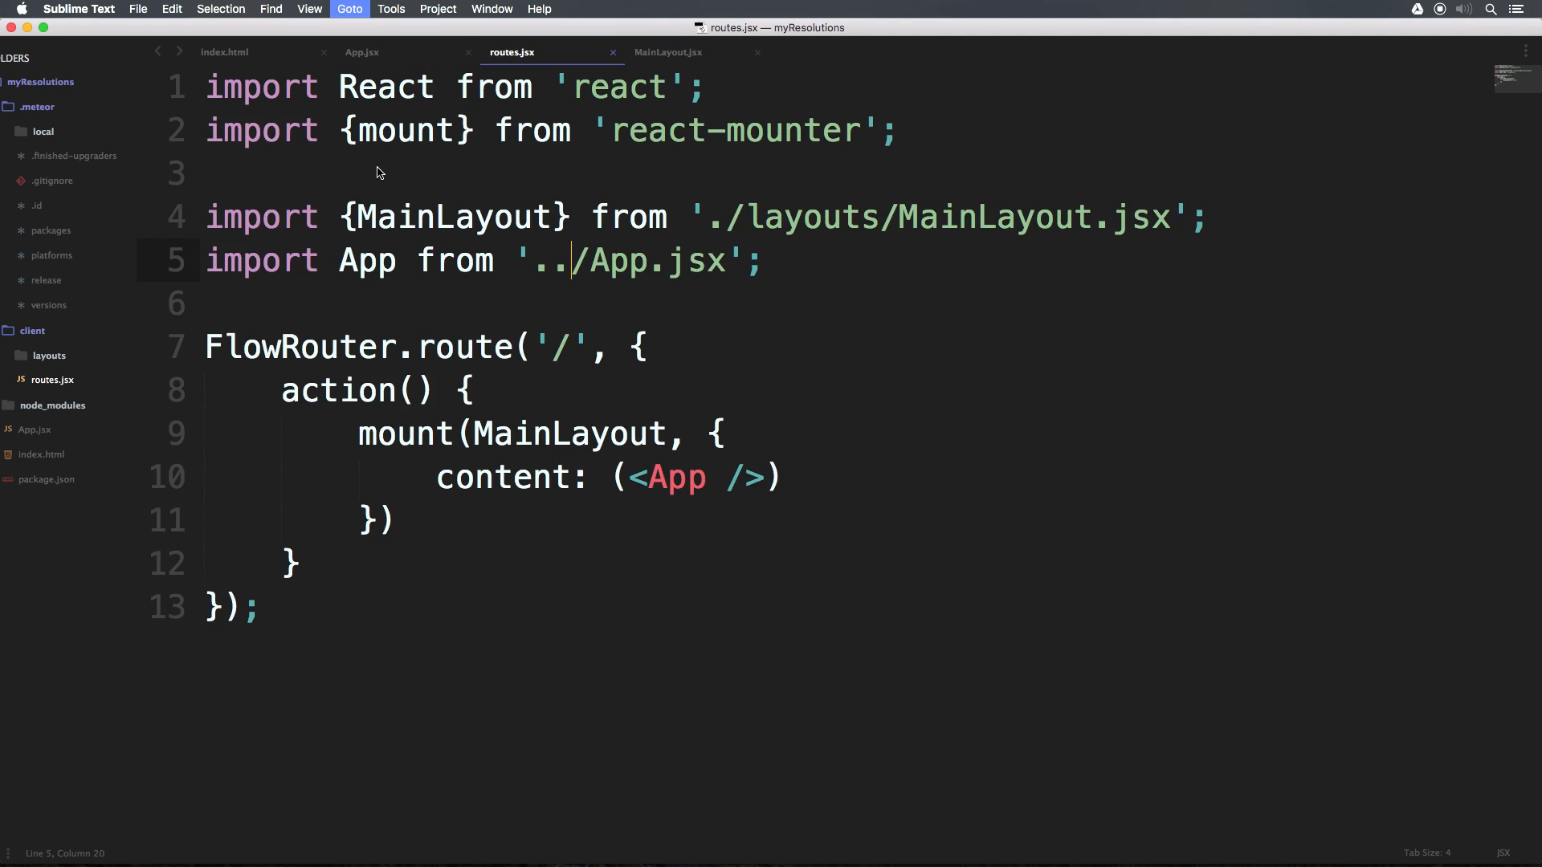
left_click(668, 53)
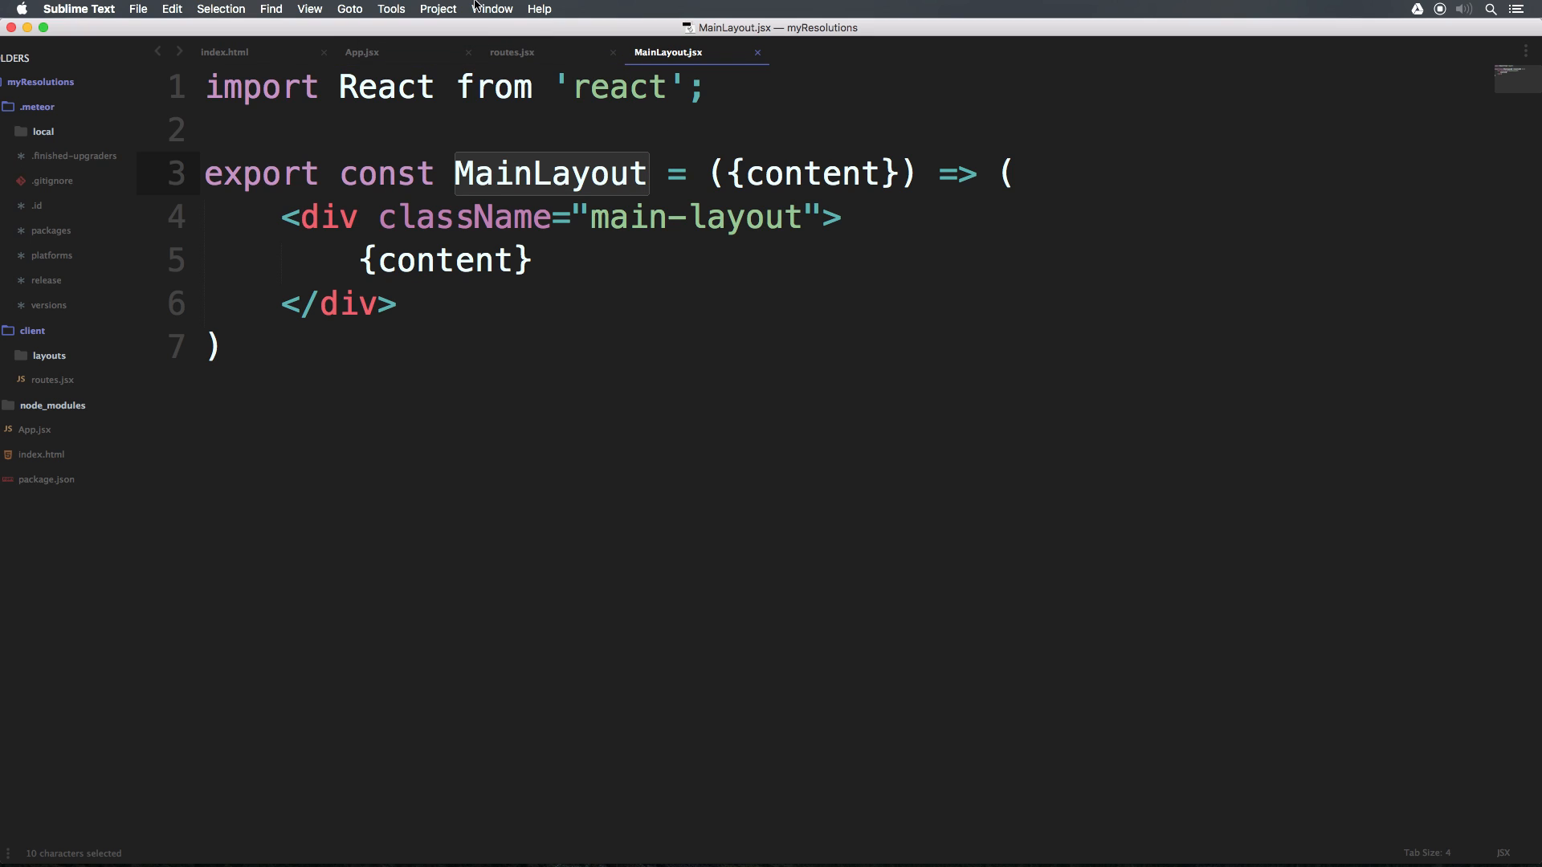
left_click(511, 52)
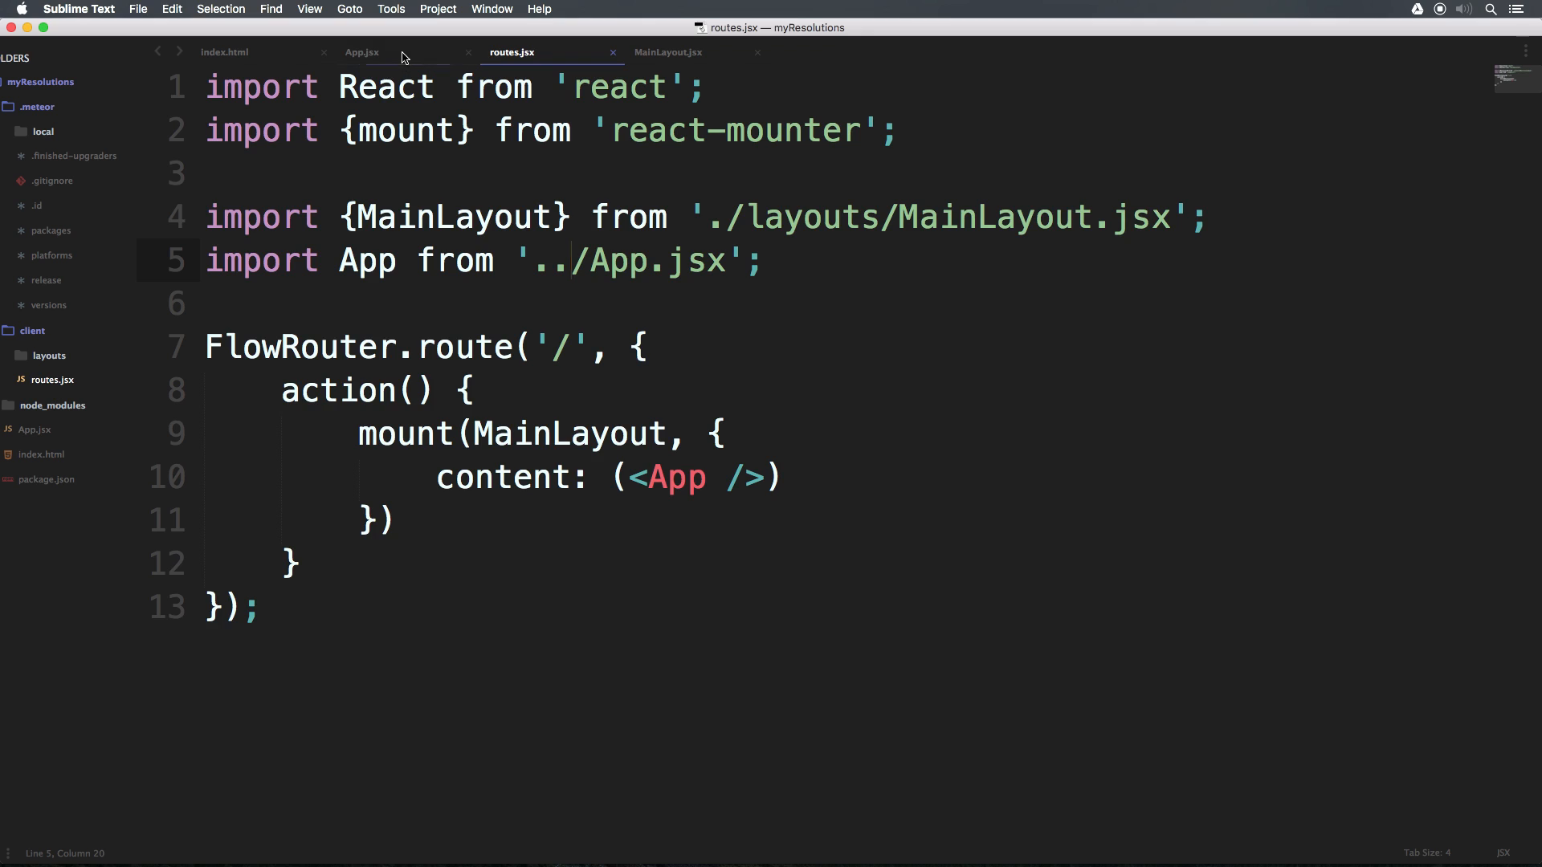
left_click(360, 52)
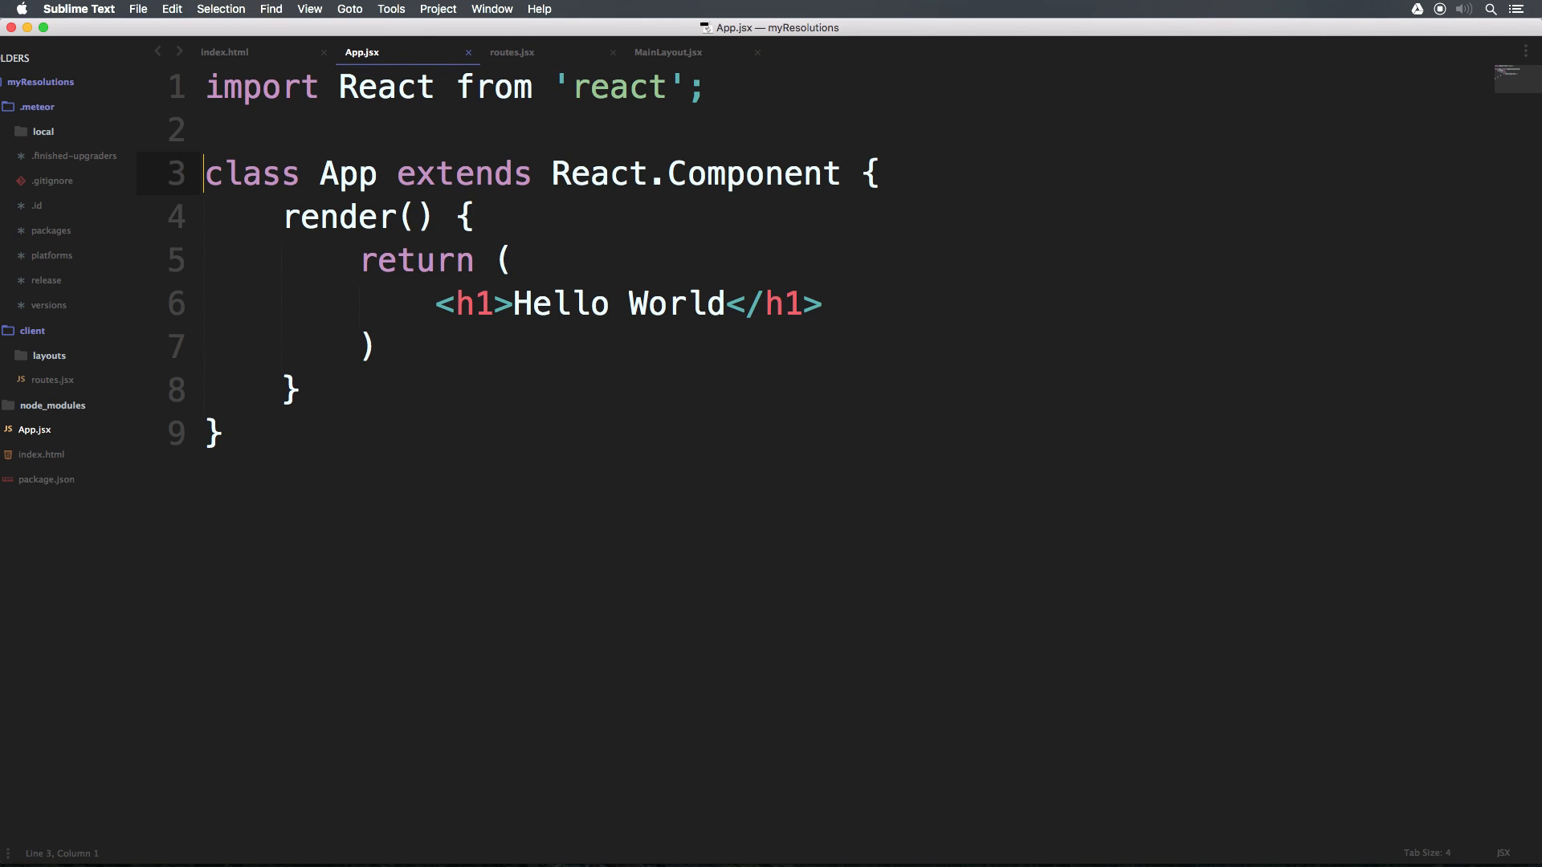
- Add 'export default' before 'class App' in App.jsx, check the routes import, and save
type("export default")
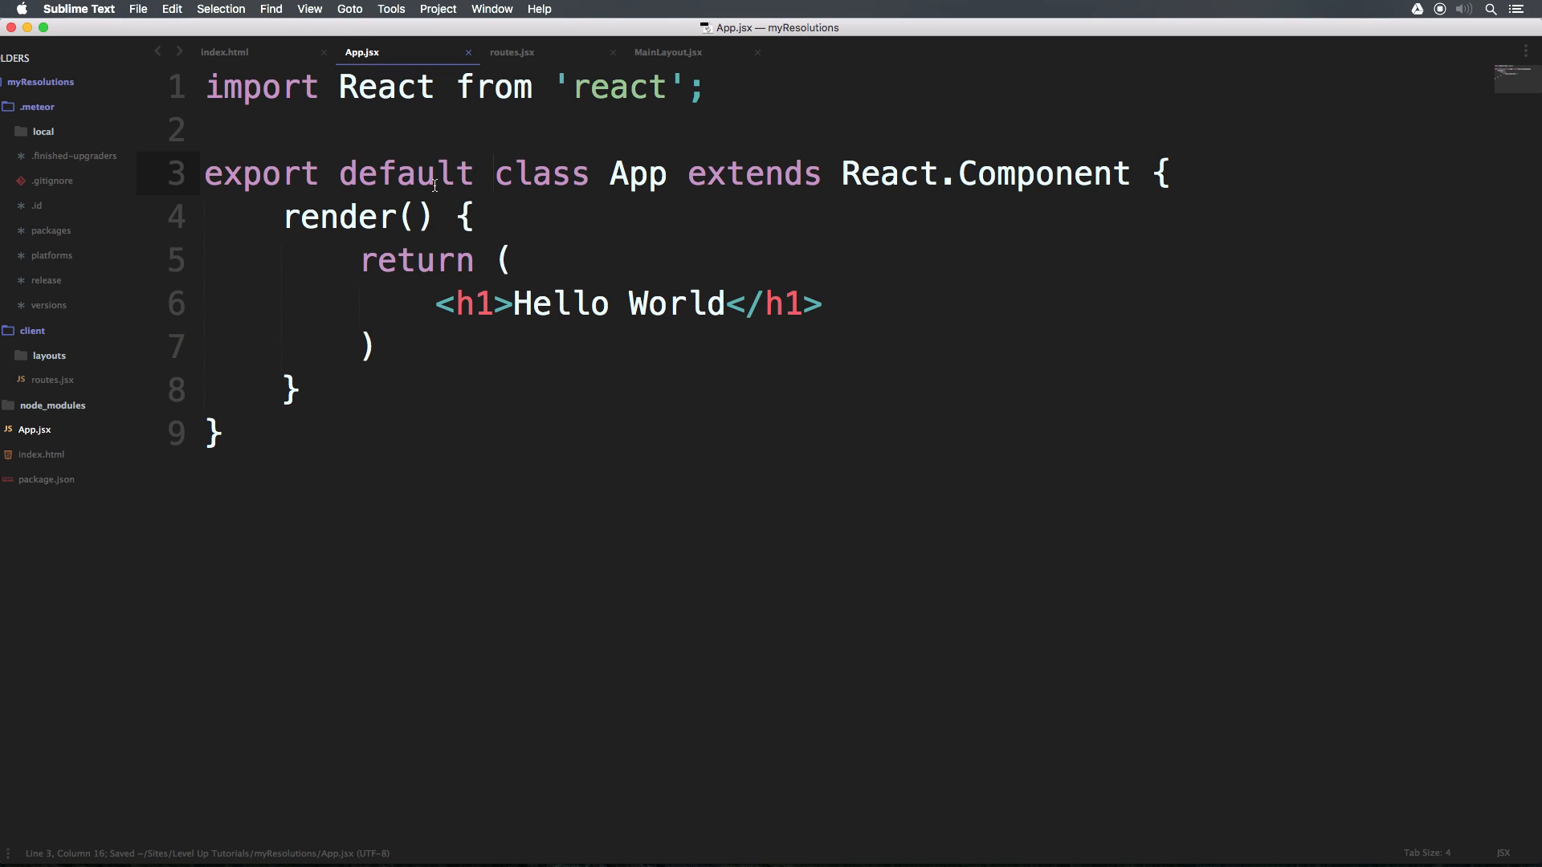
double_click(404, 174)
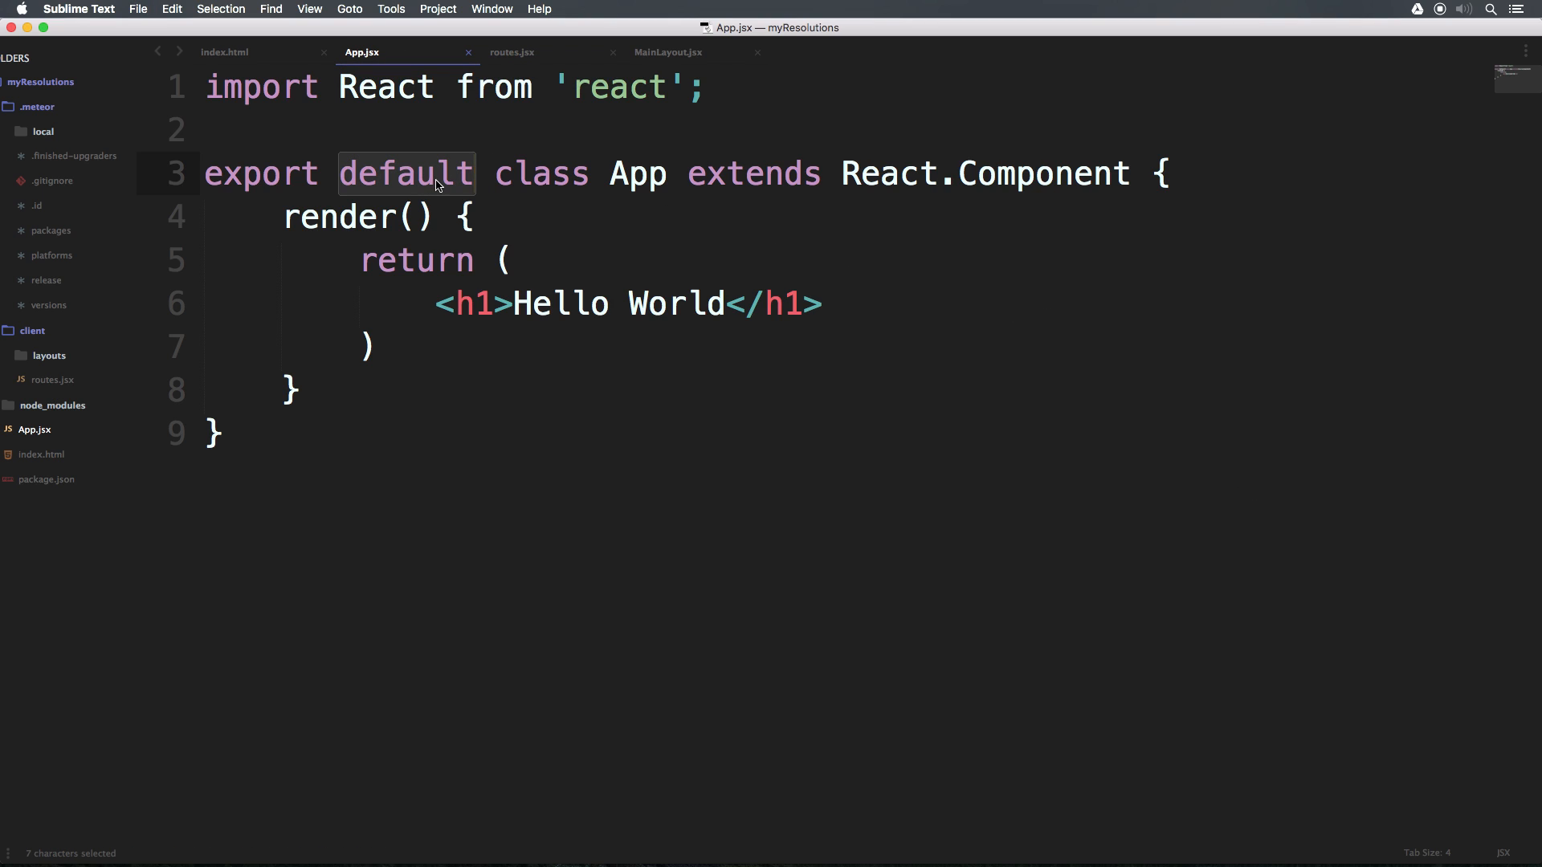
double_click(637, 174)
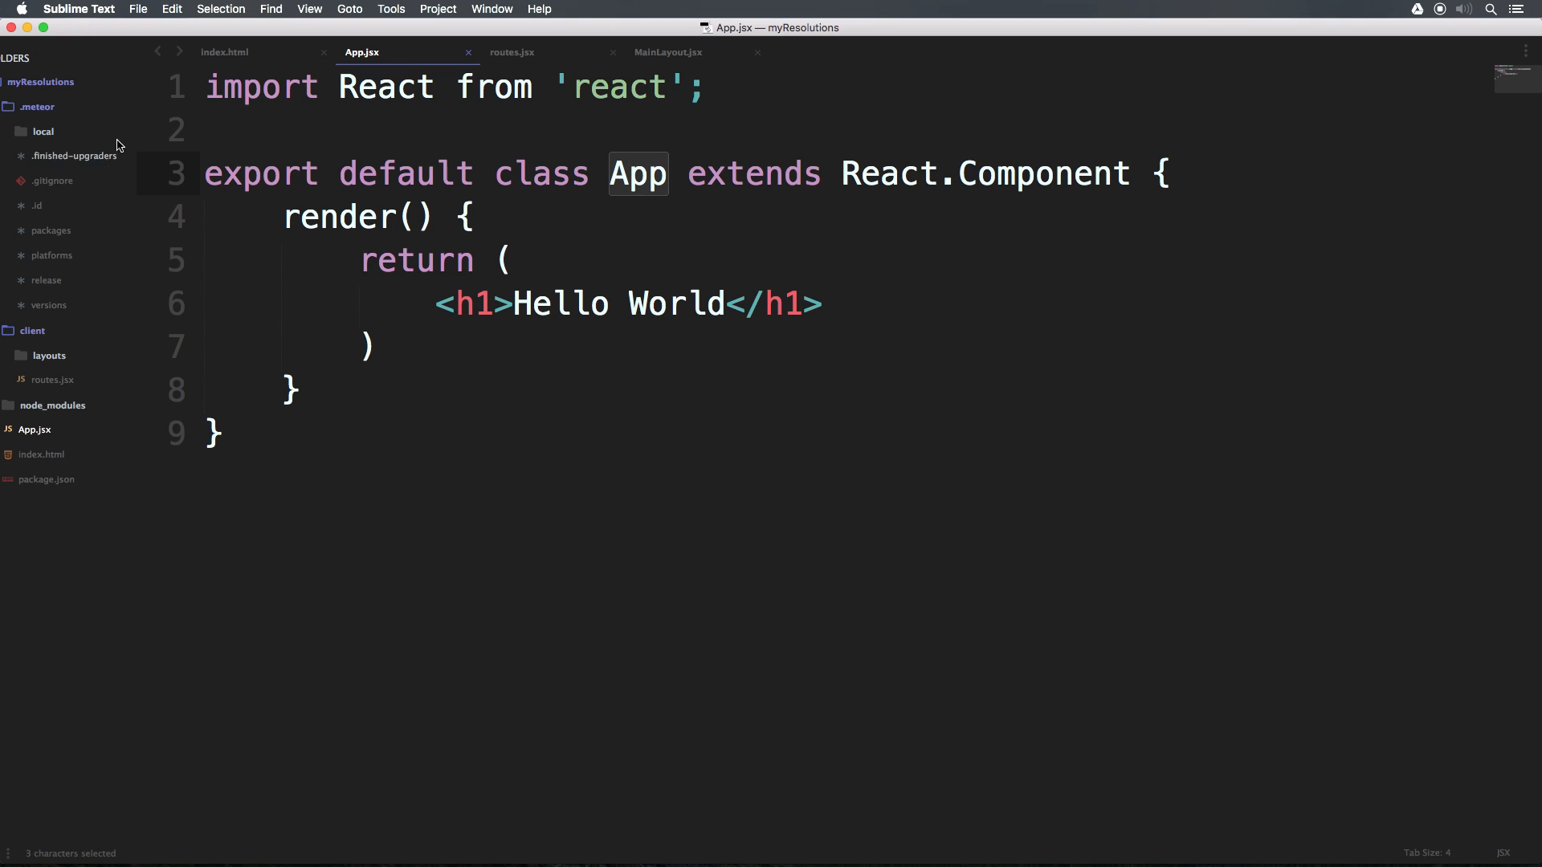
left_click(512, 51)
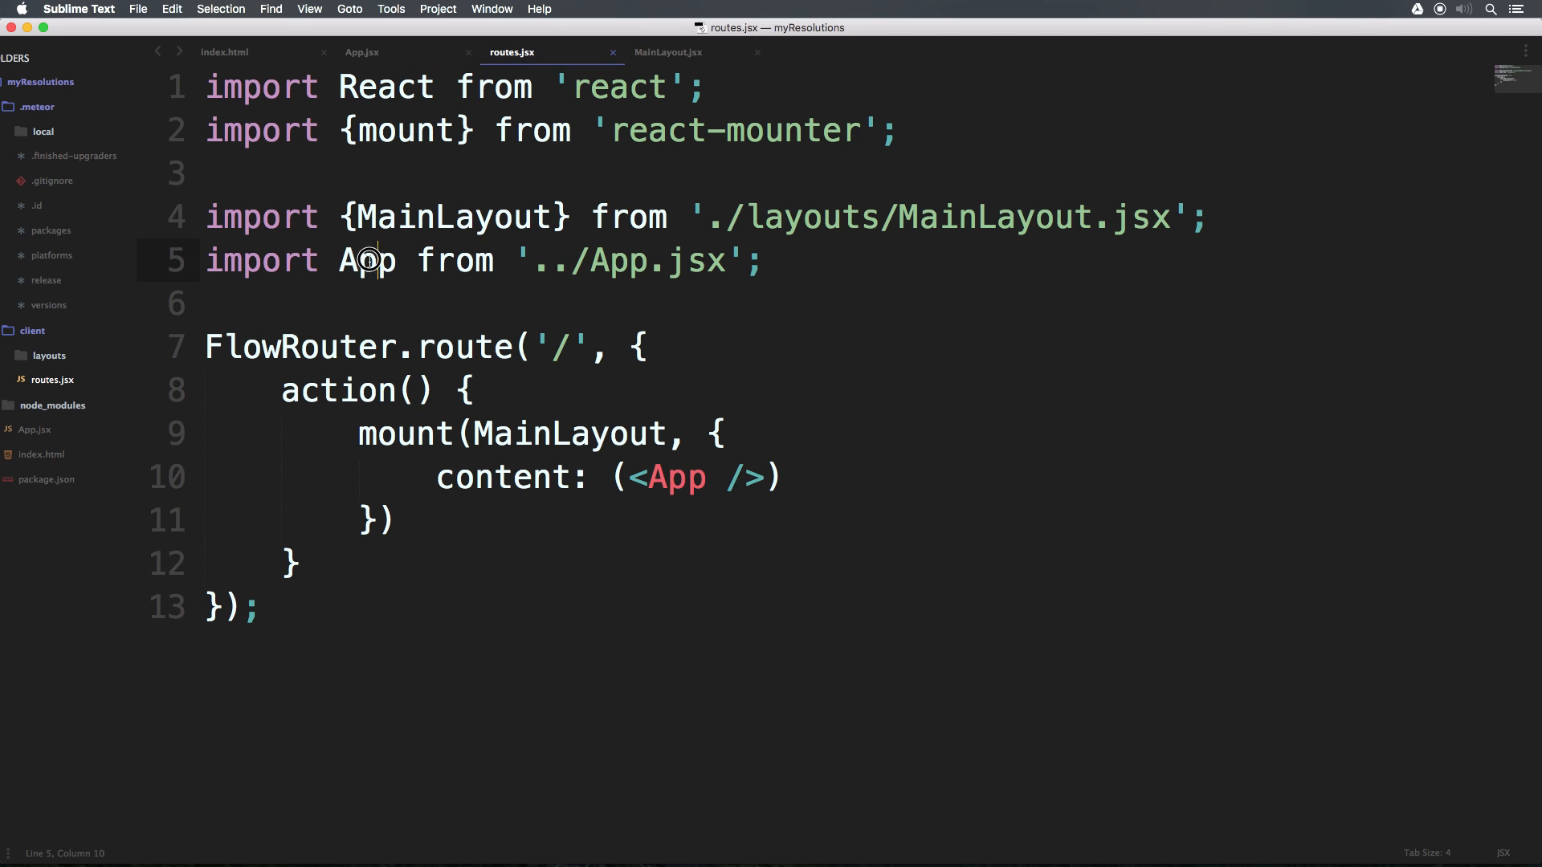
double_click(366, 261)
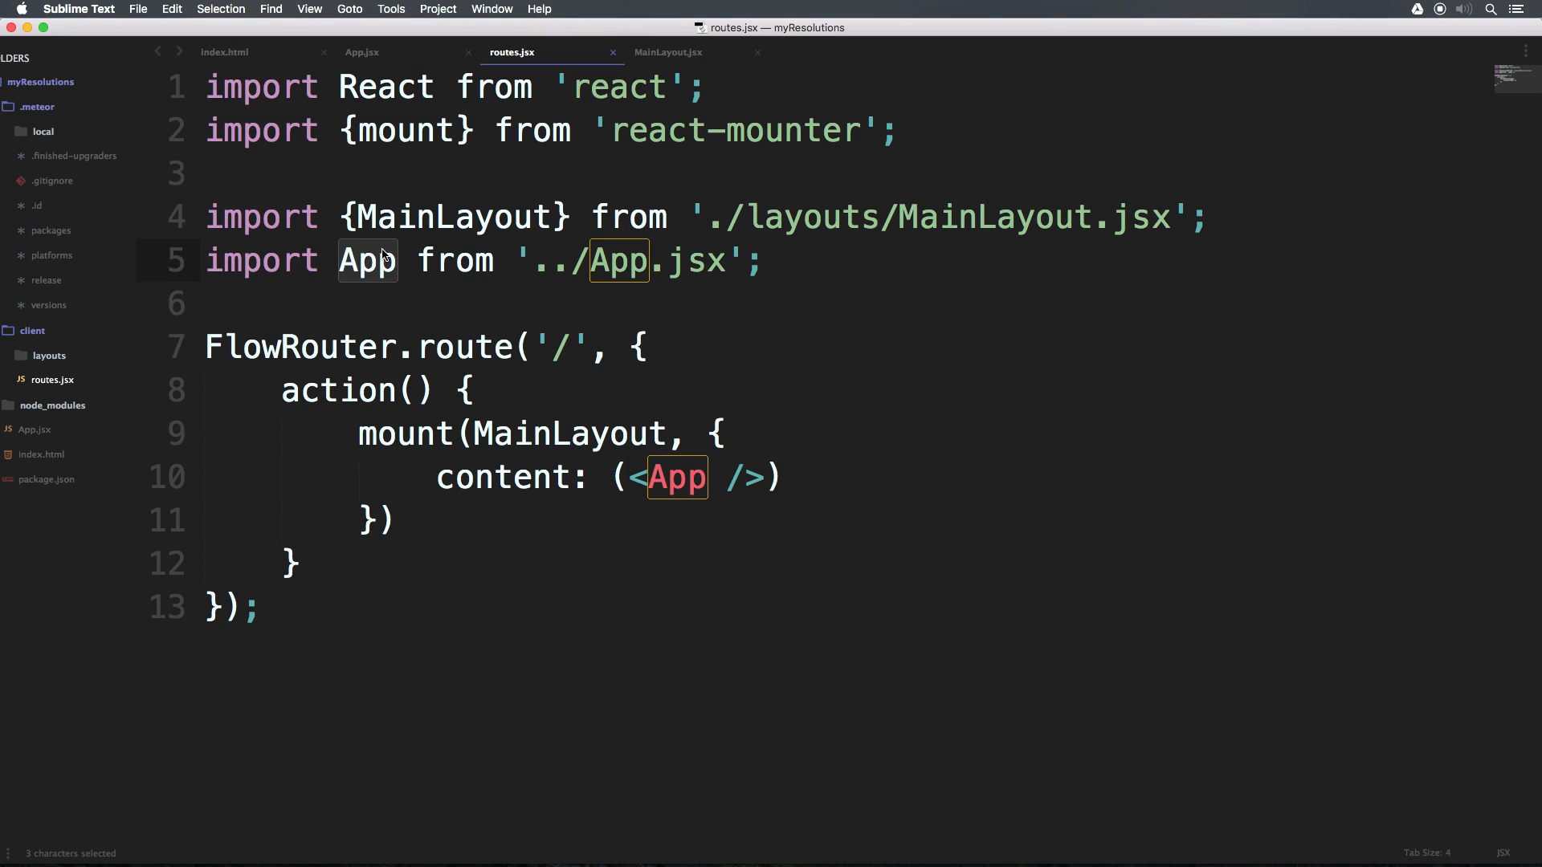
mouse_move(486, 242)
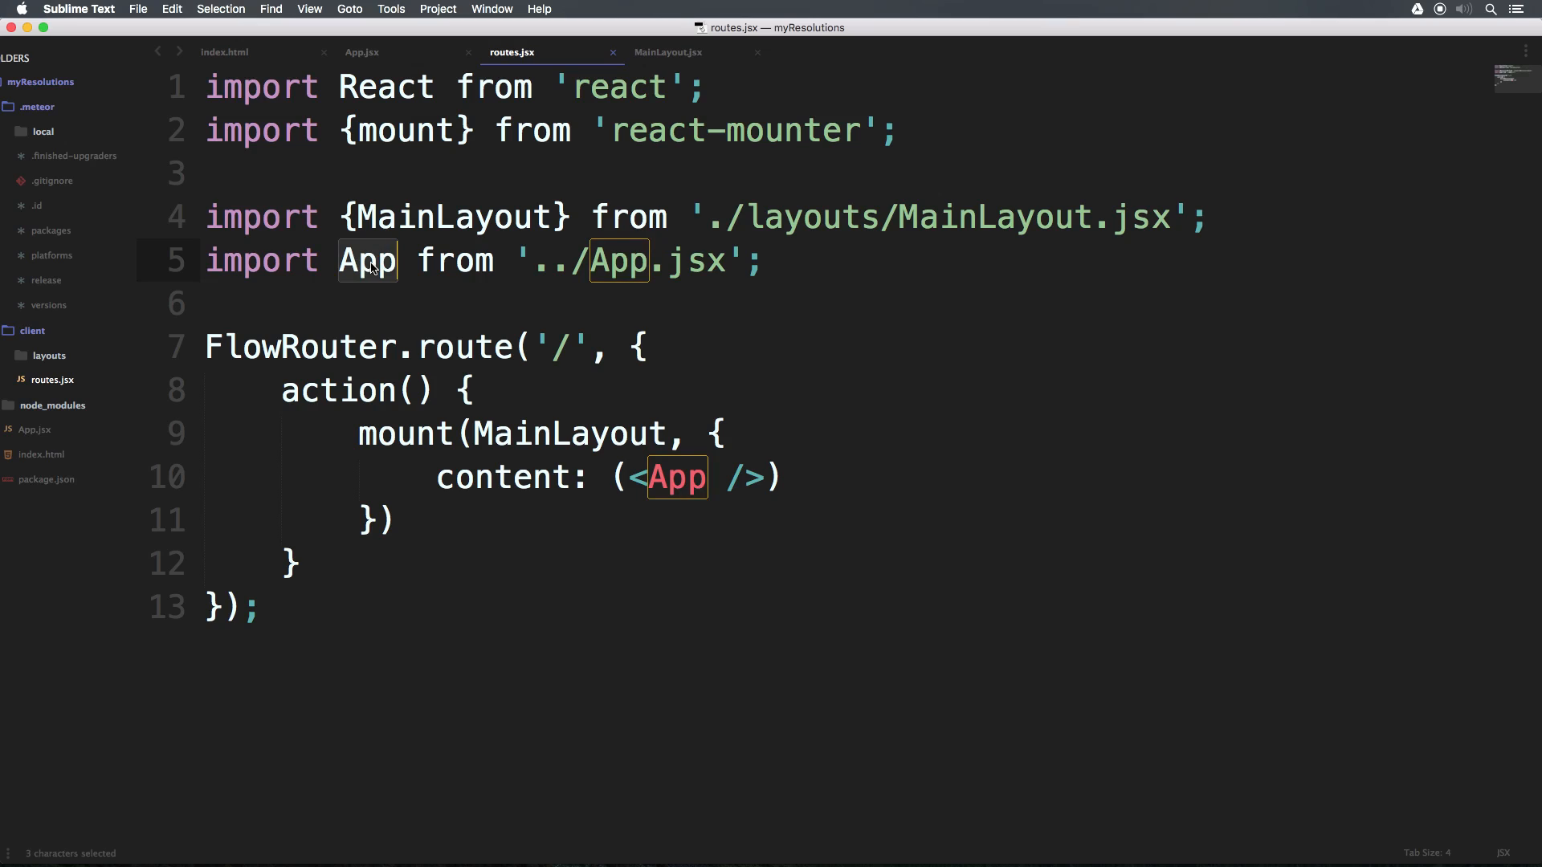
left_click(361, 52)
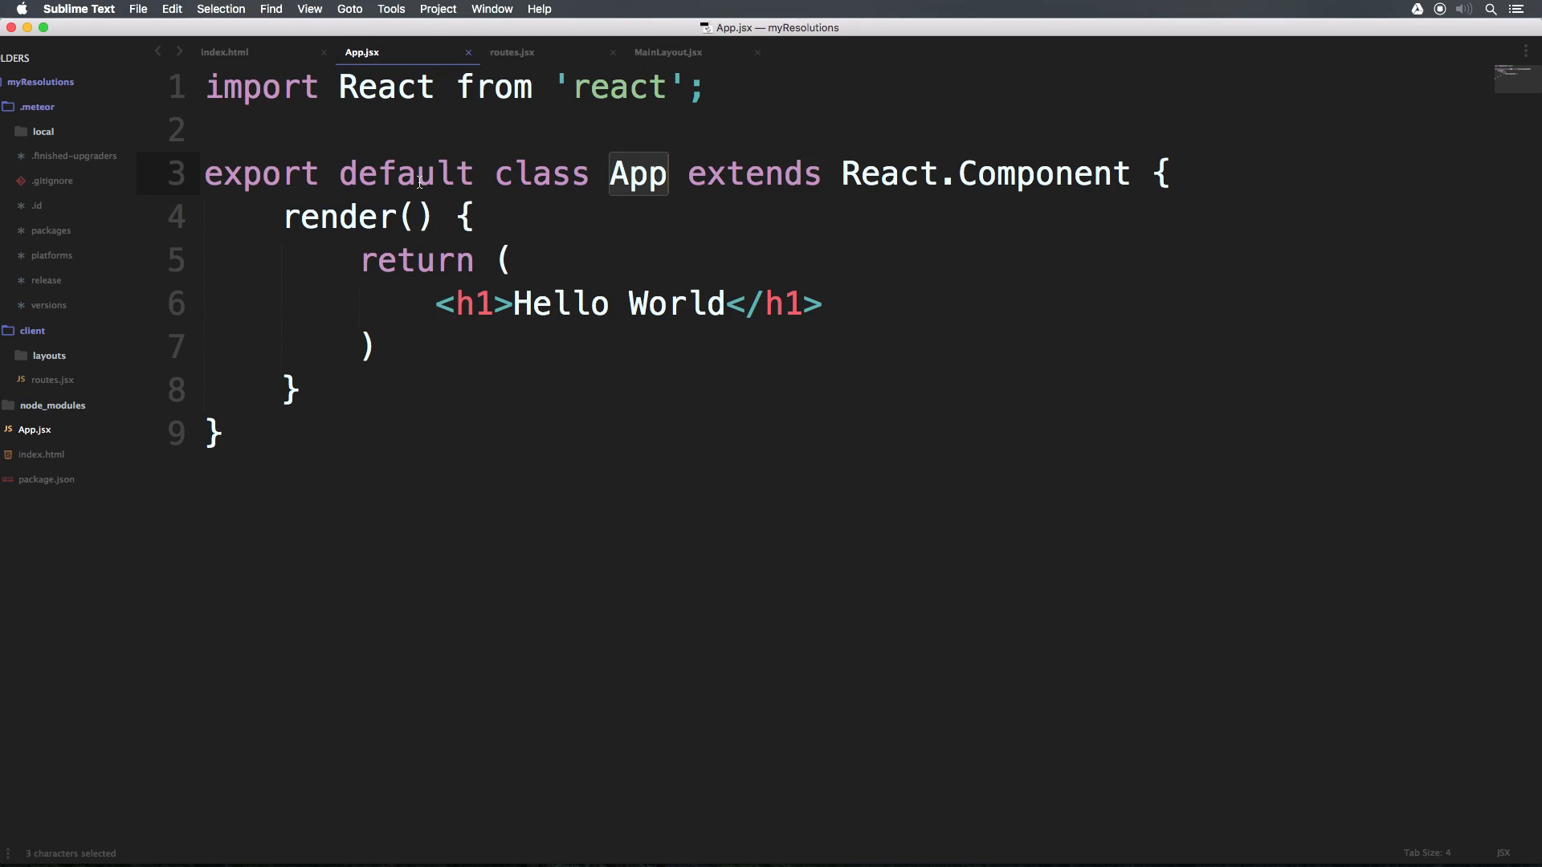
key("cmd+s")
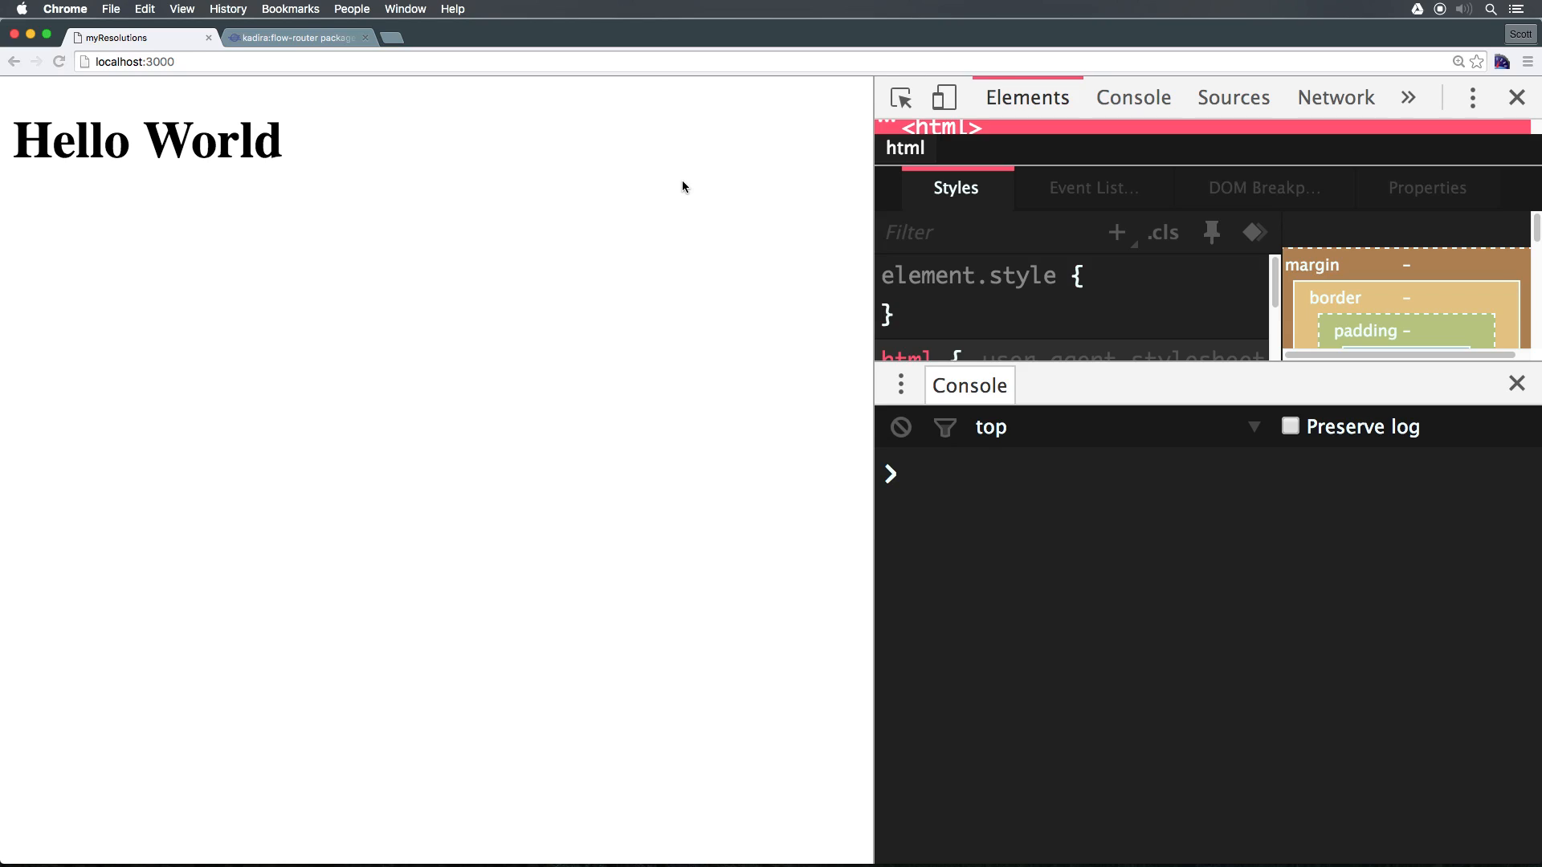
mouse_move(685, 188)
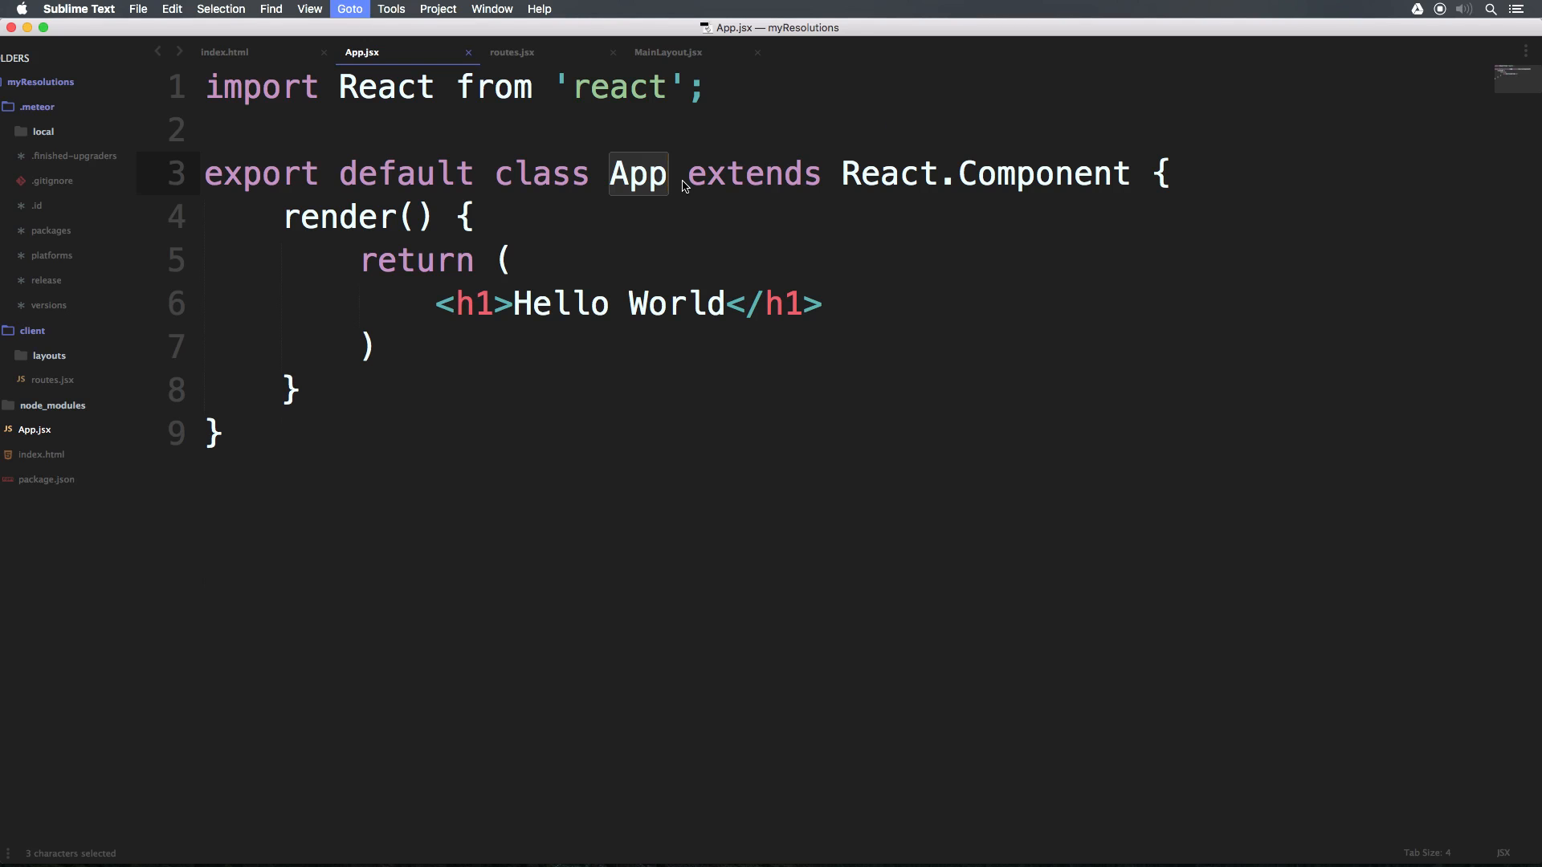
- Review the routes.jsx action block mounting MainLayout with <App /> content
left_click(511, 52)
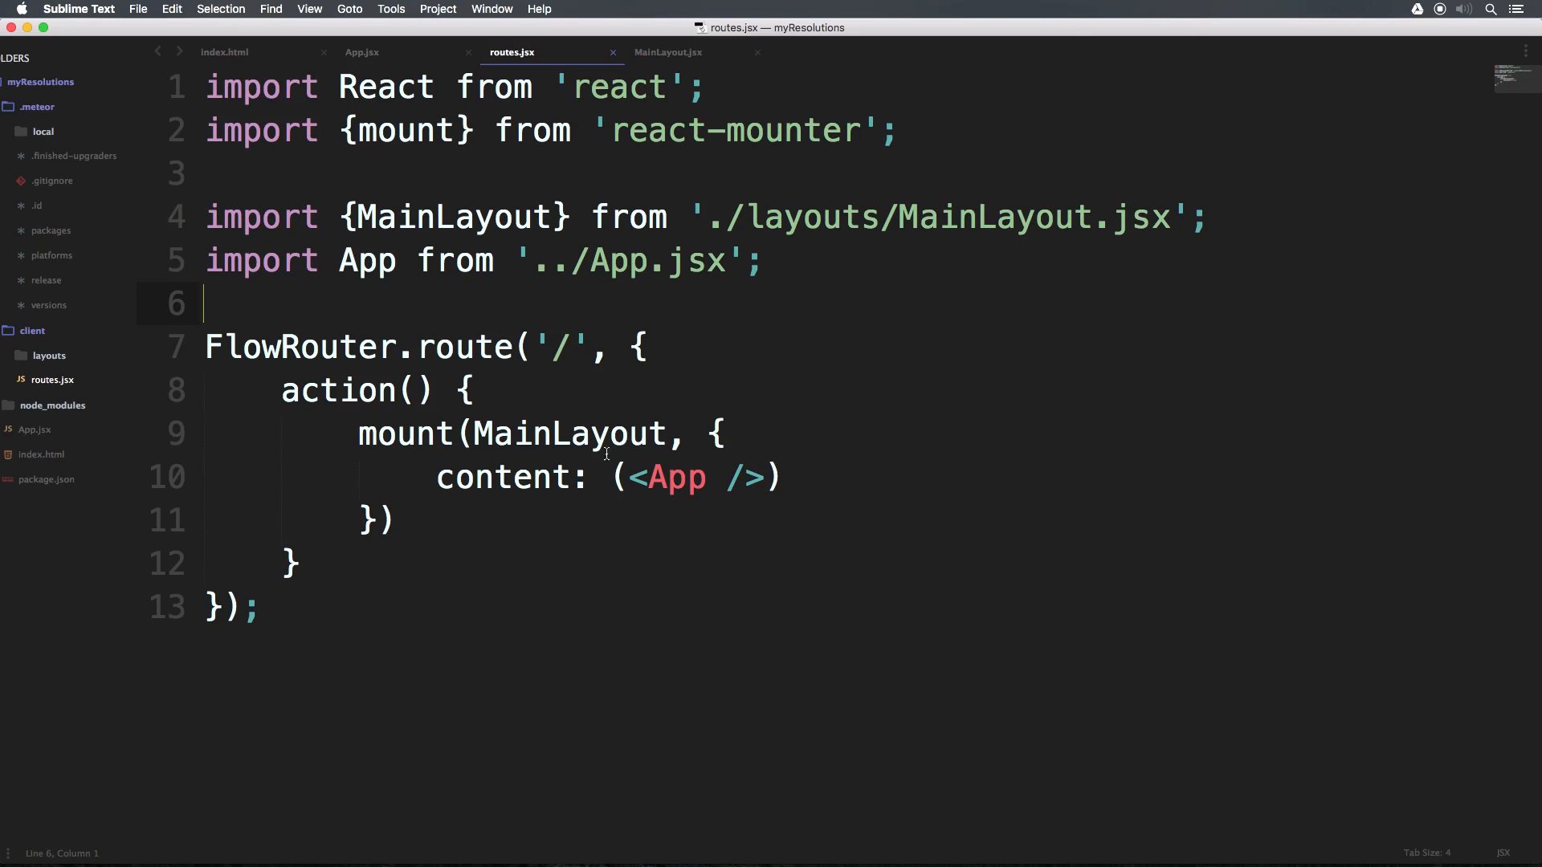
left_click_drag(282, 390, 302, 576)
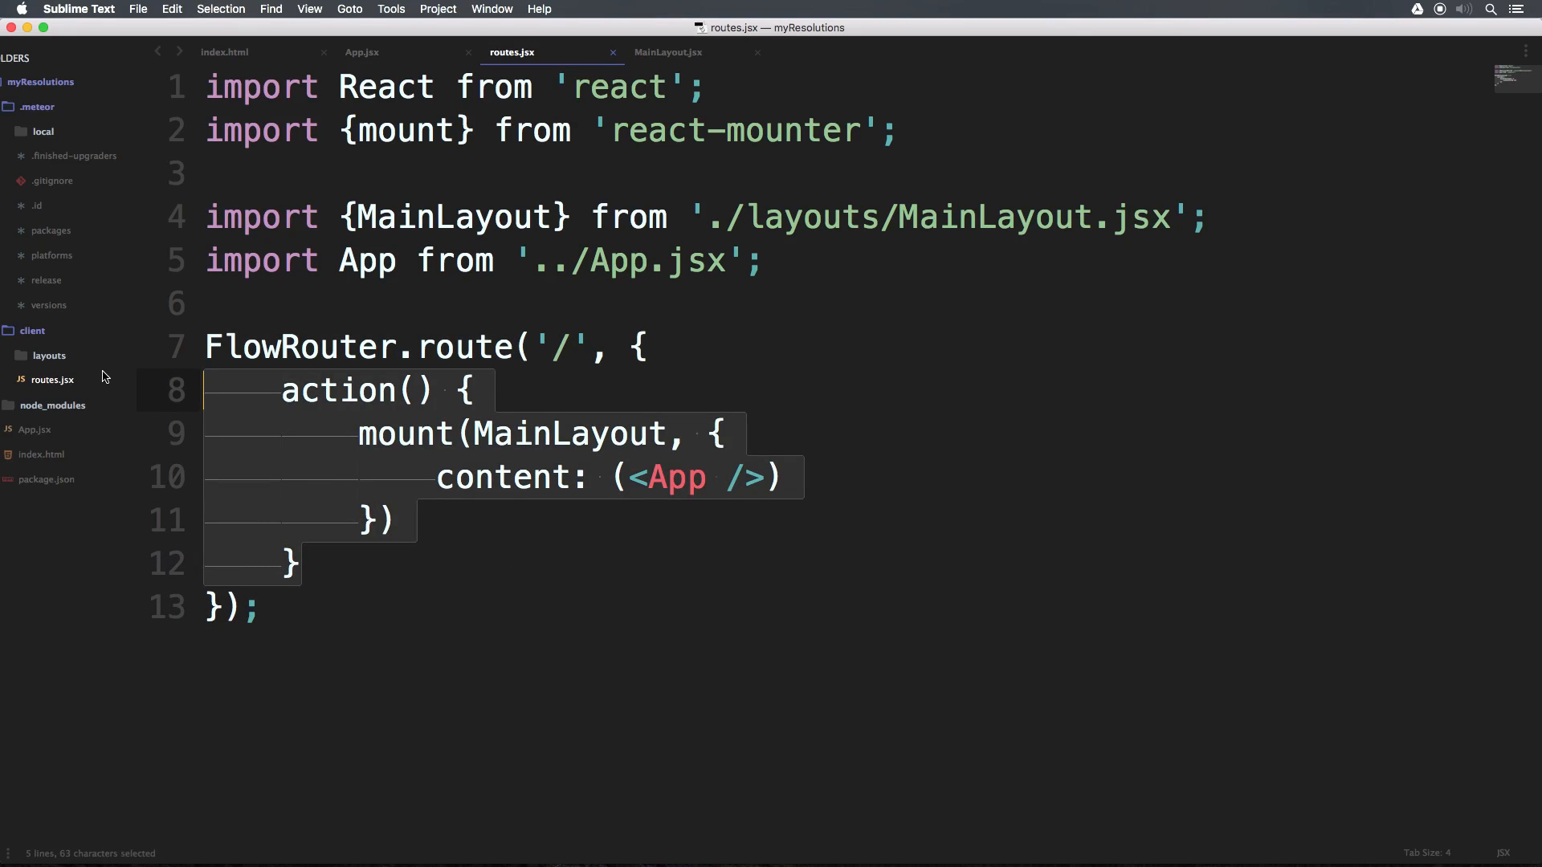
mouse_move(601, 403)
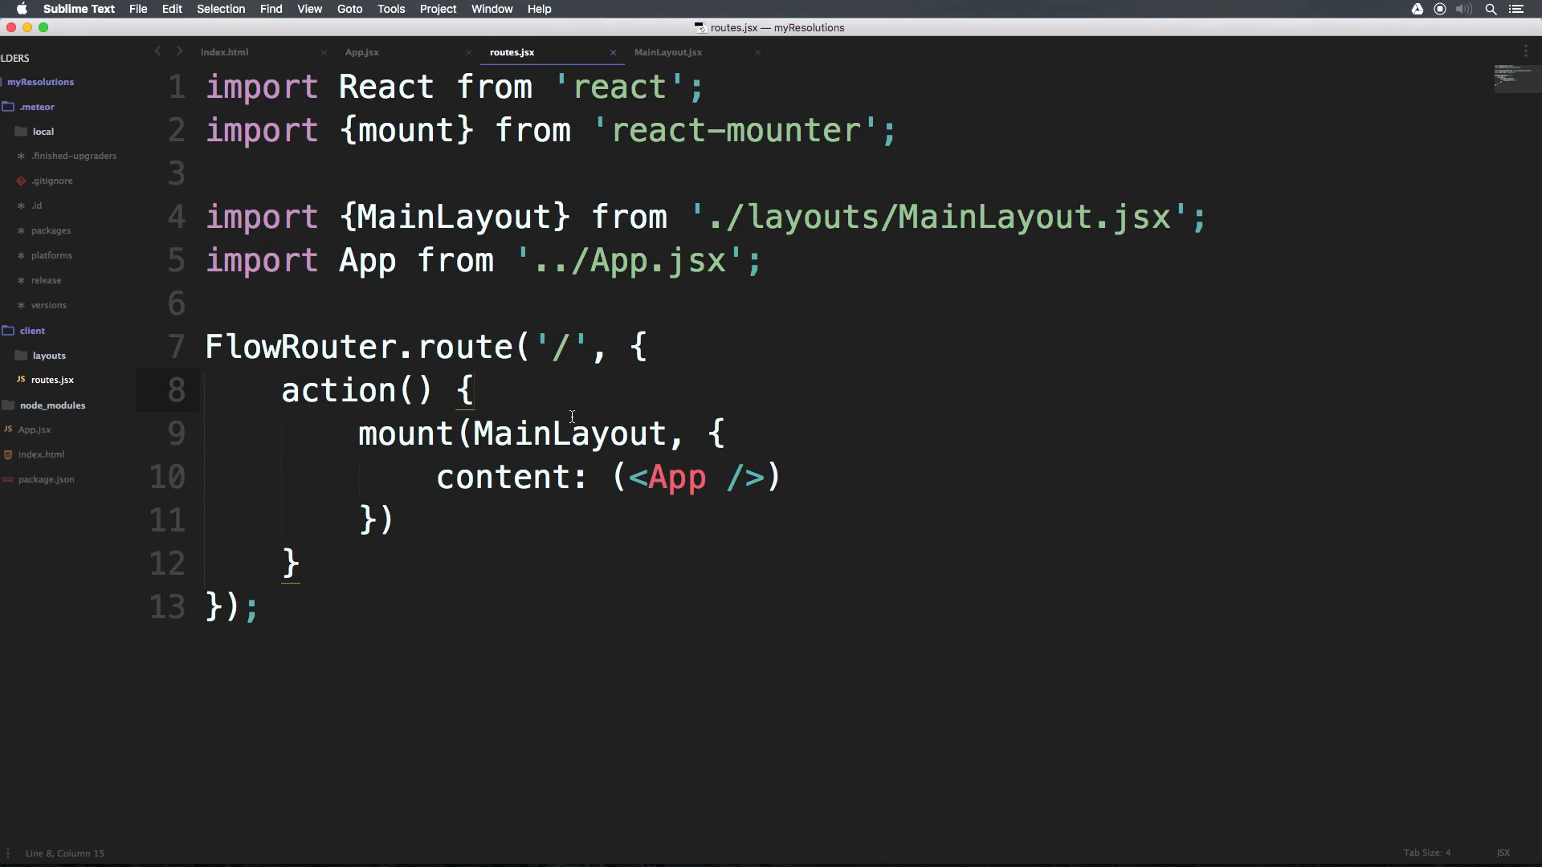
mouse_move(595, 796)
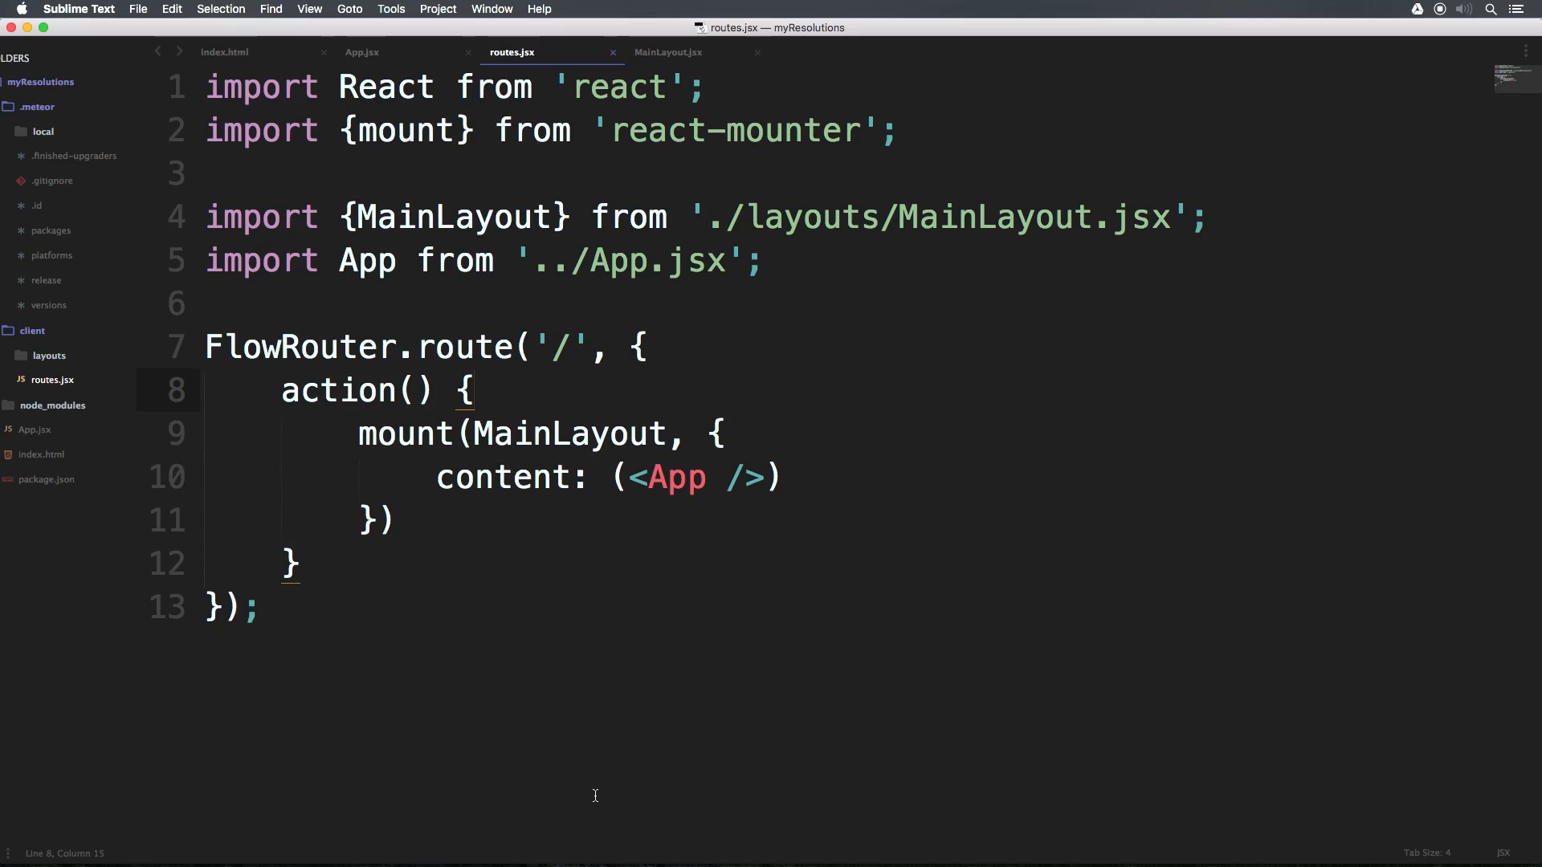
mouse_move(534, 171)
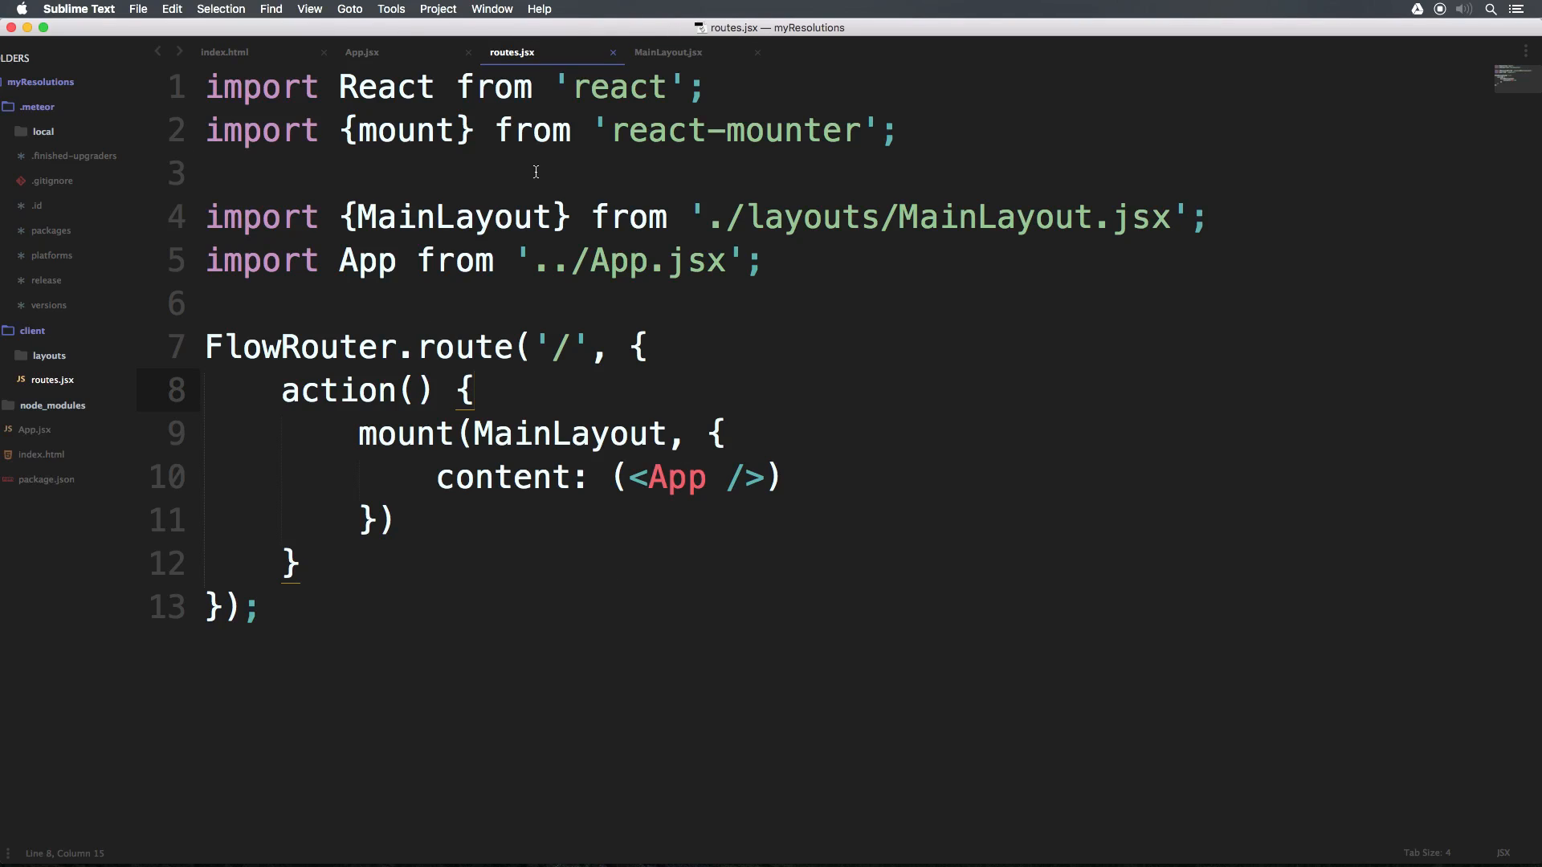
mouse_move(945, 274)
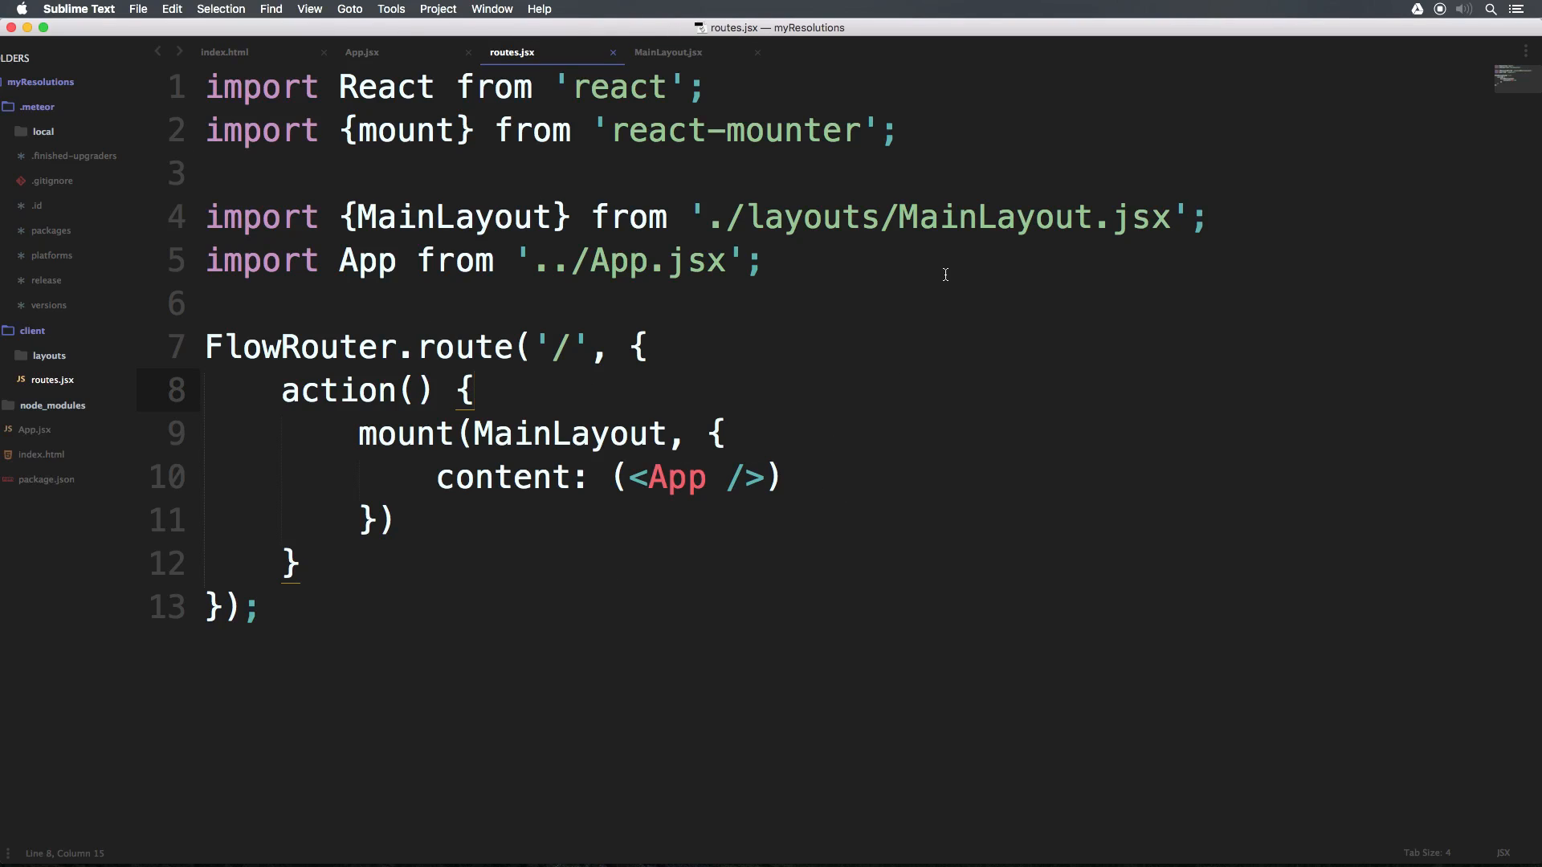
mouse_move(937, 276)
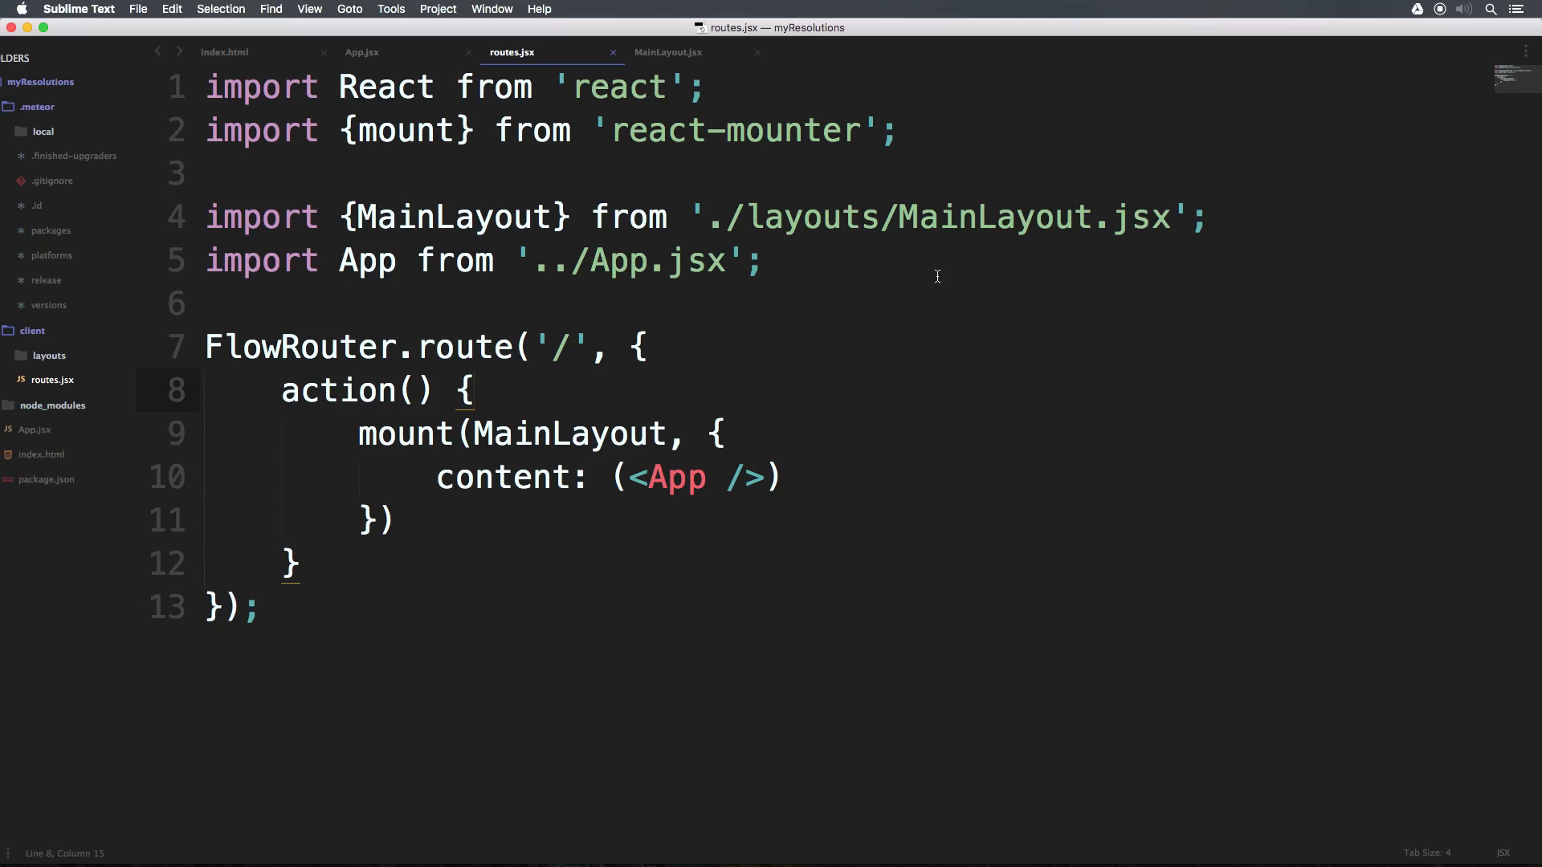